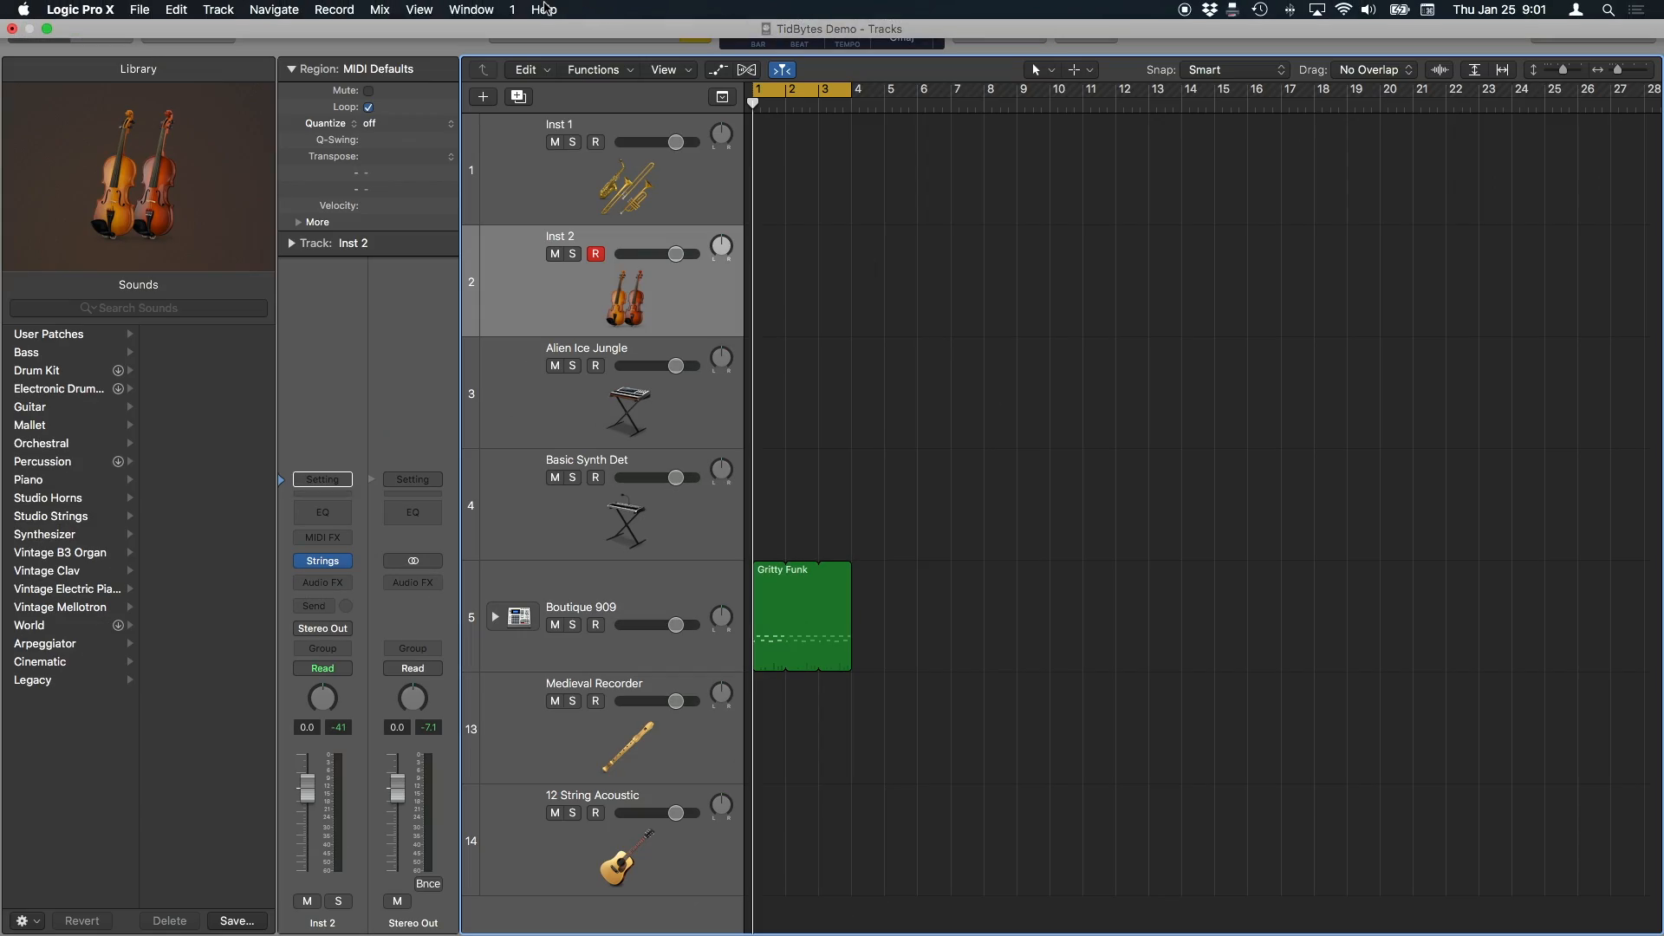
Open Help > What's New in Logic Pro and proceed to the 10.4 App Store page.
{"action": "left_click", "coordinate": [544, 9]}
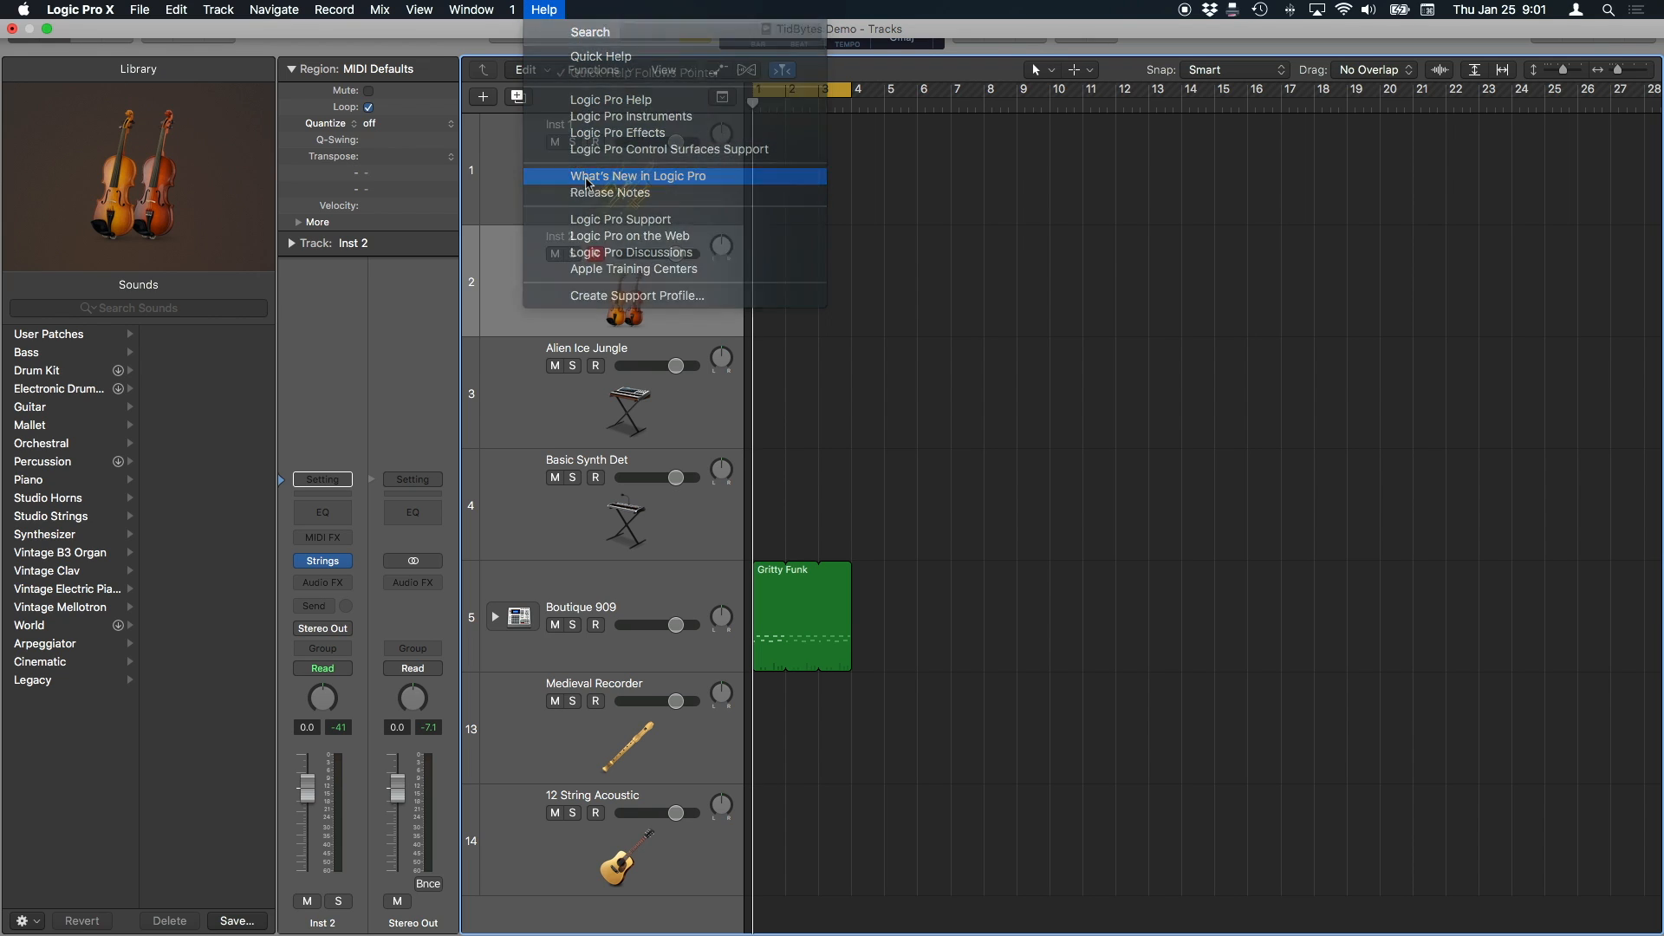
{"action": "left_click", "coordinate": [638, 176]}
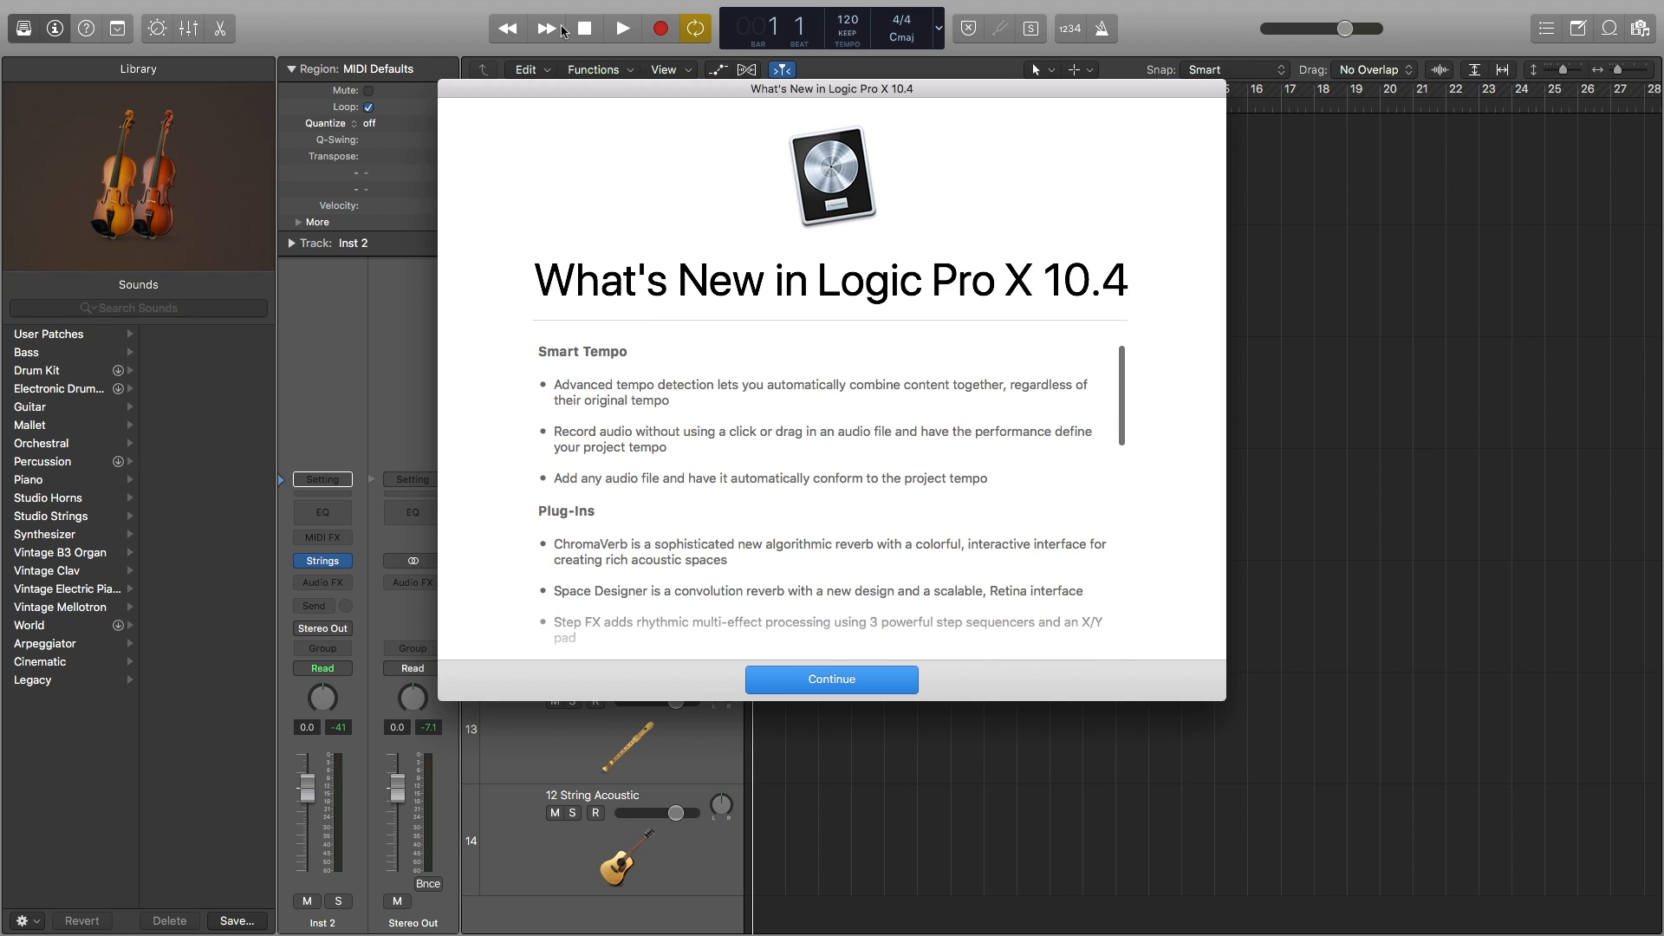
{"action": "left_click", "coordinate": [831, 679]}
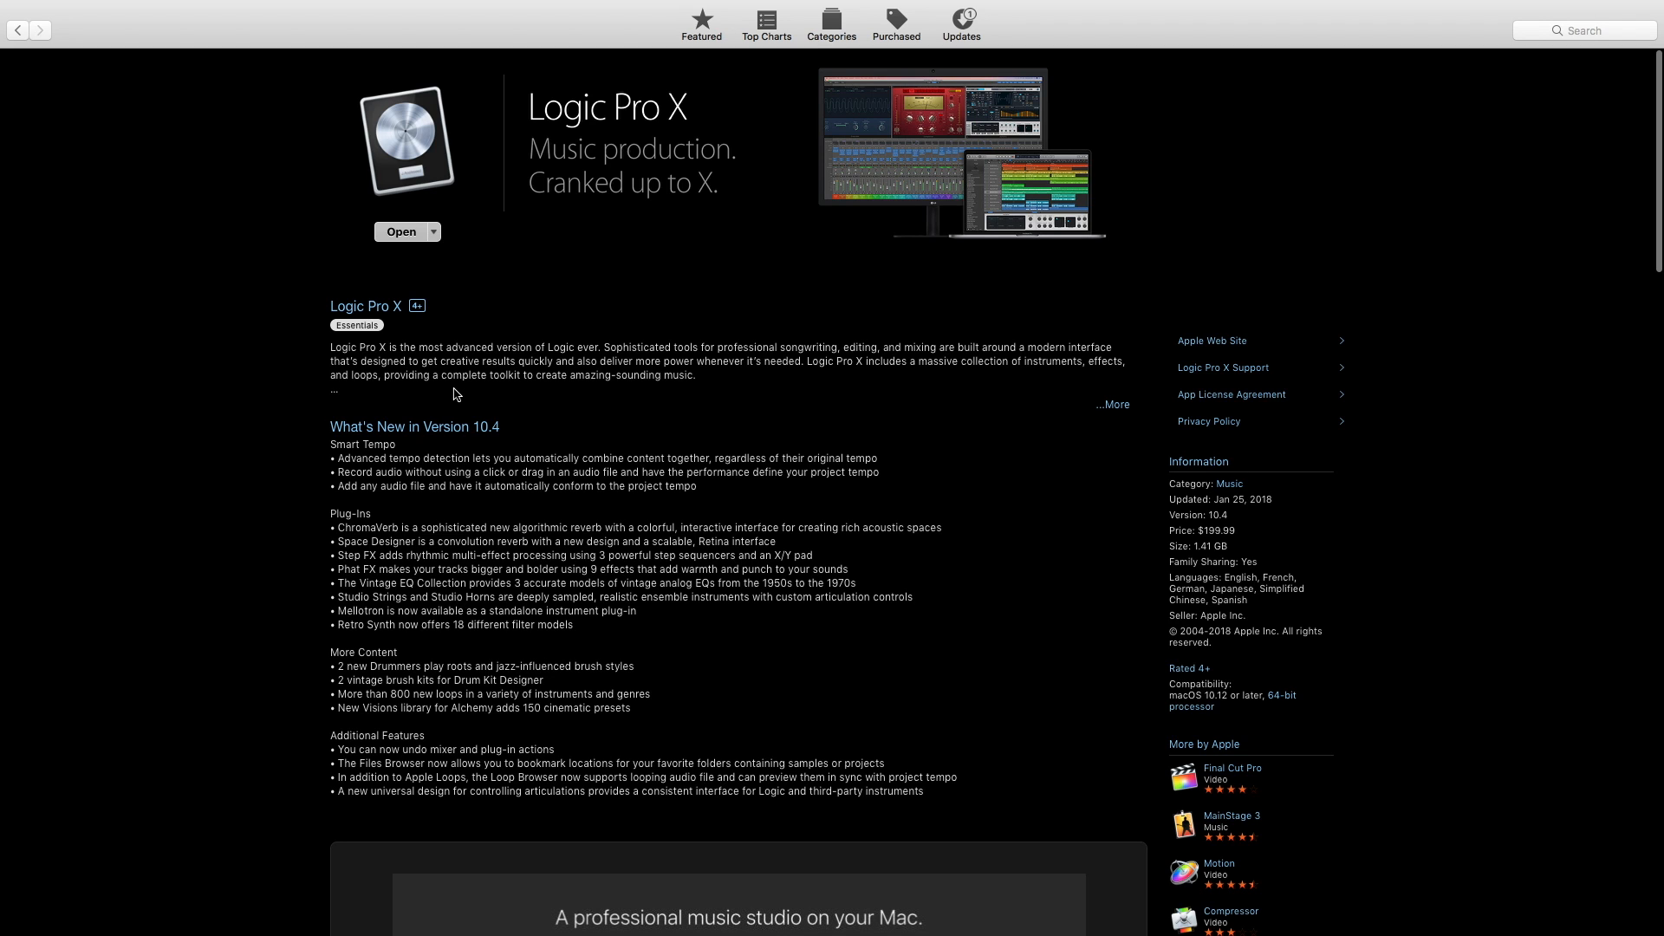
Leave the App Store page and return to the TidBytes Demo project.
{"action": "left_click", "coordinate": [401, 232]}
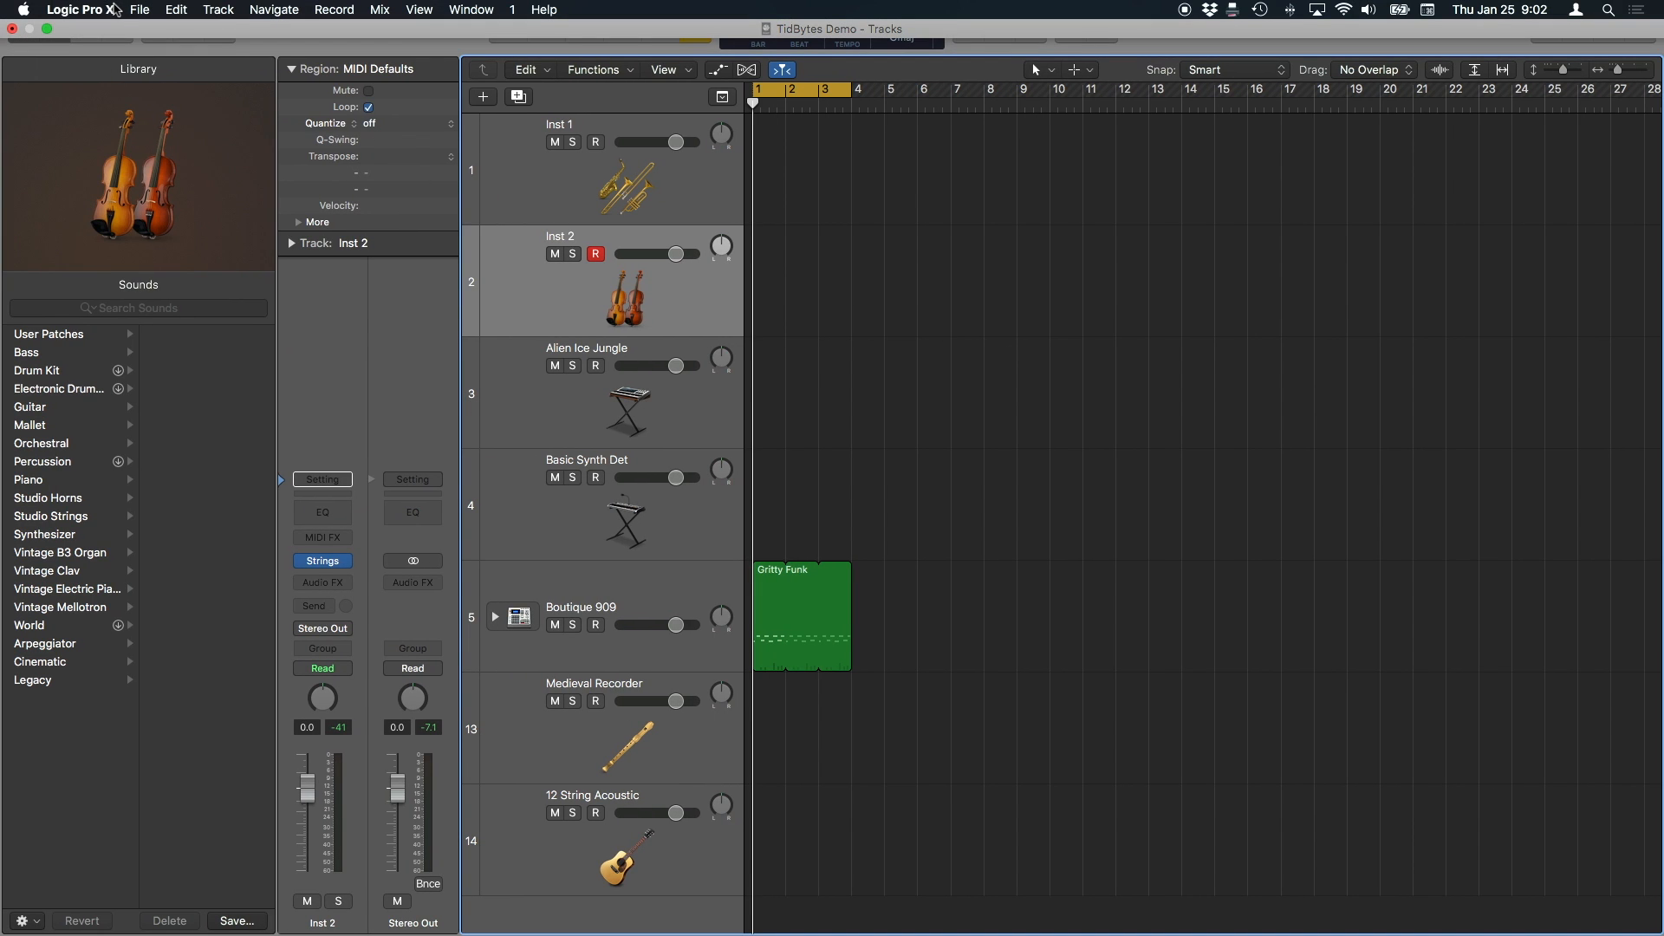
{"action": "left_click", "coordinate": [80, 9]}
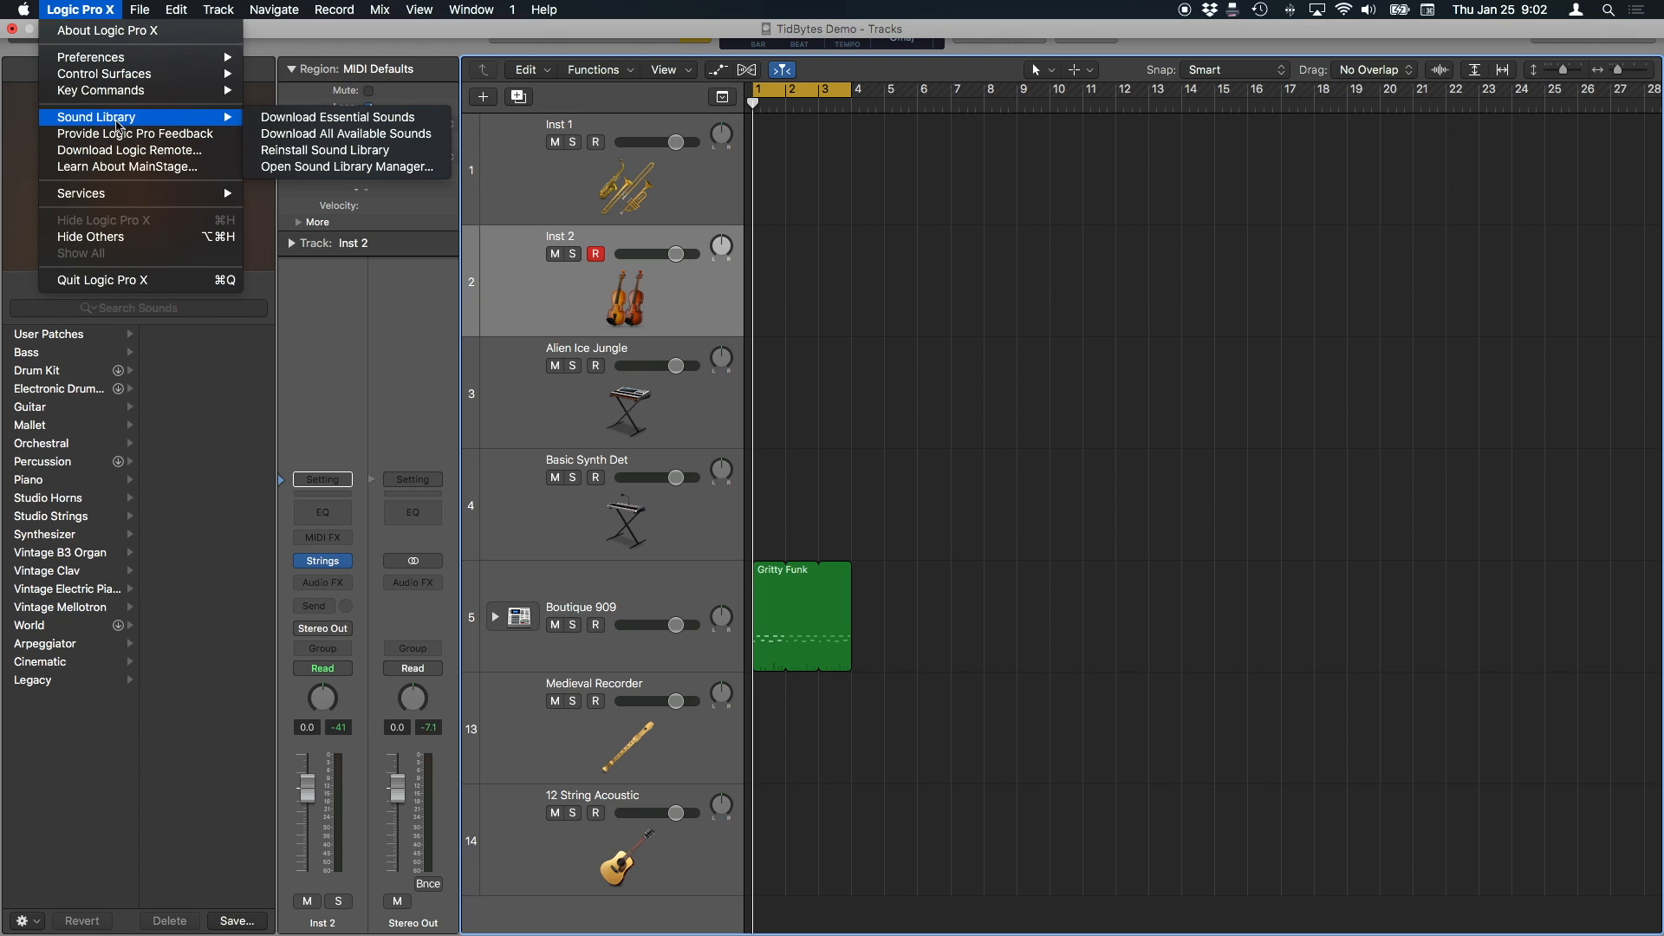
{"action": "left_click", "coordinate": [344, 166]}
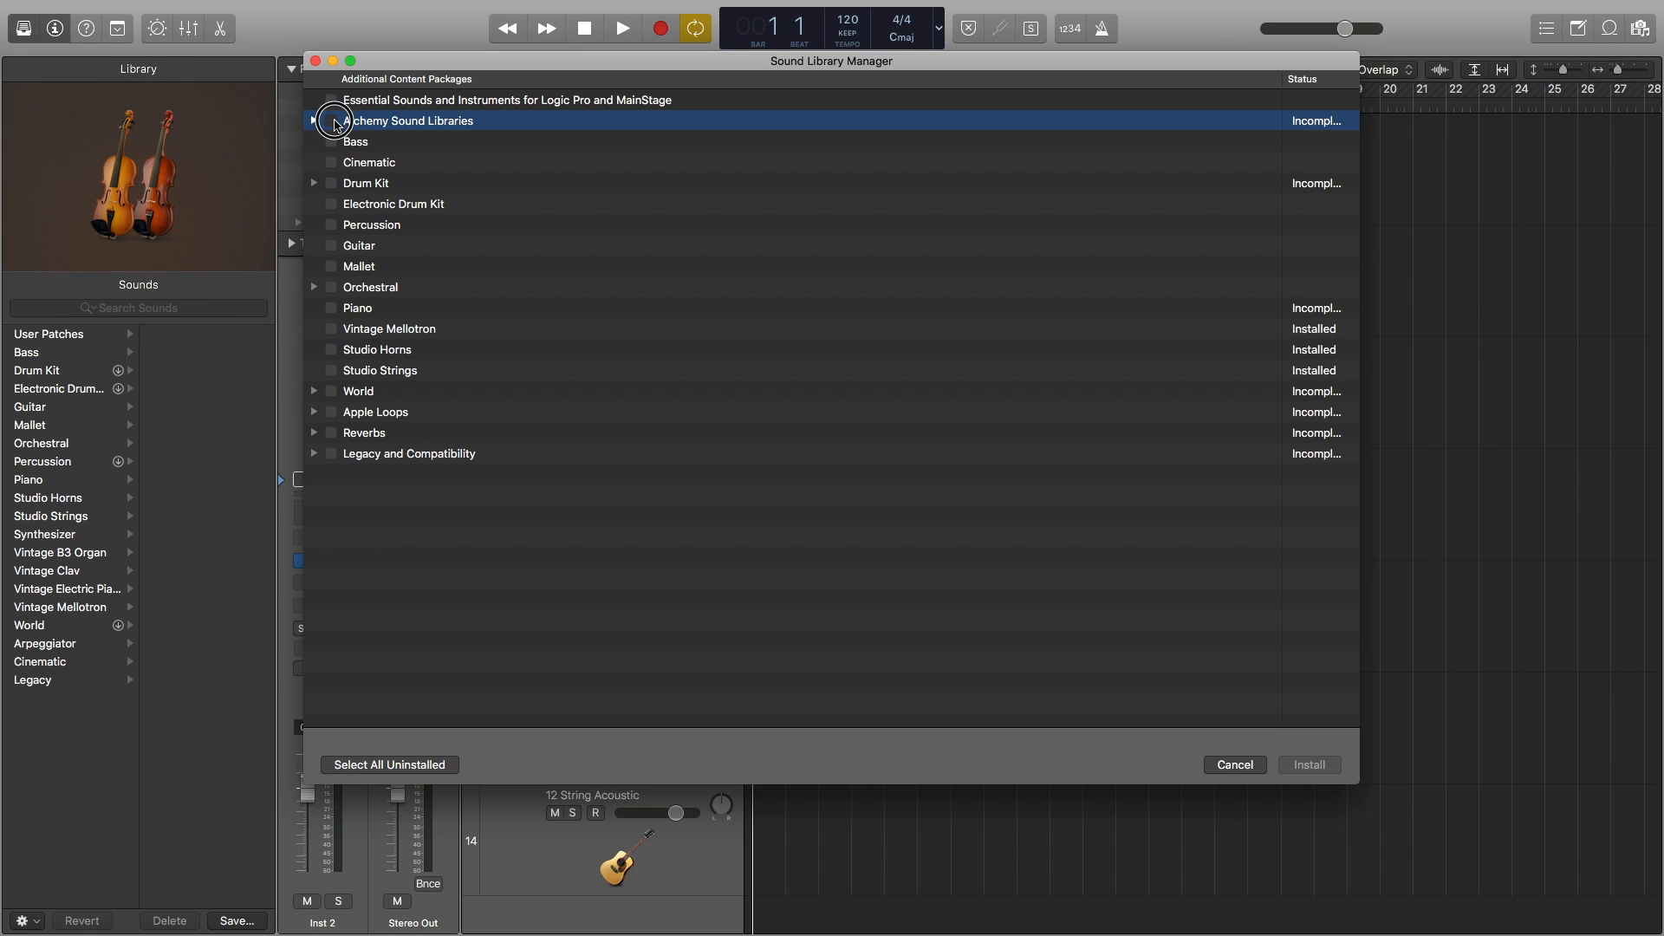
{"action": "left_click", "coordinate": [331, 120]}
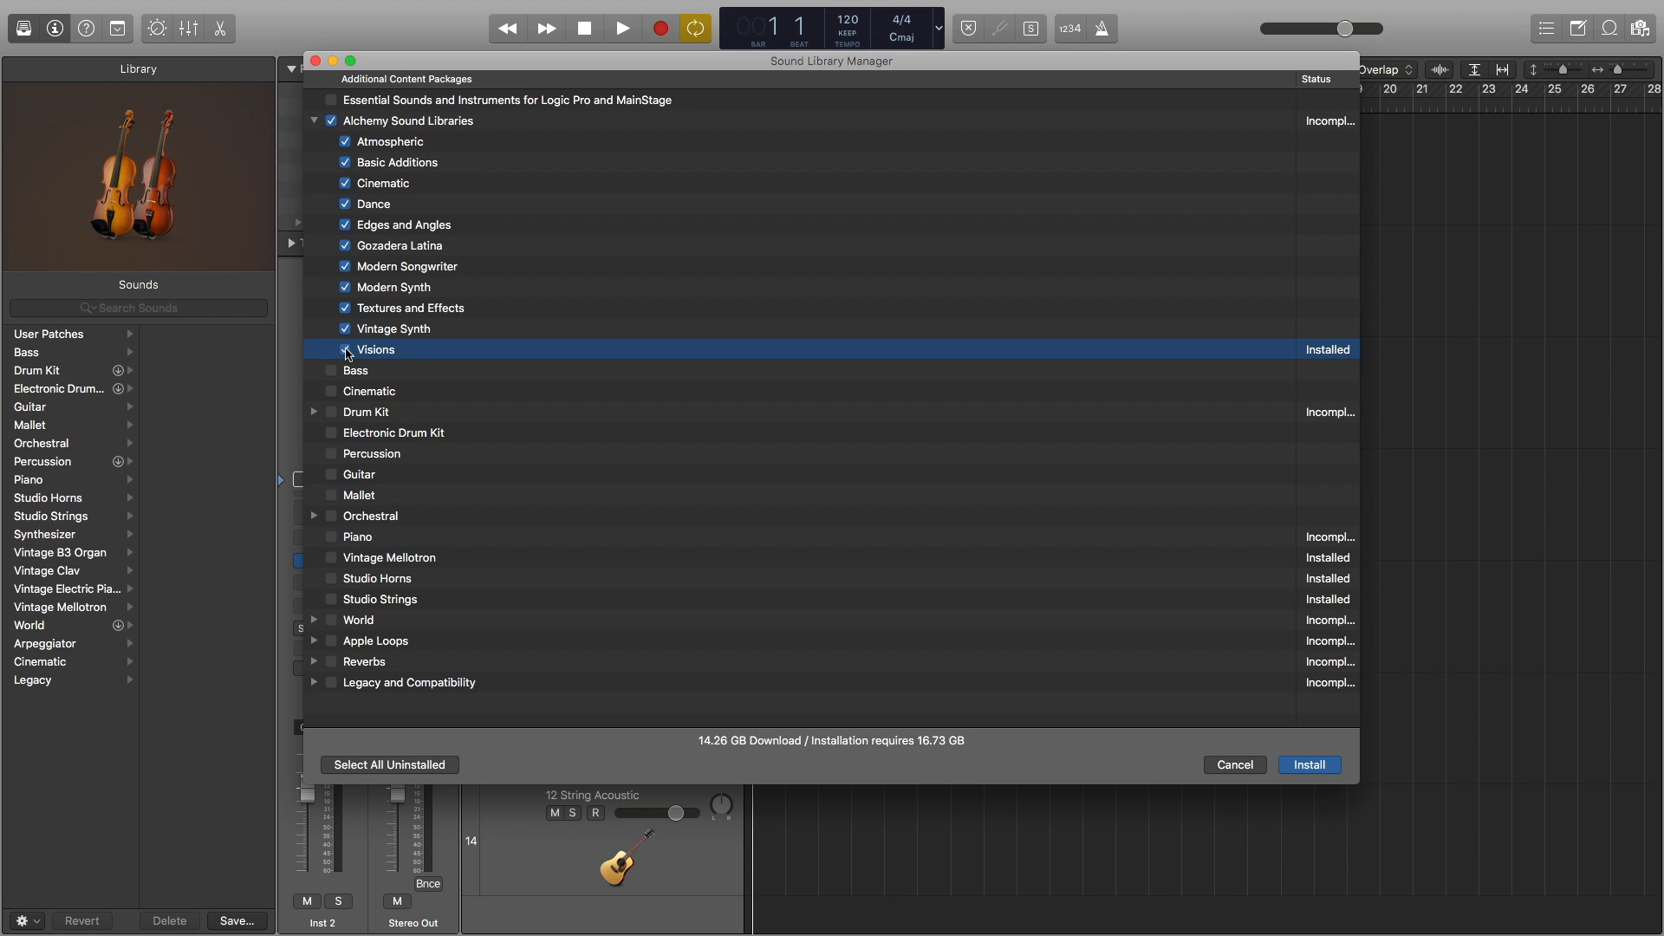
{"action": "left_click", "coordinate": [1235, 765]}
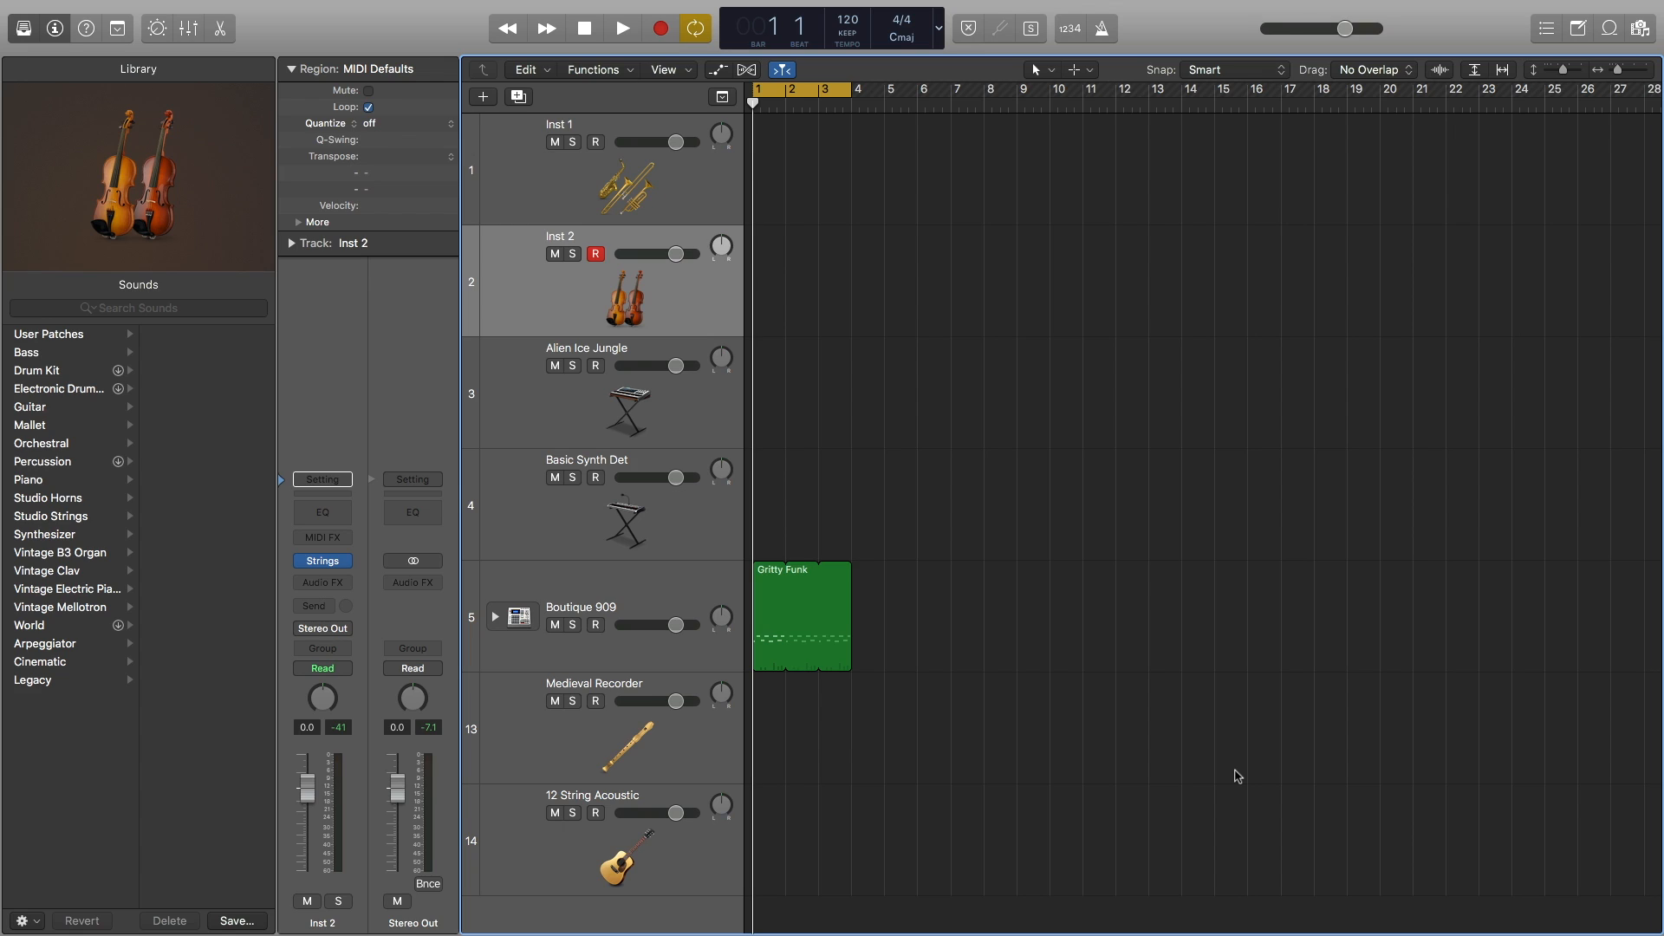
{"action": "mouse_move", "coordinate": [698, 475]}
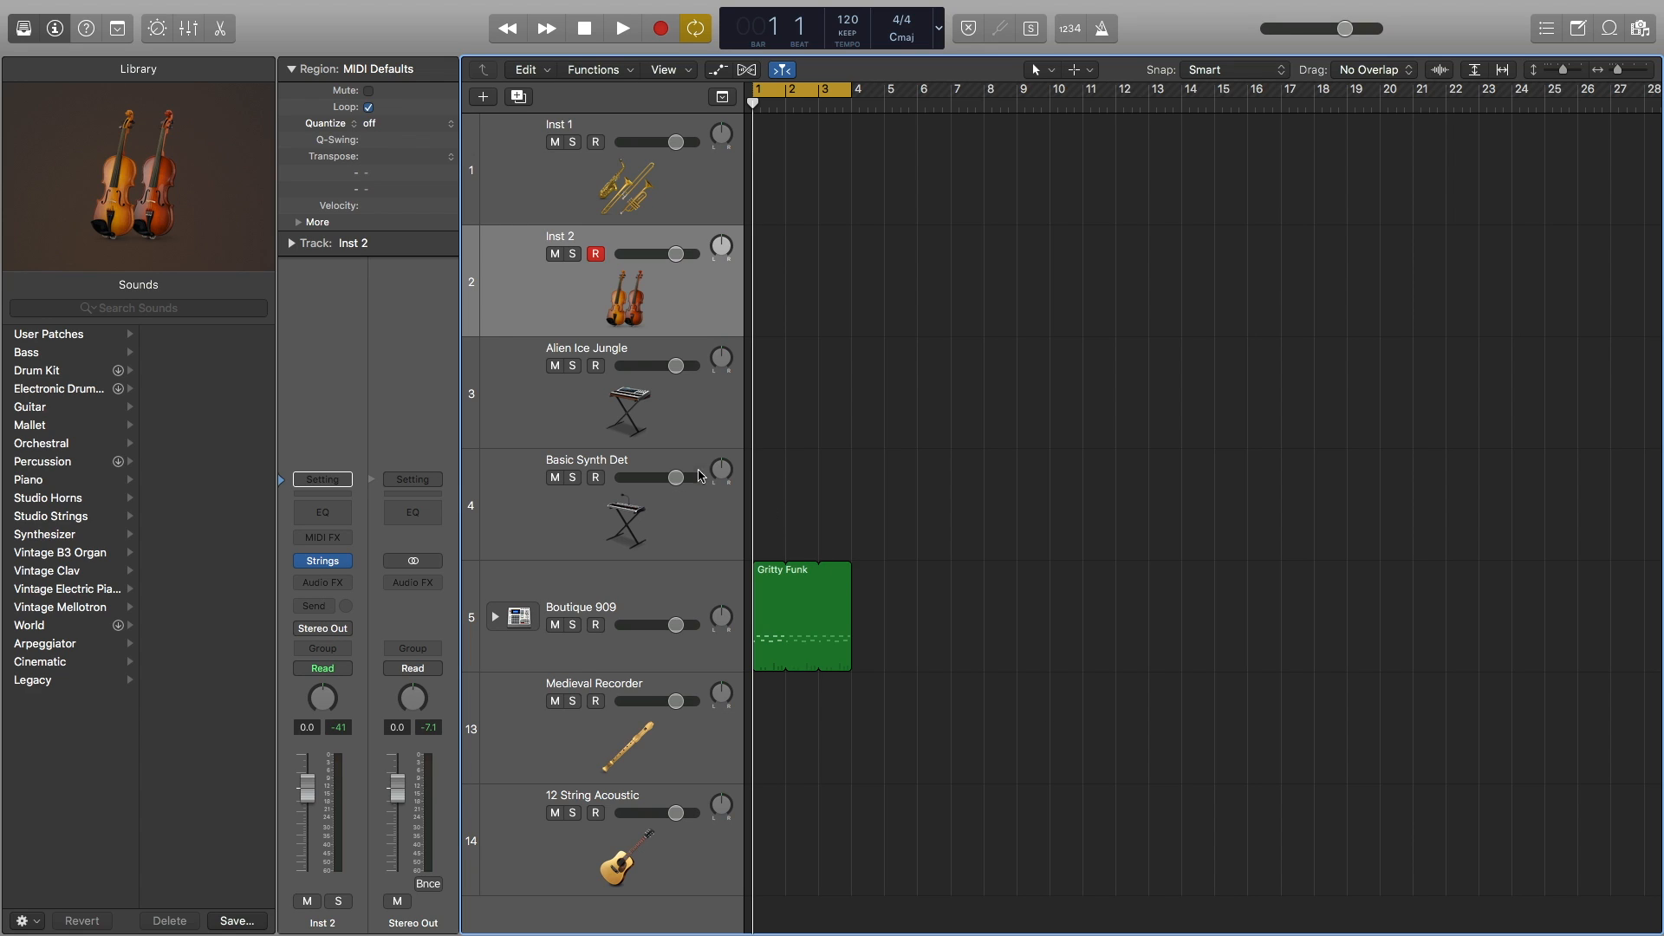
{"action": "mouse_move", "coordinate": [500, 307]}
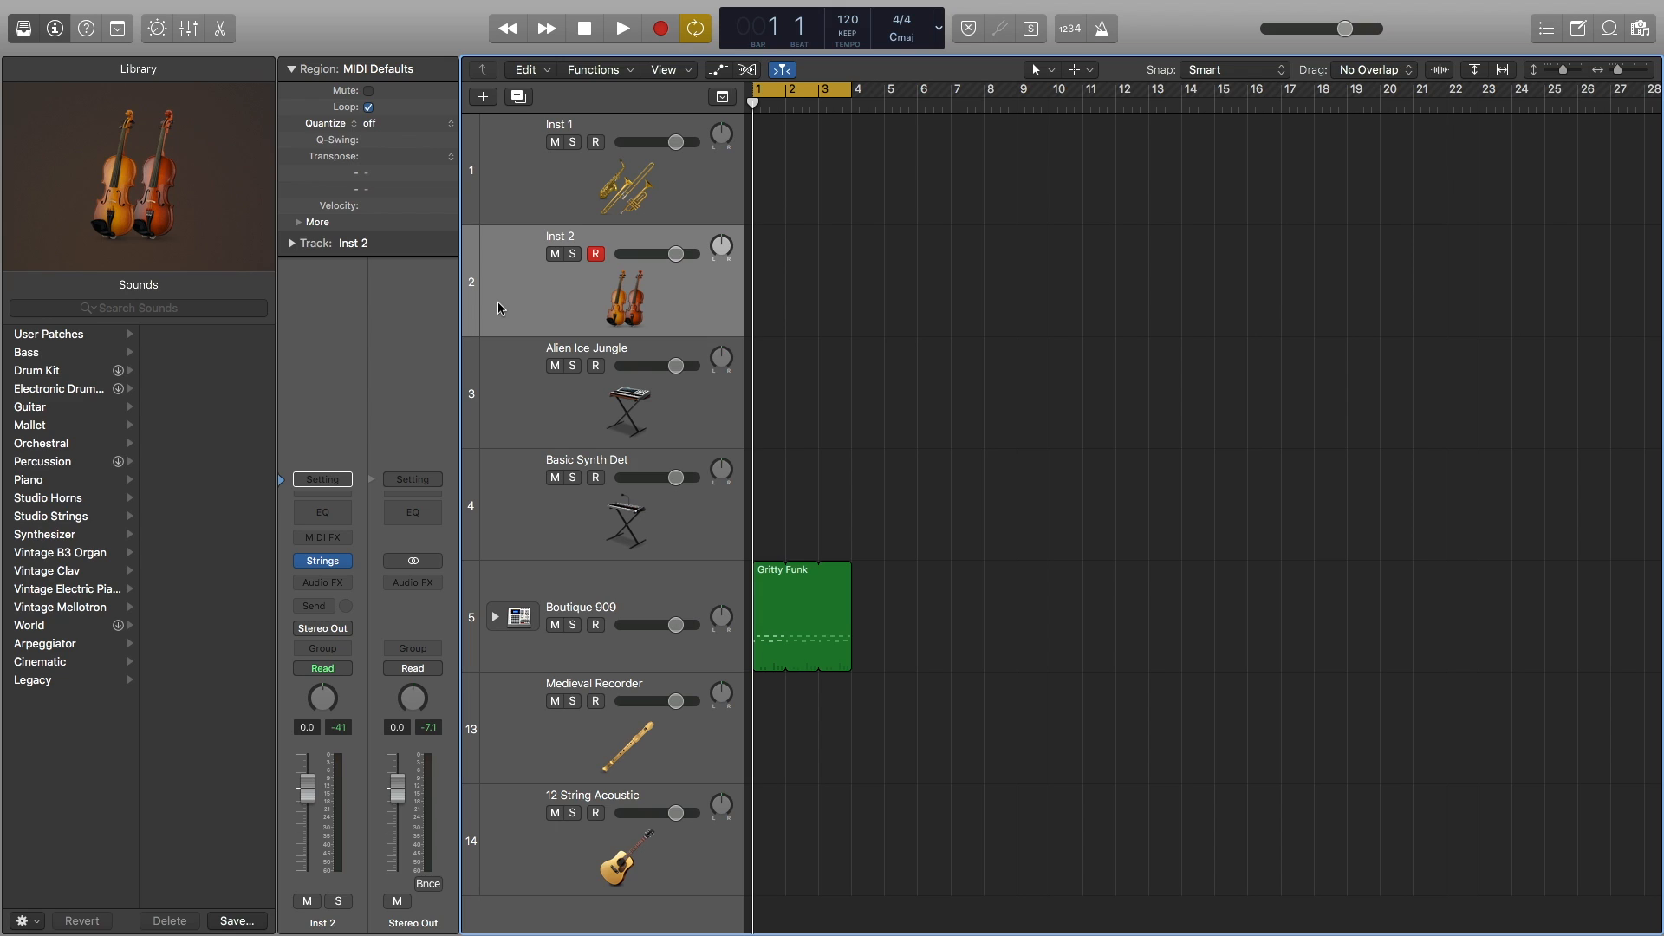
{"action": "mouse_move", "coordinate": [348, 524]}
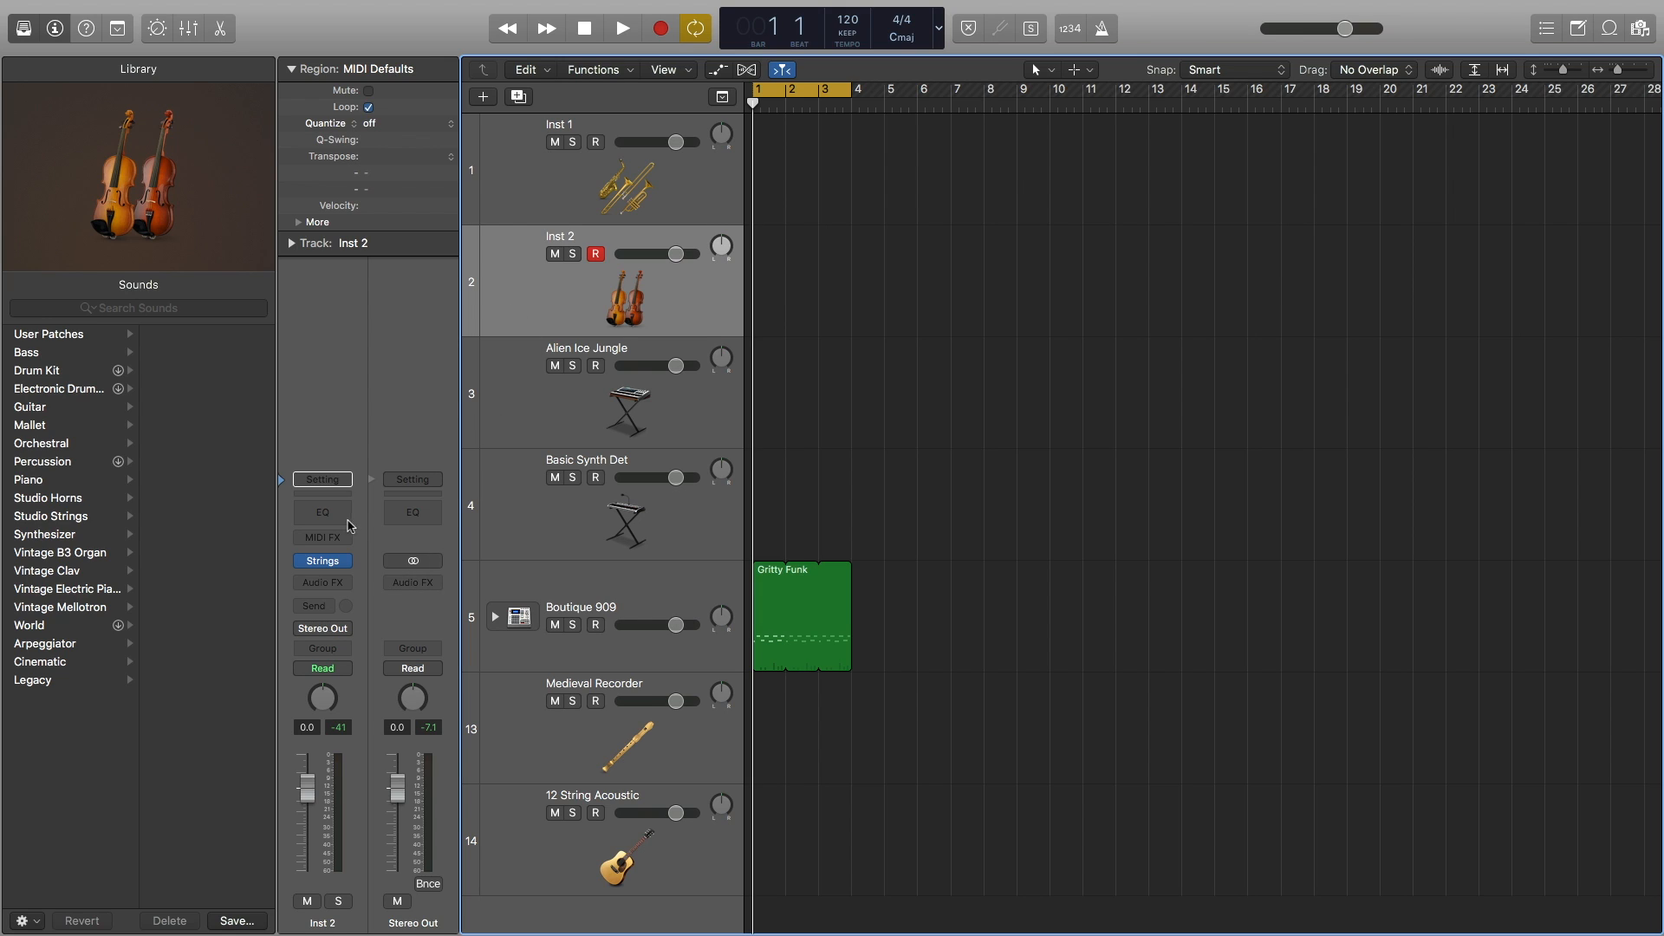
{"action": "mouse_move", "coordinate": [74, 532]}
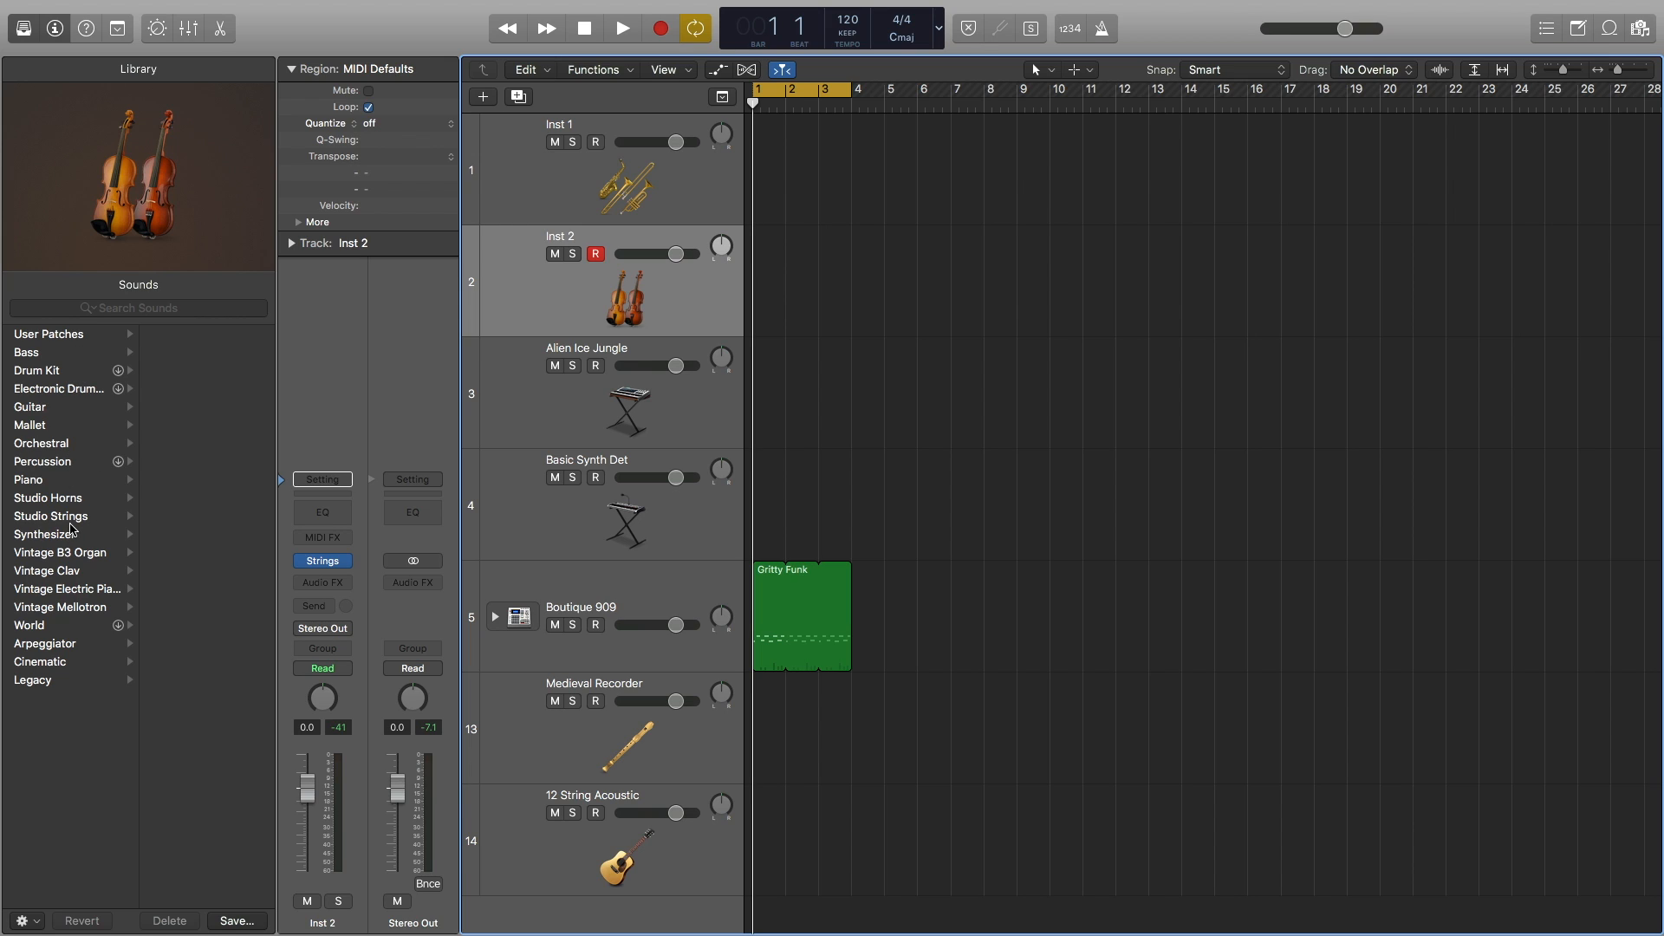
Choose the Studio Strings category to list patches like Studio Cellos, Violas and Violins.
{"action": "left_click", "coordinate": [50, 515]}
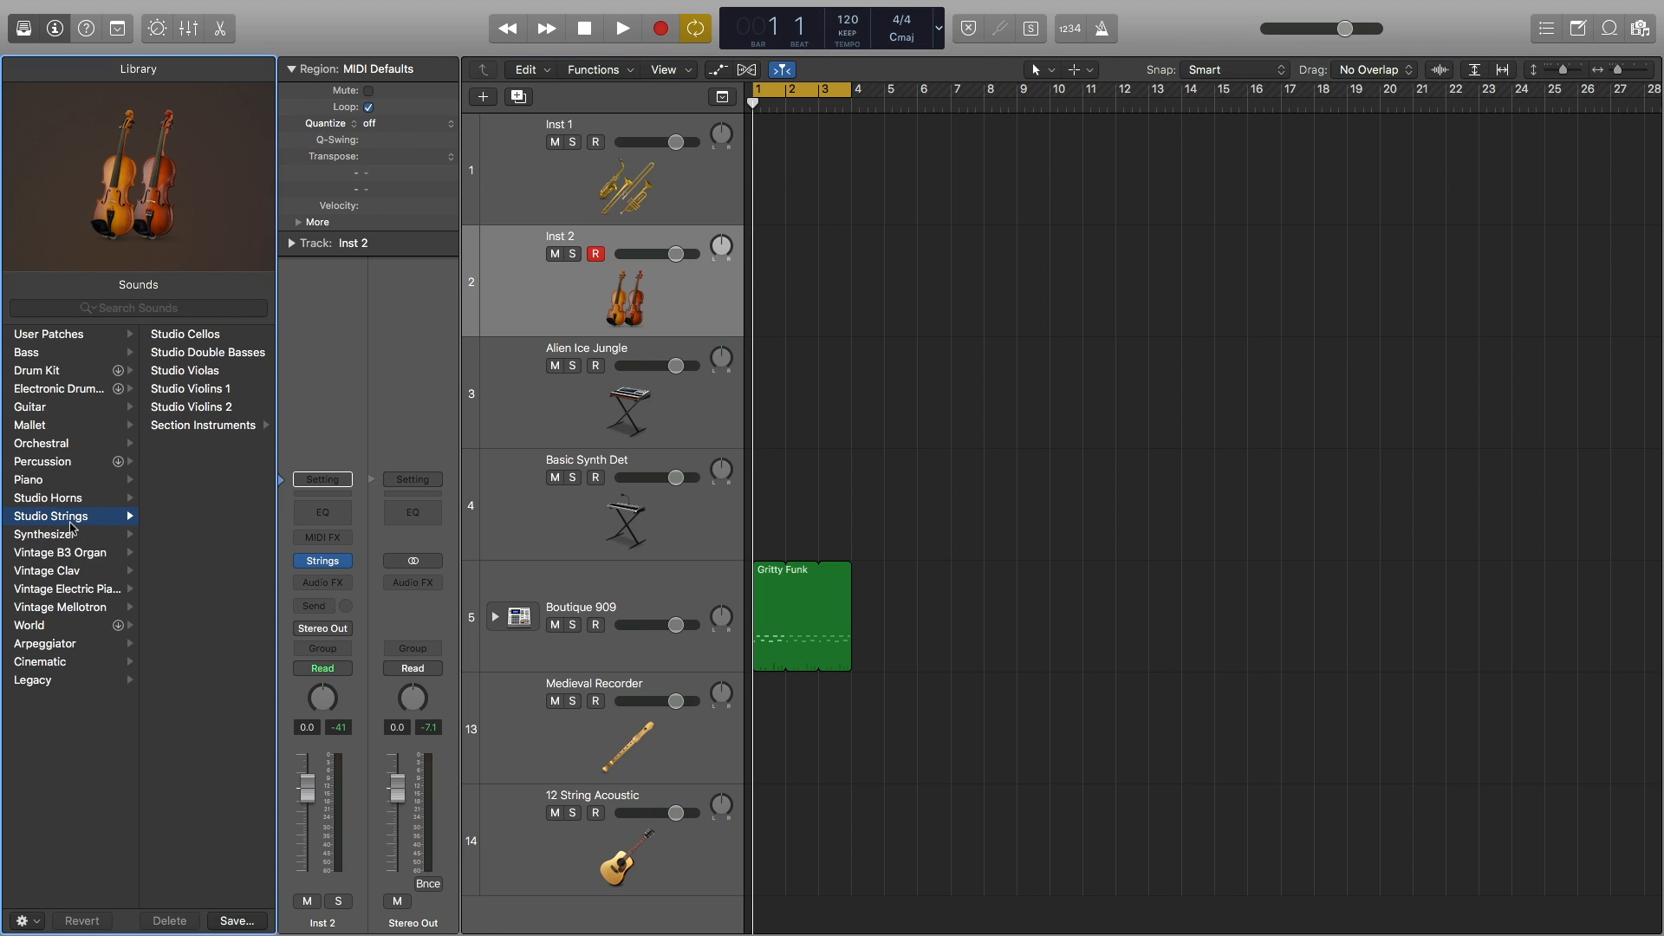
{"action": "mouse_move", "coordinate": [97, 503]}
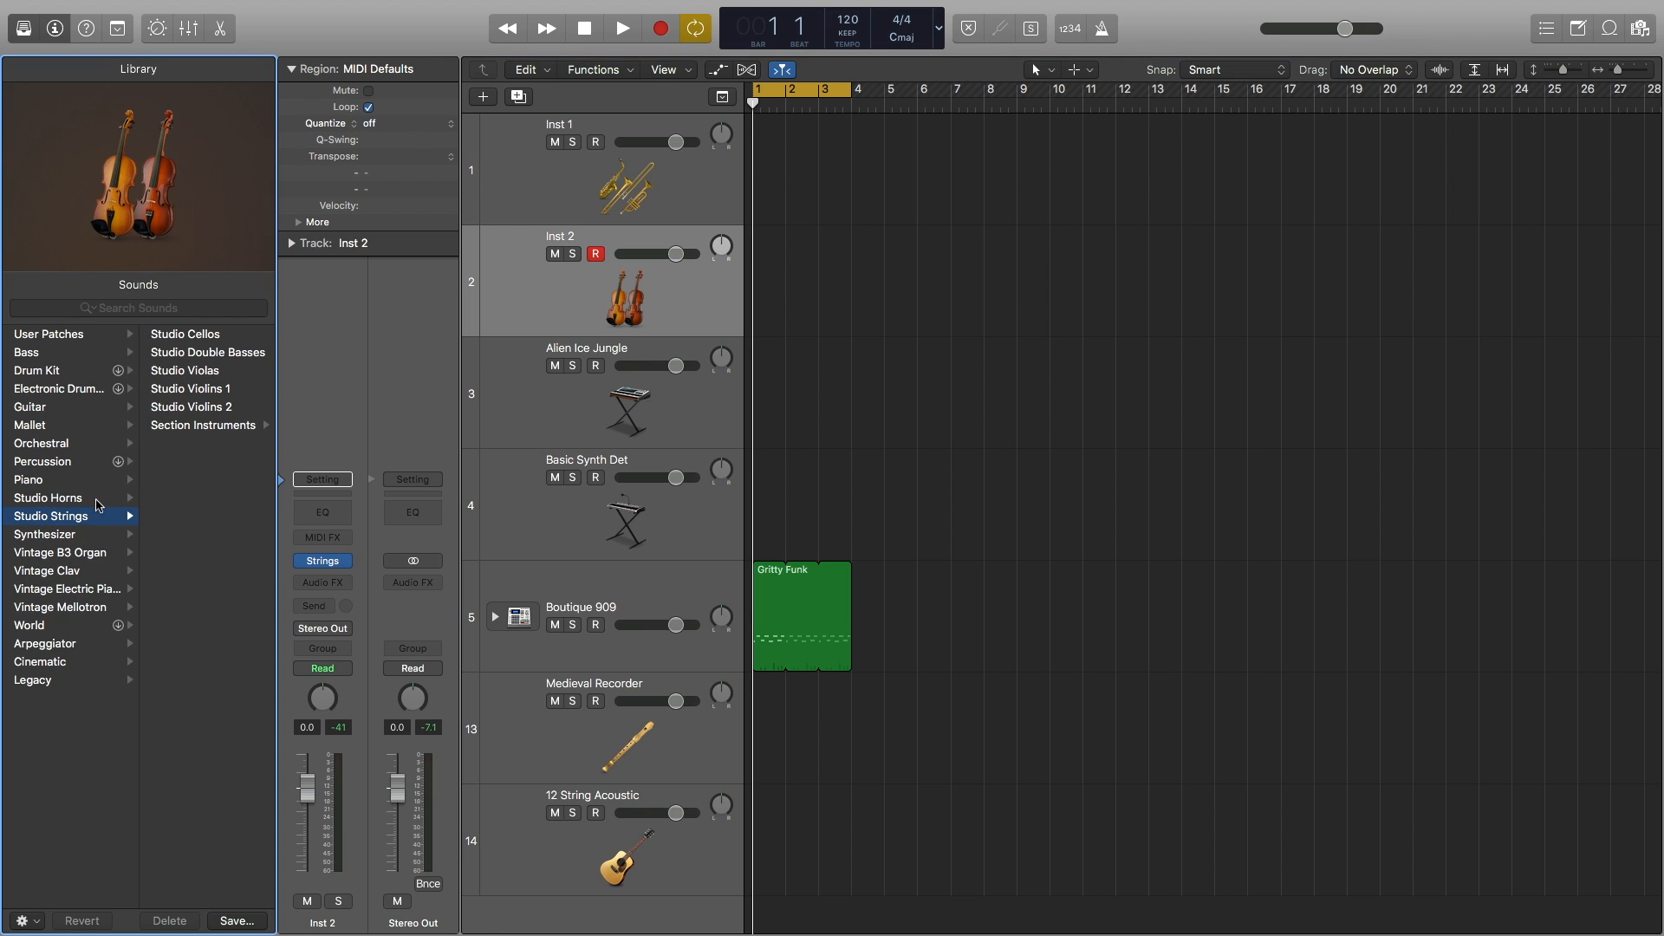
{"action": "mouse_move", "coordinate": [137, 471]}
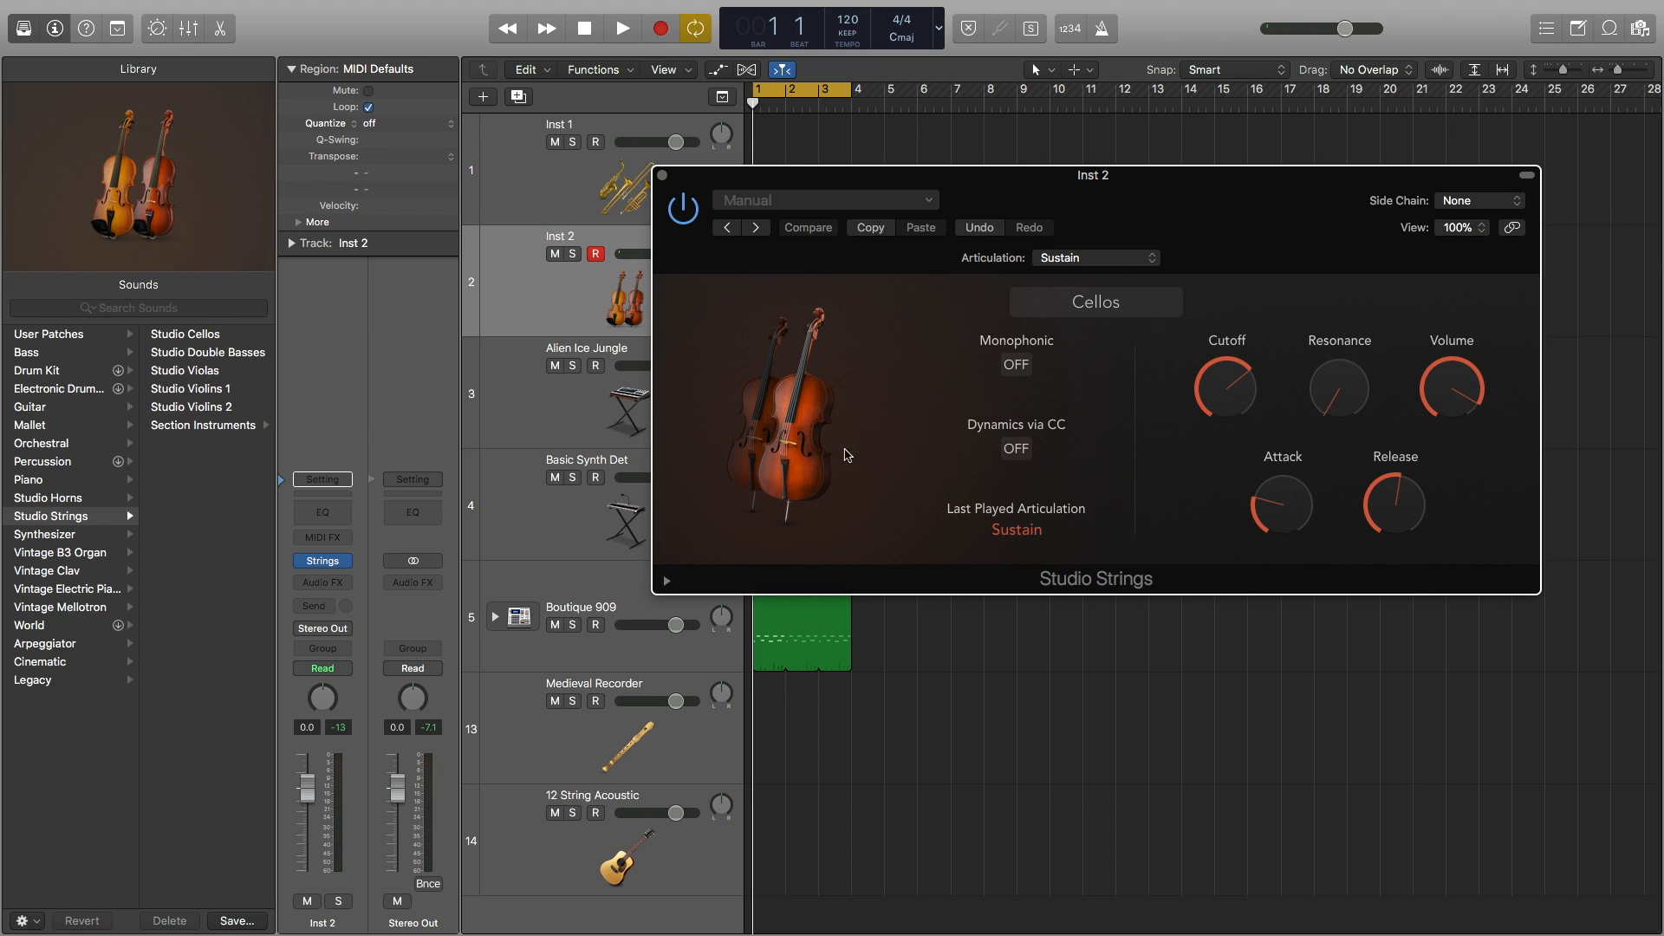
{"action": "mouse_move", "coordinate": [1006, 351]}
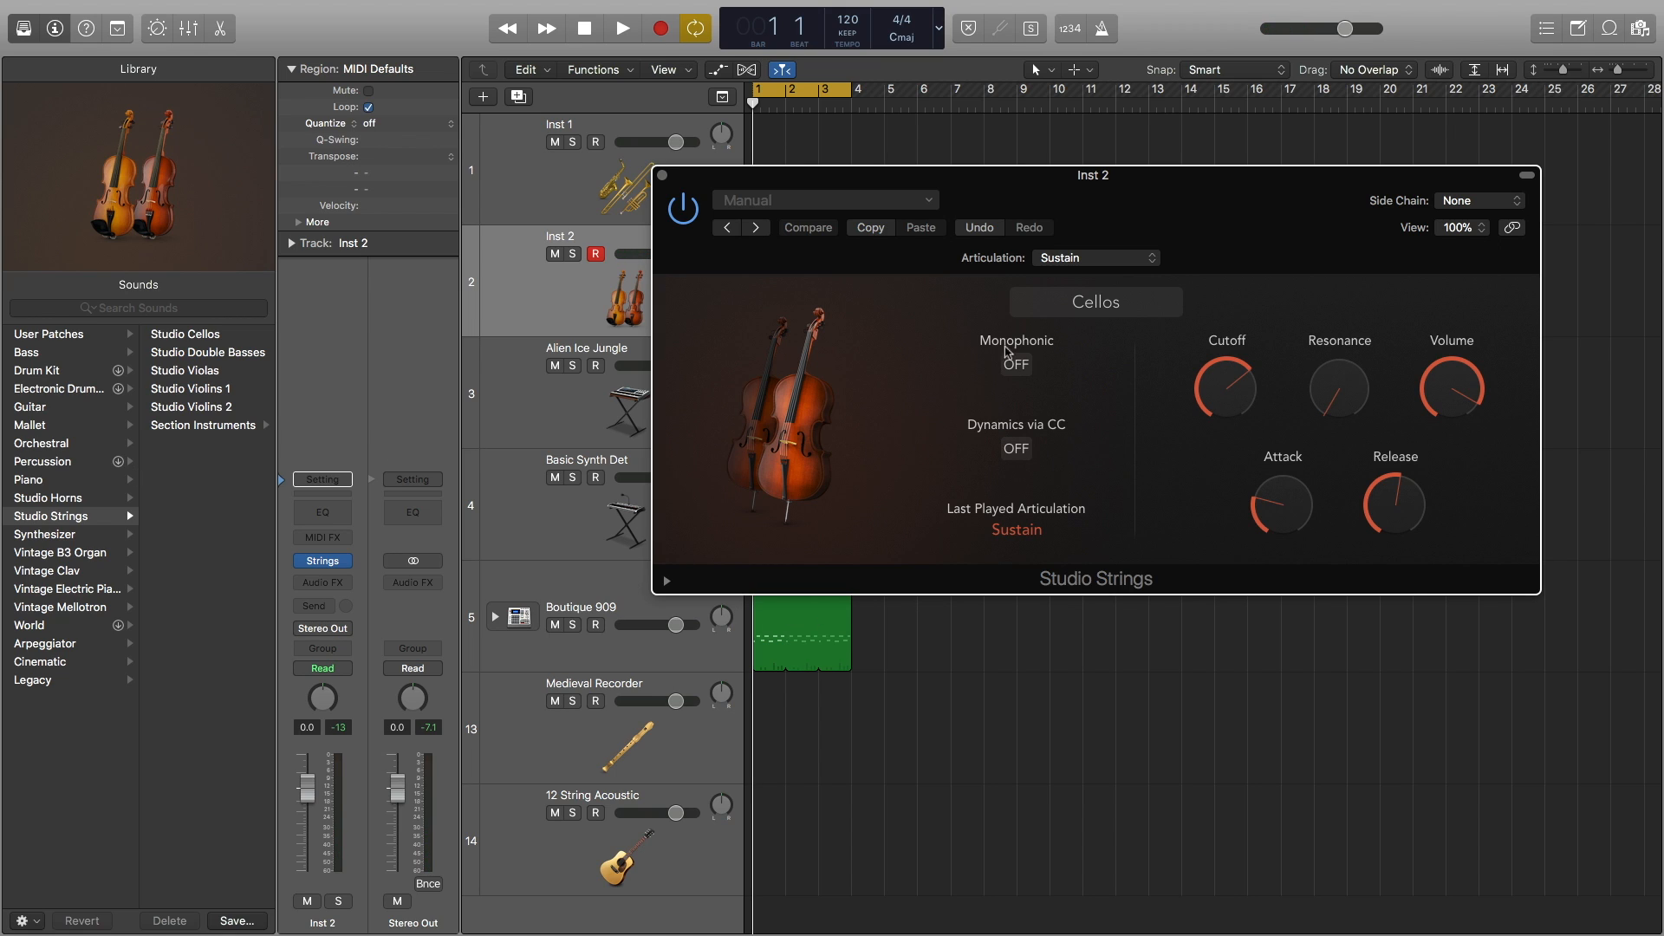
{"action": "left_click", "coordinate": [1095, 302]}
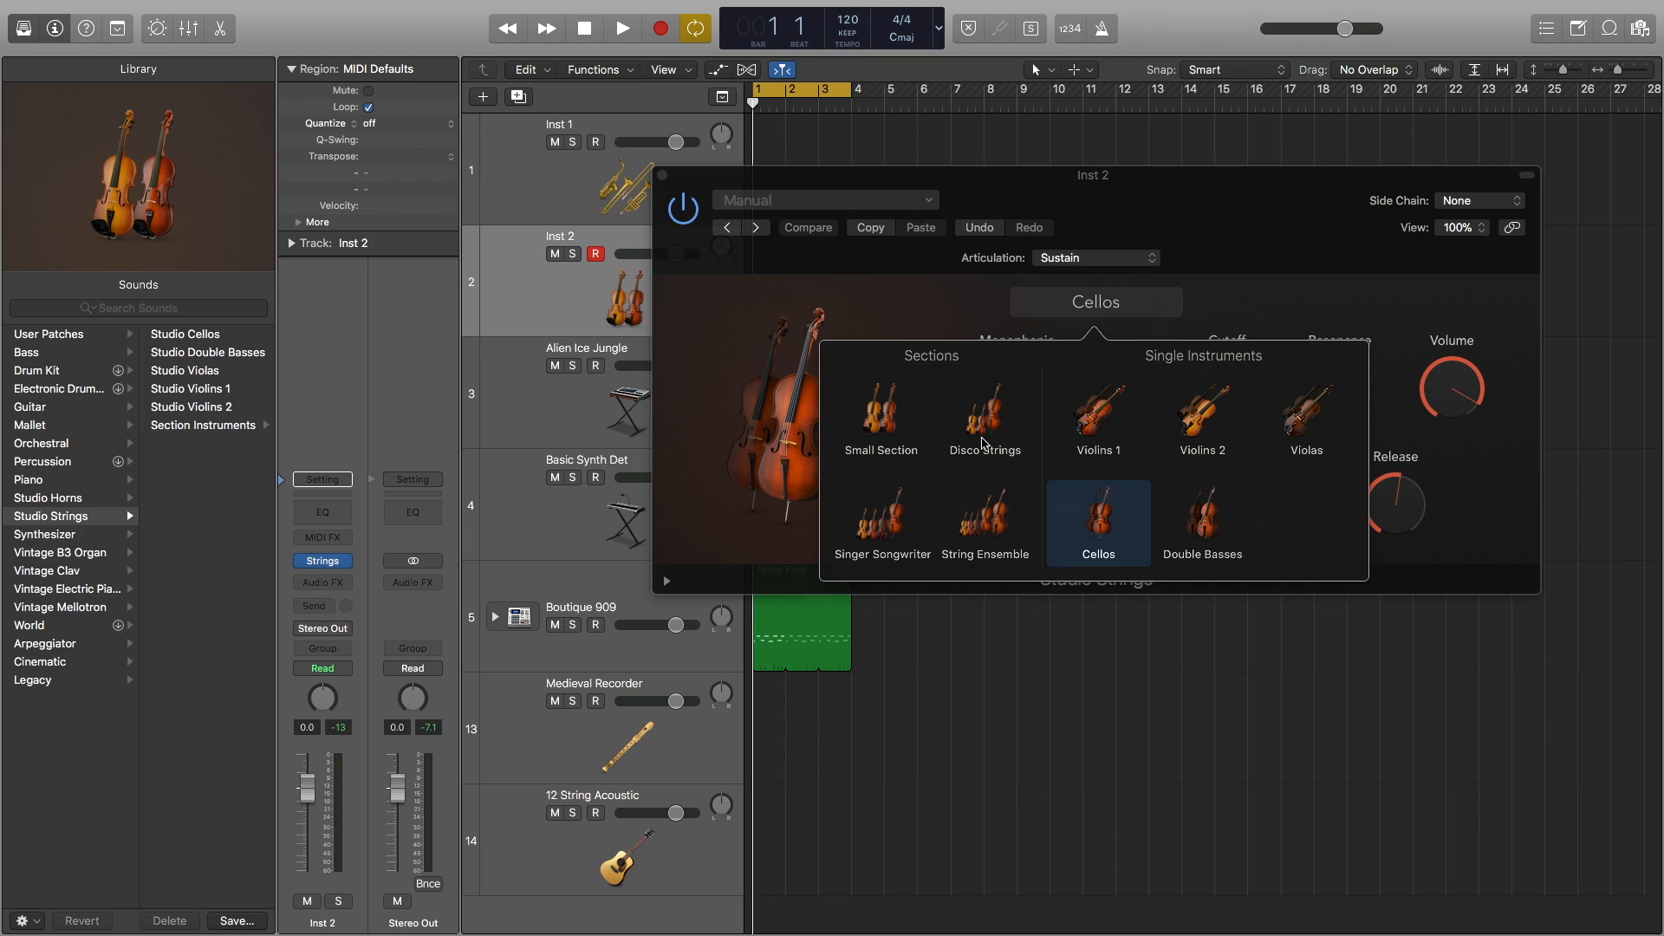
{"action": "left_click", "coordinate": [1098, 418]}
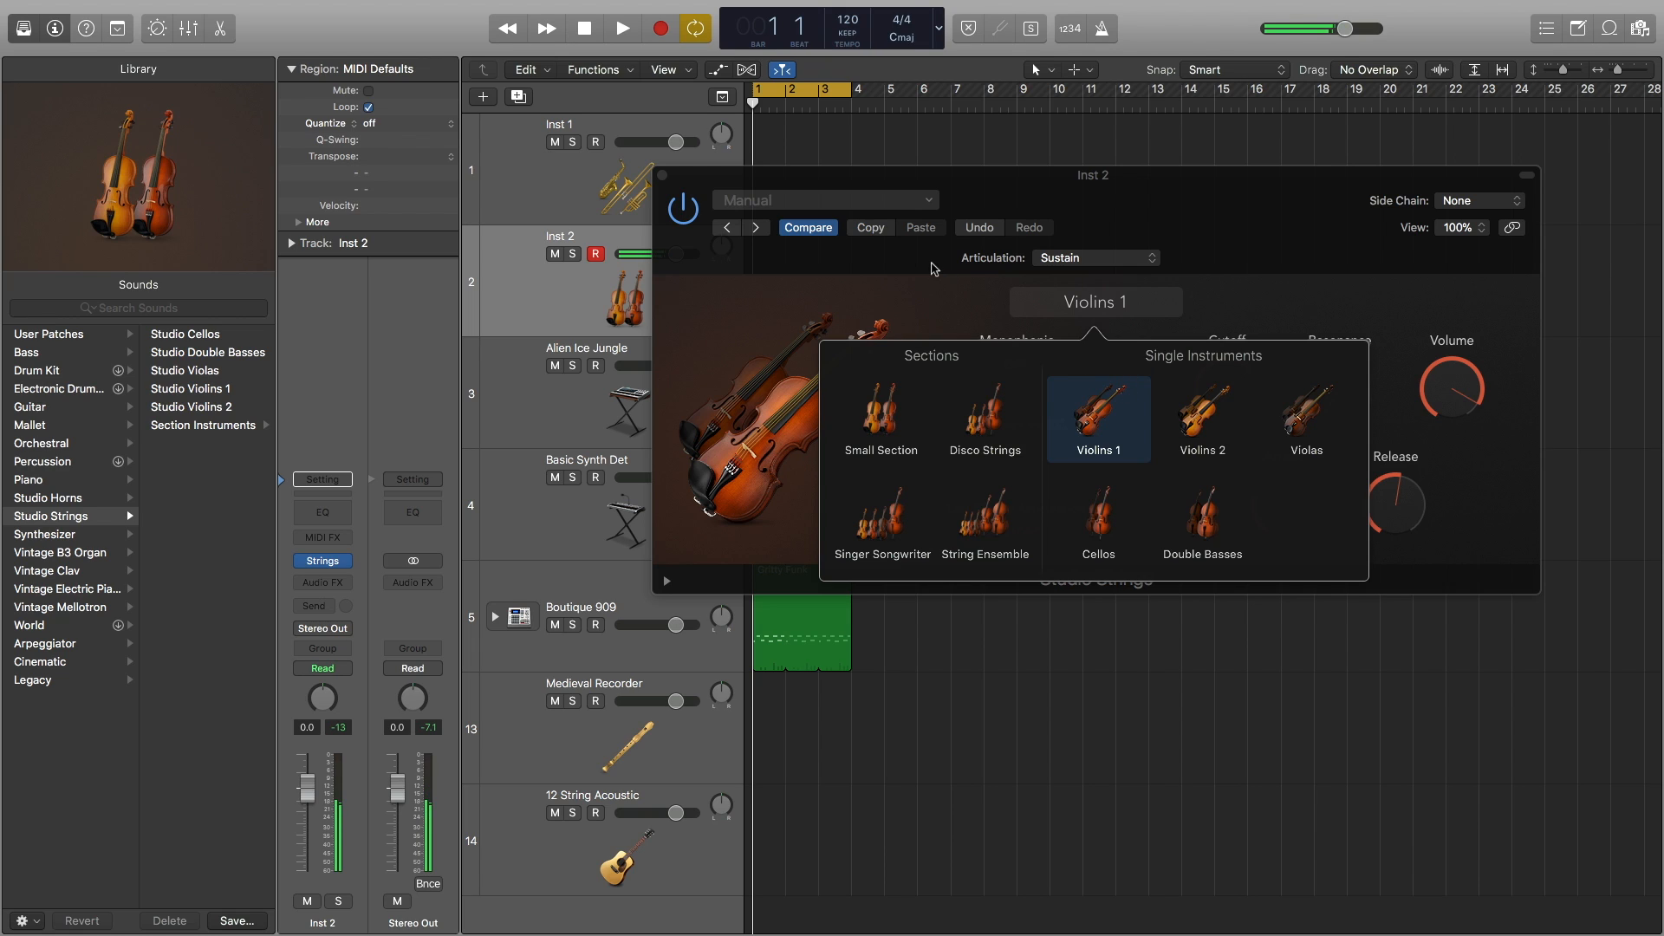
{"action": "left_click", "coordinate": [1097, 520]}
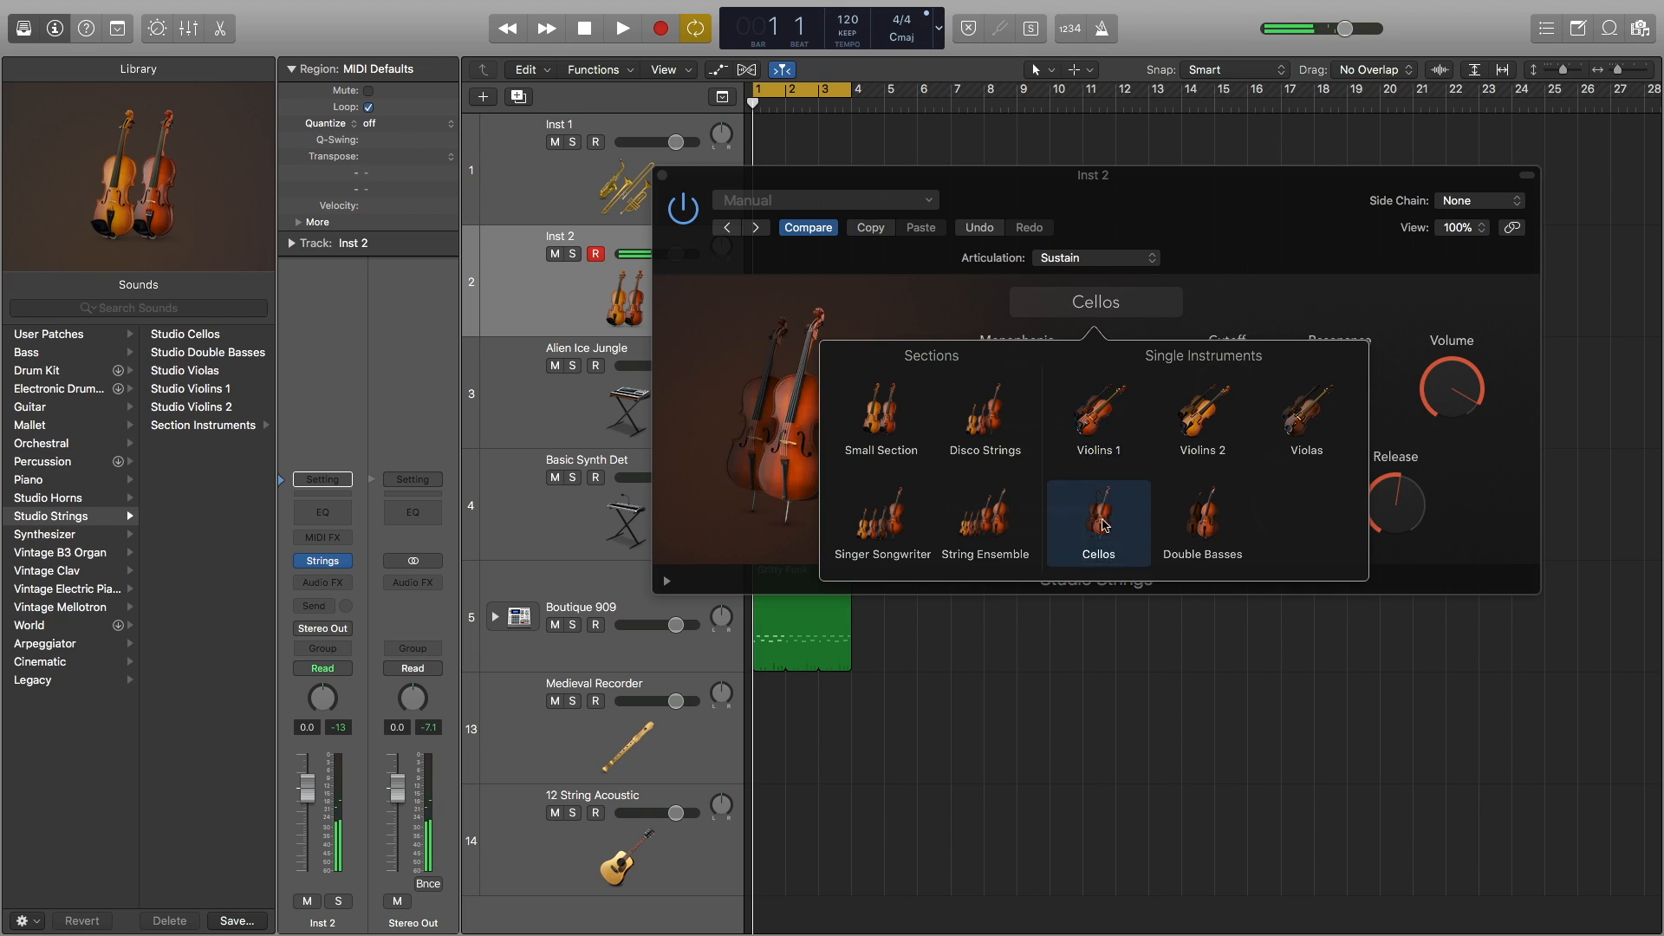
{"action": "left_click", "coordinate": [1098, 523]}
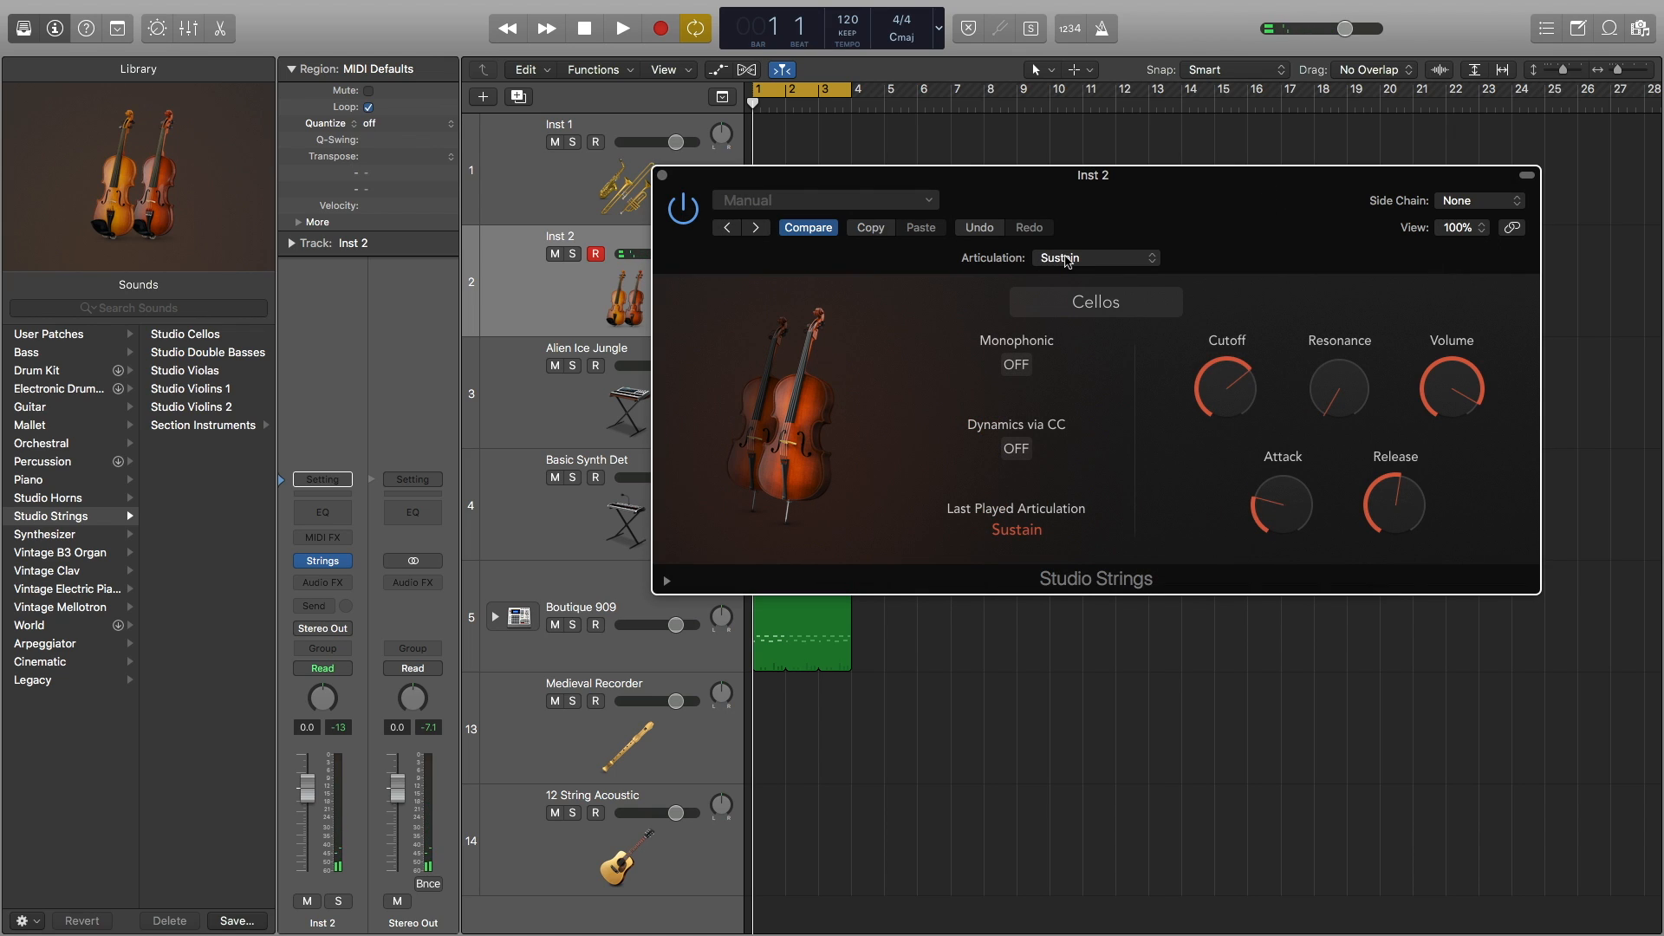
Cycle the Cellos articulation through Tremolo and Pizzicato, ending on Crescendo Fast.
{"action": "left_click", "coordinate": [1095, 257]}
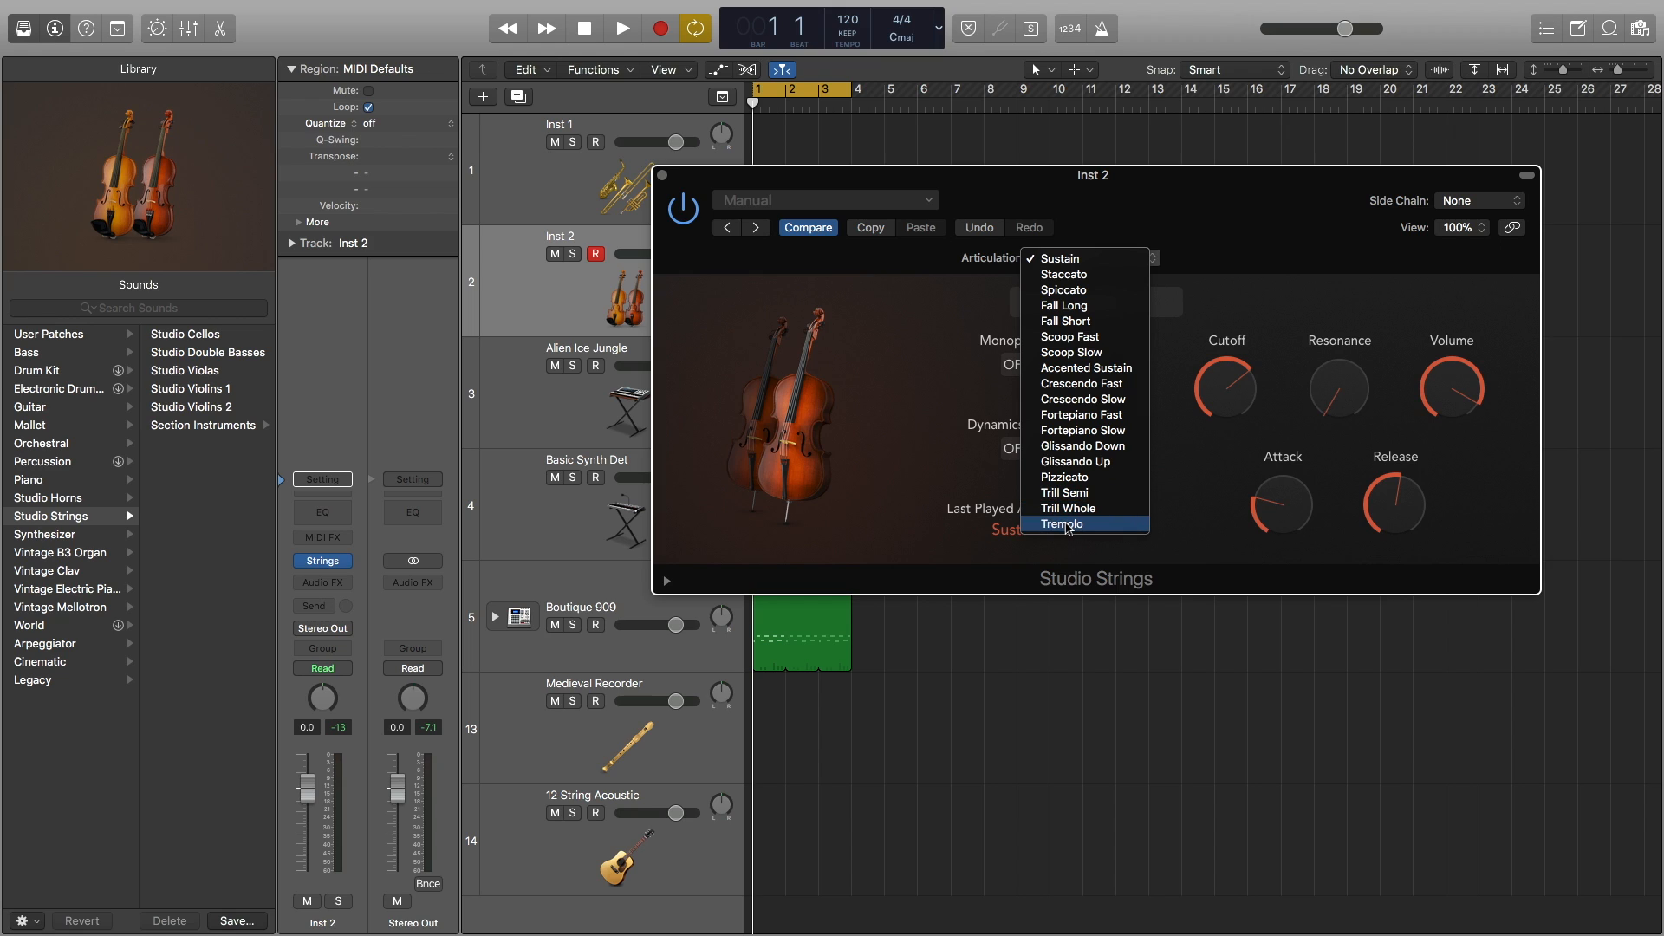
{"action": "left_click", "coordinate": [1062, 524]}
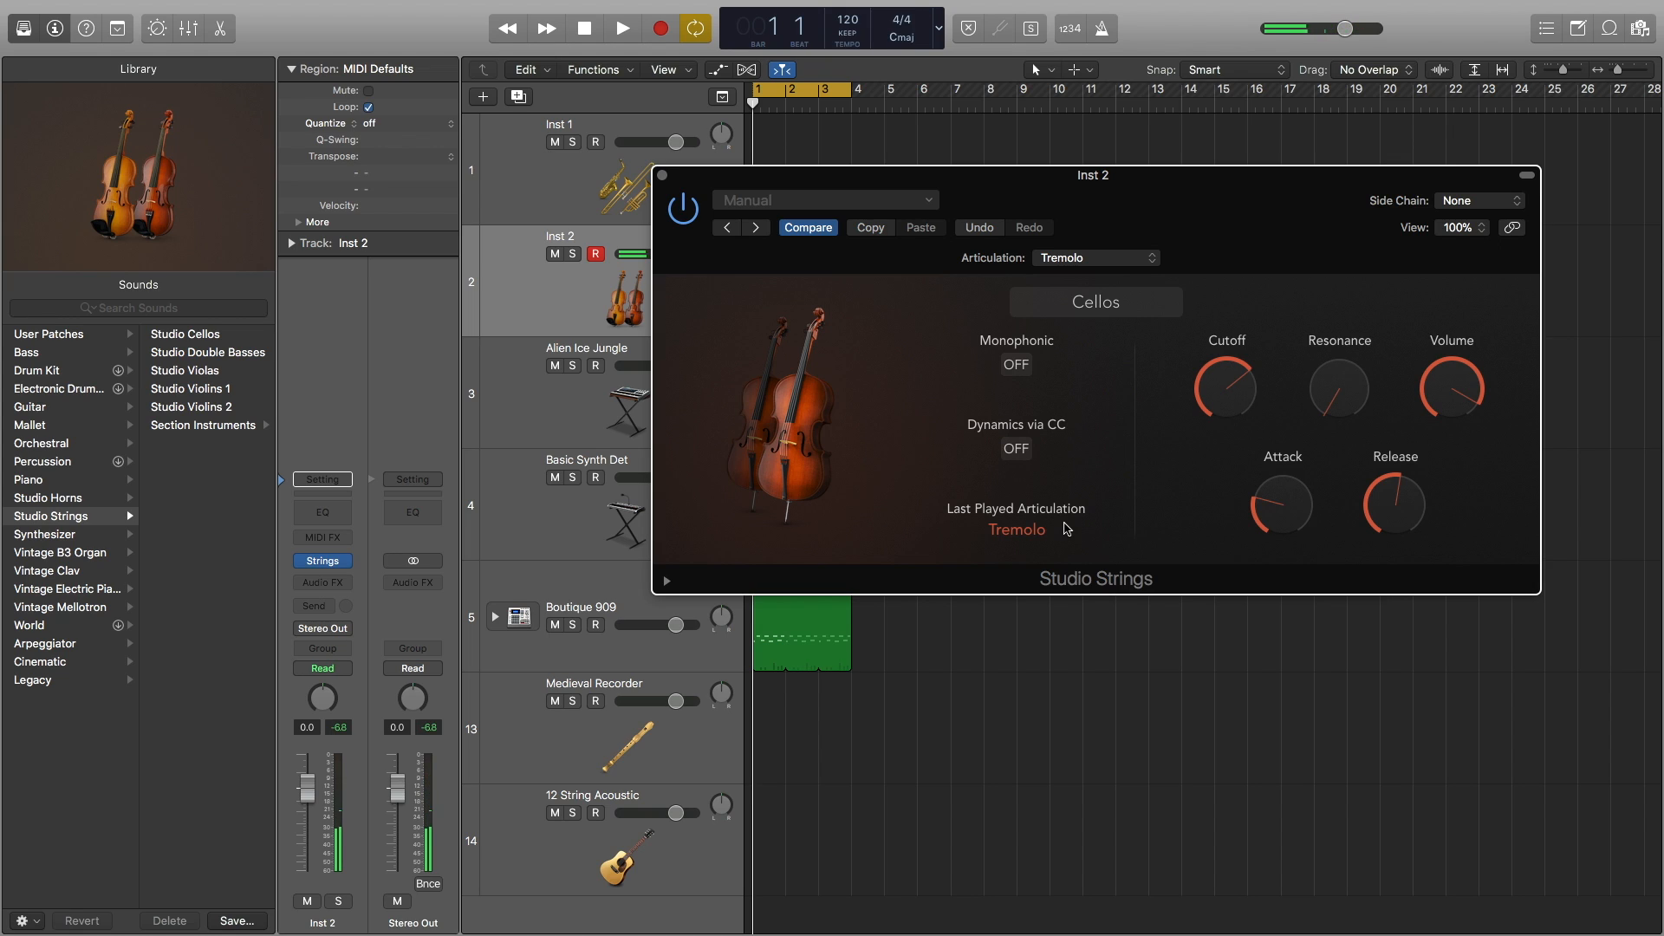
{"action": "mouse_move", "coordinate": [1182, 431]}
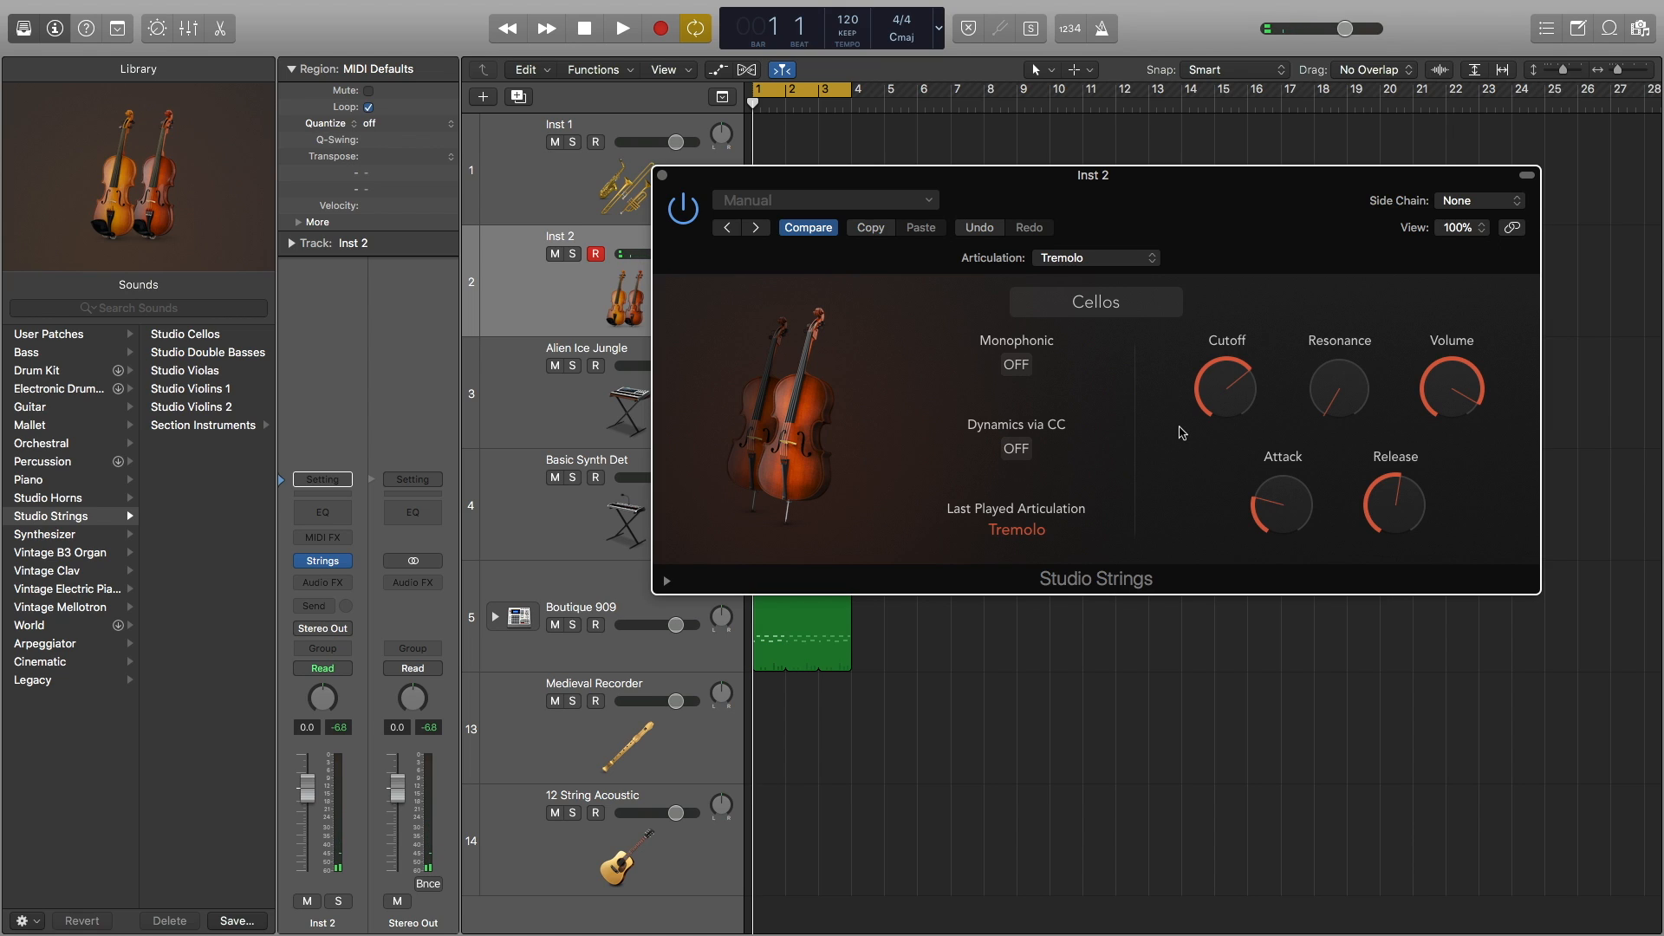
{"action": "left_click", "coordinate": [1094, 258]}
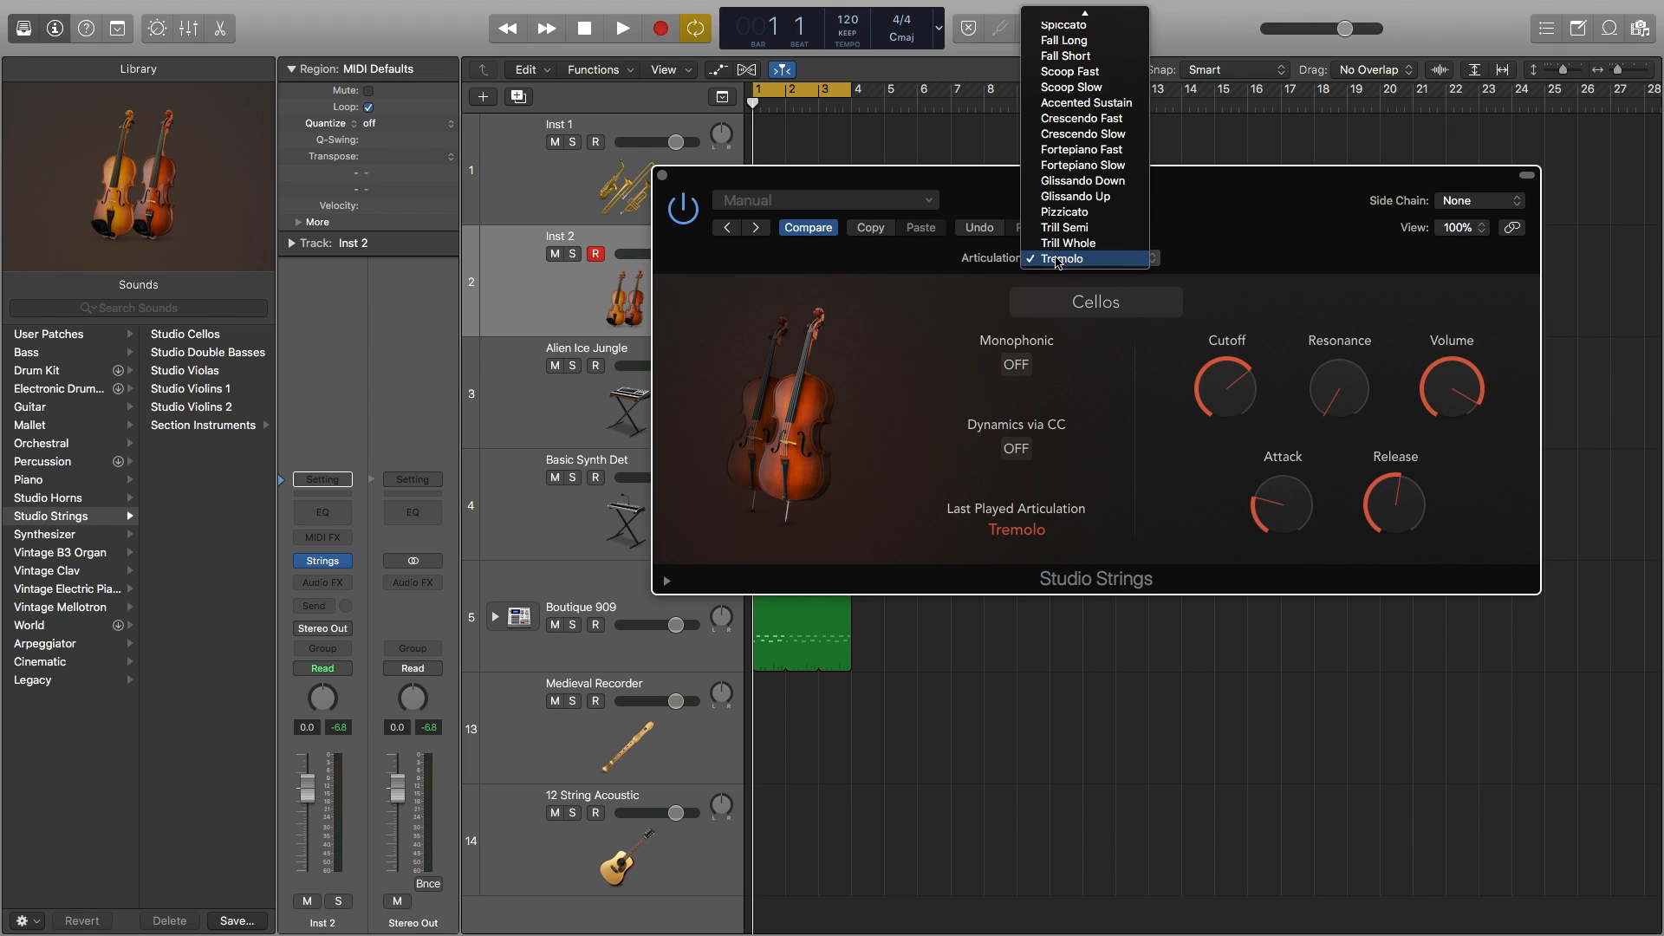
{"action": "left_click", "coordinate": [1064, 211]}
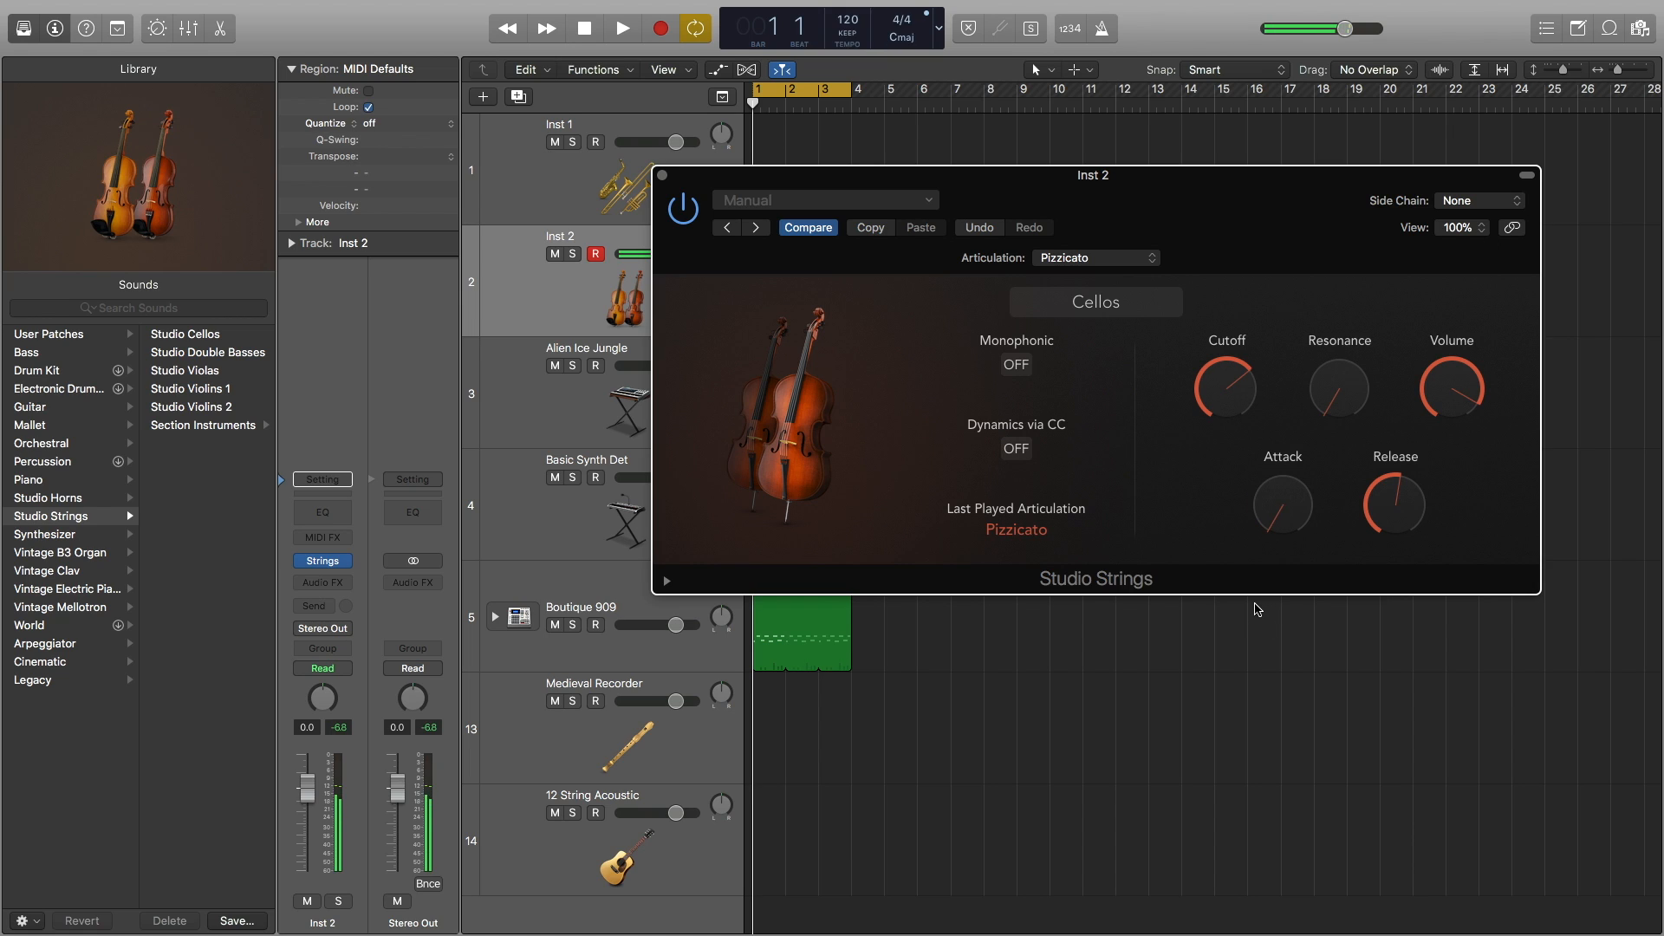
{"action": "left_click", "coordinate": [1096, 258]}
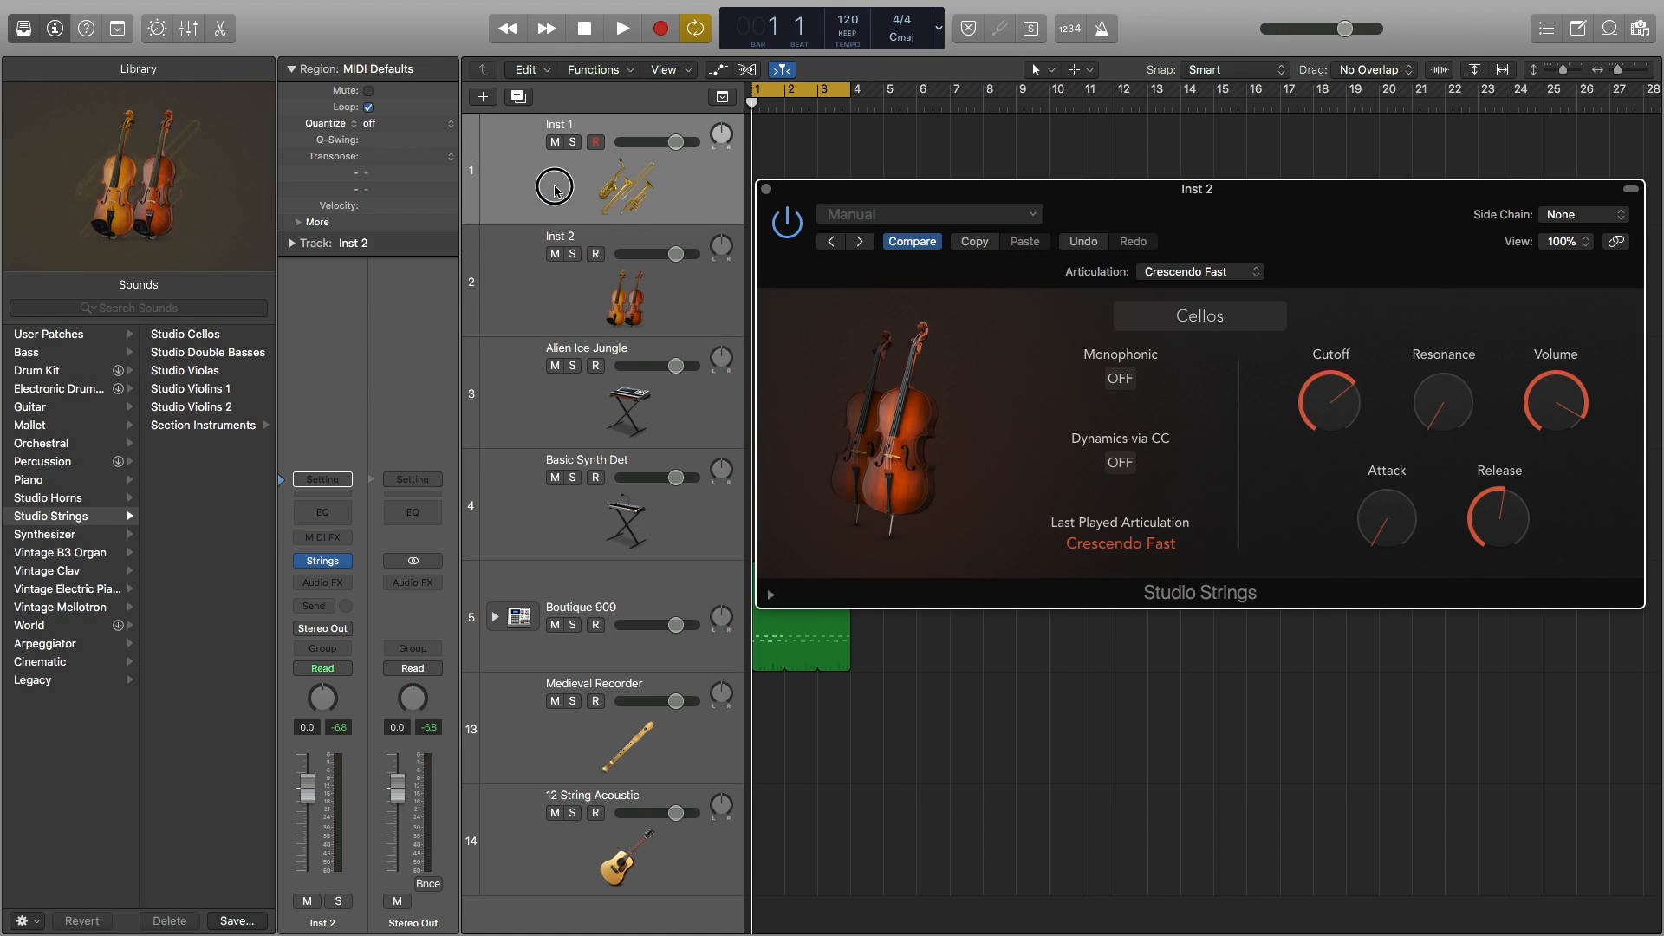
Select Inst 1 to show its Tenor Sax 1 and lower the Key Clicks knob.
{"action": "left_click", "coordinate": [555, 189]}
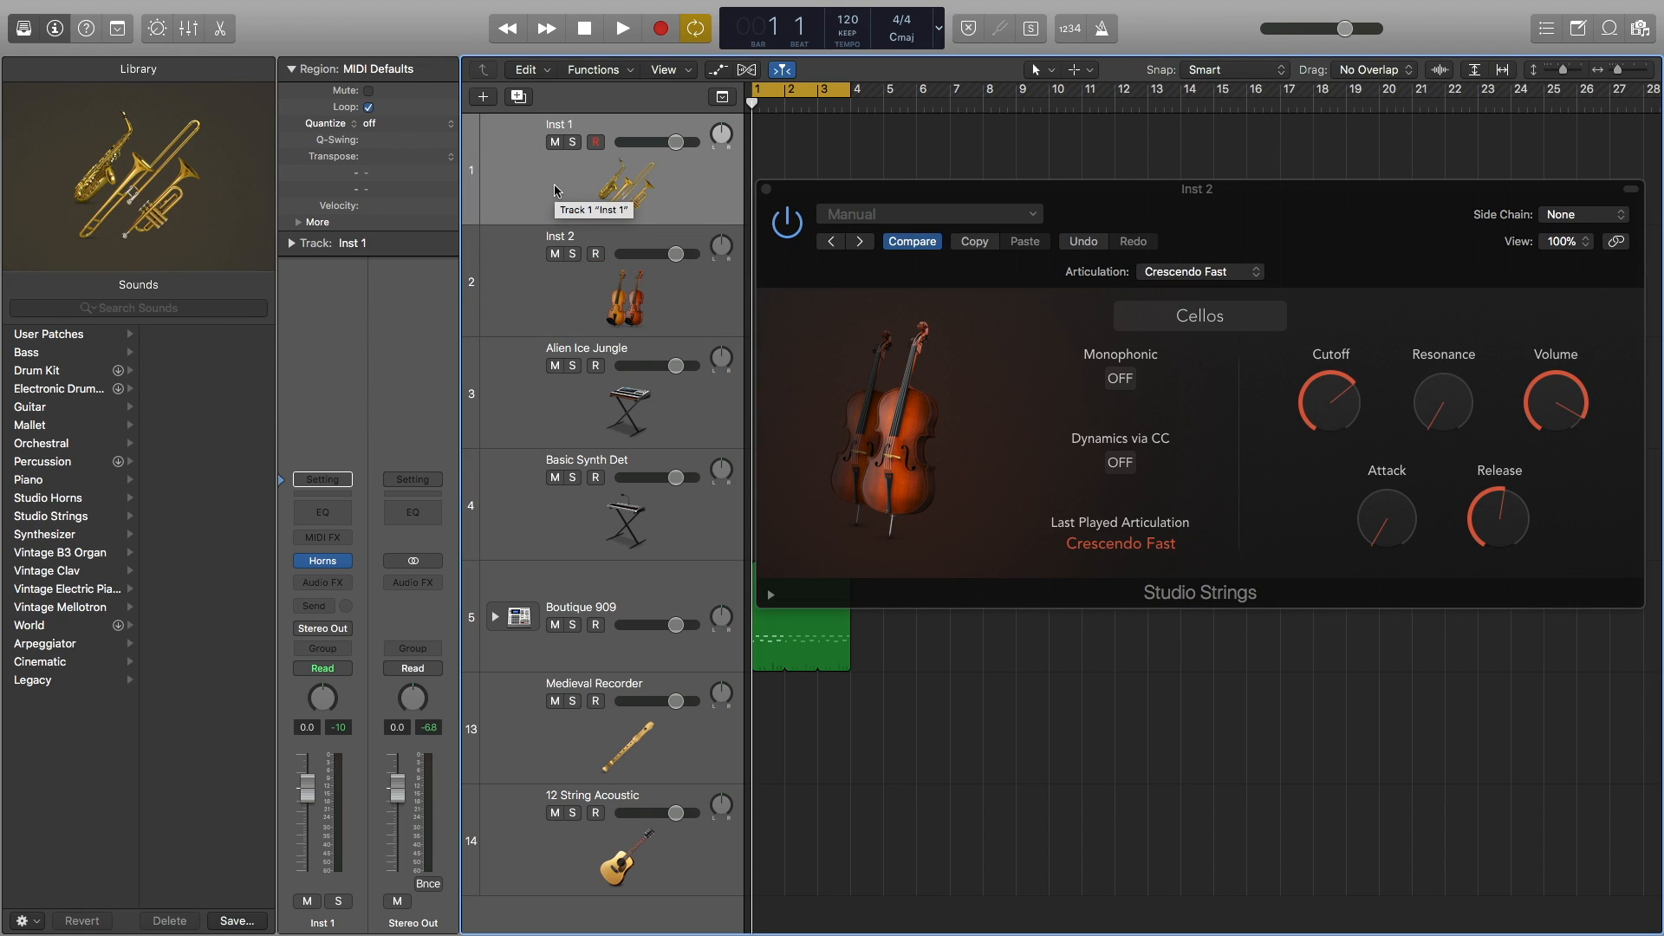
{"action": "mouse_move", "coordinate": [434, 385]}
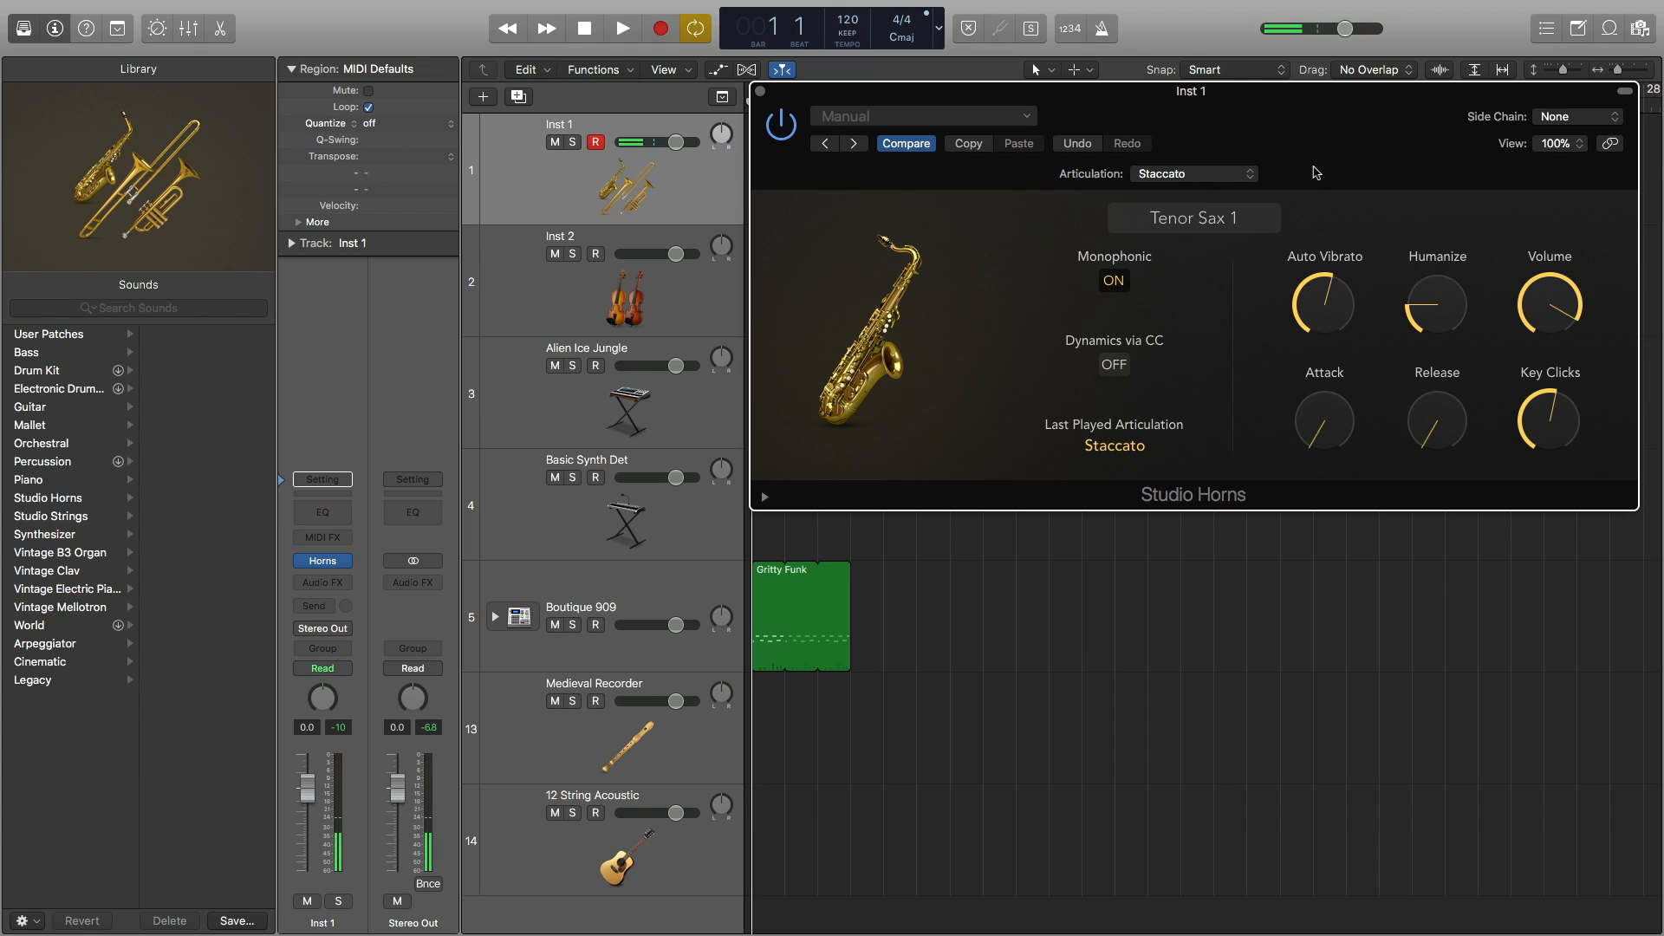
{"action": "left_click_drag", "start_coordinate": [1549, 420], "coordinate": [1548, 382]}
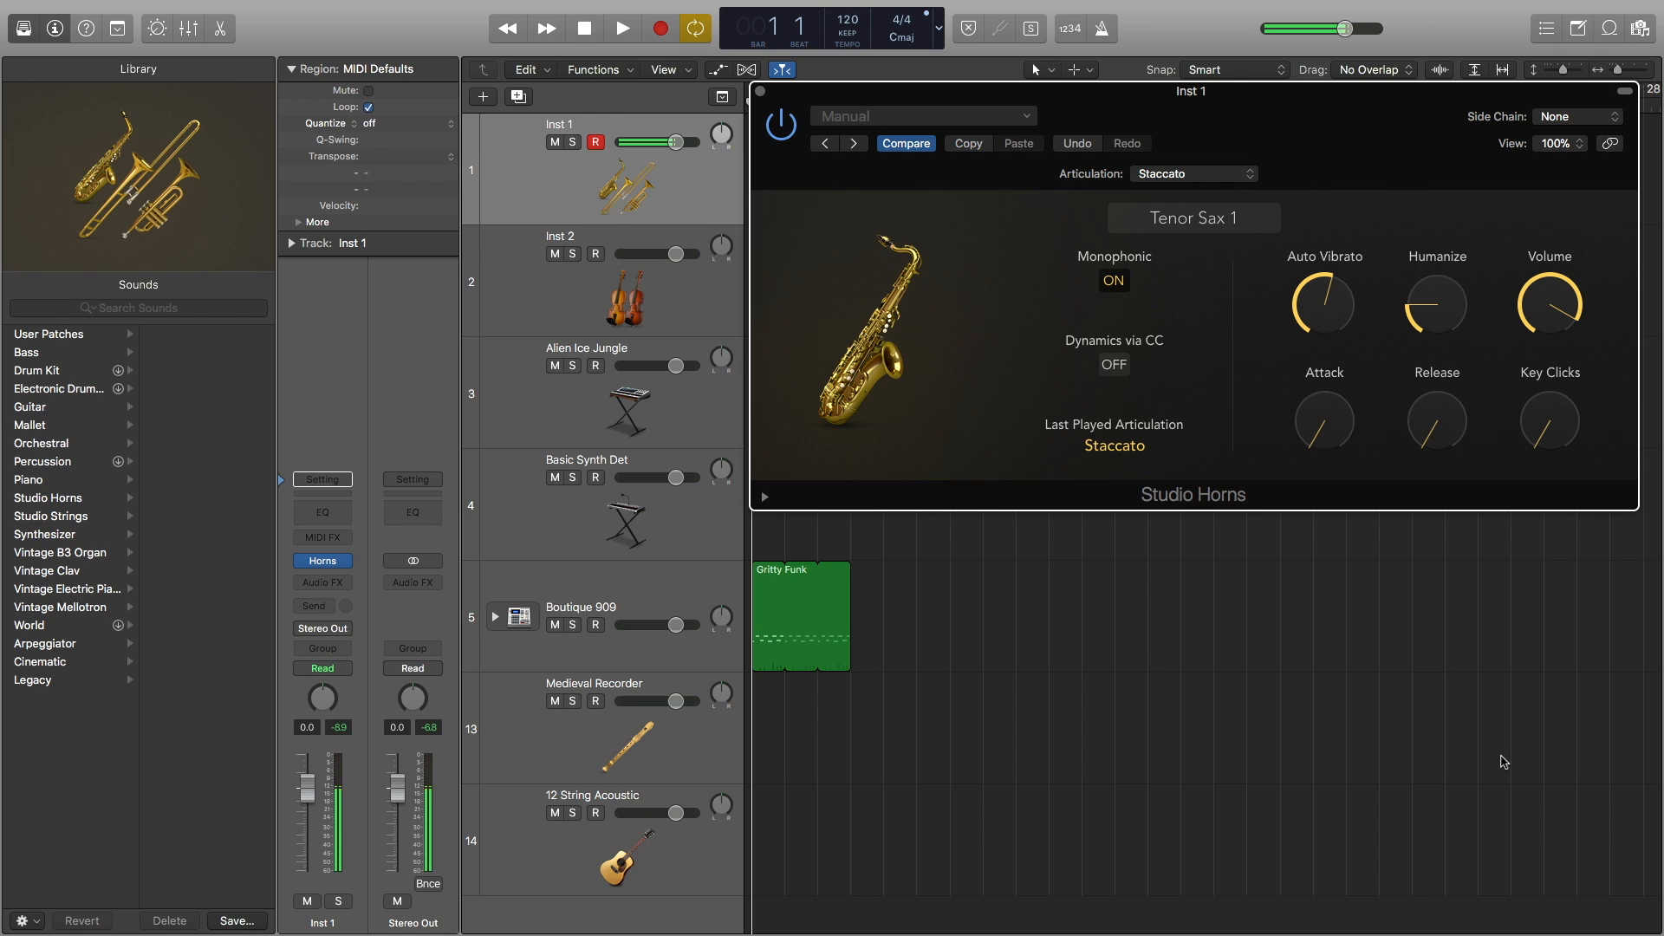
{"action": "mouse_move", "coordinate": [839, 5]}
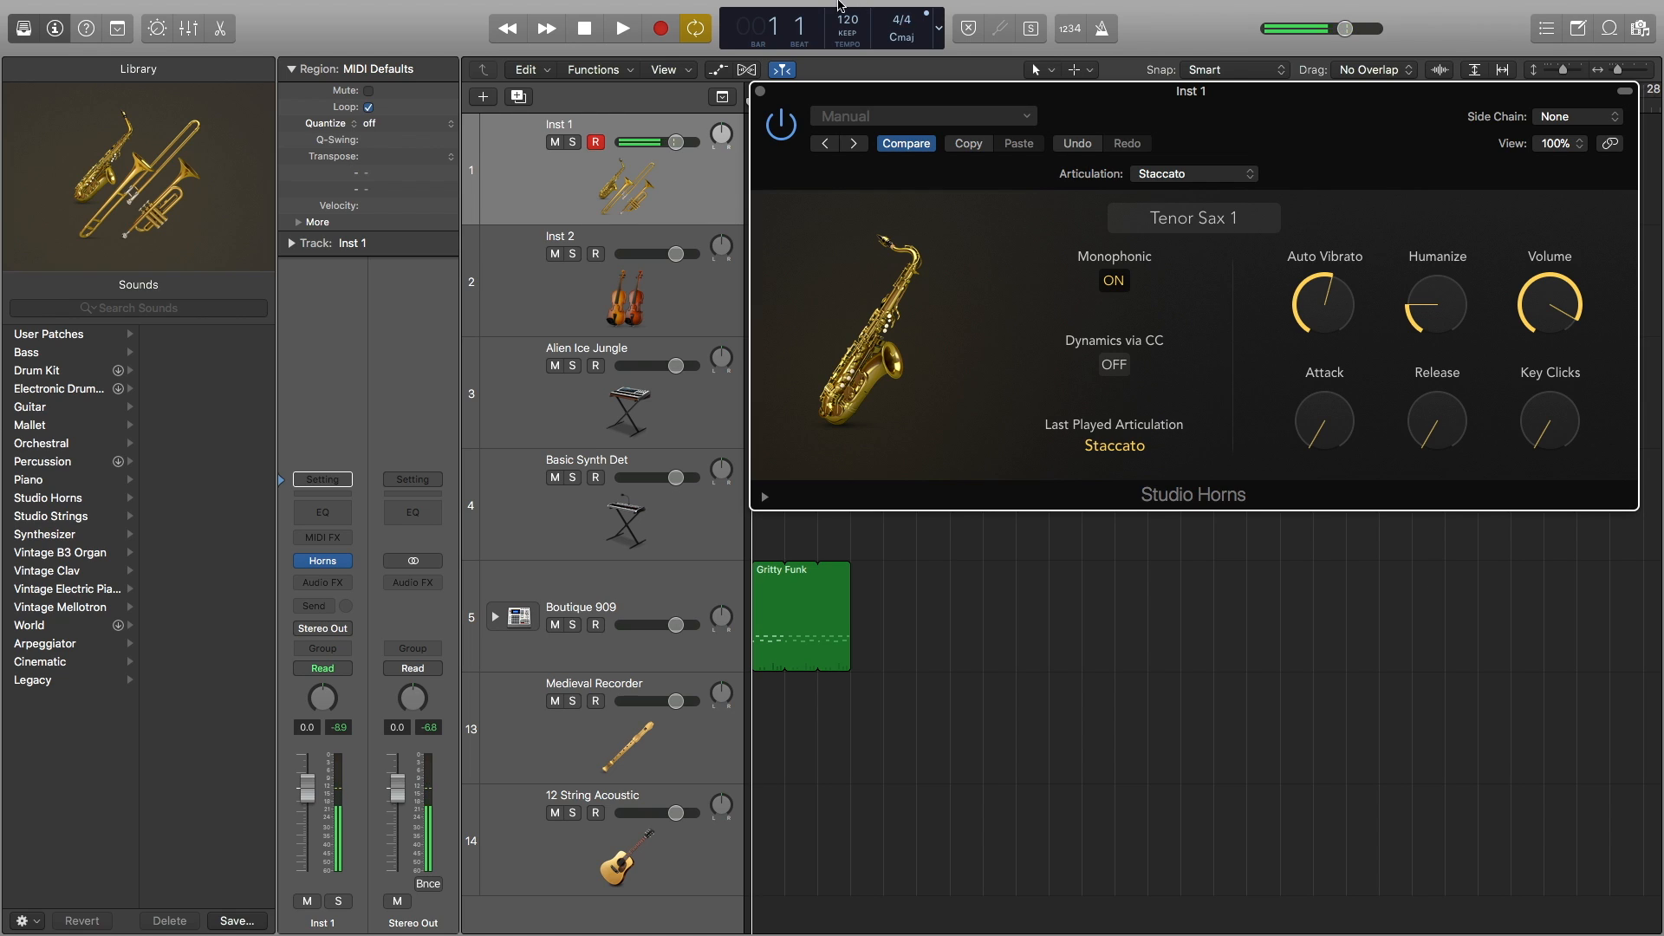
Switch the horn to Trombone 1 and set its articulation to Expressive Long.
{"action": "left_click", "coordinate": [1193, 217]}
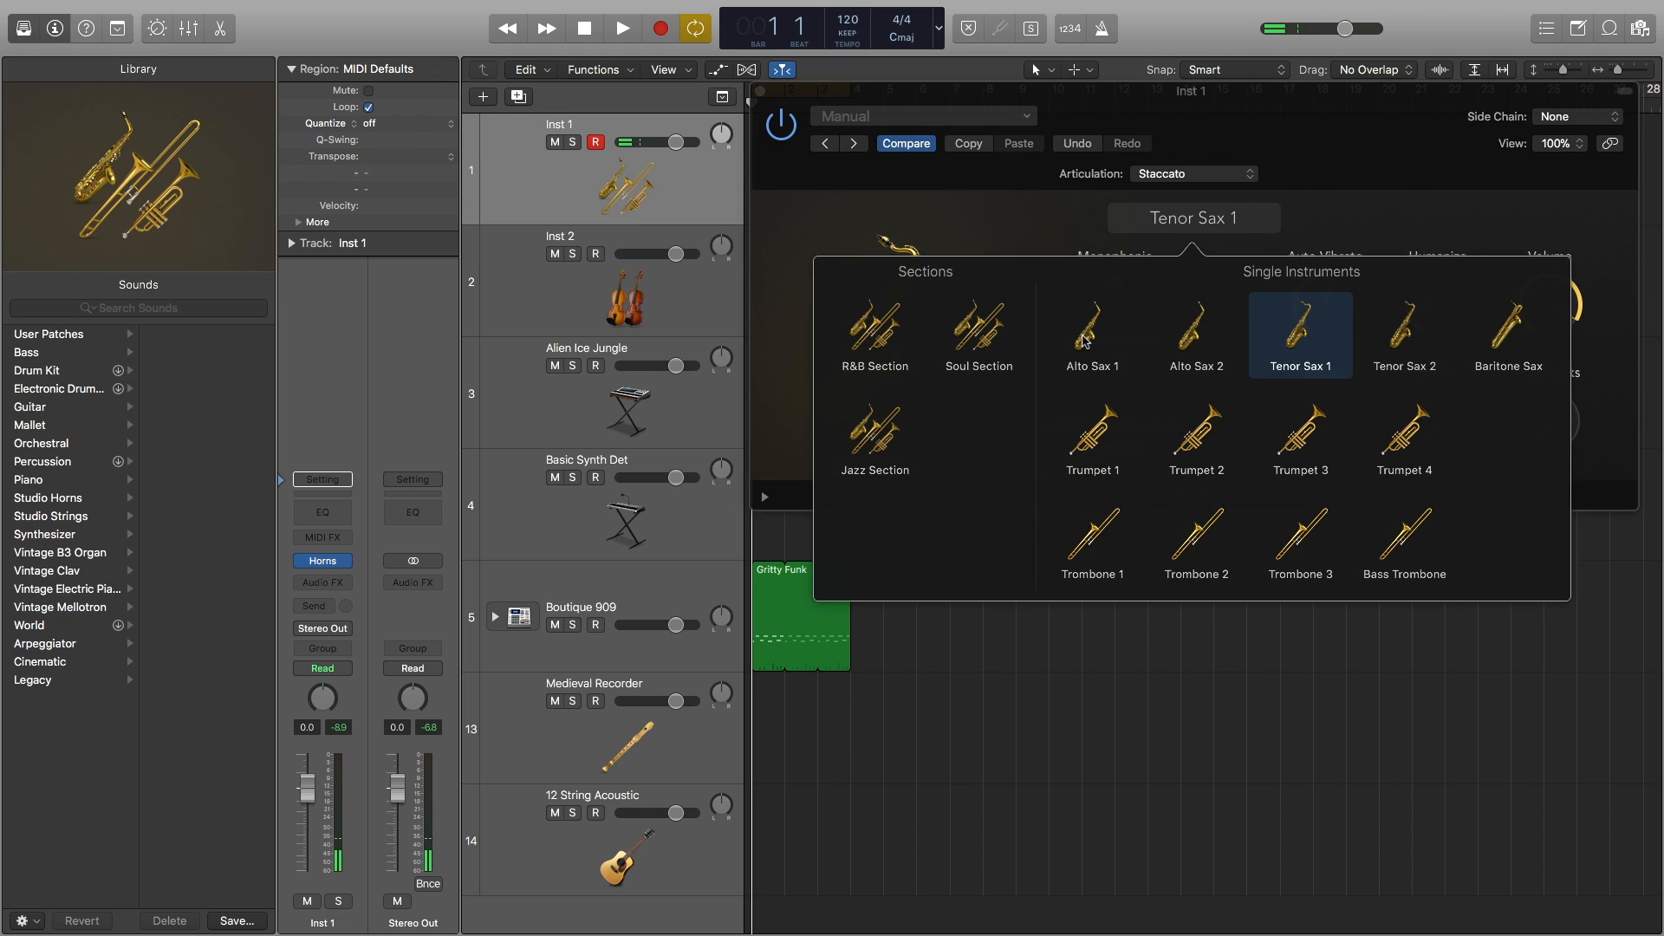
{"action": "left_click", "coordinate": [1092, 542]}
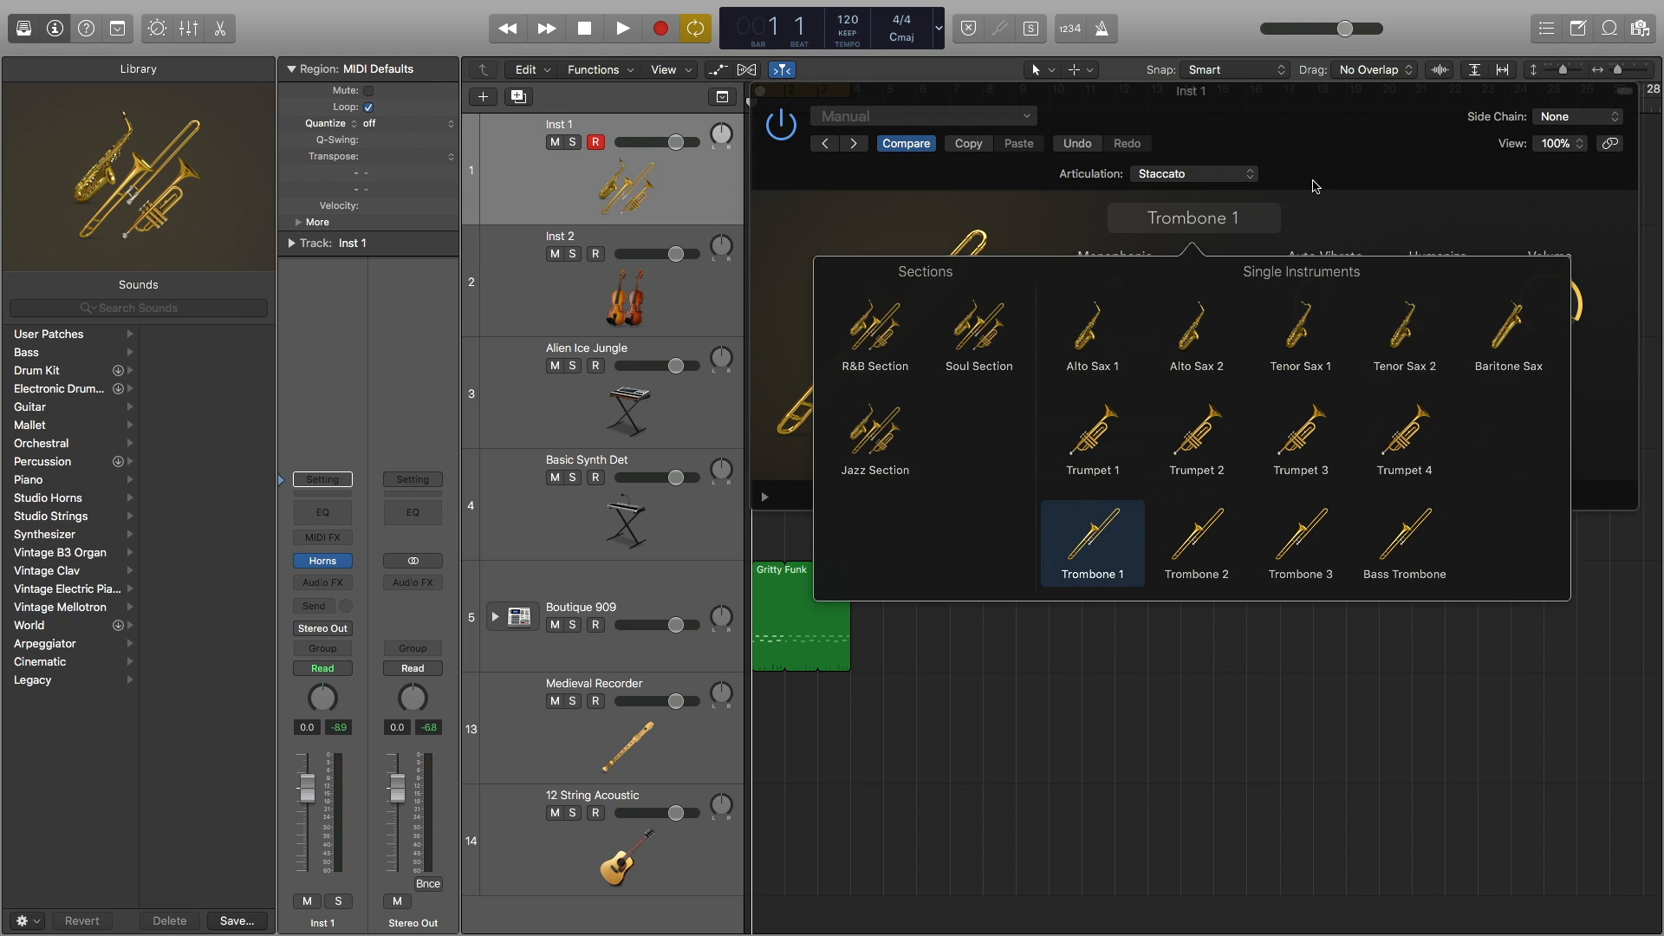
{"action": "left_click", "coordinate": [1092, 542]}
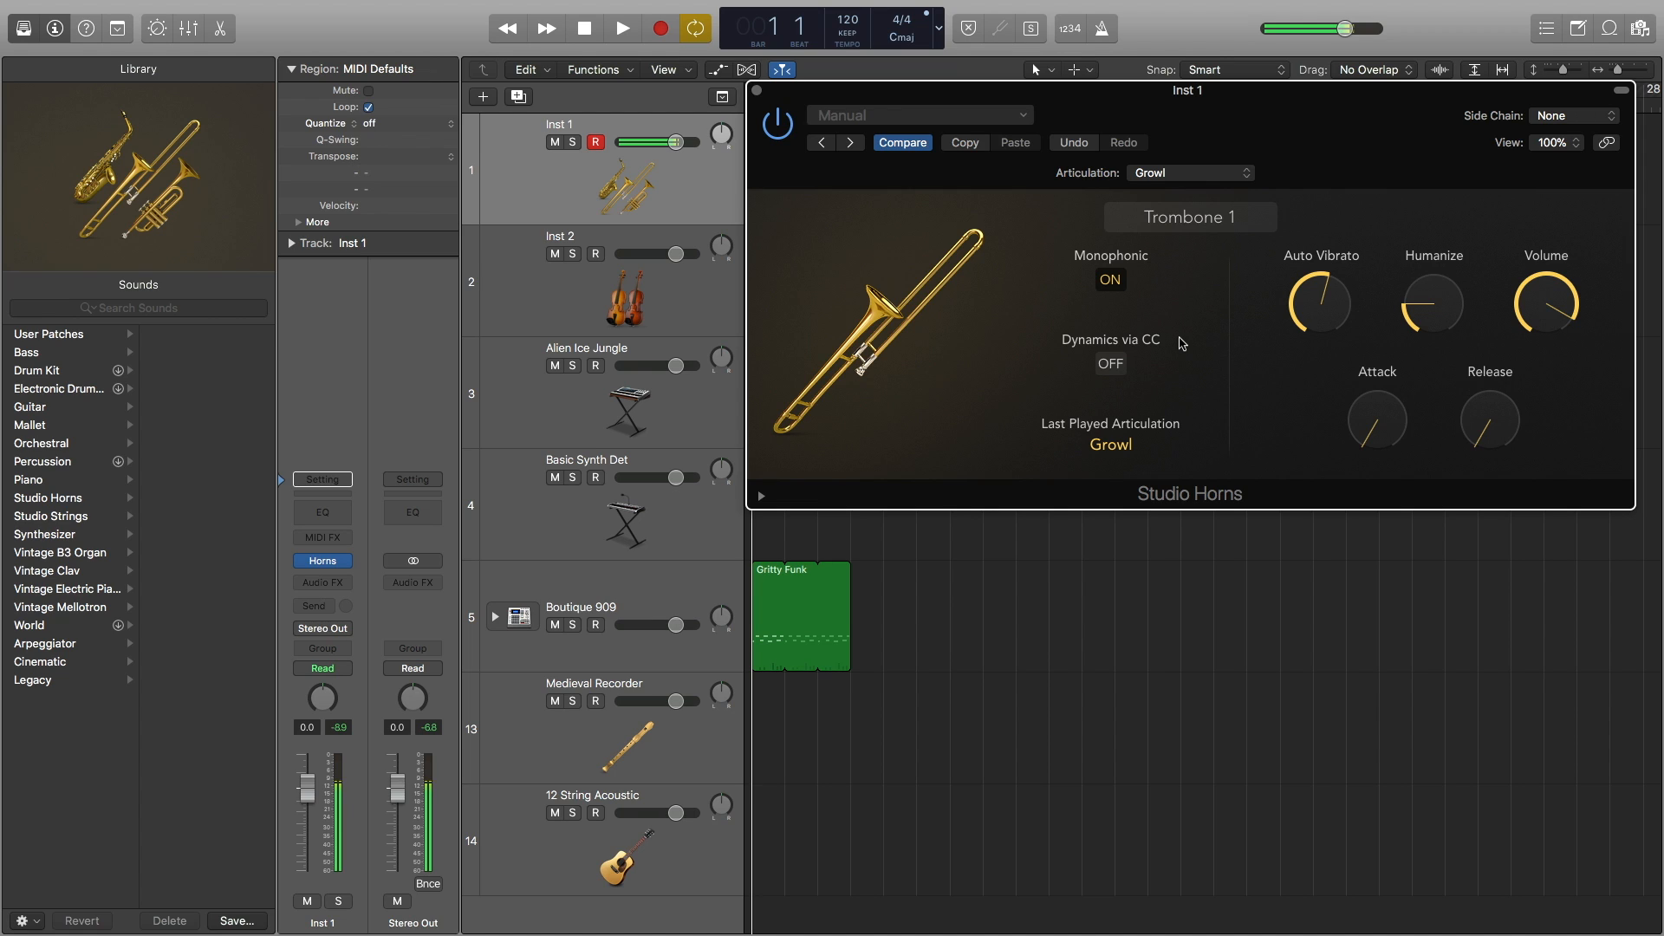
{"action": "left_click", "coordinate": [1189, 173]}
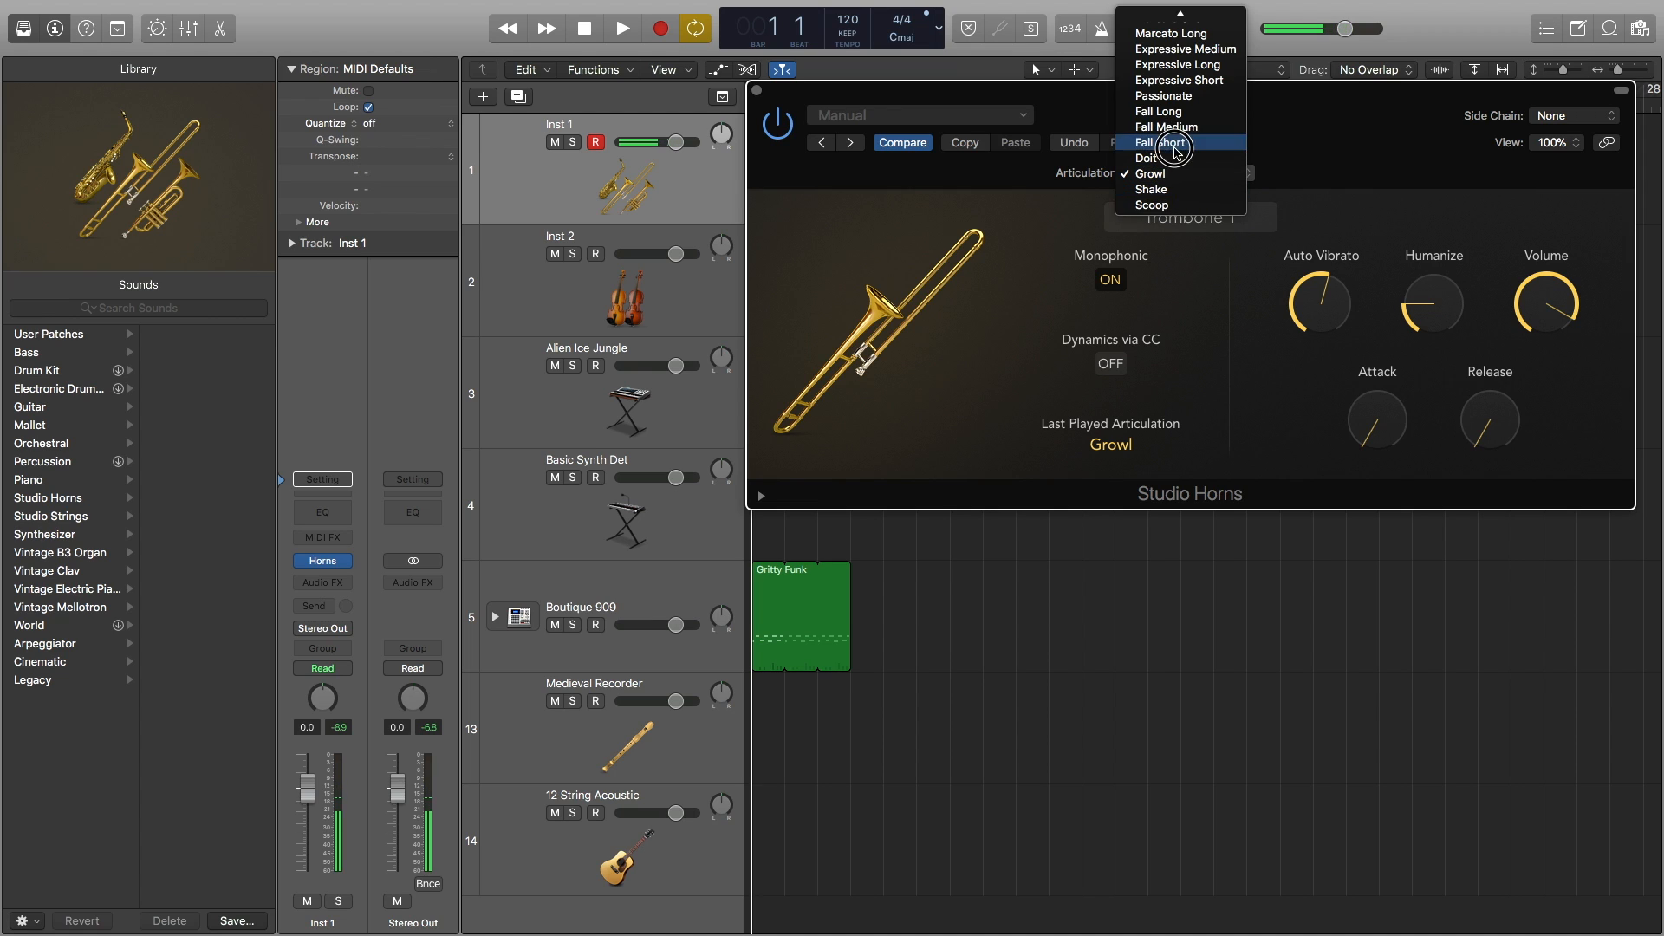
{"action": "left_click", "coordinate": [1158, 142]}
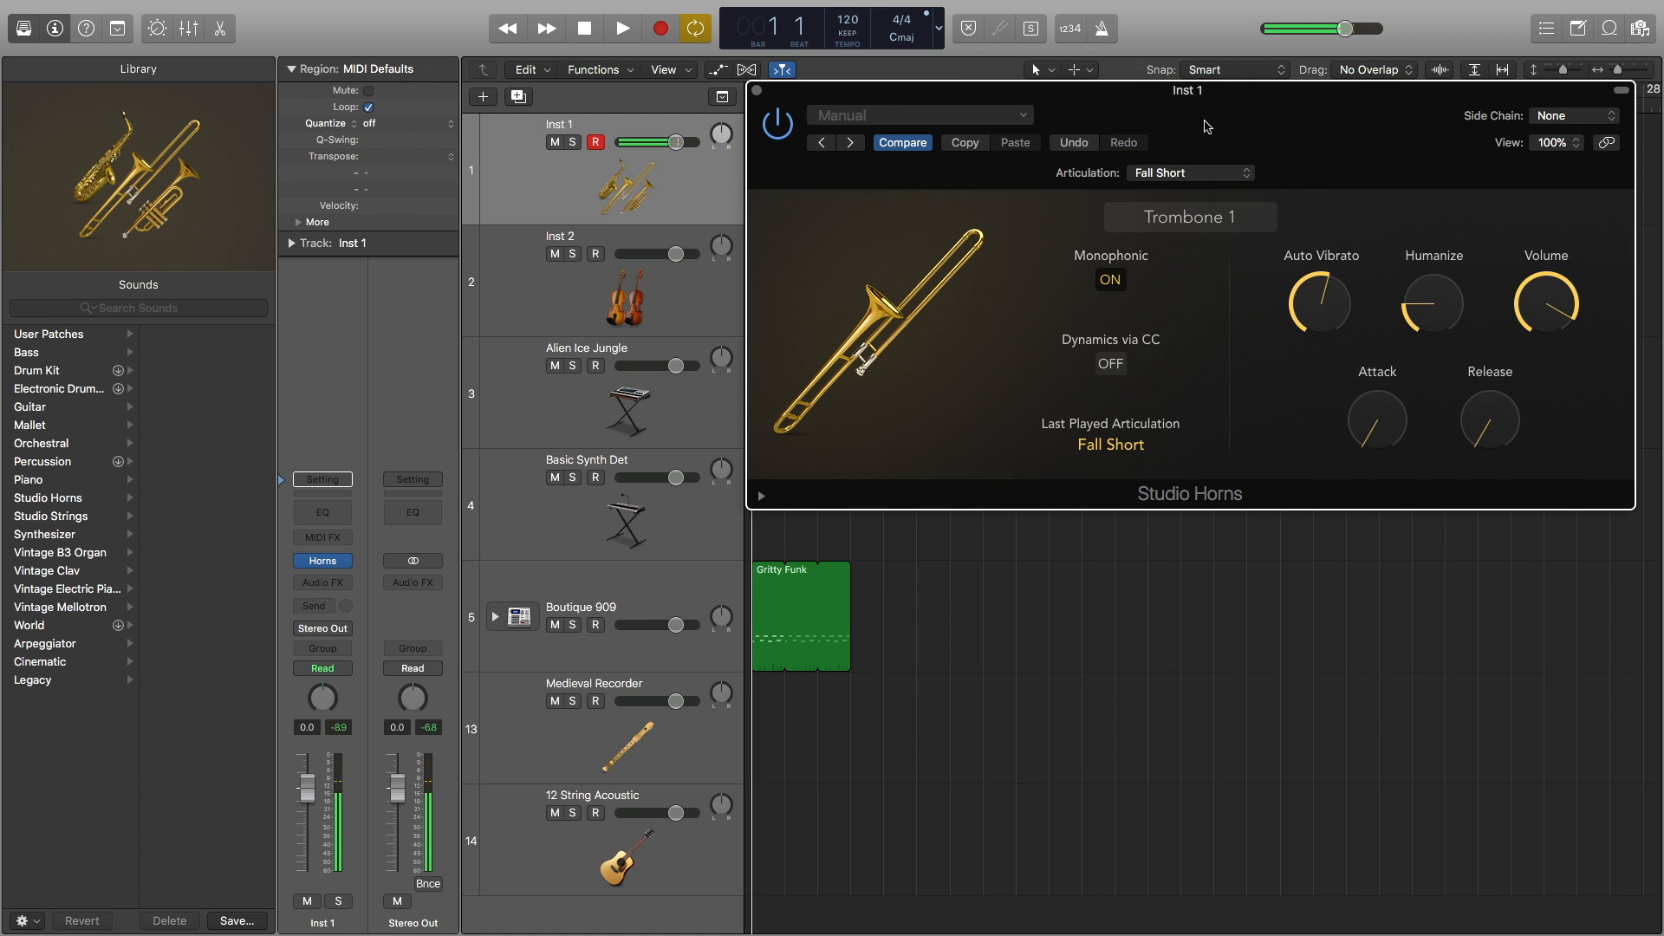
{"action": "left_click", "coordinate": [1189, 172]}
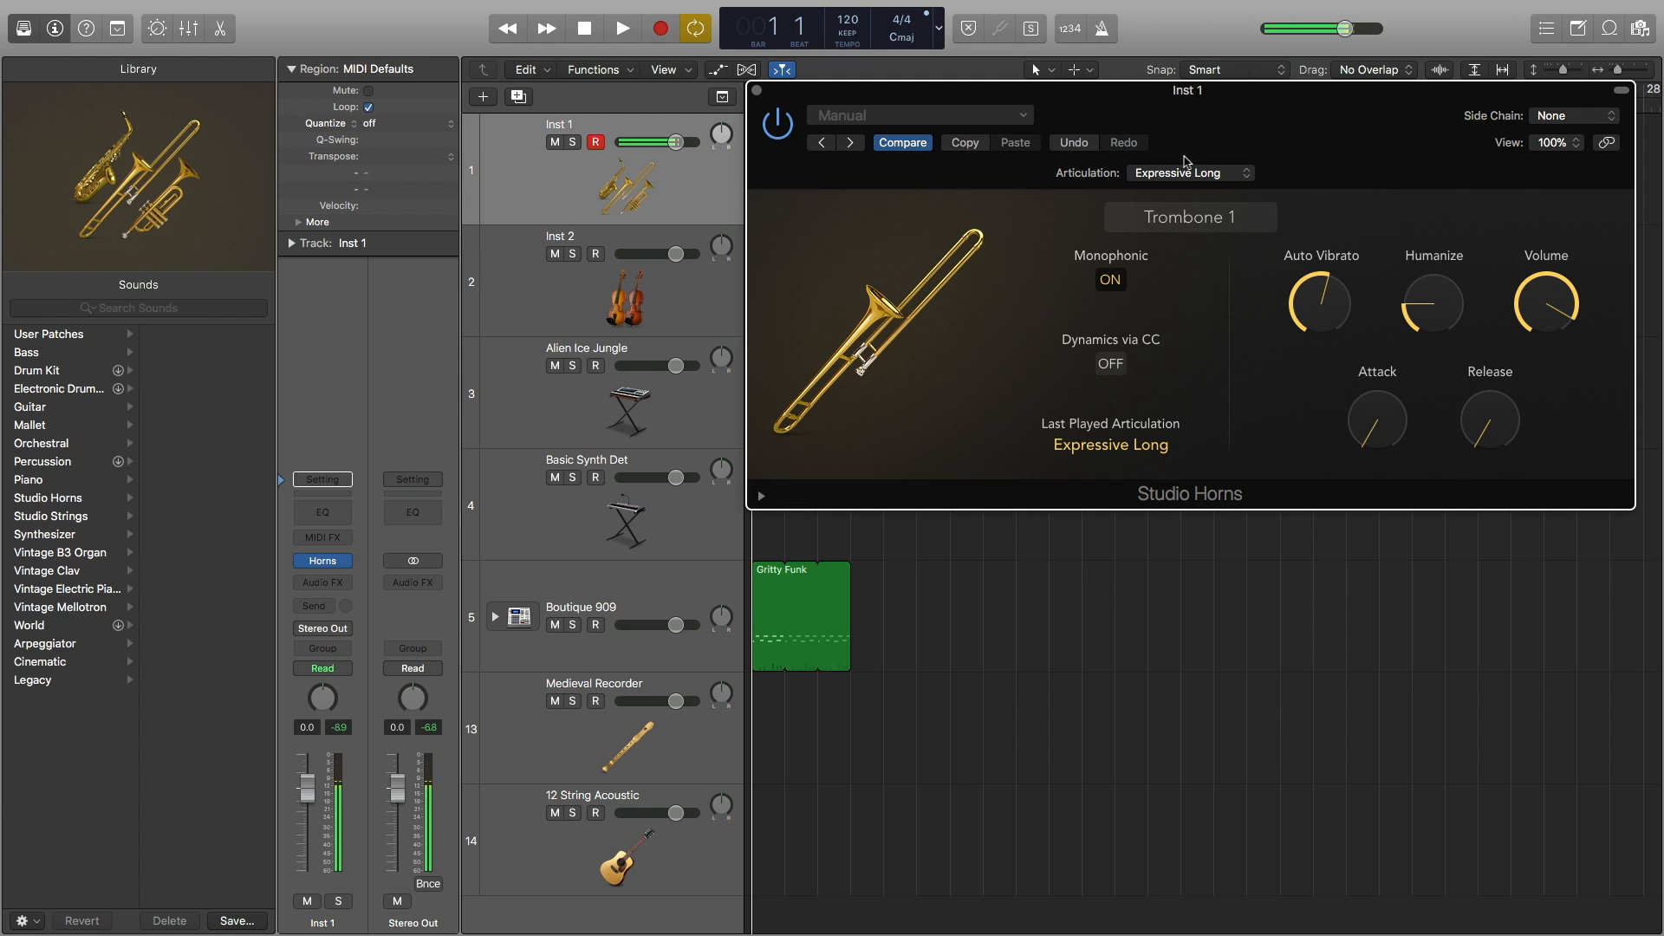
{"action": "mouse_move", "coordinate": [1277, 256]}
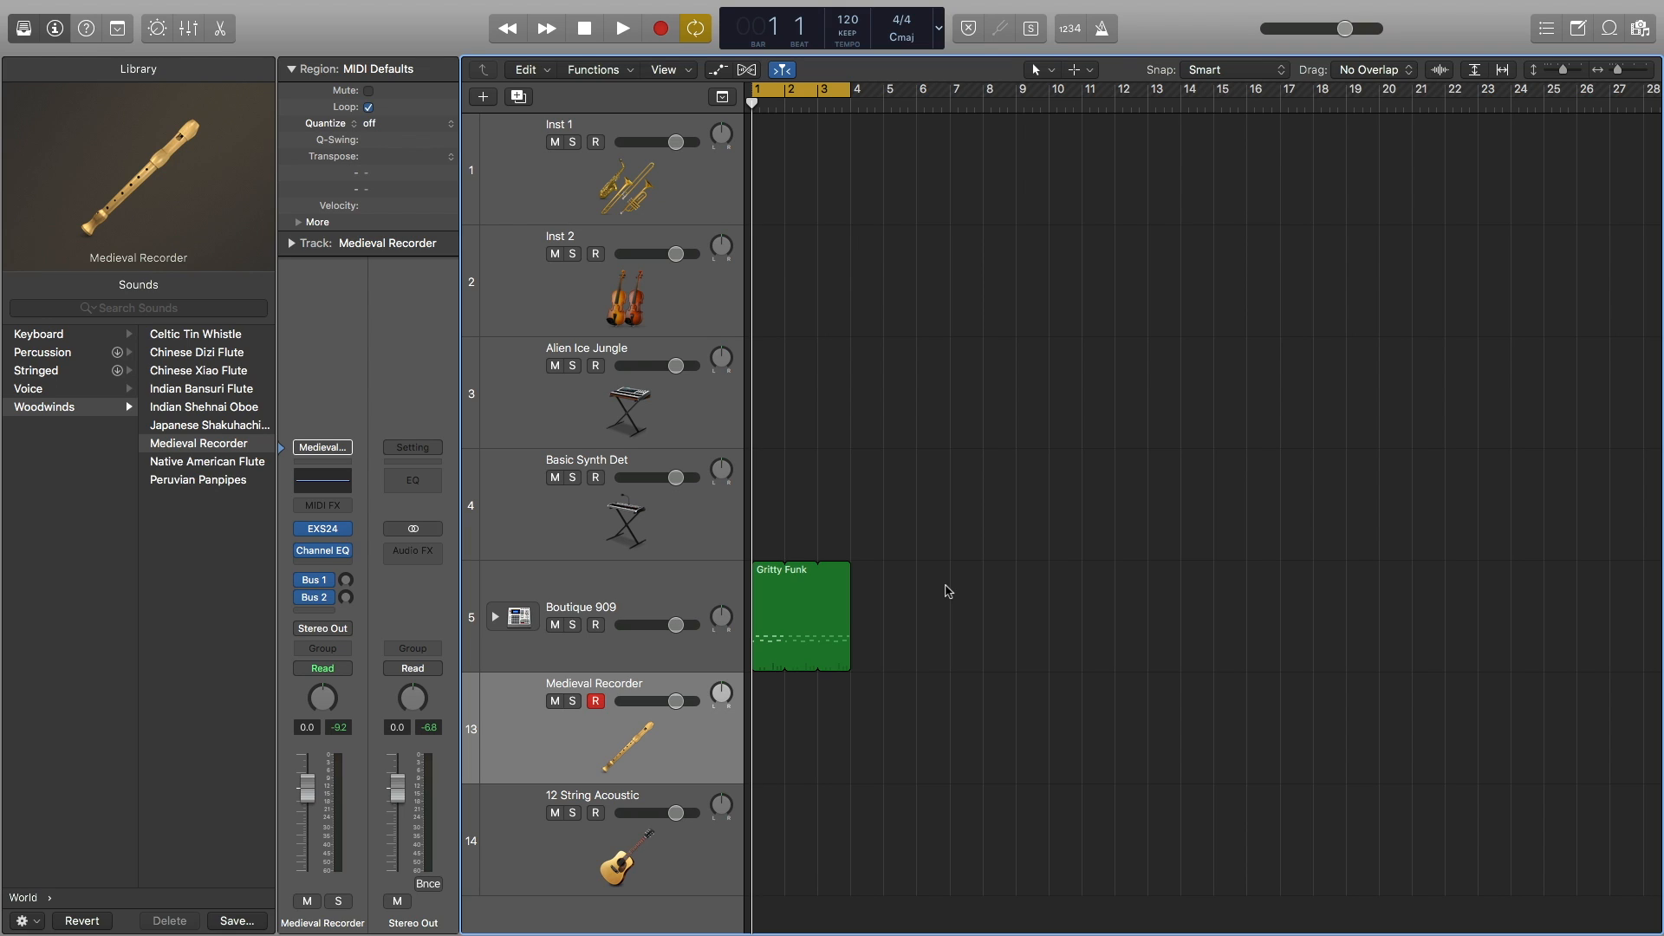
{"action": "mouse_move", "coordinate": [925, 554]}
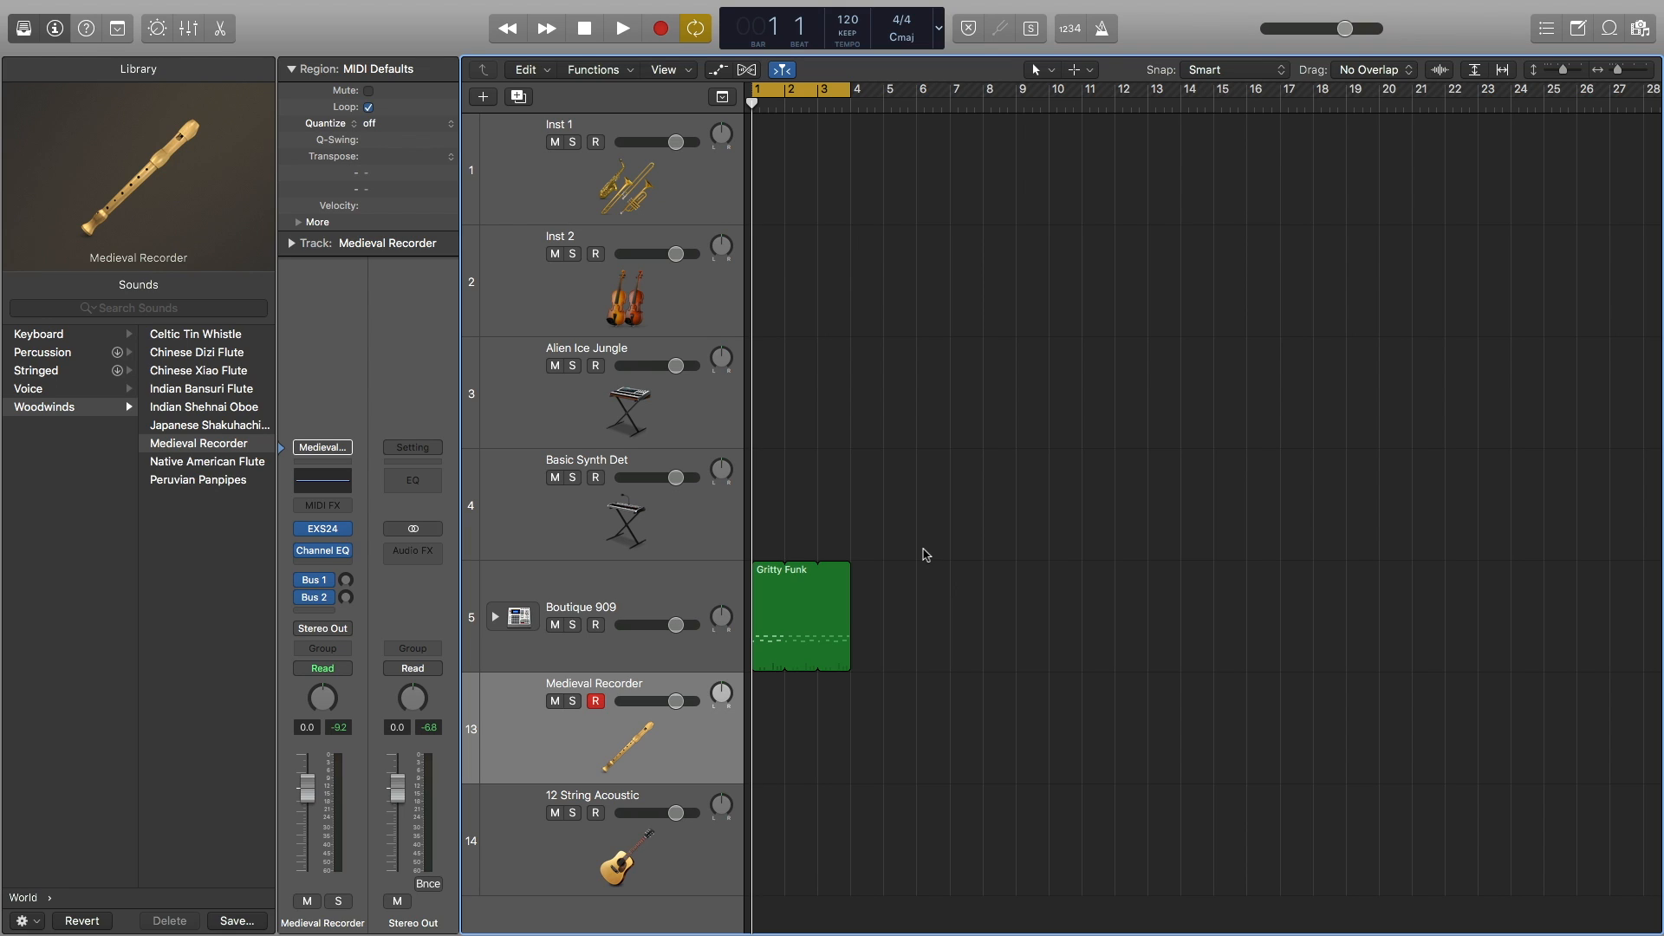
{"action": "mouse_move", "coordinate": [412, 601]}
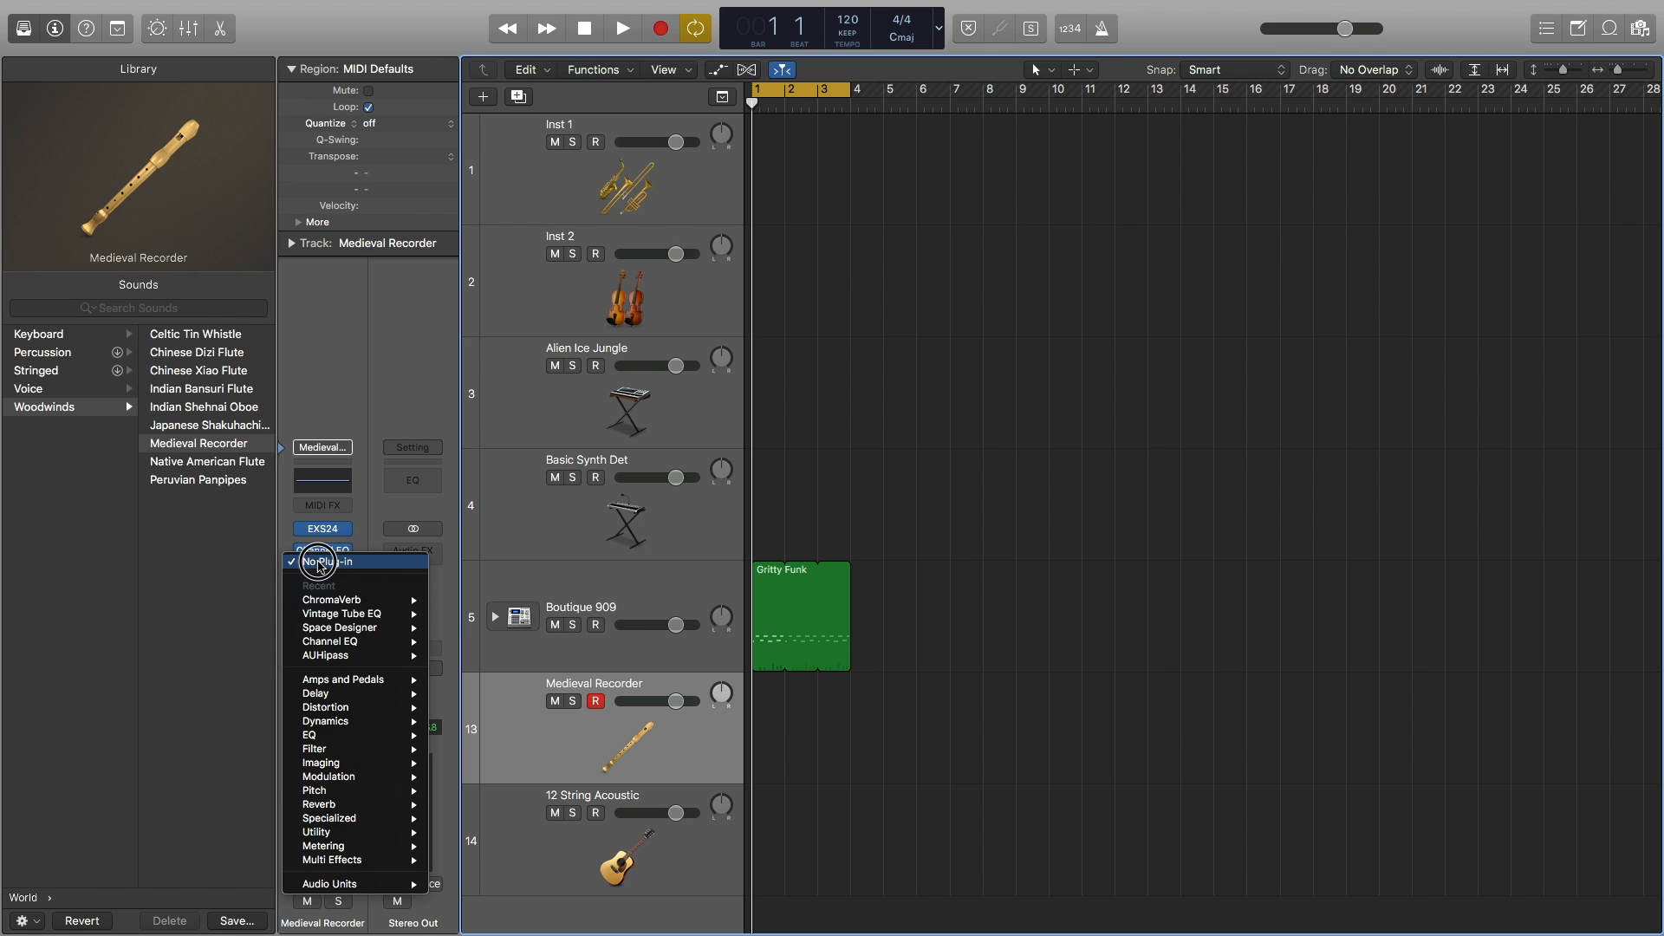
{"action": "mouse_move", "coordinate": [339, 627]}
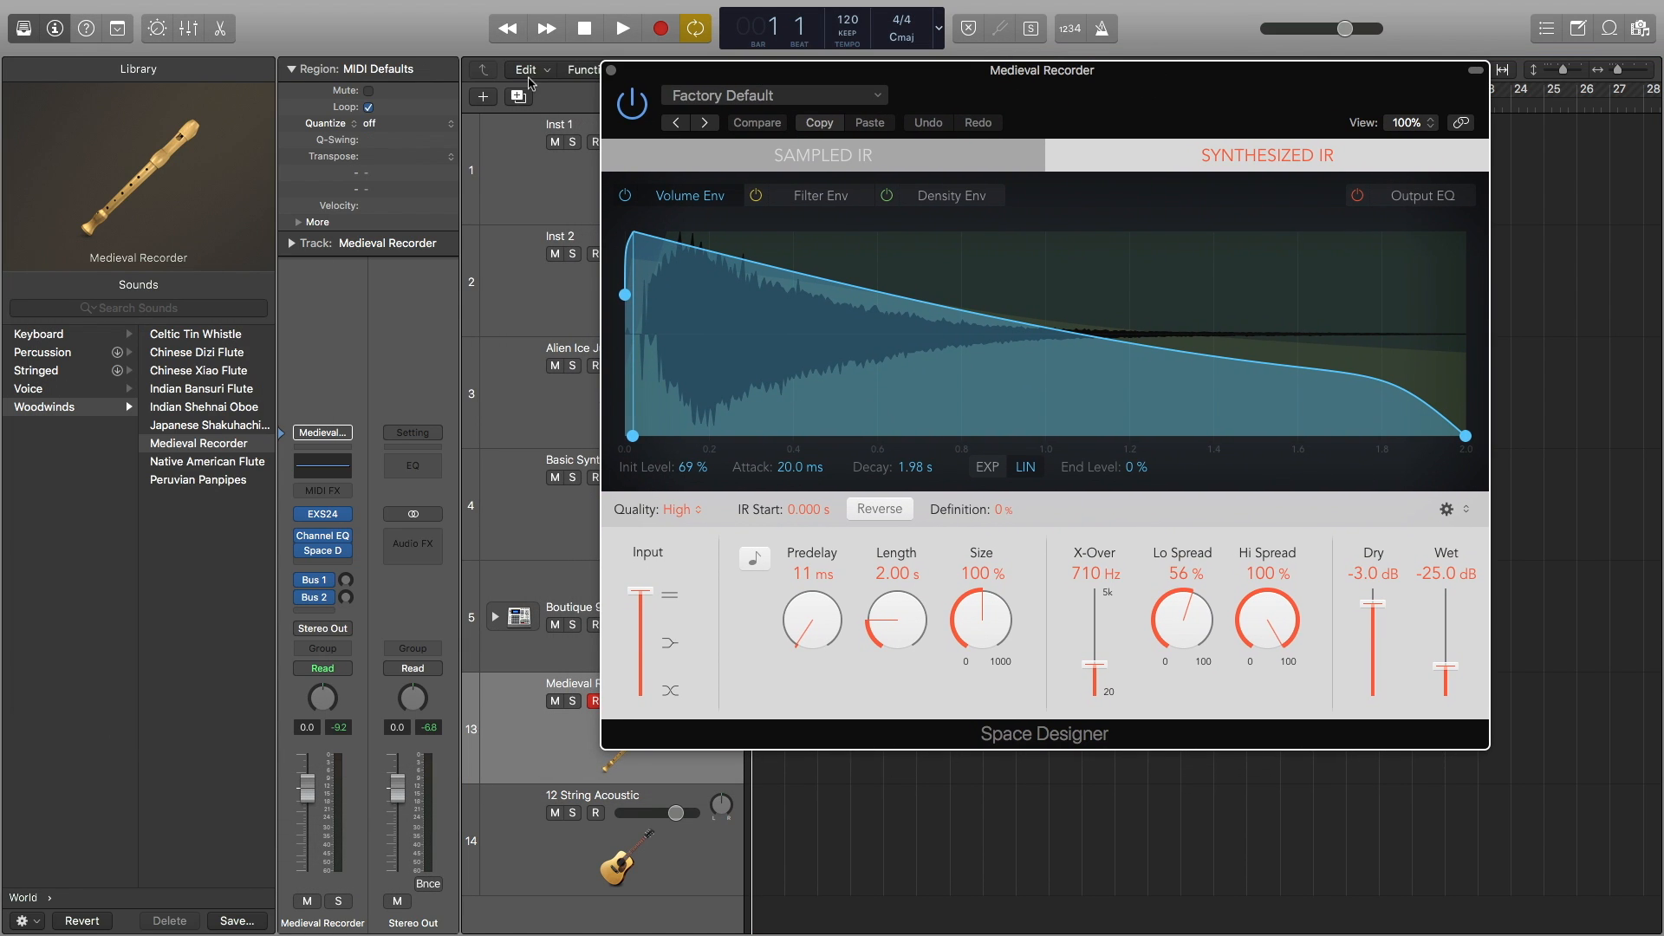
Close Space Designer and replace the recorder's reverb slot with stereo ChromaVerb.
{"action": "left_click", "coordinate": [1475, 70]}
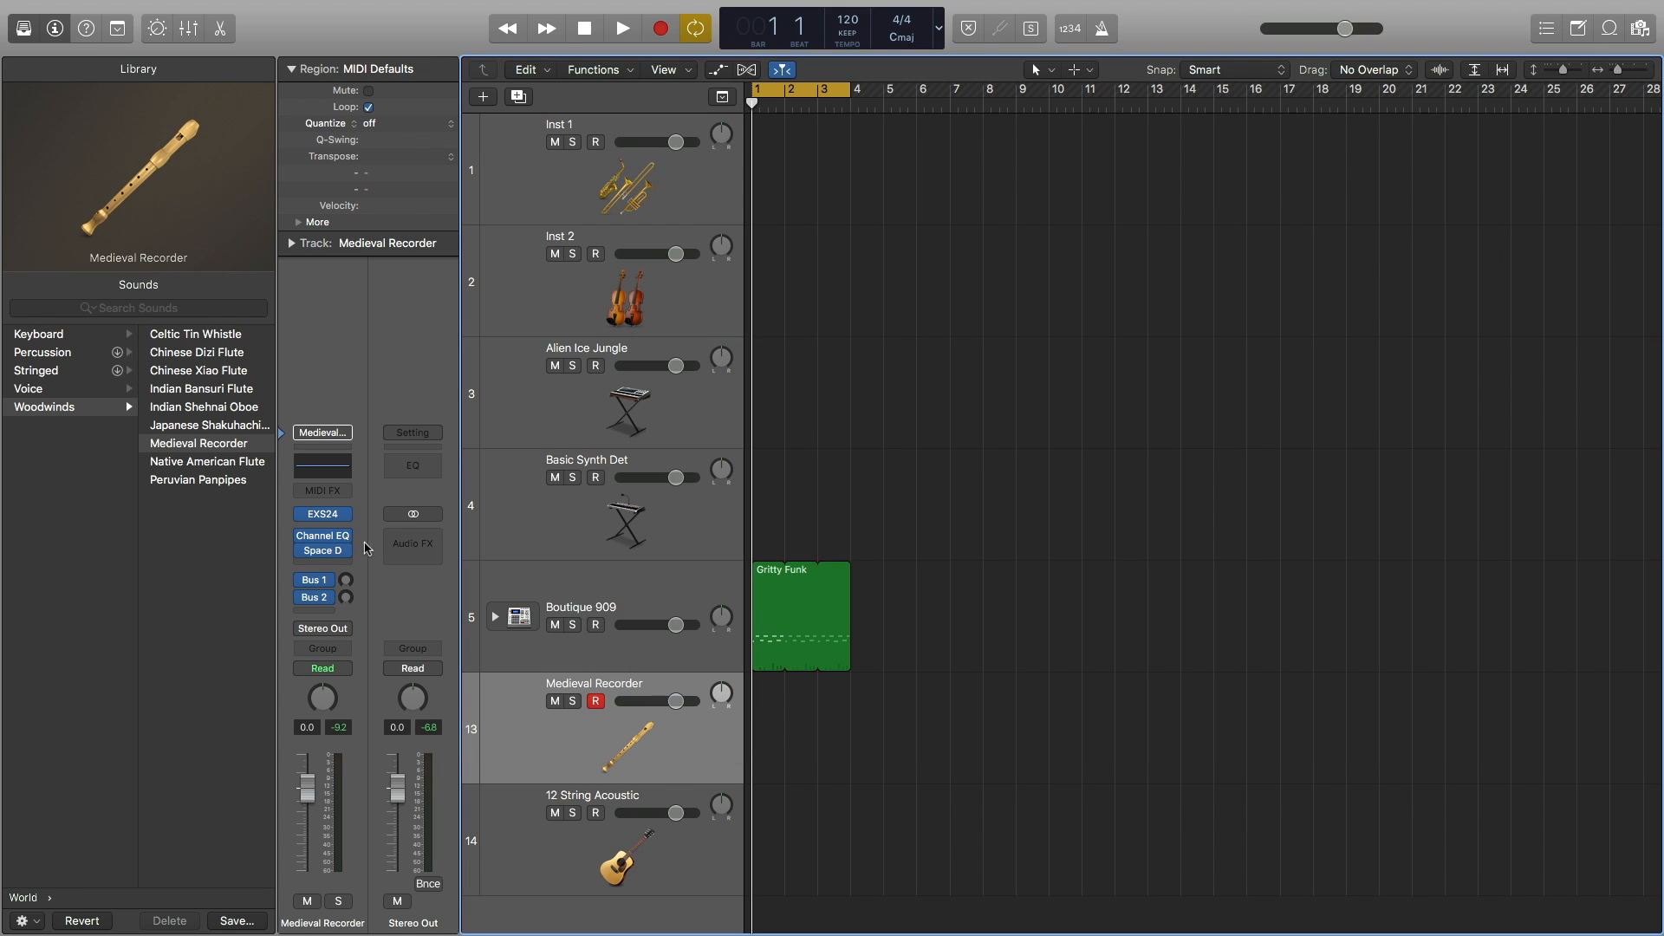
{"action": "left_click", "coordinate": [322, 551]}
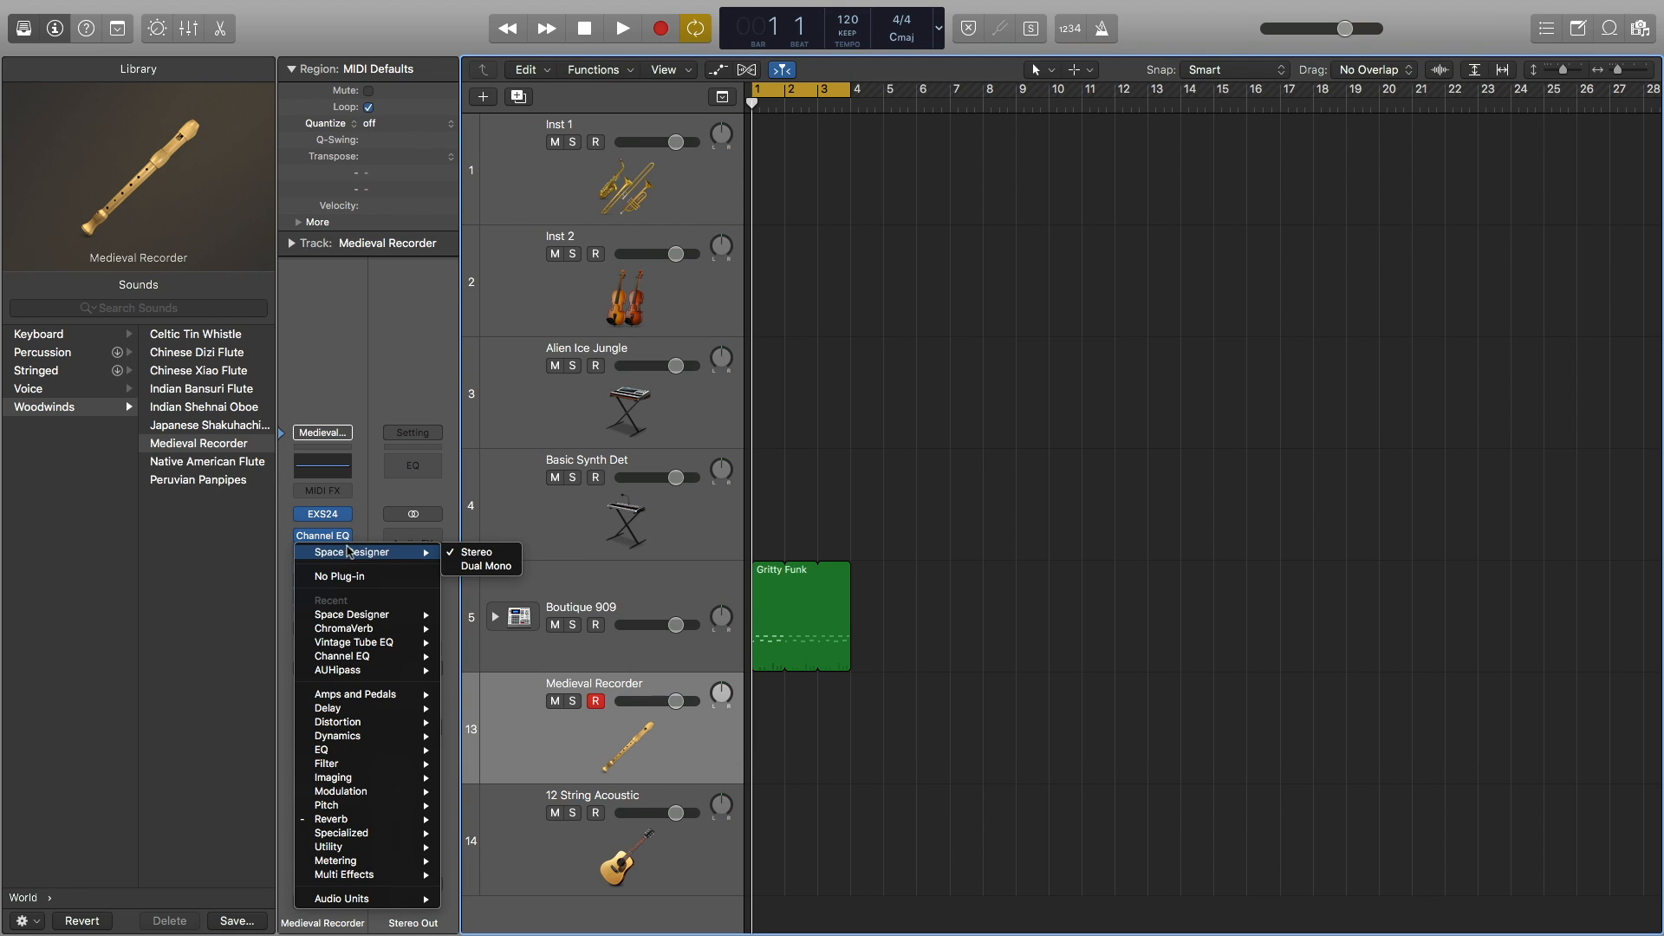
{"action": "mouse_move", "coordinate": [358, 628]}
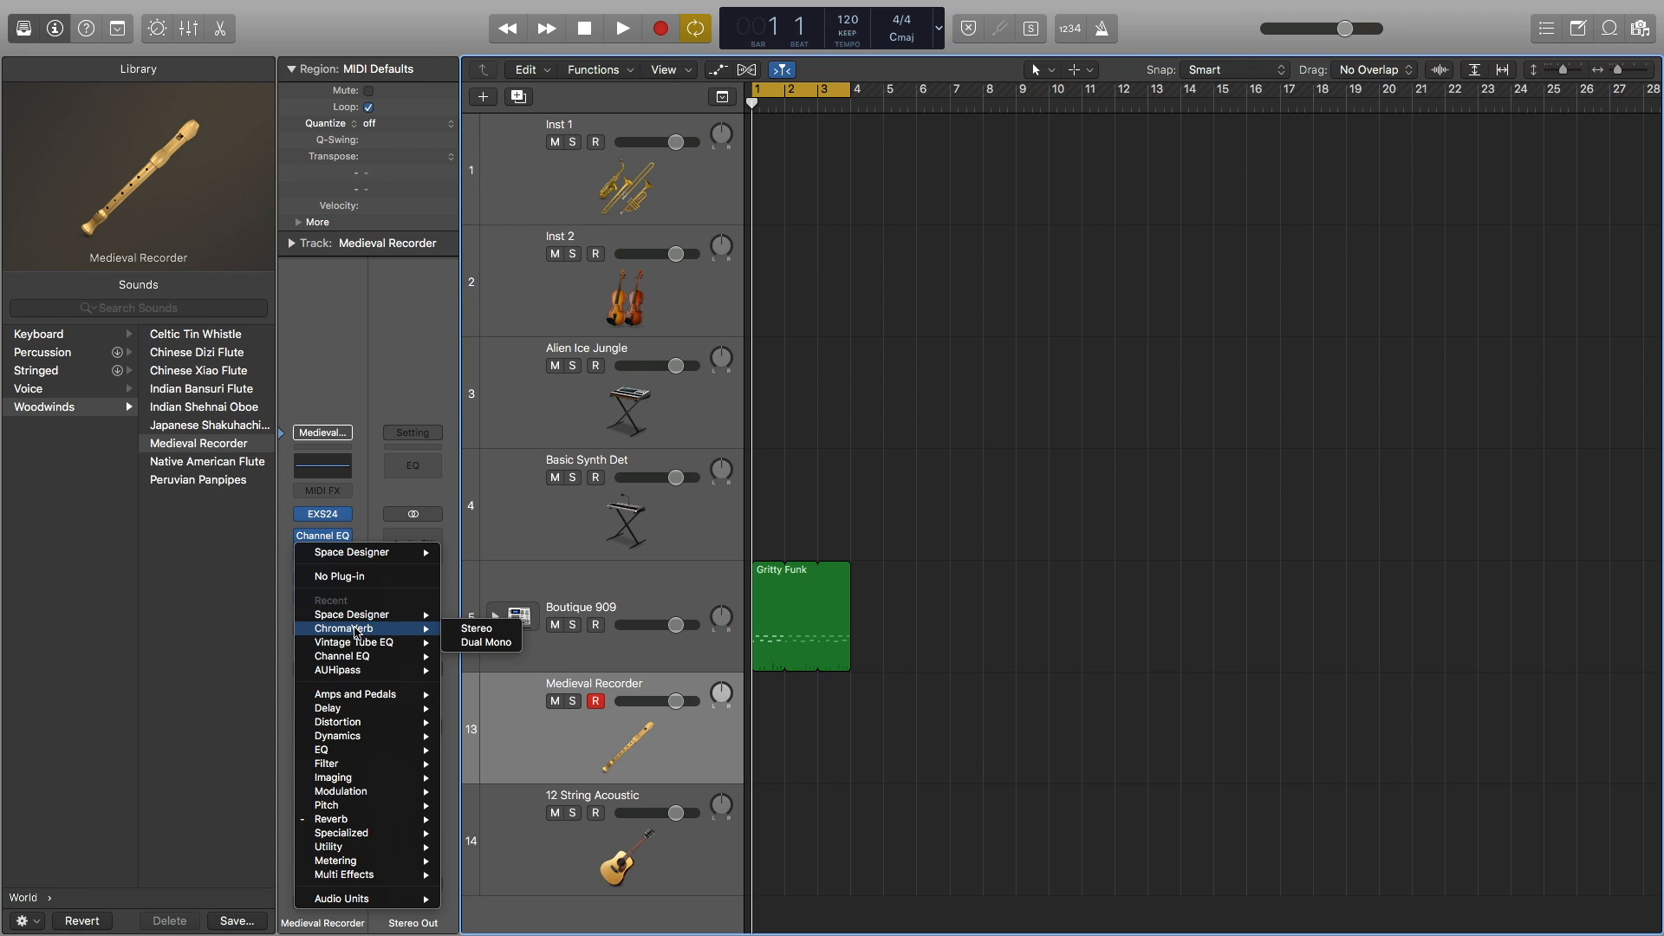
{"action": "mouse_move", "coordinate": [456, 635]}
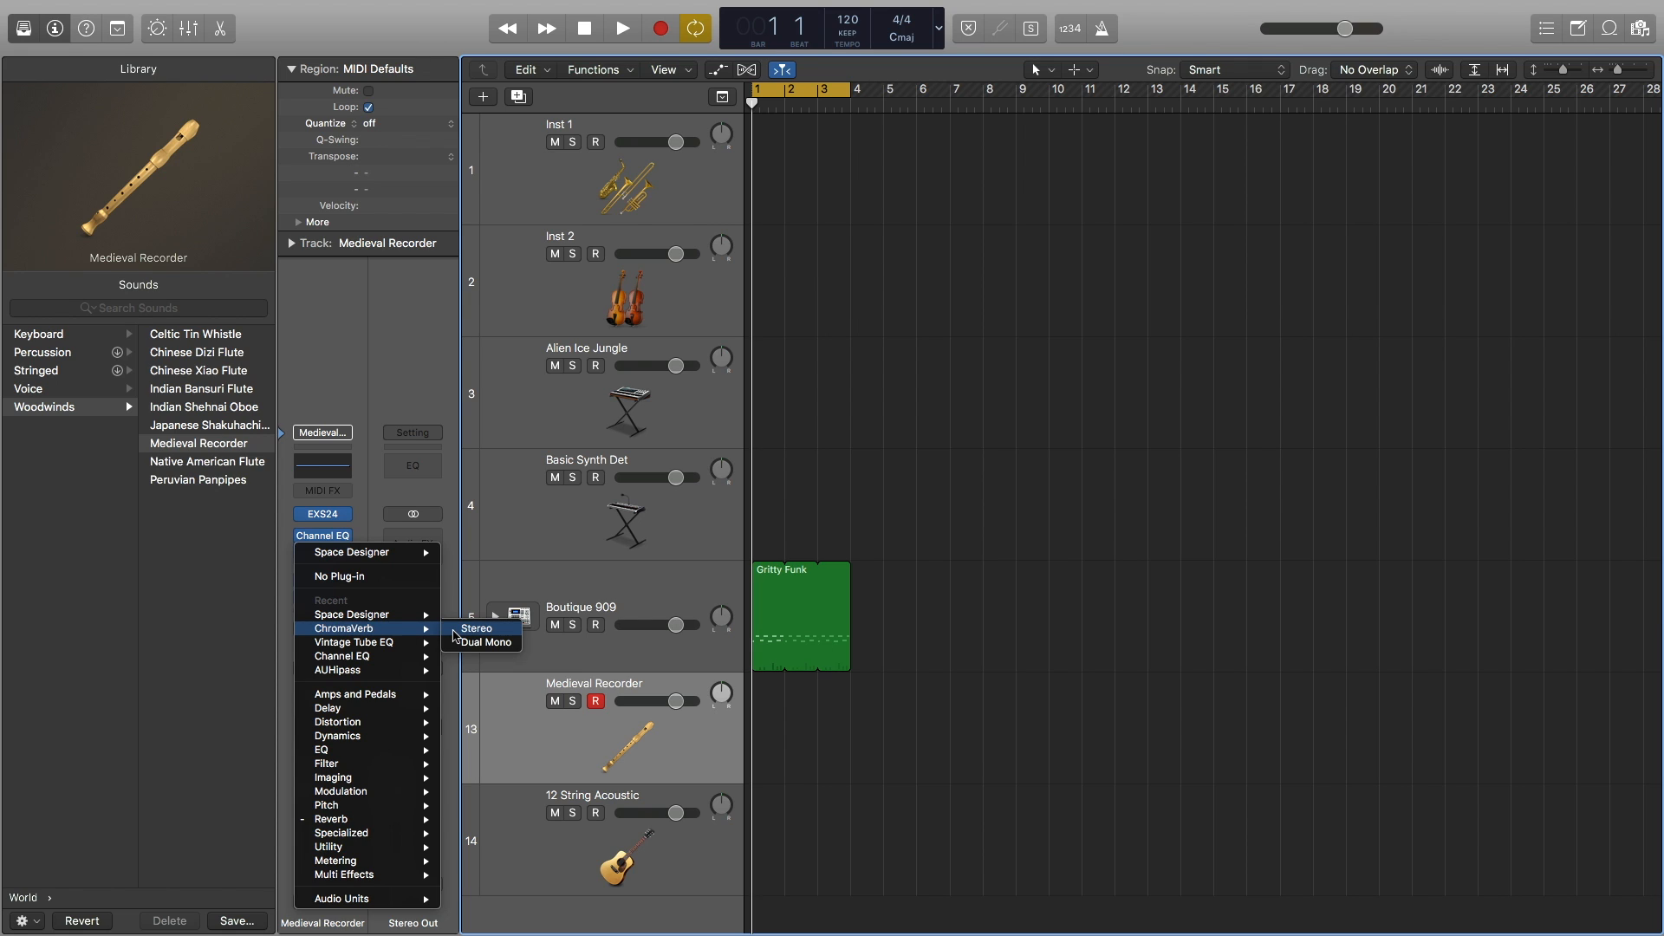
{"action": "left_click", "coordinate": [476, 628]}
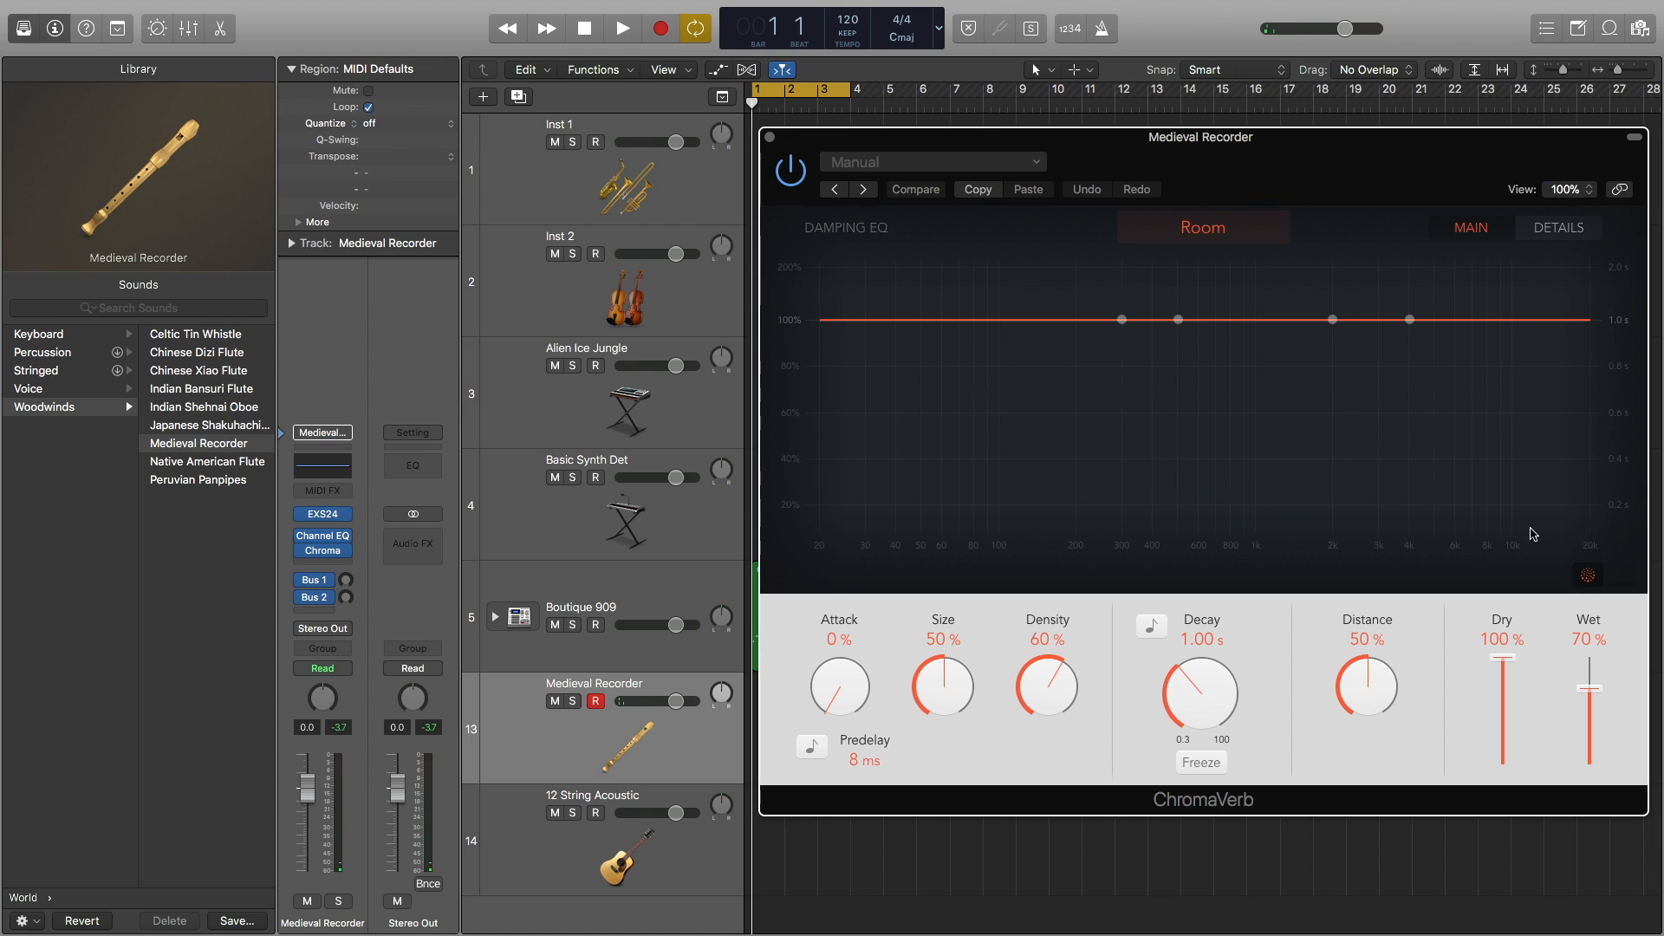
Set the recorder's ChromaVerb room type to Reflective Hall.
{"action": "left_click", "coordinate": [915, 189]}
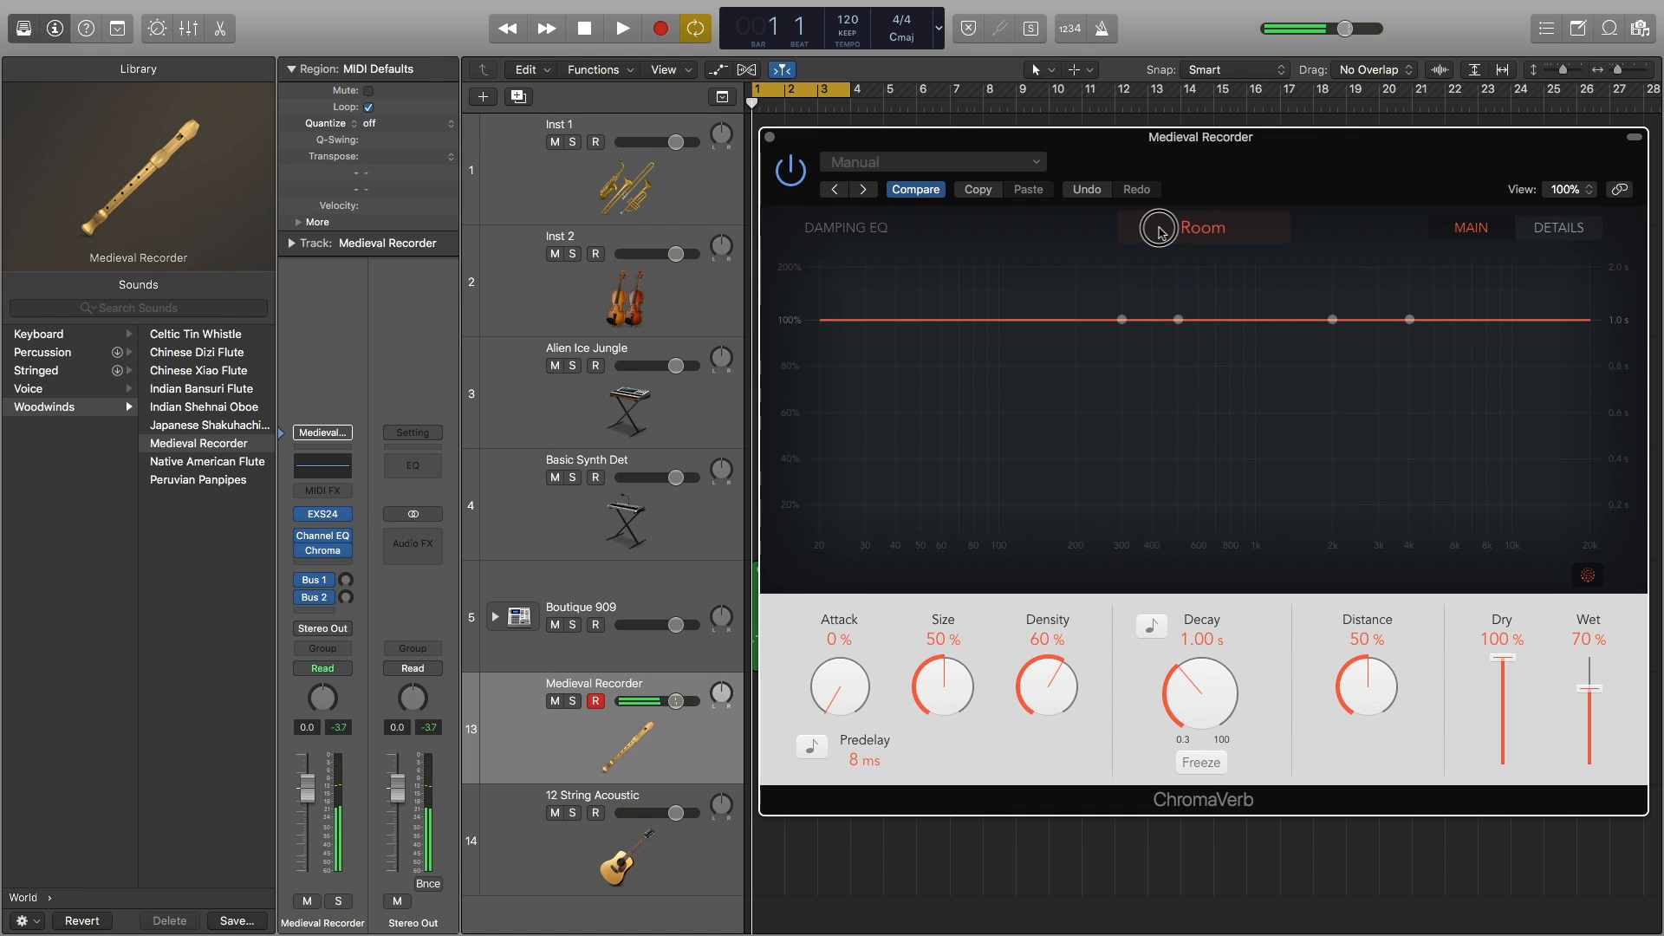
{"action": "left_click", "coordinate": [1158, 227]}
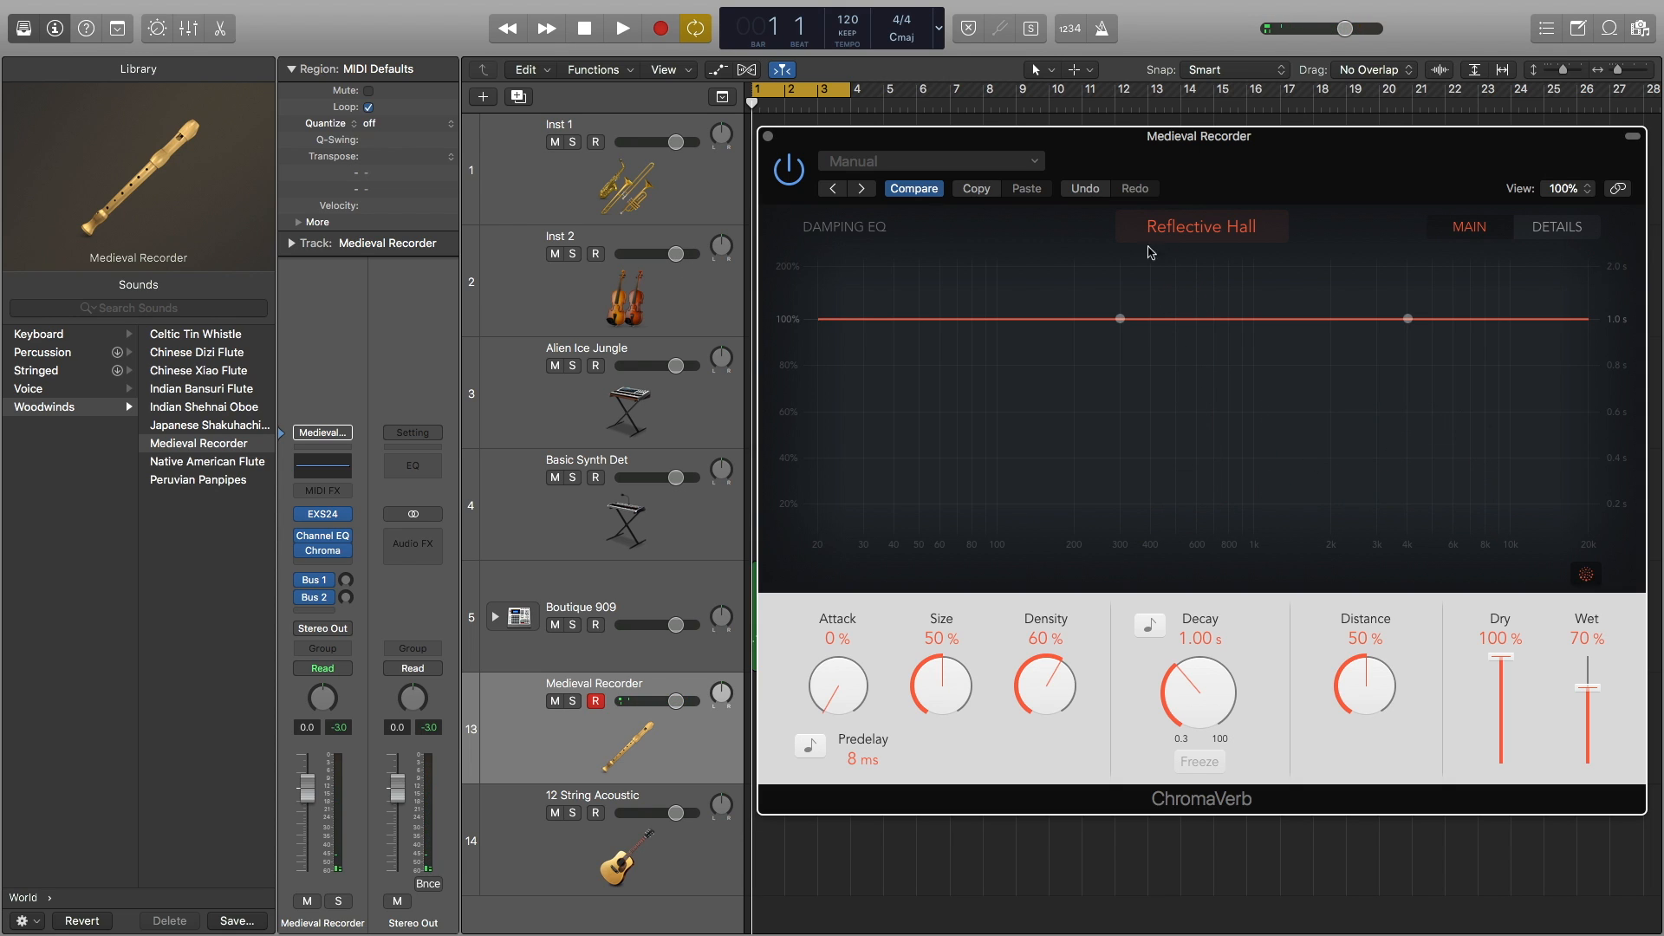
Nudge the ChromaVerb window down-left and open its Settings menu.
{"action": "left_click_drag", "start_coordinate": [1199, 136], "coordinate": [1176, 146]}
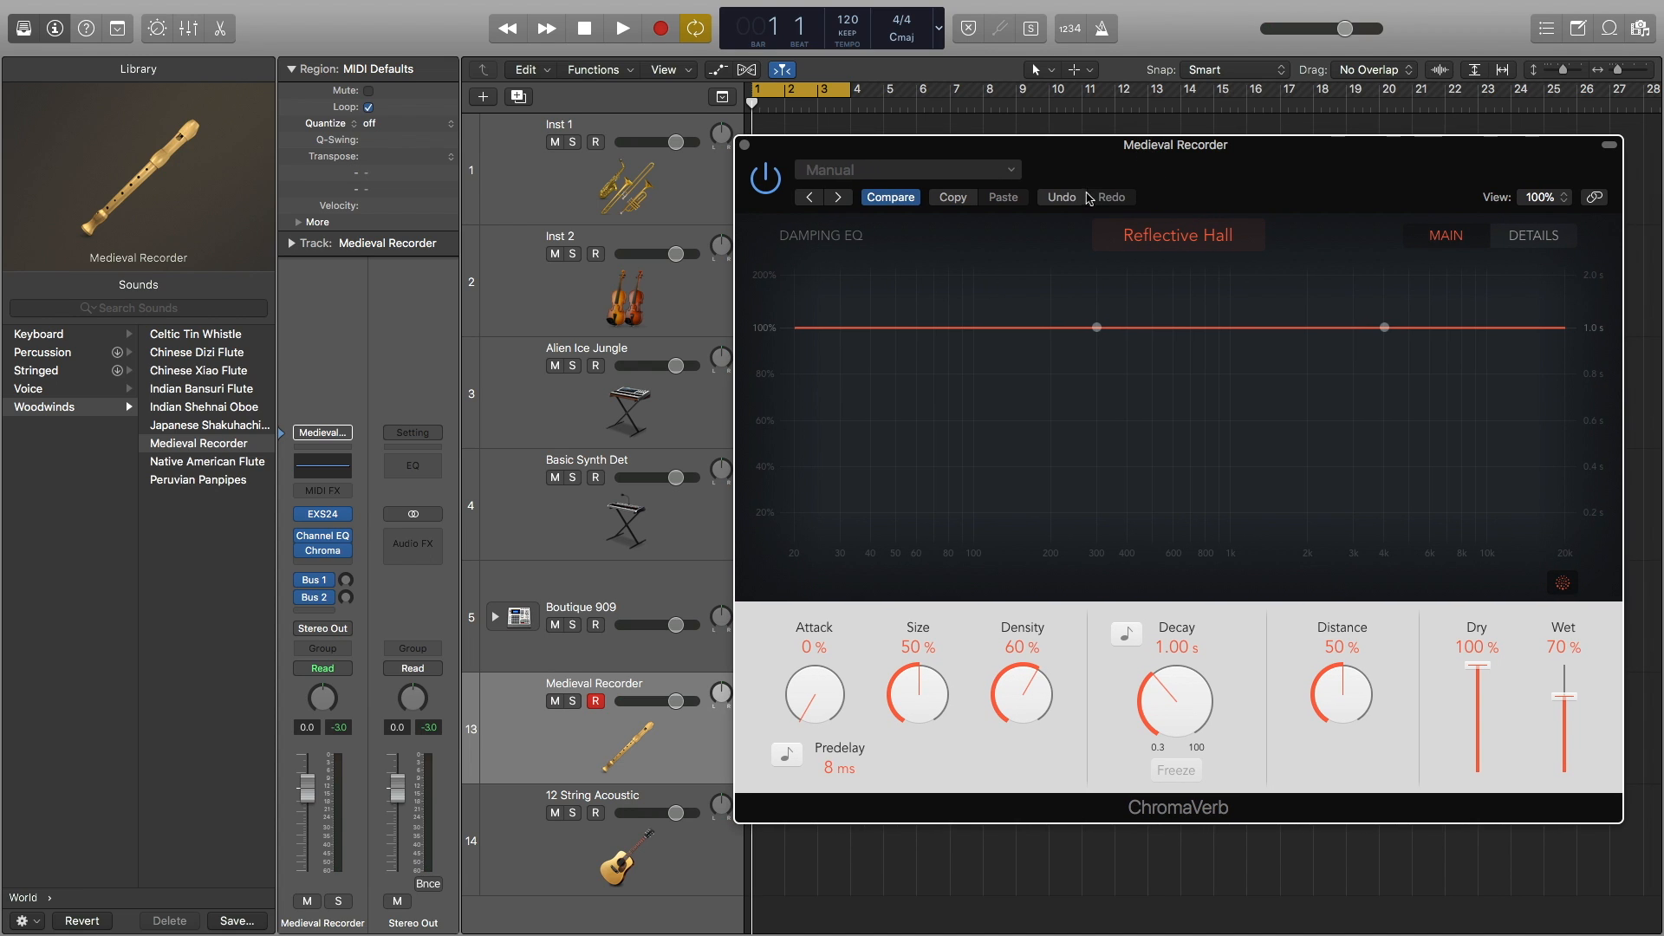
{"action": "left_click", "coordinate": [1112, 197]}
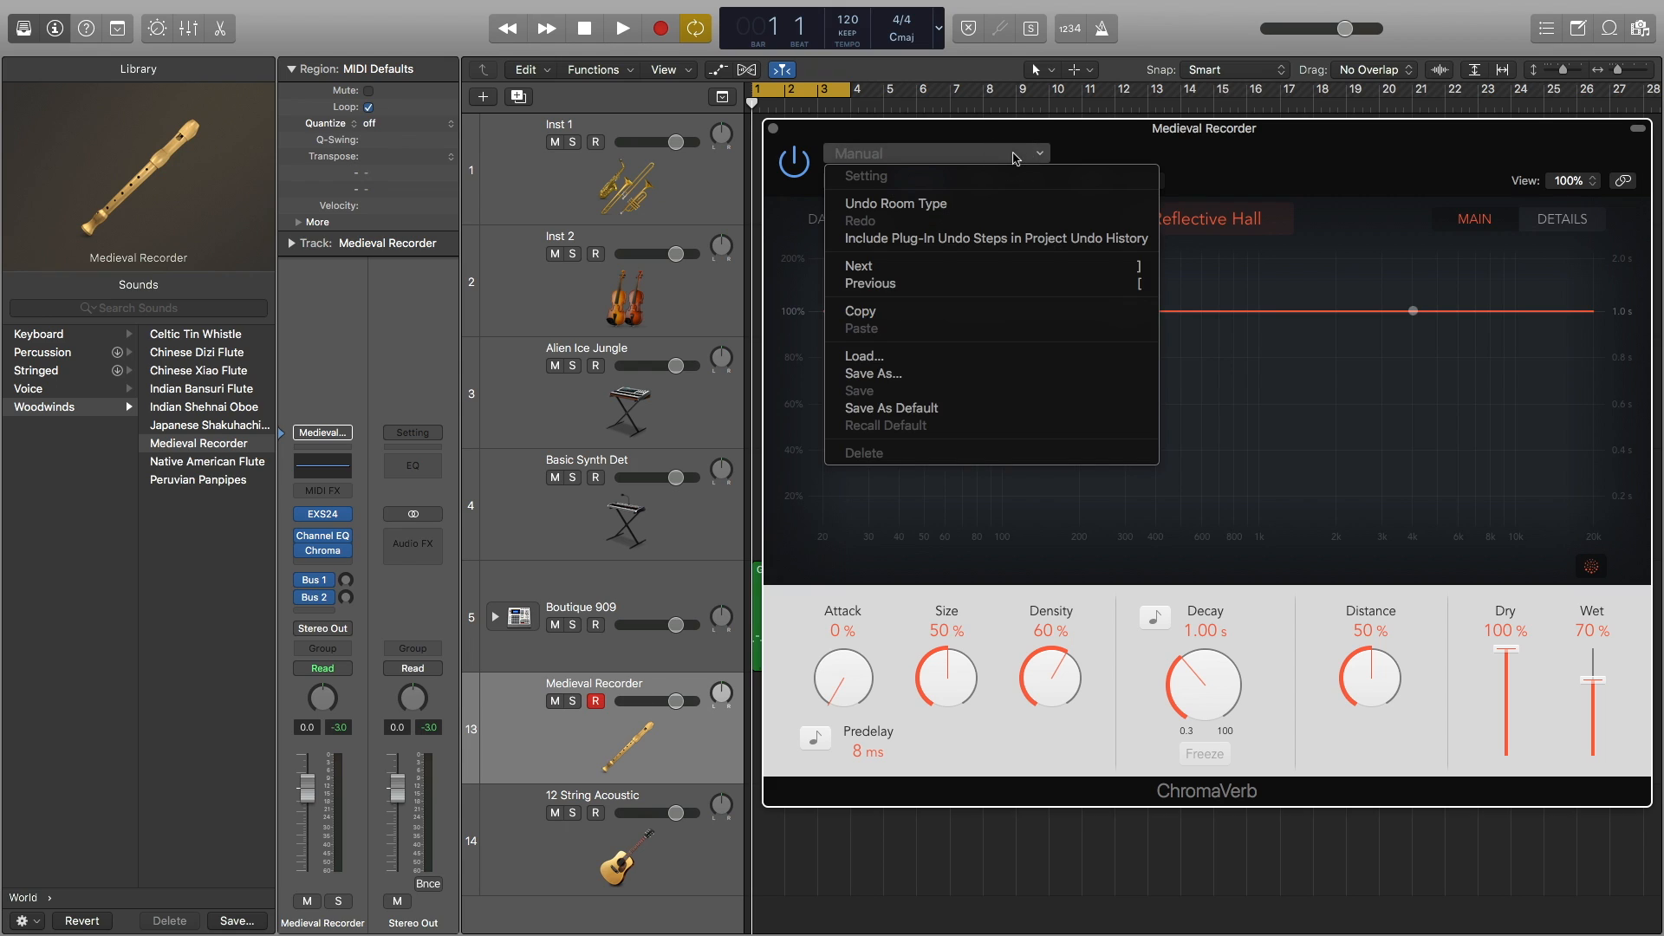
{"action": "mouse_move", "coordinate": [996, 248]}
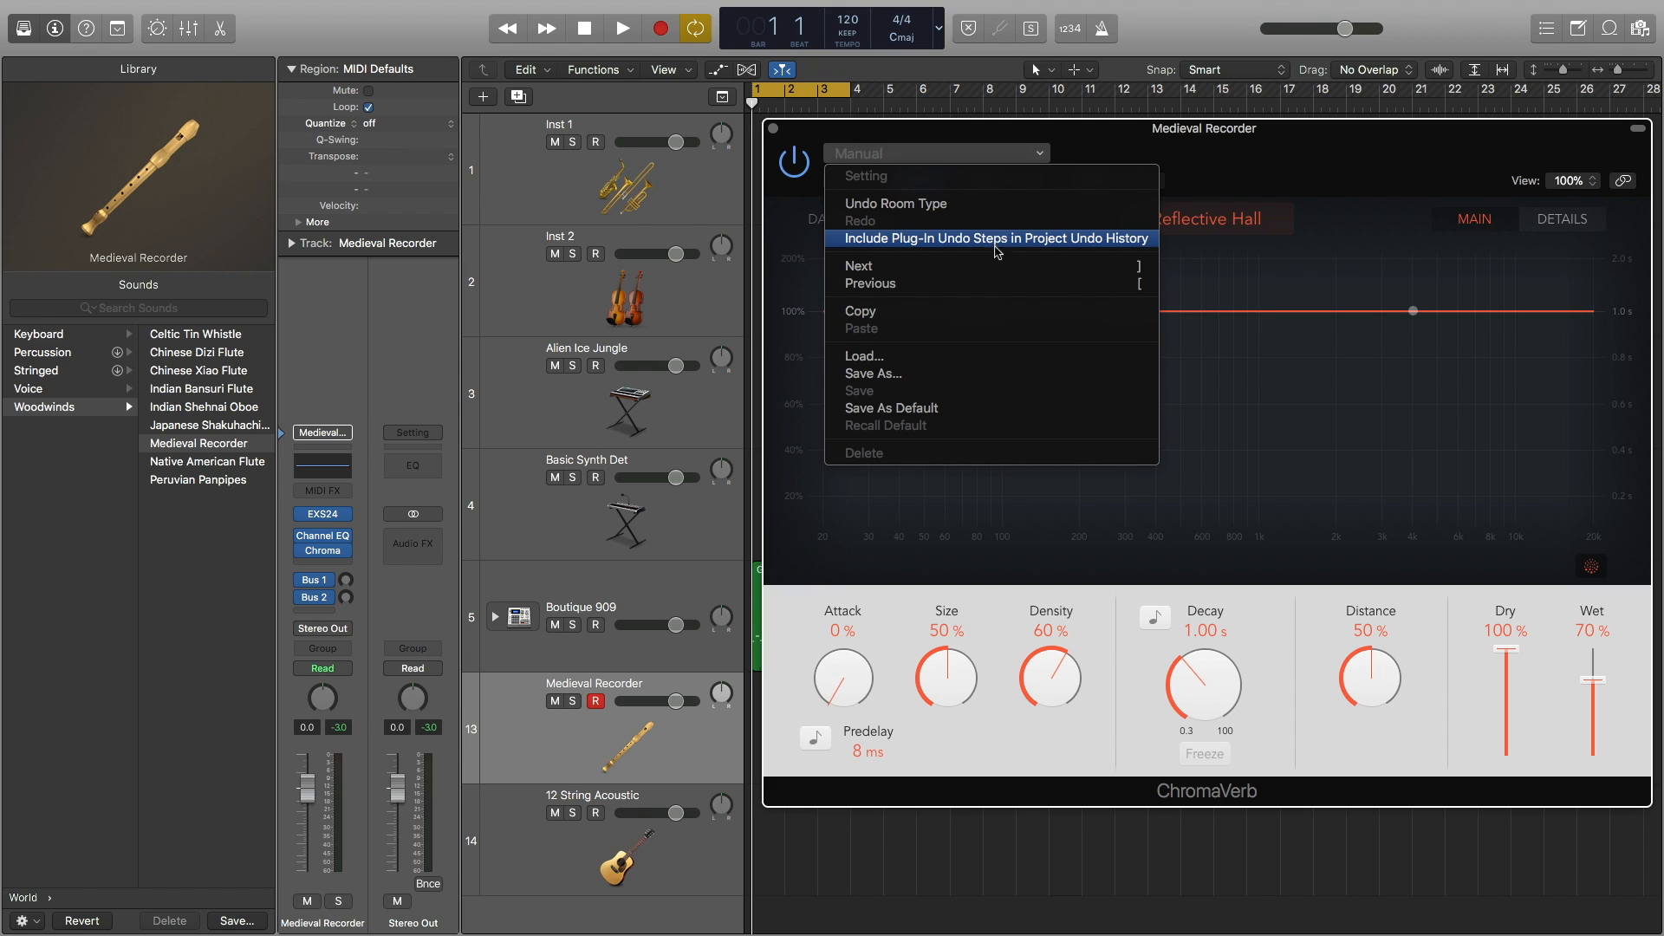
{"action": "mouse_move", "coordinate": [1035, 200]}
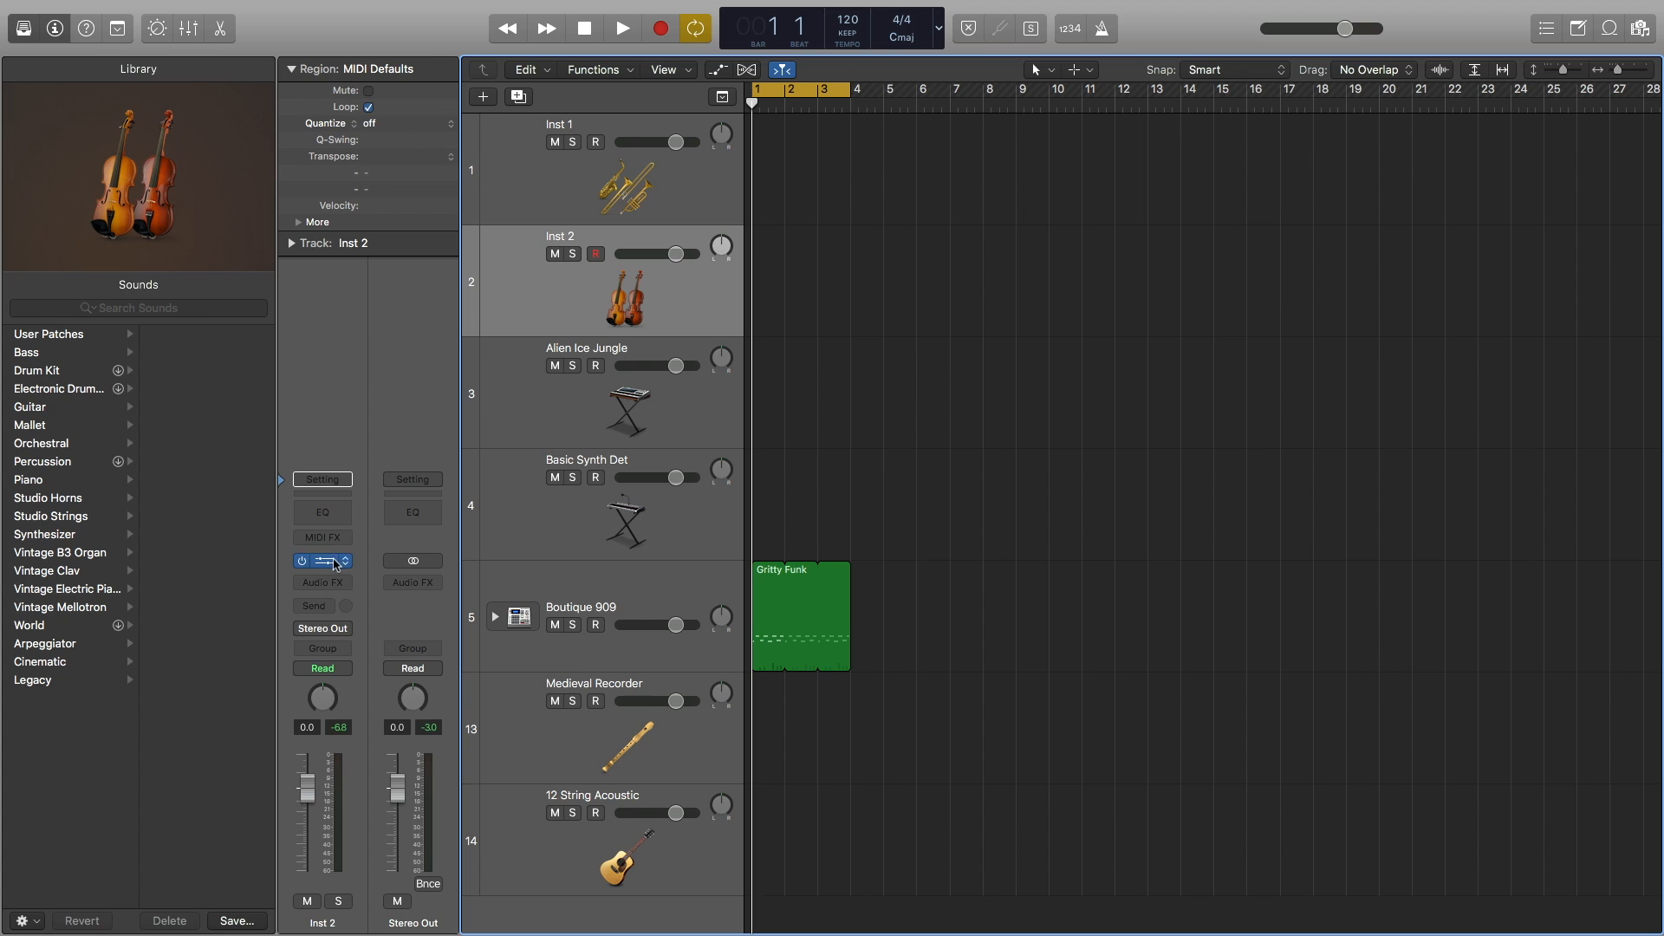
Insert a ChromaVerb reverb into an empty Audio FX slot on Inst 2.
{"action": "left_click", "coordinate": [322, 560]}
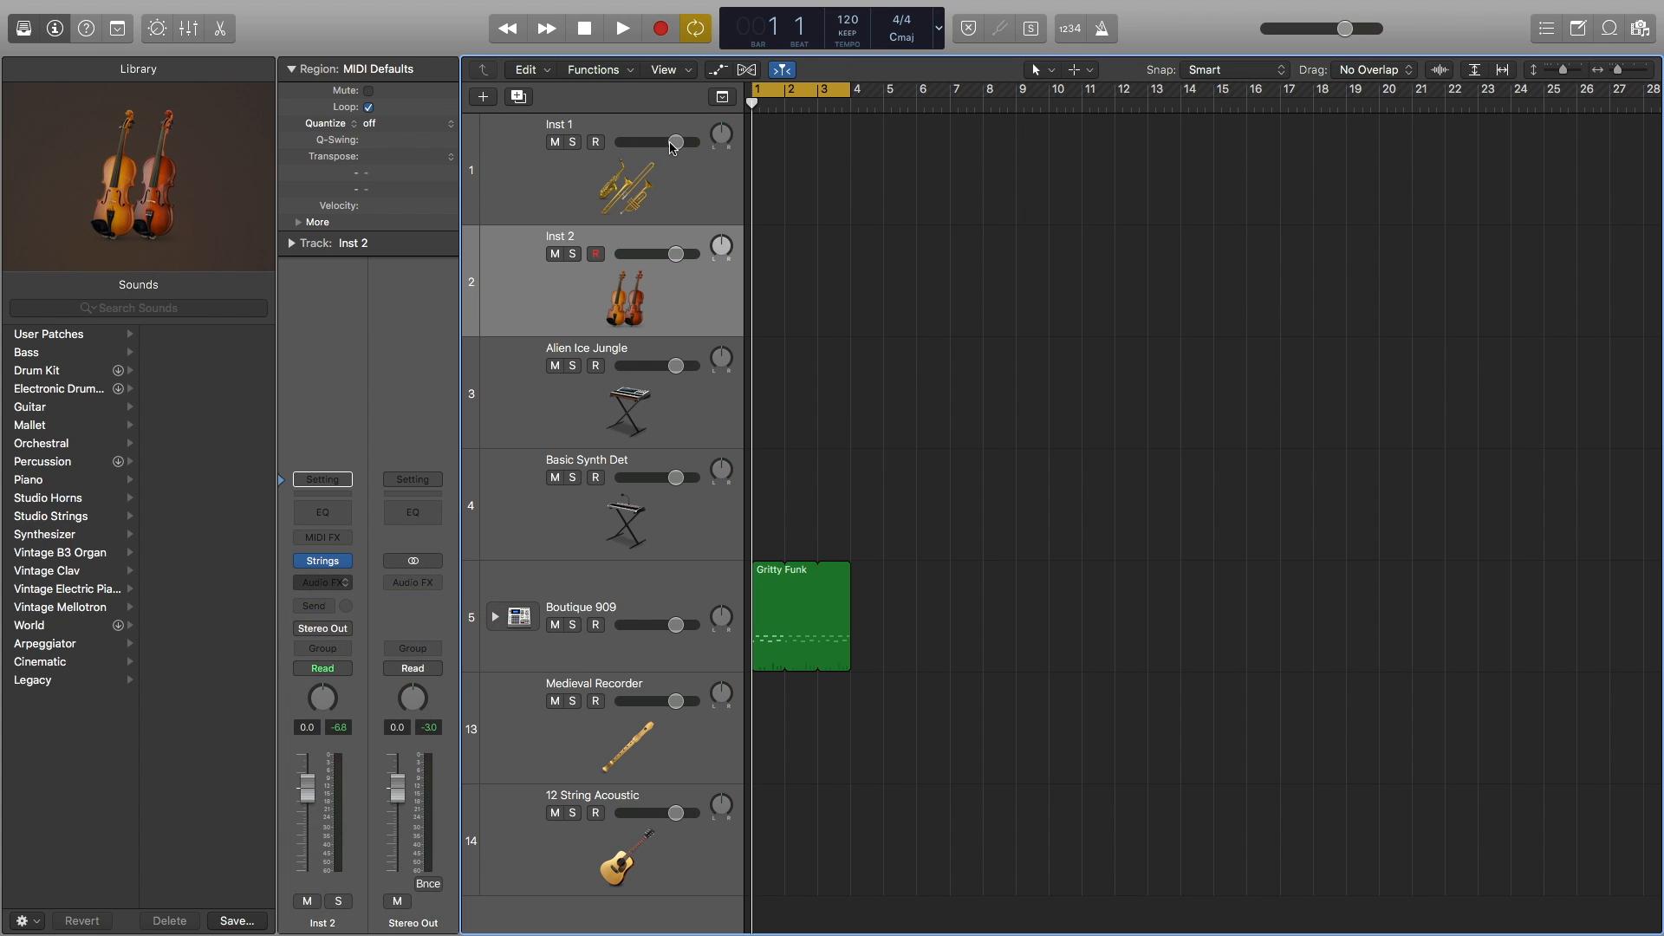
{"action": "left_click", "coordinate": [321, 576]}
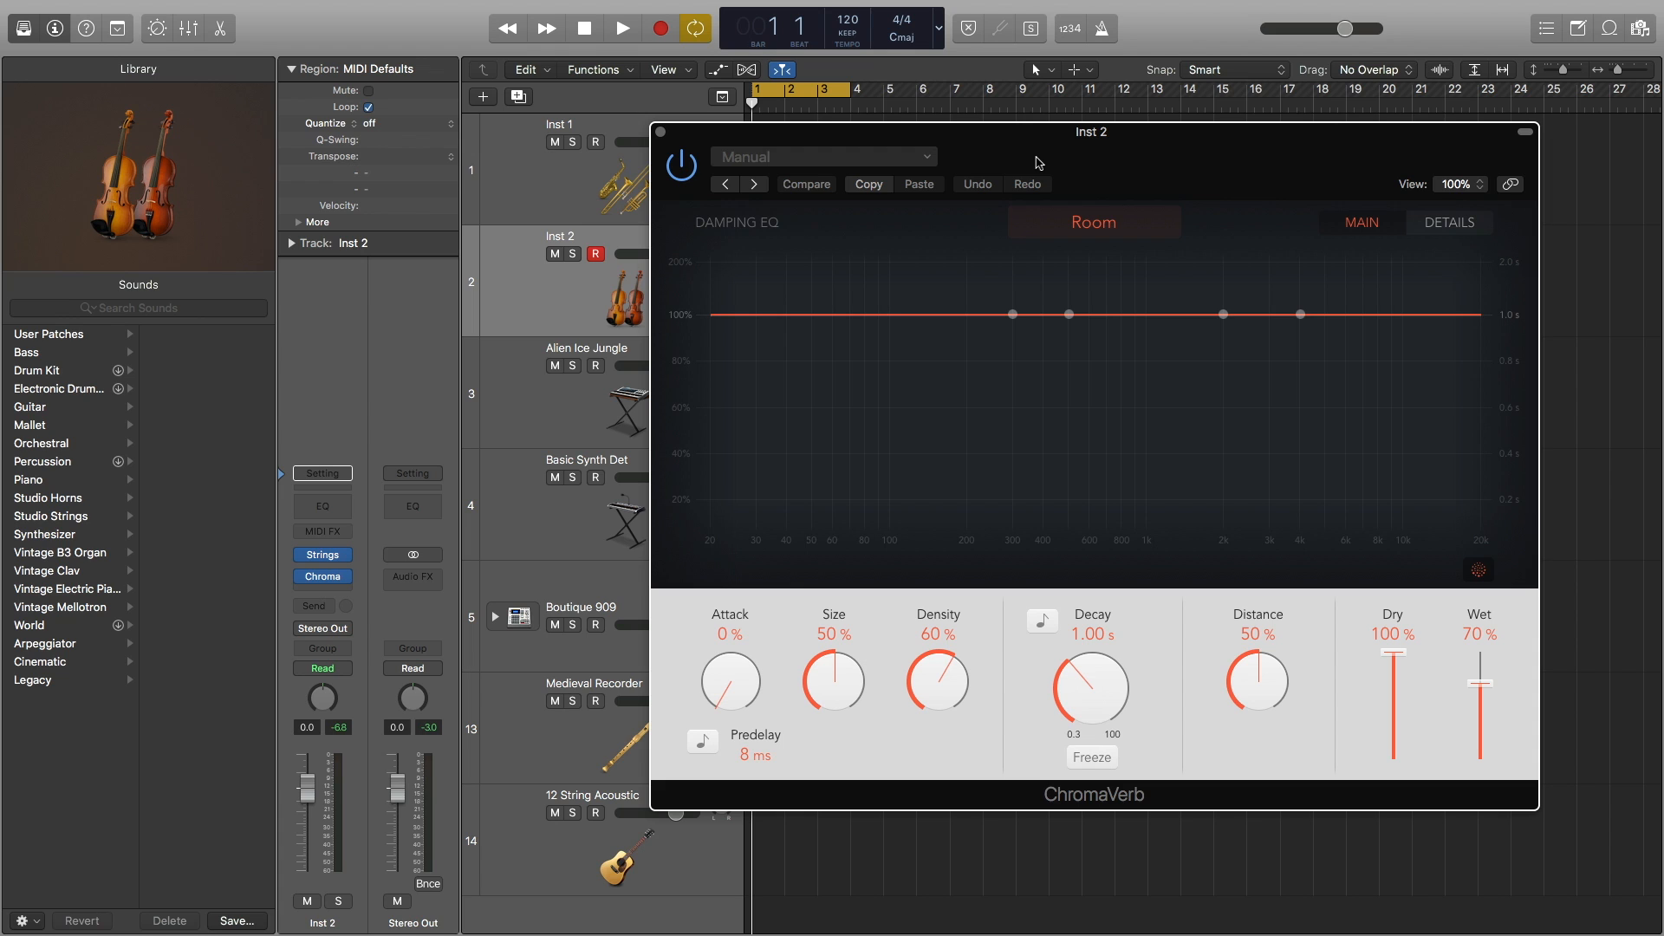
Carve a dip in ChromaVerb's damping EQ curve, then set Size 60% and Distance 64%.
{"action": "left_click", "coordinate": [641, 25]}
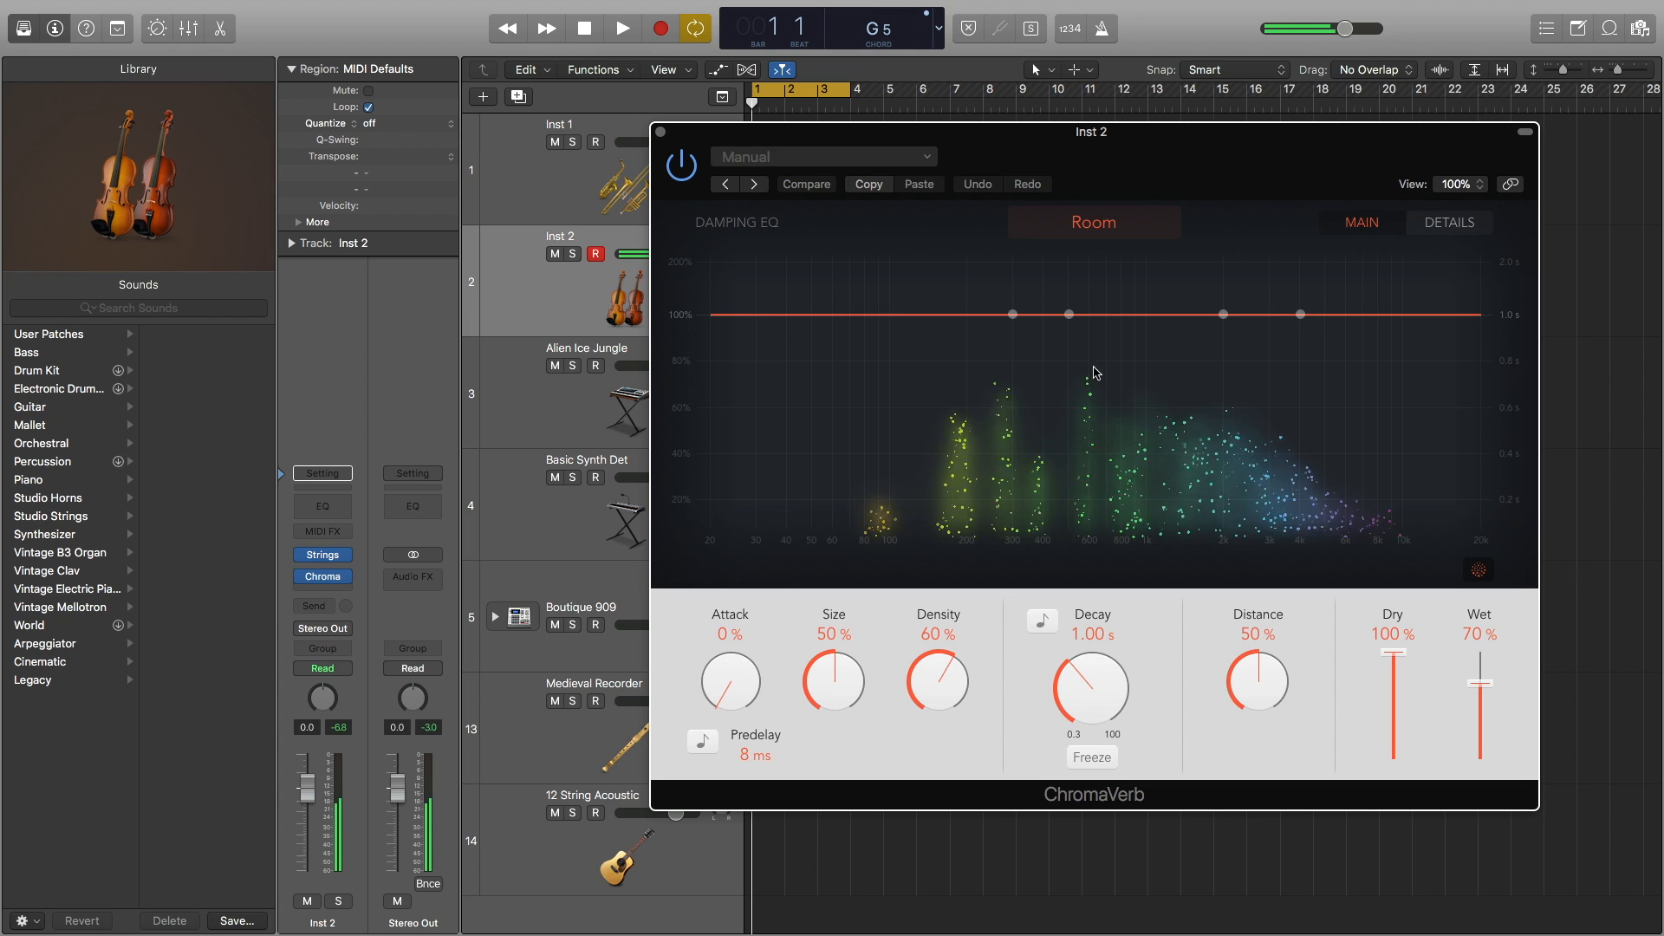
{"action": "left_click", "coordinate": [1092, 756]}
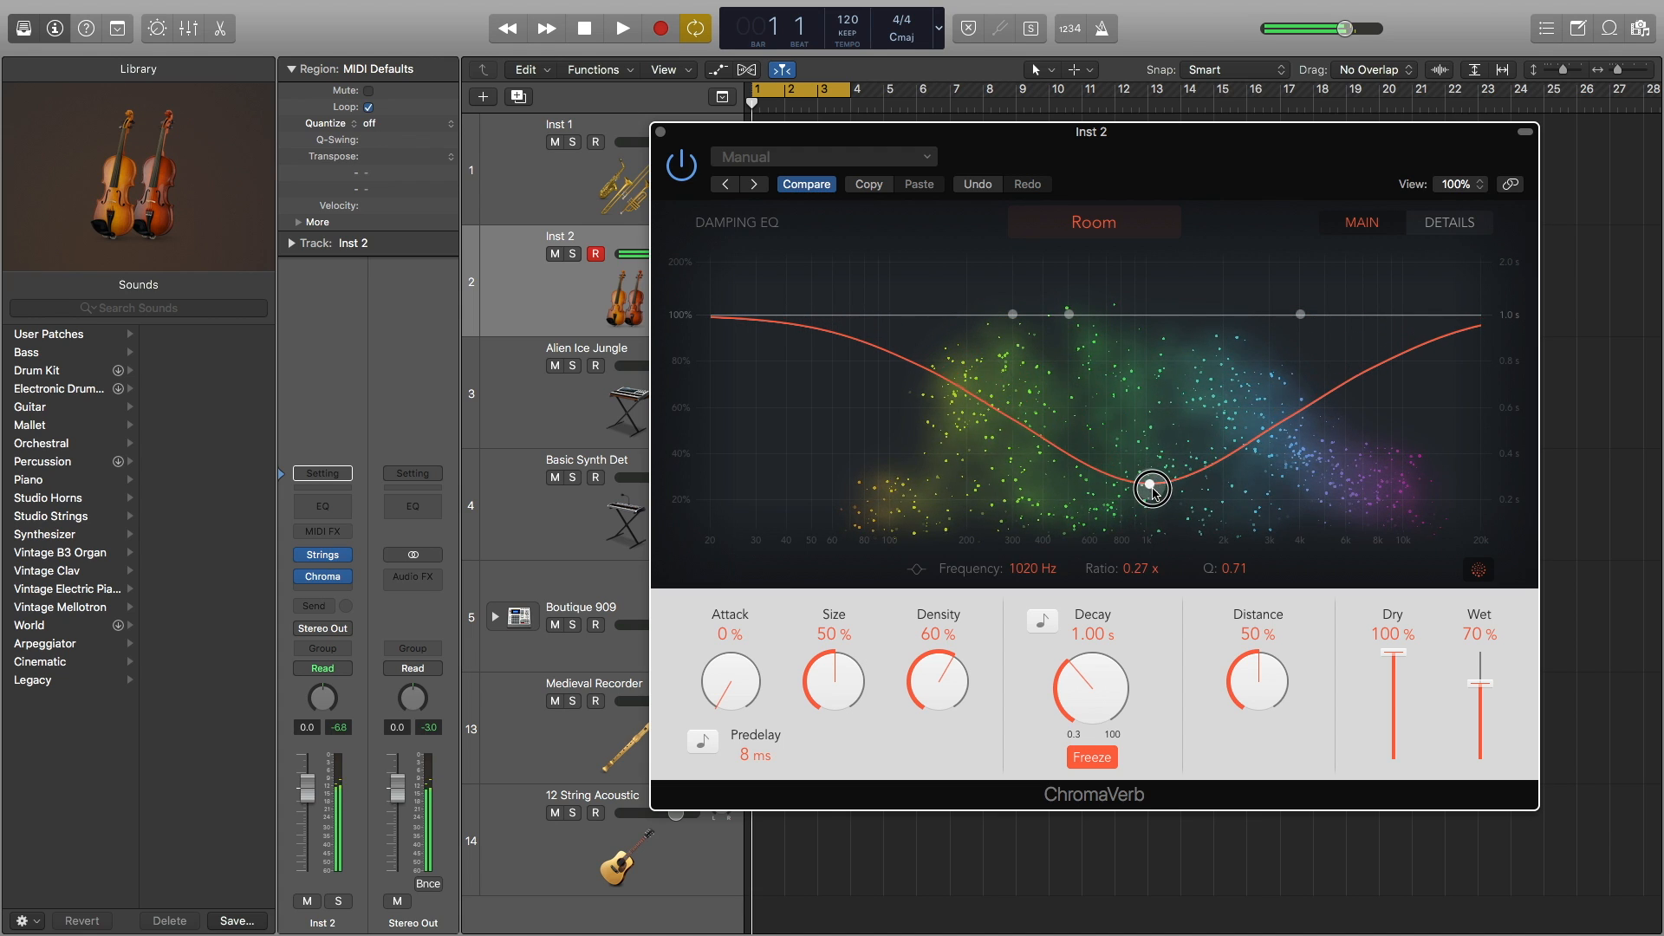
{"action": "left_click_drag", "start_coordinate": [1151, 490], "coordinate": [1163, 443]}
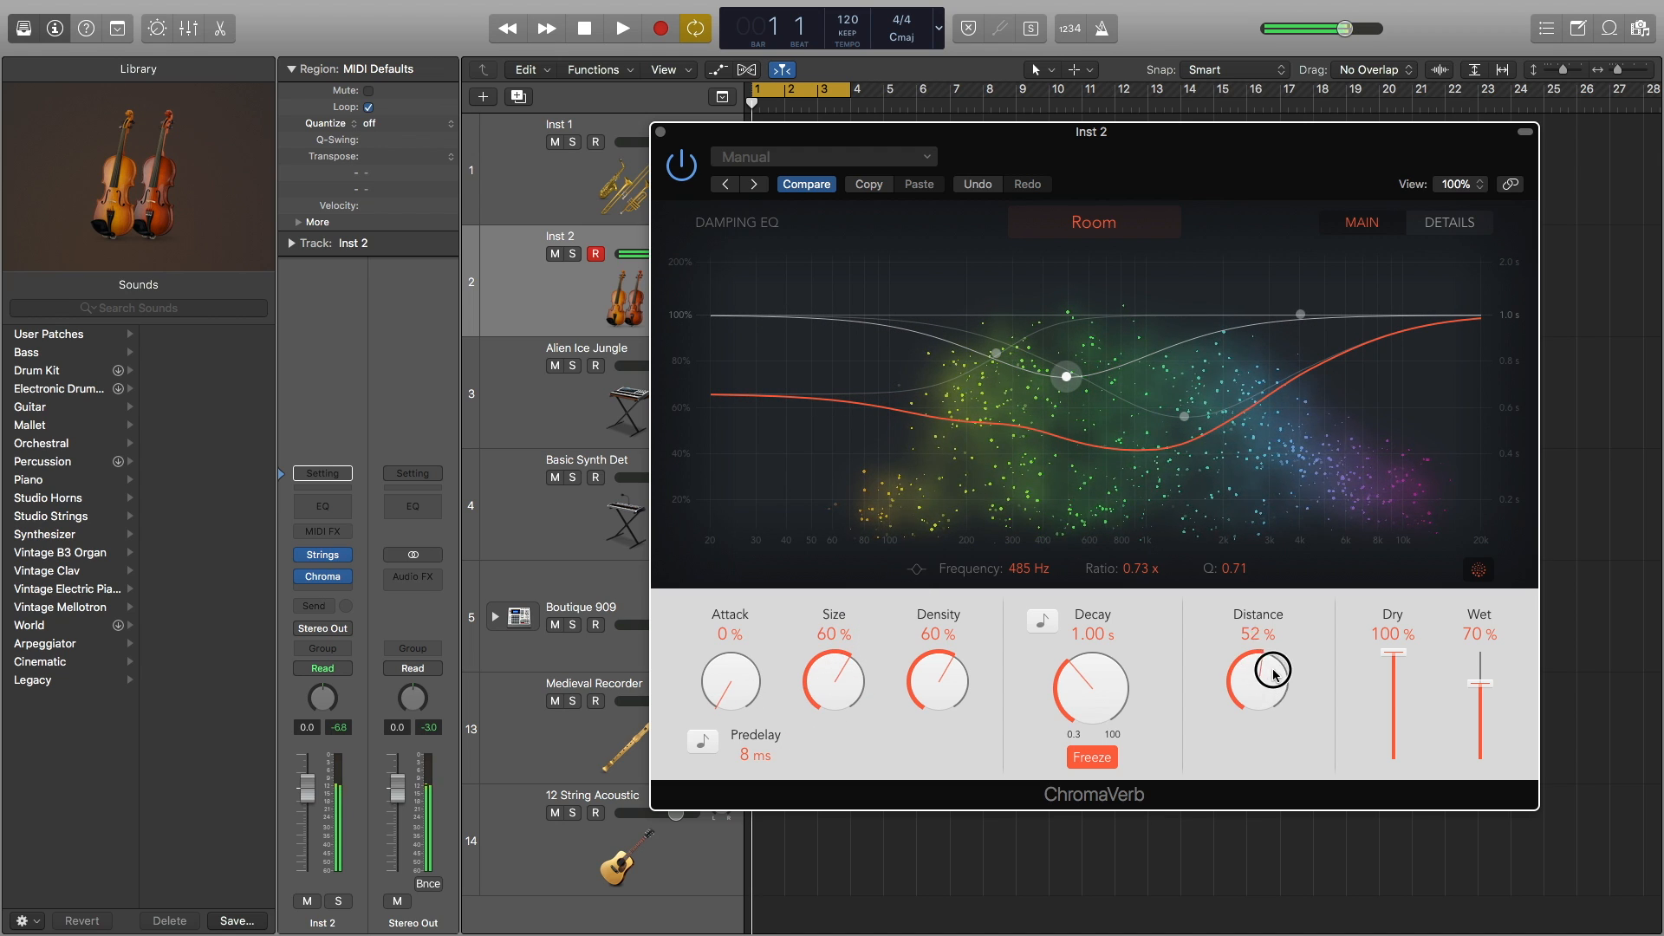
{"action": "left_click_drag", "start_coordinate": [1257, 679], "coordinate": [1252, 733]}
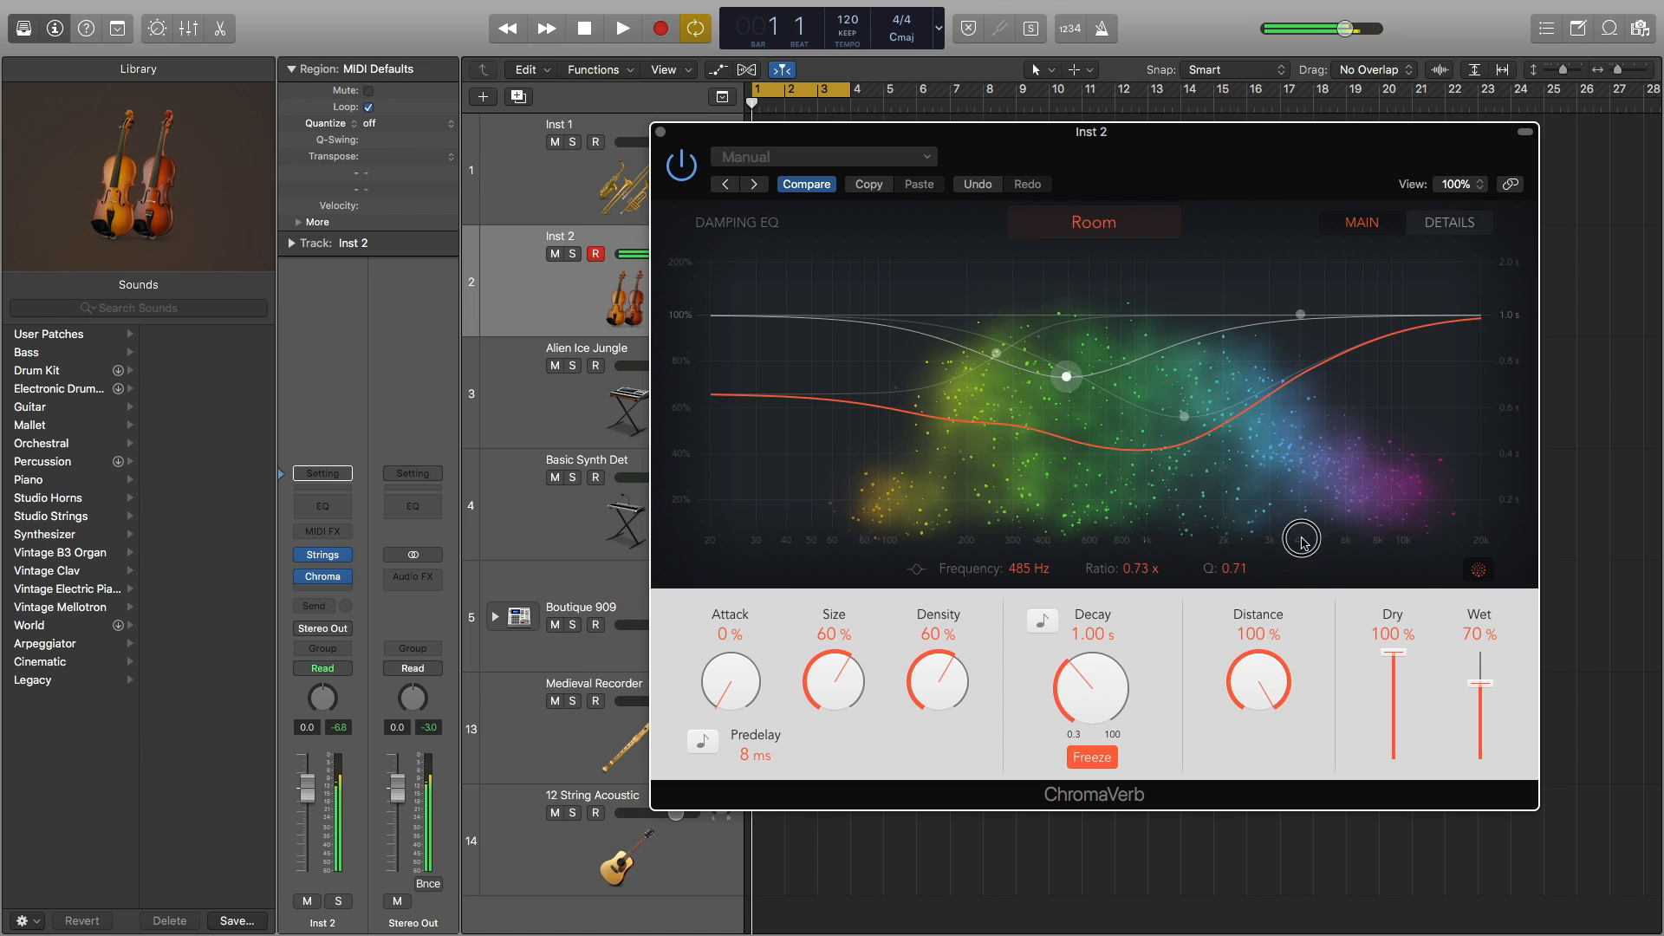
{"action": "left_click_drag", "start_coordinate": [1257, 679], "coordinate": [1270, 642]}
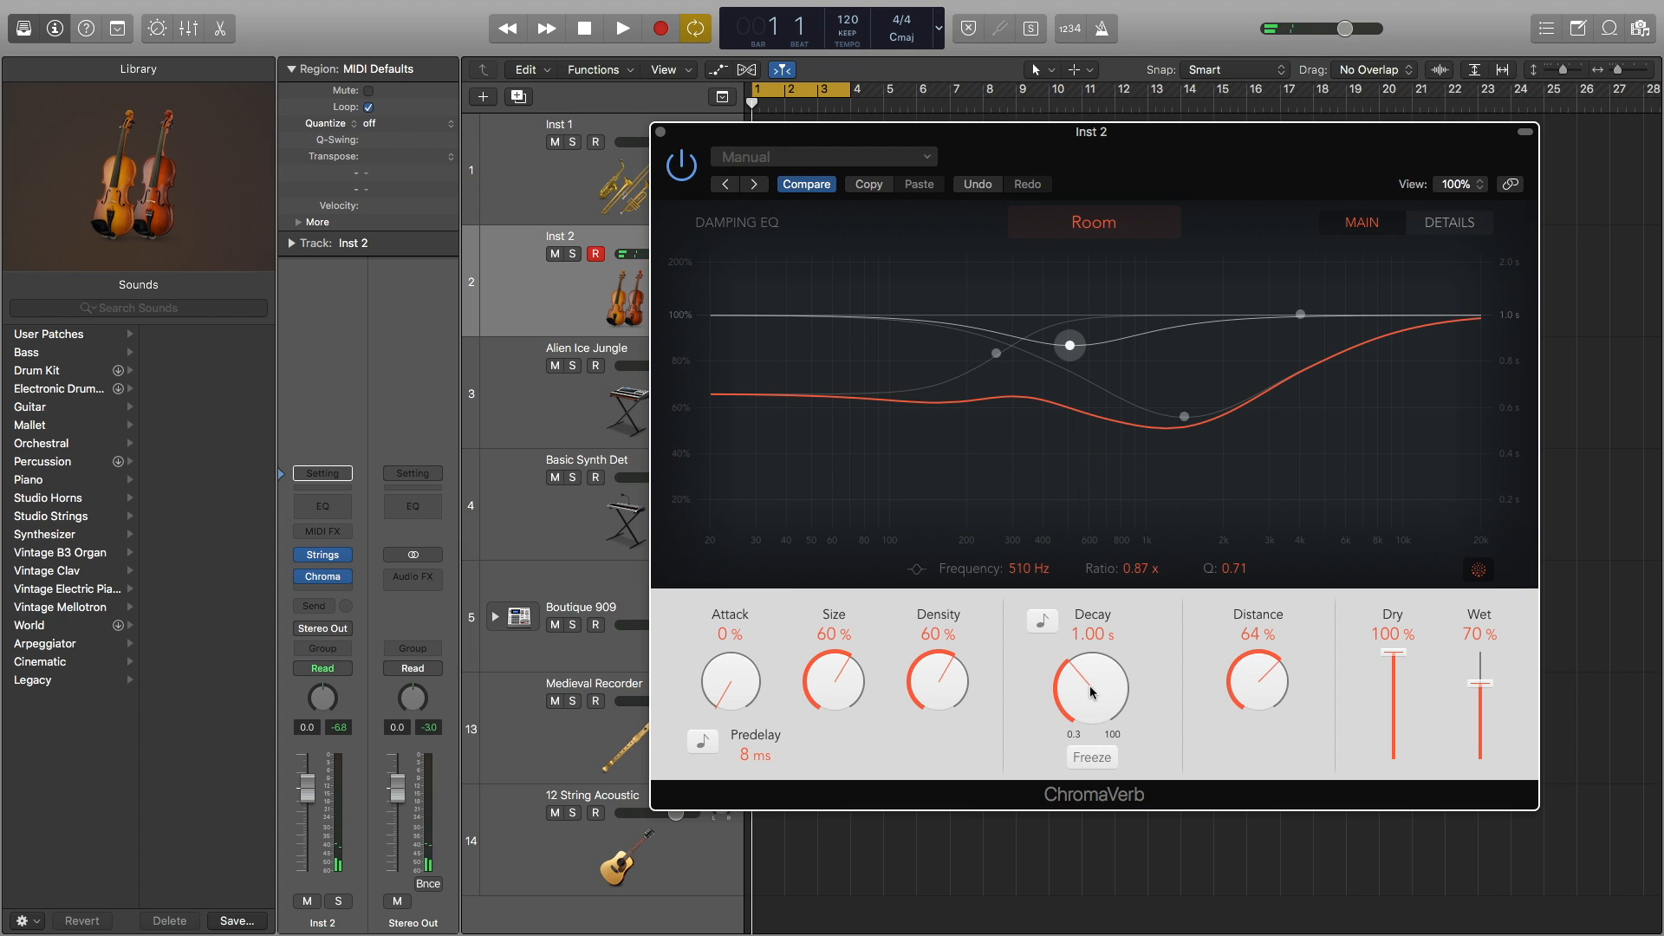
Lengthen ChromaVerb Decay to 5.30 s and toggle Freeze on, then off again.
{"action": "left_click_drag", "start_coordinate": [1091, 680], "coordinate": [1091, 637]}
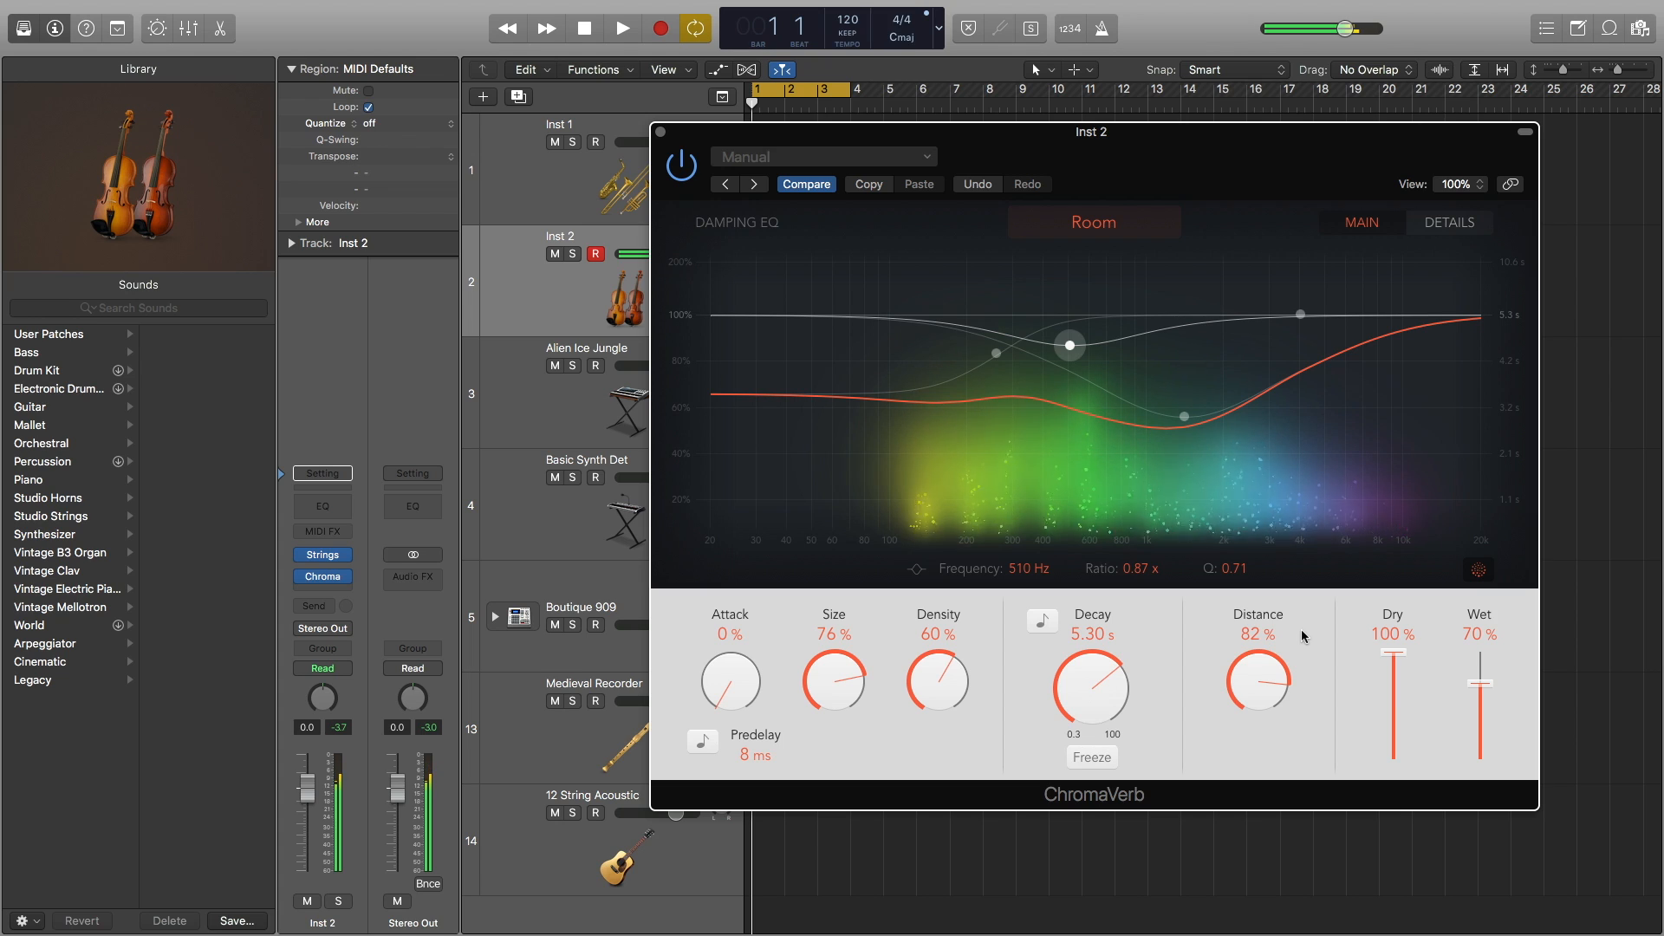
{"action": "left_click", "coordinate": [1092, 757]}
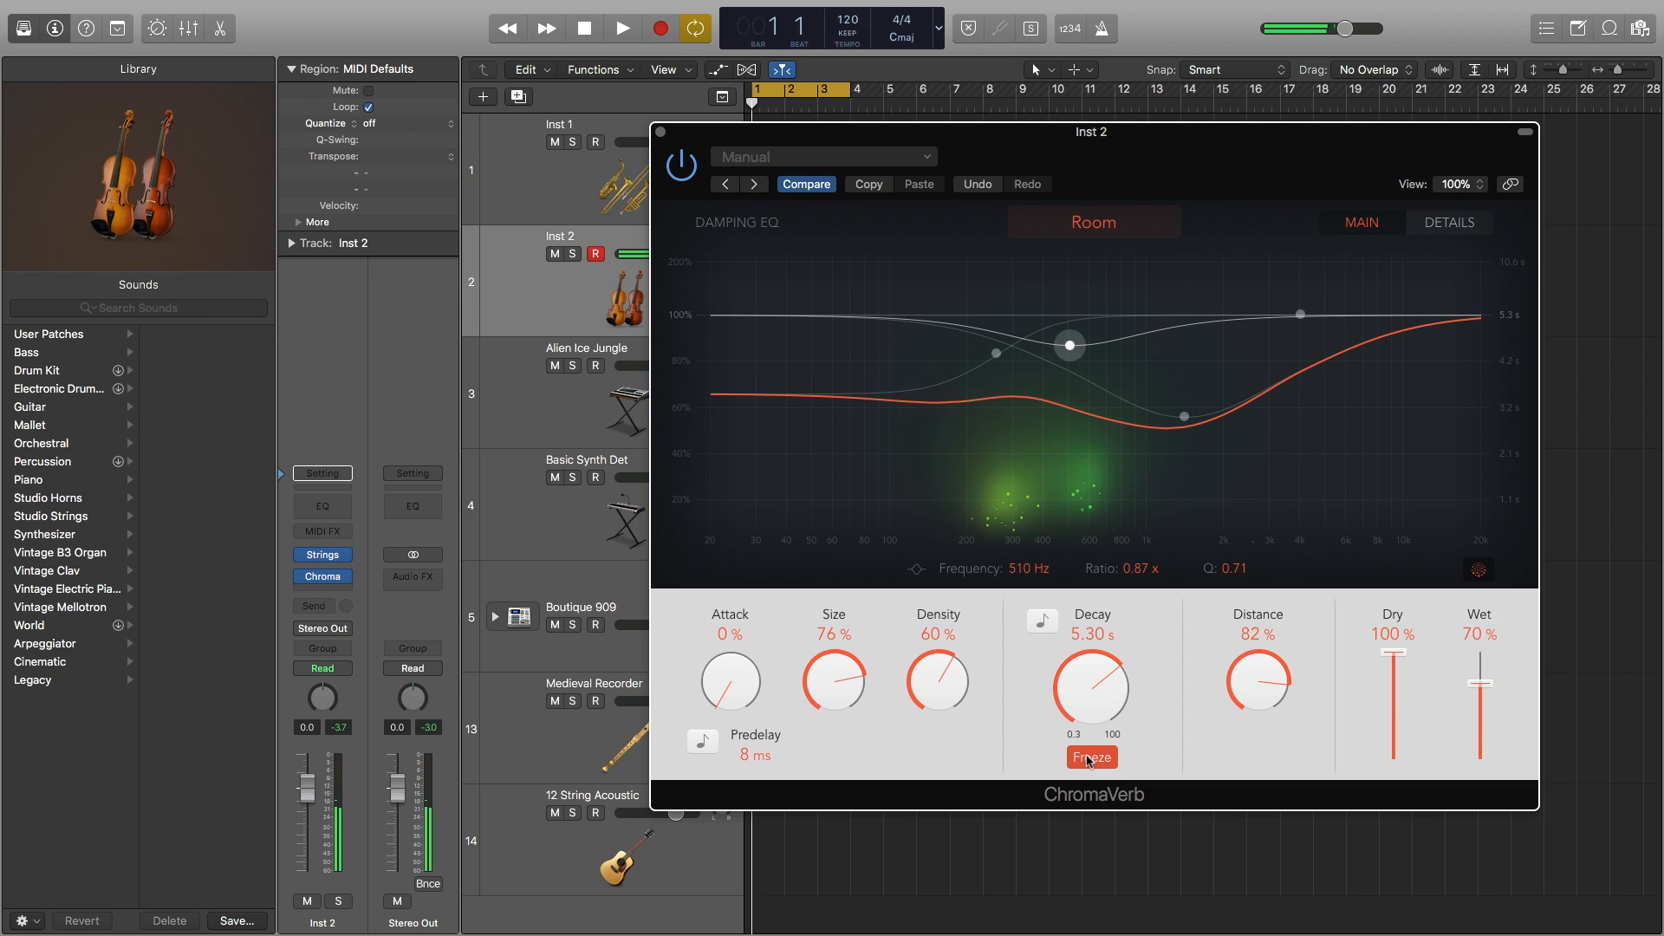
{"action": "left_click", "coordinate": [1091, 756]}
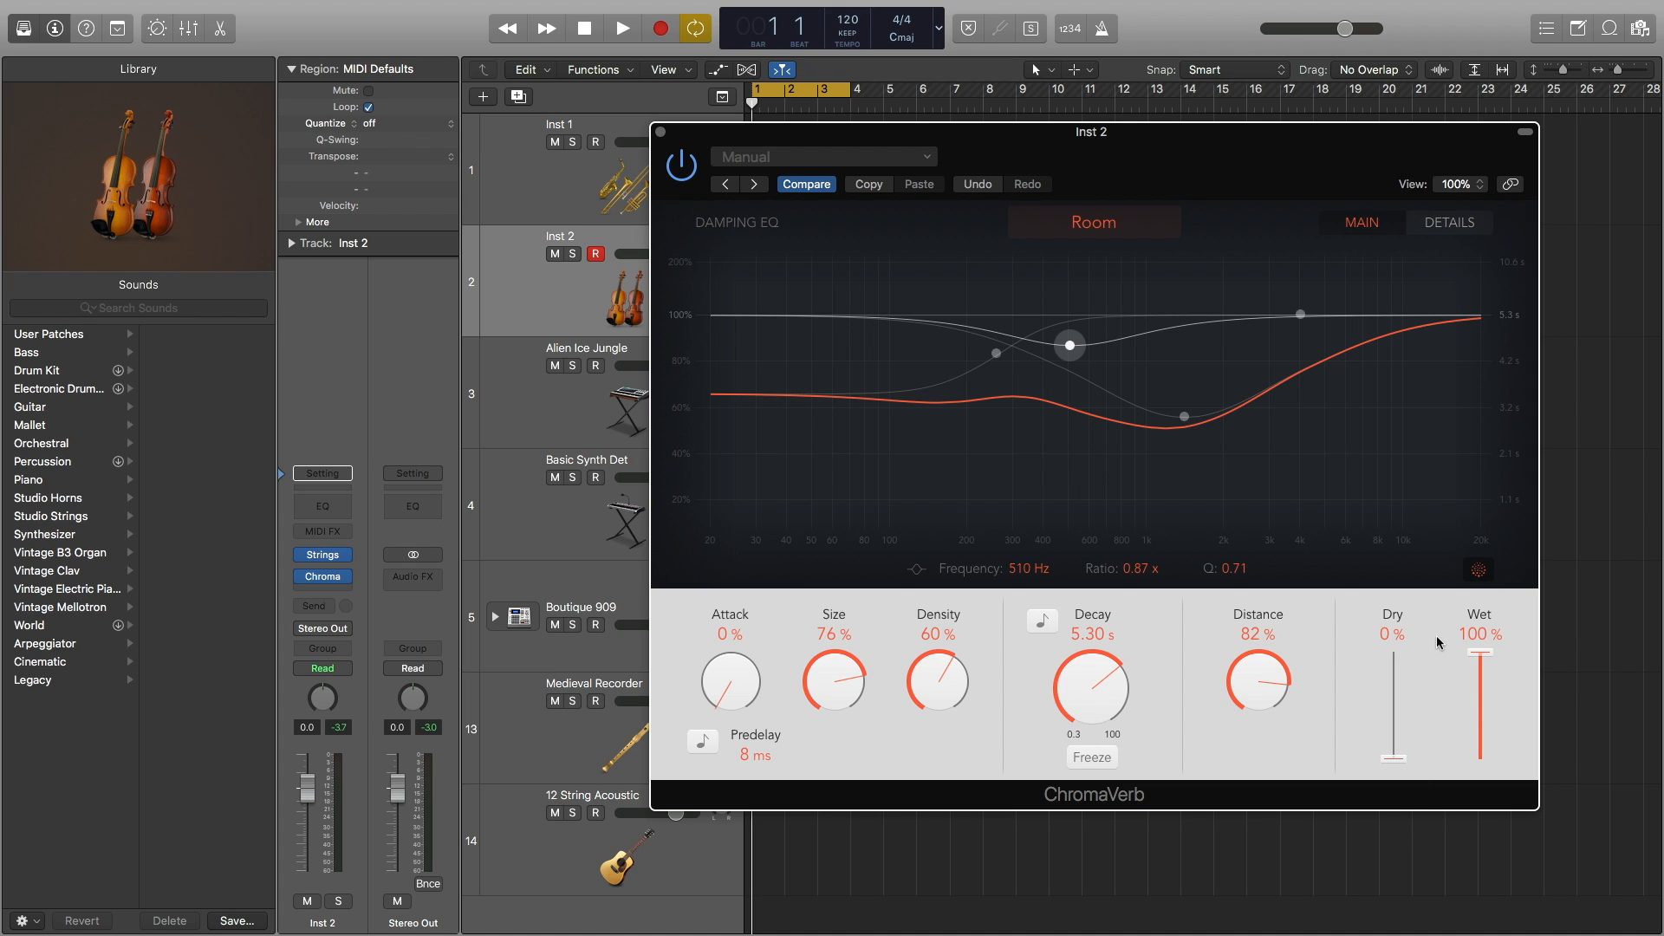
Compare ChromaVerb's dry and wet levels by silencing the Wet slider, then raising it again.
{"action": "left_click", "coordinate": [643, 27]}
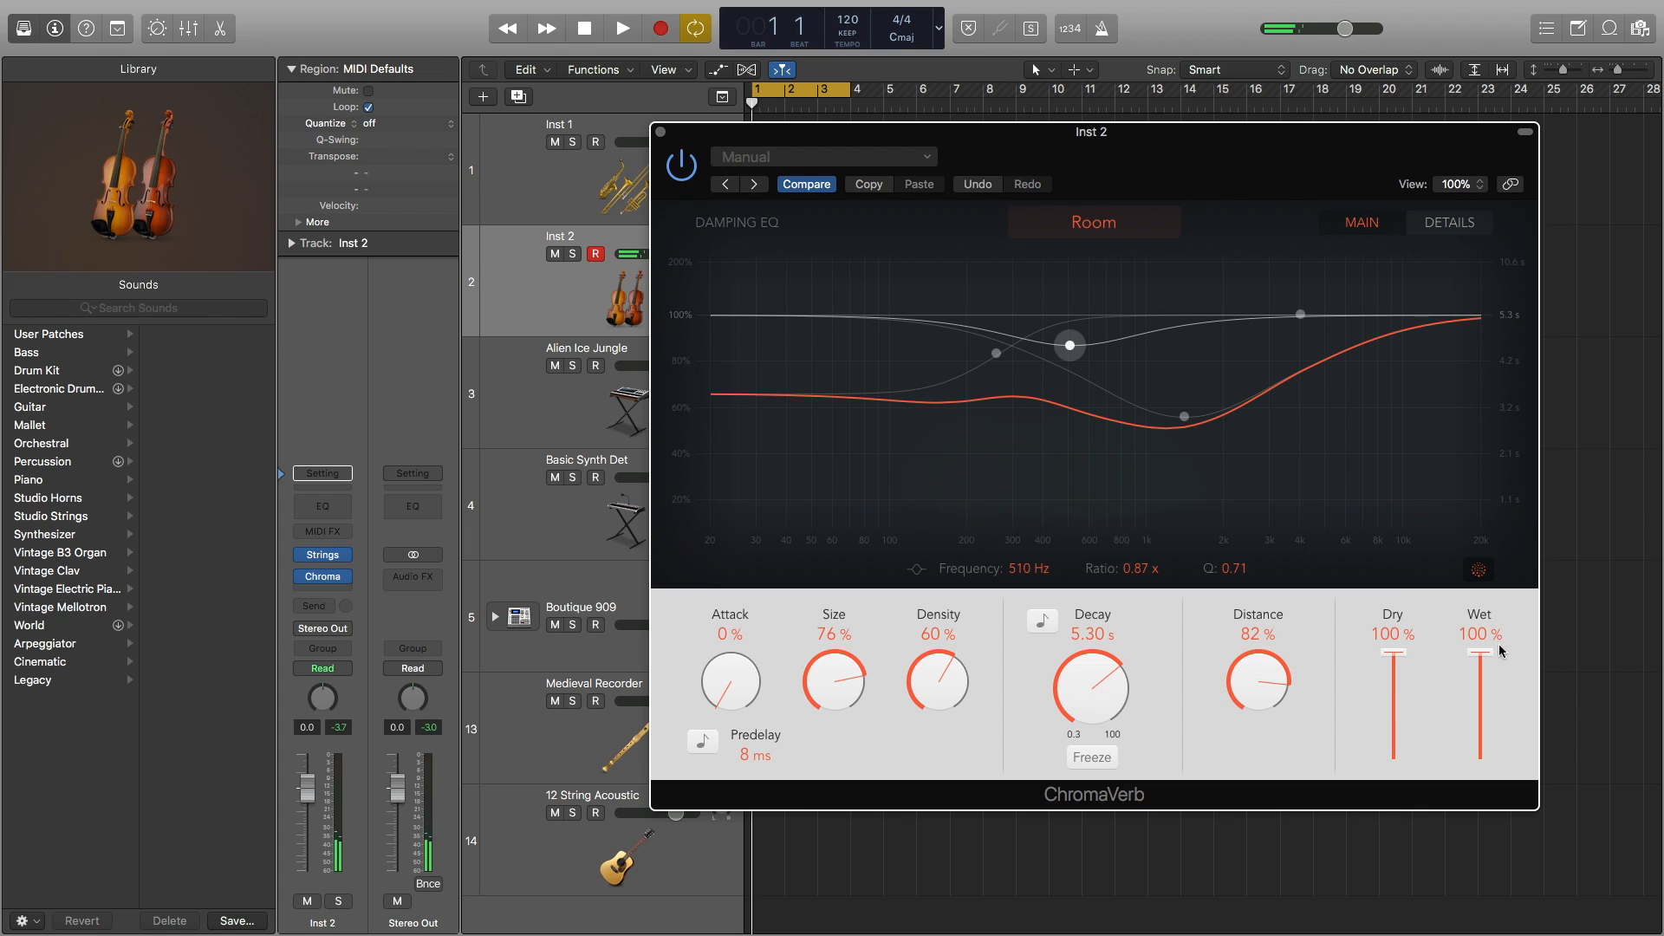
{"action": "left_click_drag", "start_coordinate": [1479, 658], "coordinate": [1479, 759]}
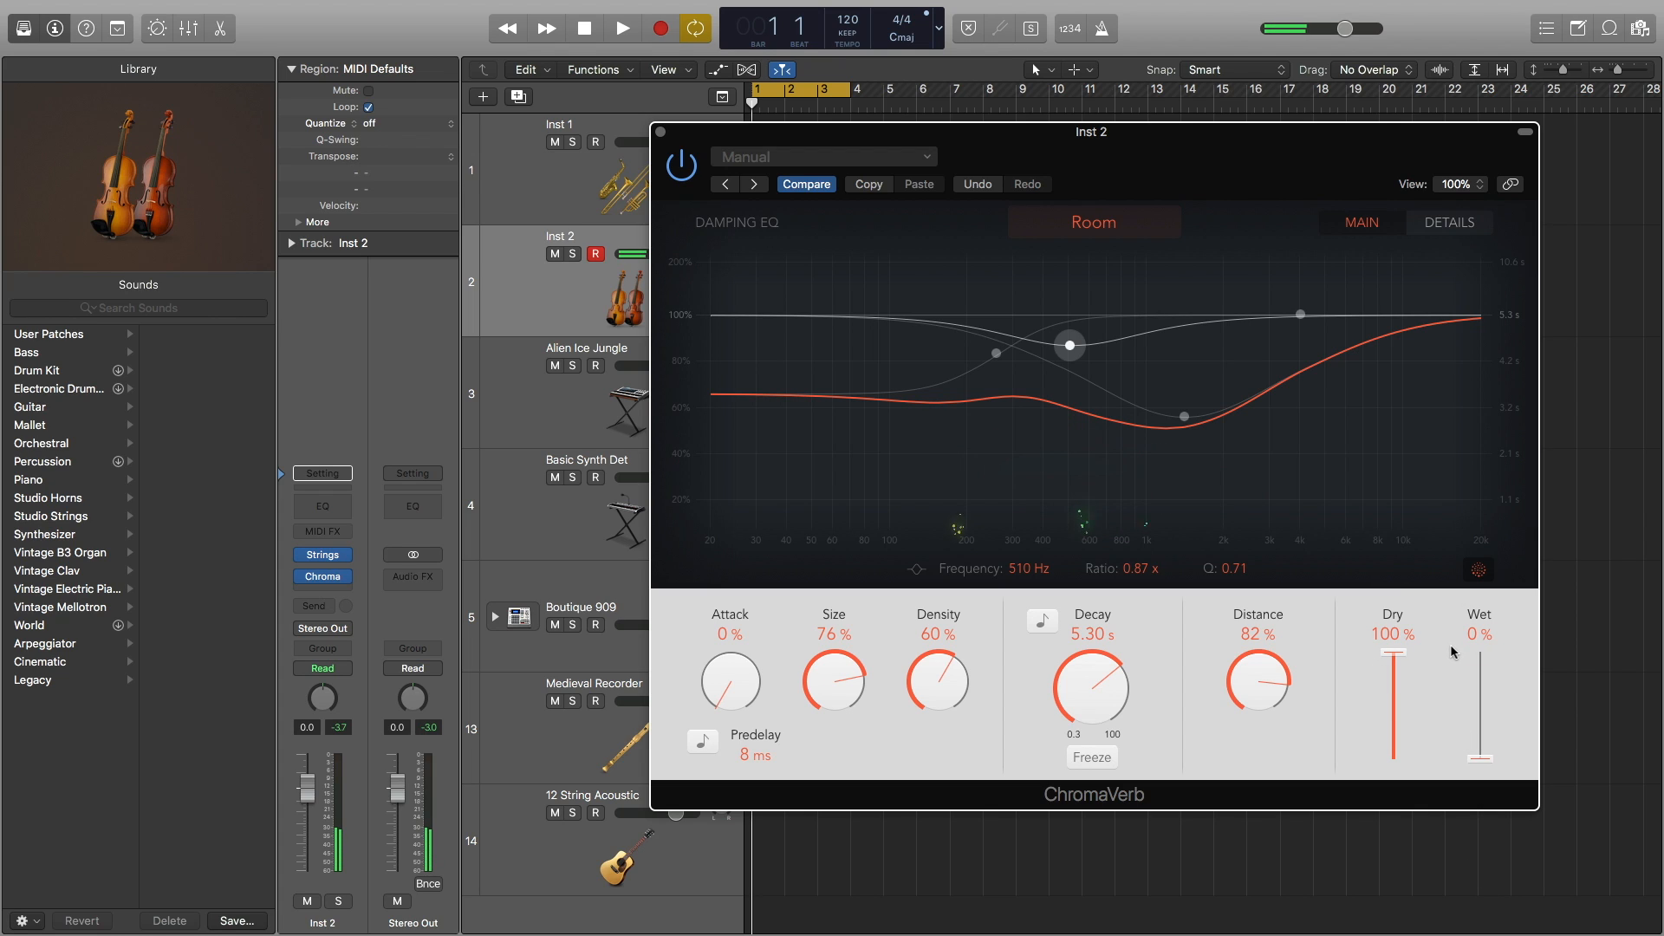
{"action": "left_click_drag", "start_coordinate": [1479, 759], "coordinate": [1479, 685]}
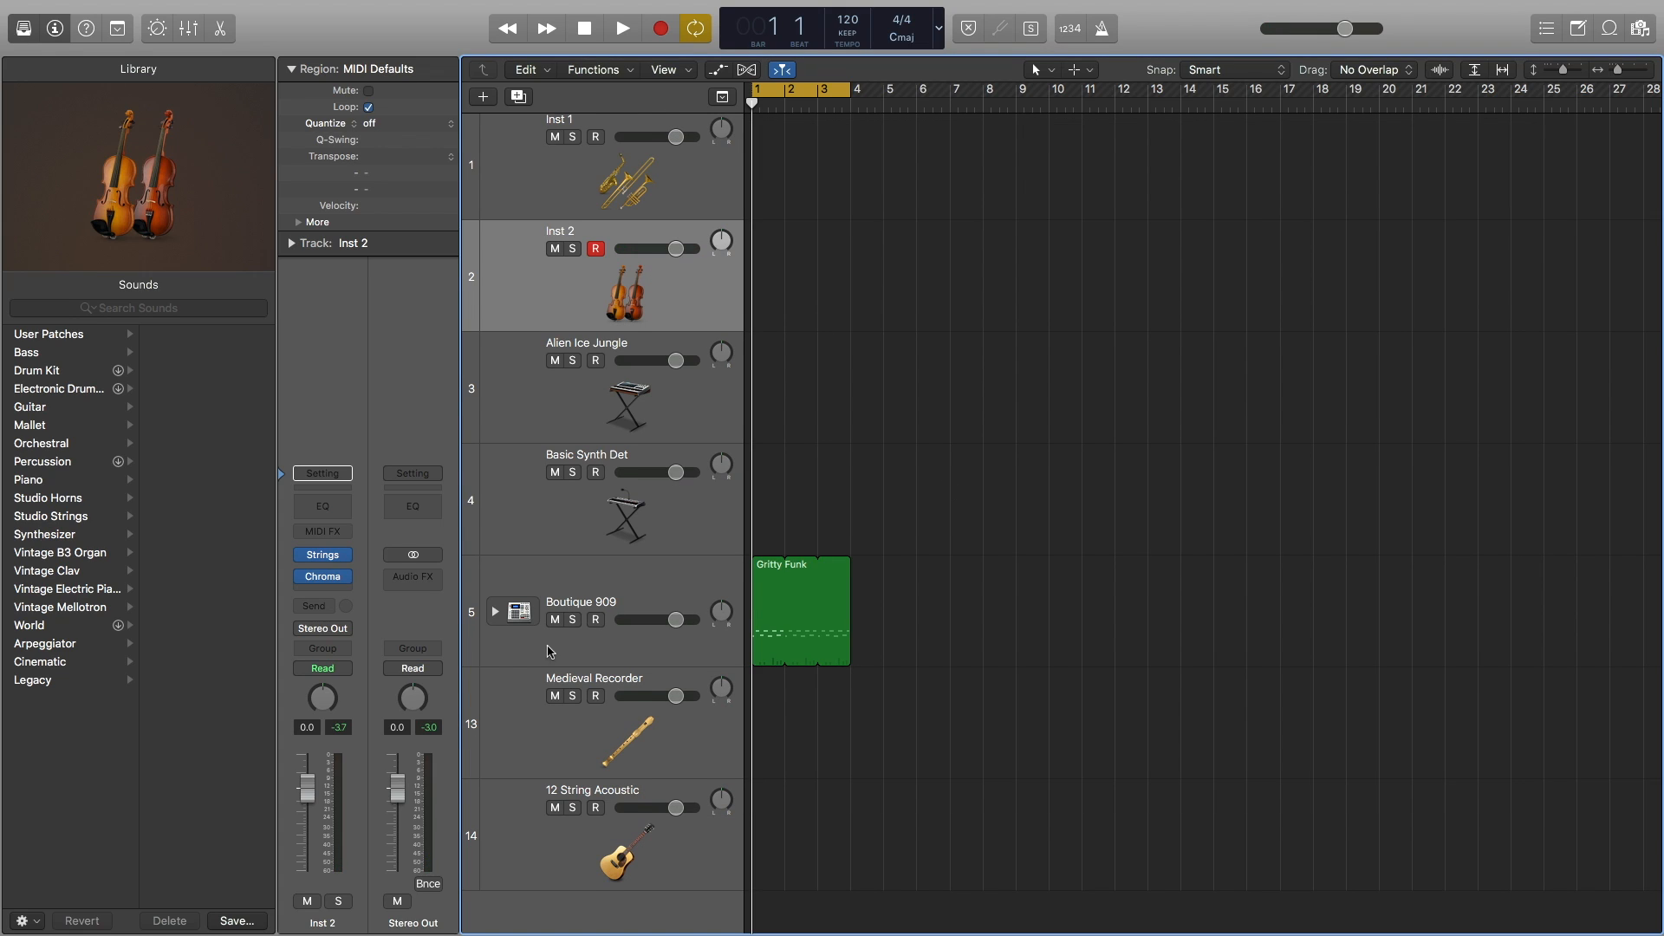
Select Alien Ice Jungle, open its Alchemy instrument, and list the Visions Bass presets.
{"action": "left_click", "coordinate": [584, 386]}
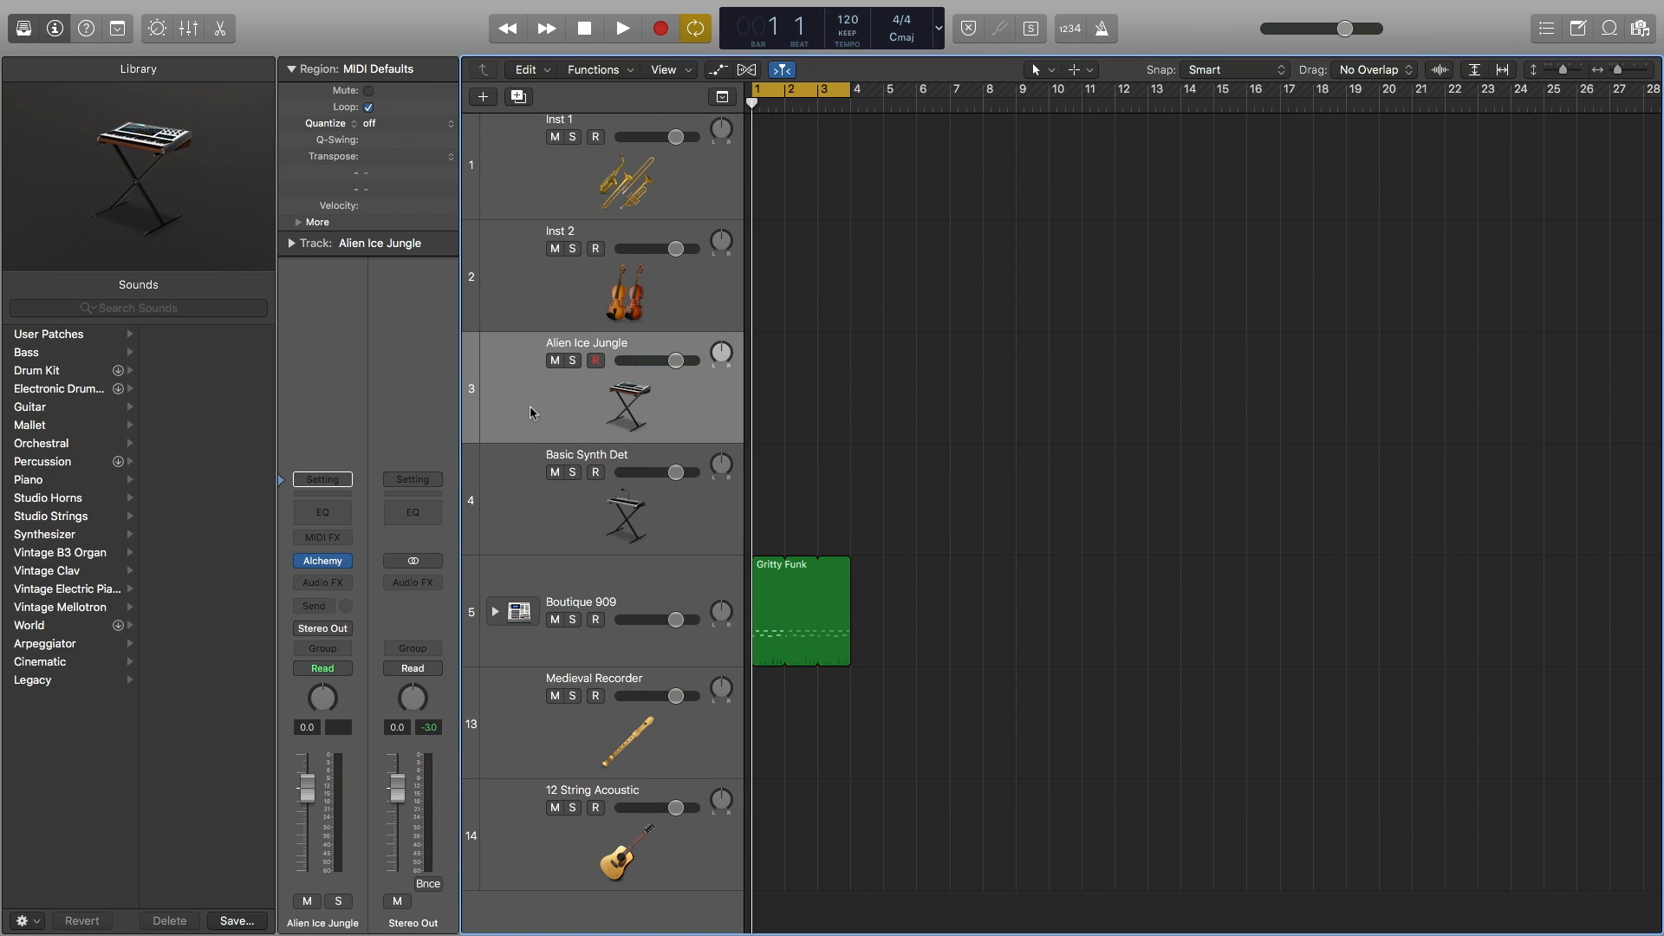
{"action": "left_click", "coordinate": [322, 561]}
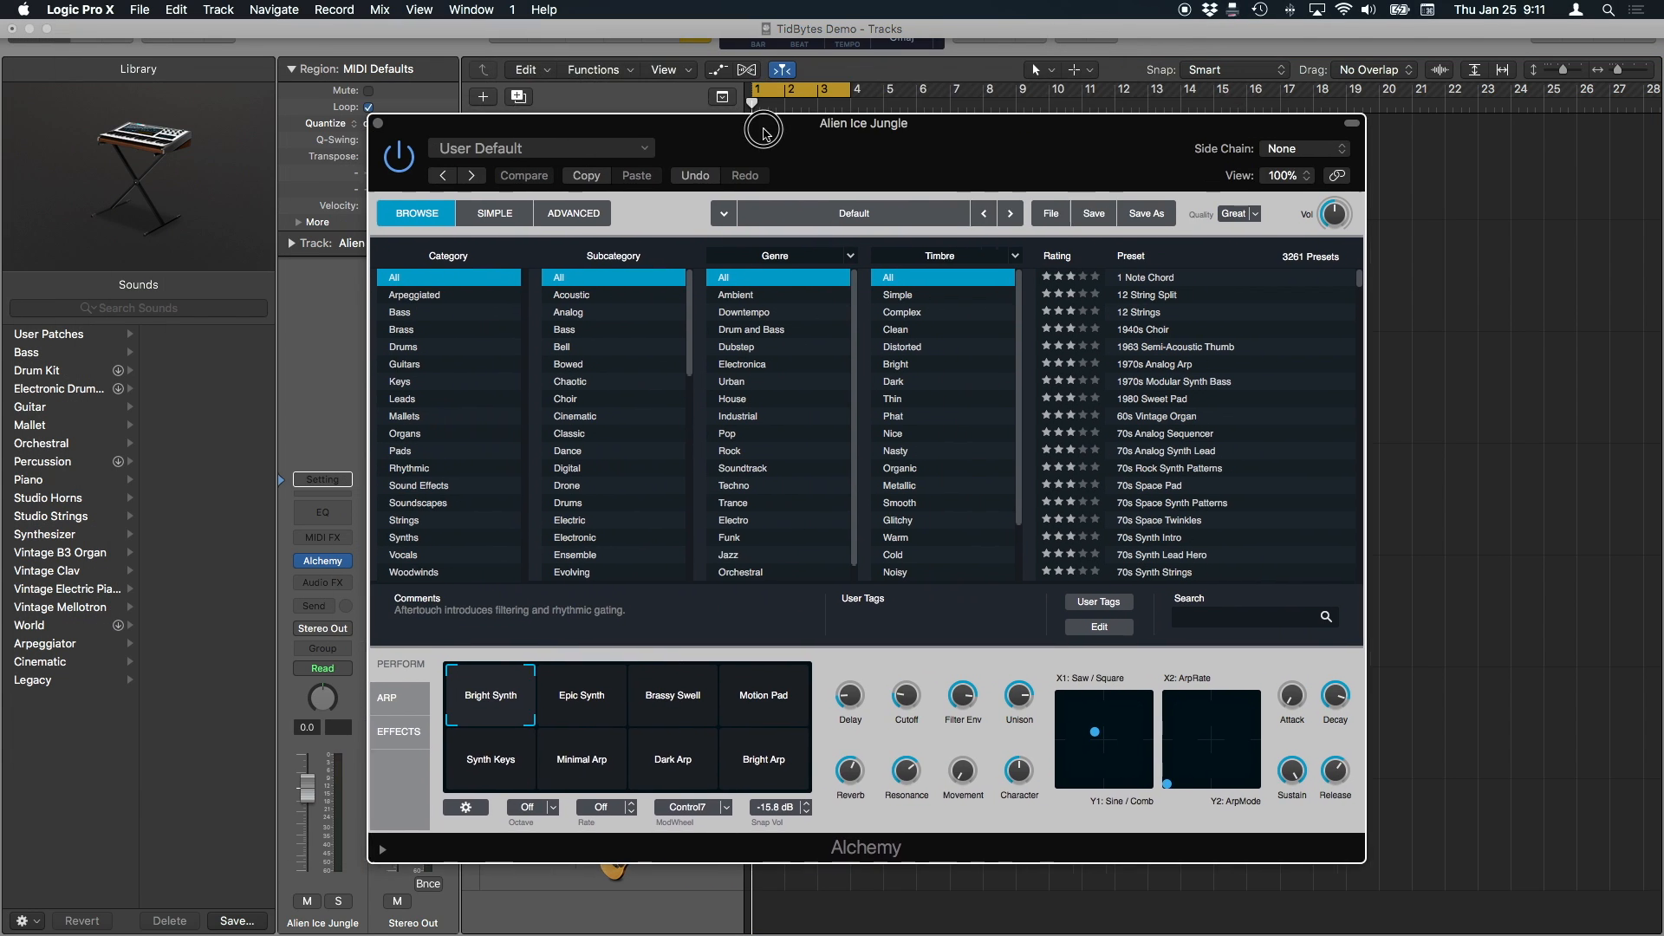
{"action": "left_click", "coordinate": [629, 90]}
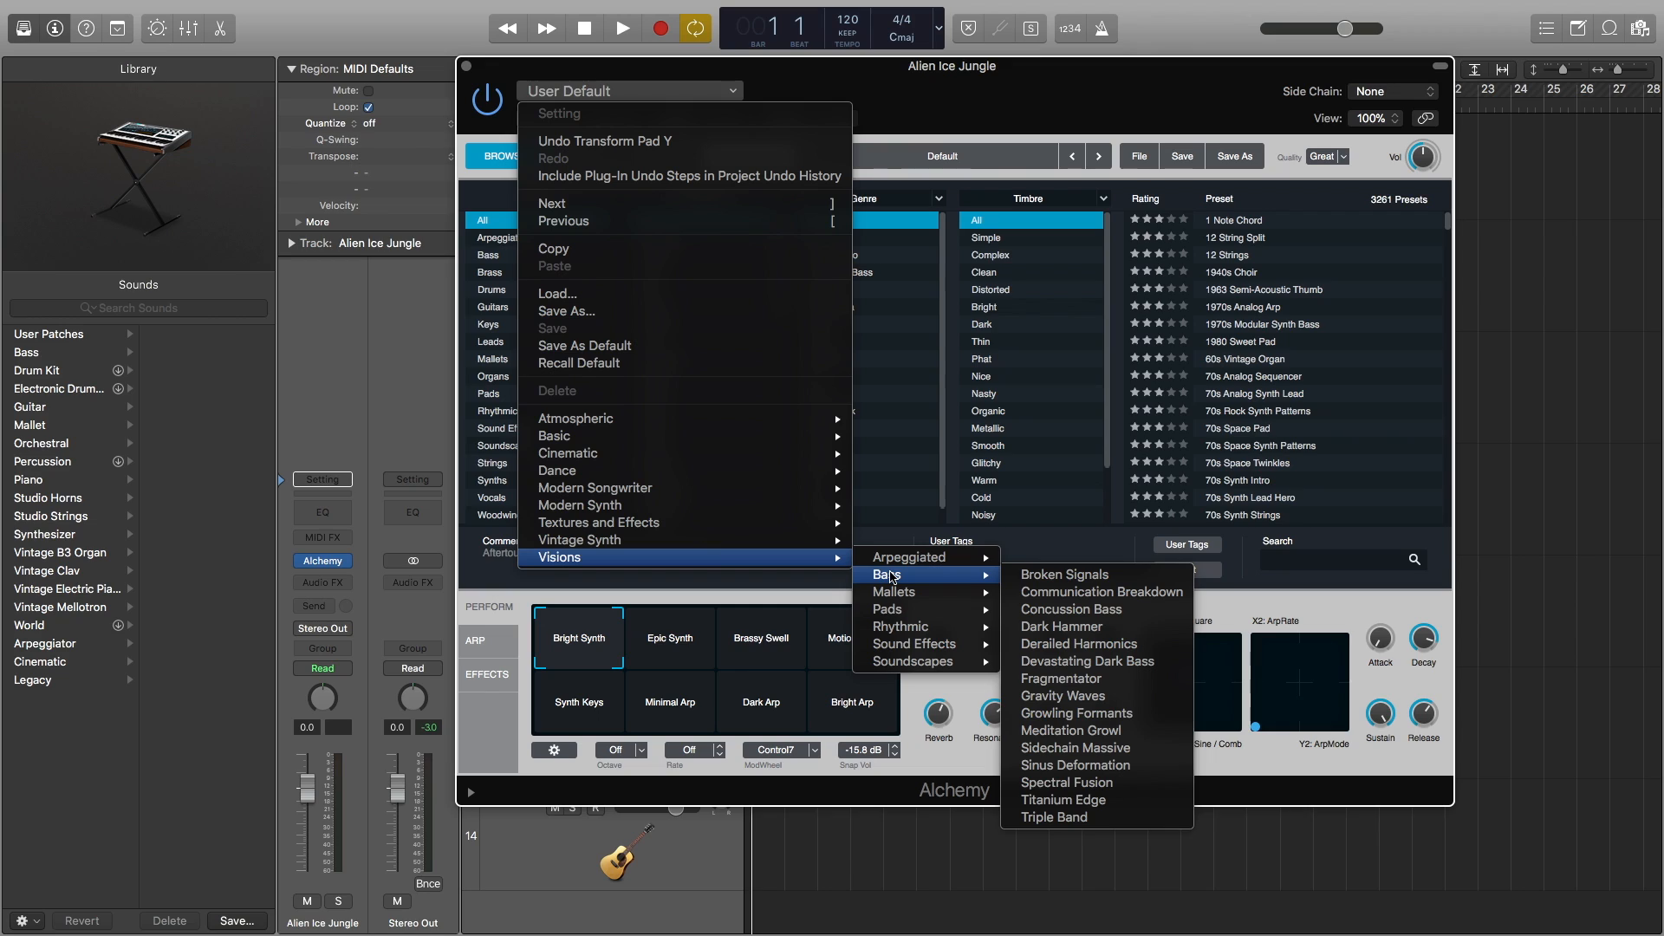
{"action": "mouse_move", "coordinate": [901, 580]}
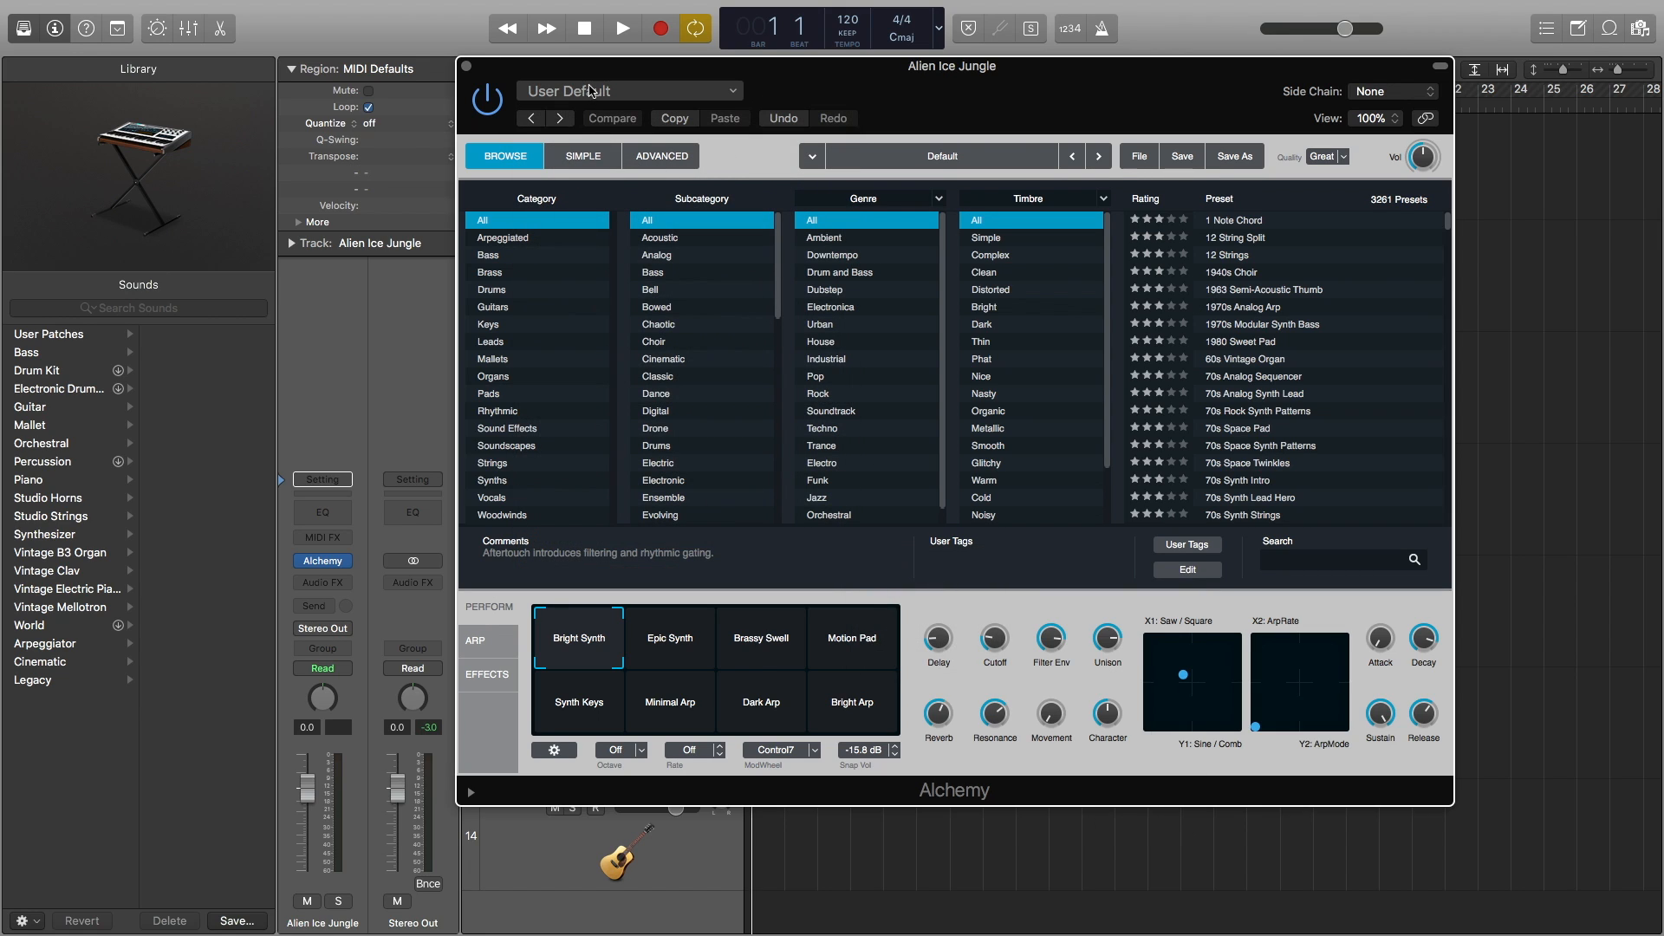
Load Gated Growl, Minor Incident and Binary Star in turn, ending on Mallets > Lo-Fi Exotica.
{"action": "left_click", "coordinate": [660, 156]}
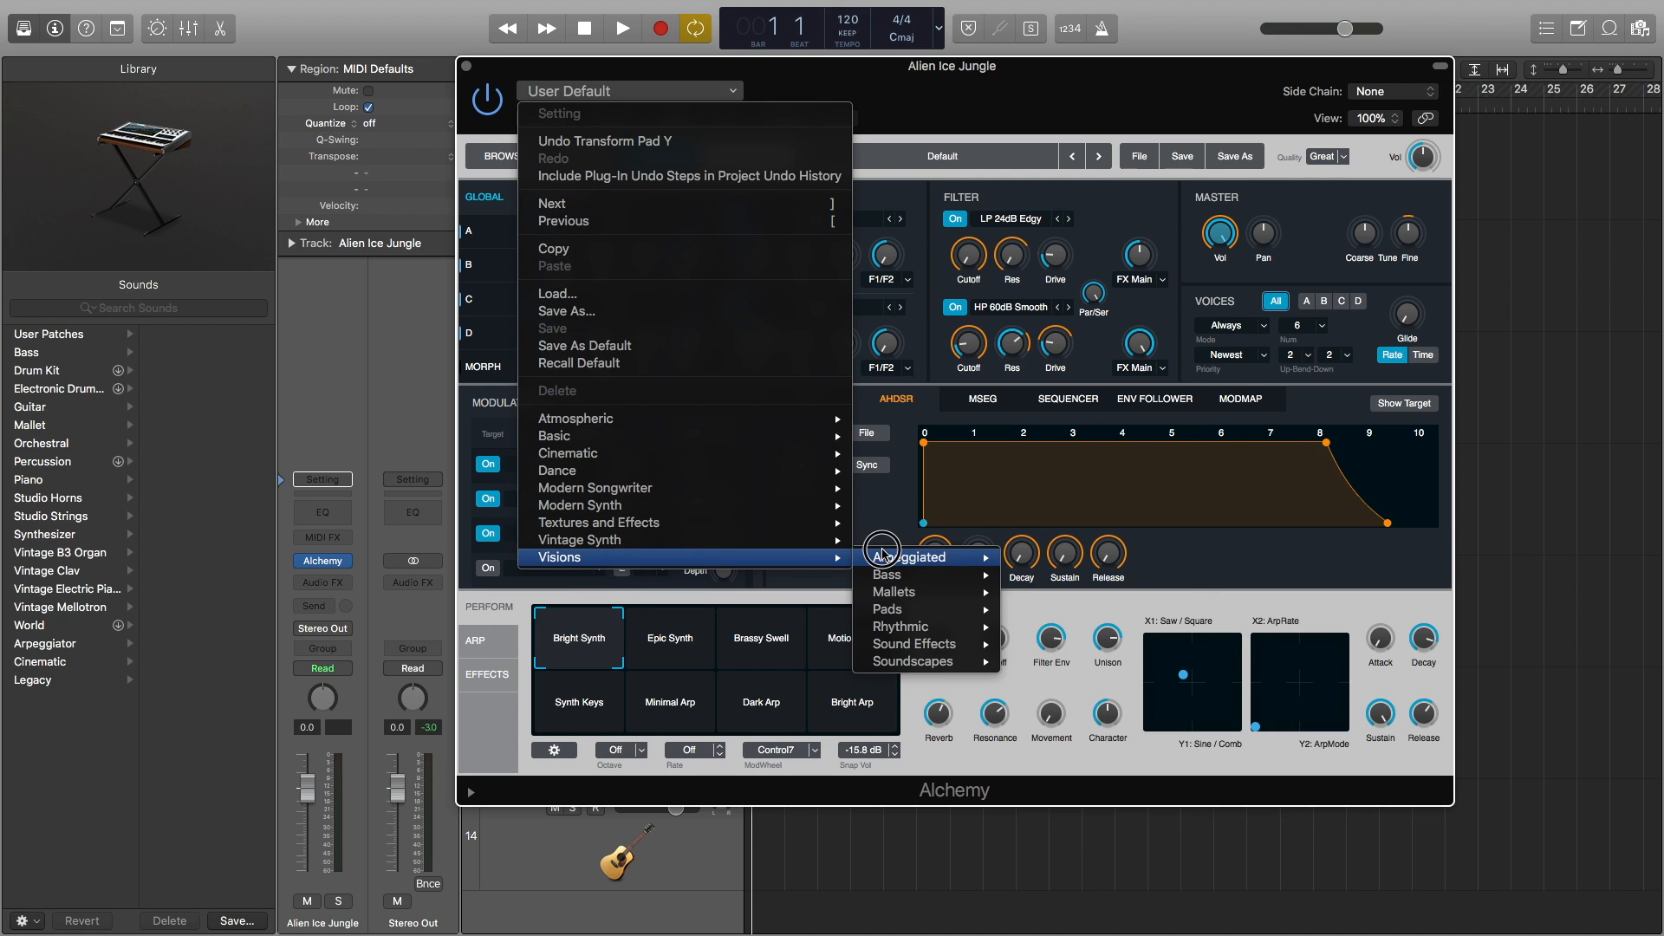
{"action": "mouse_move", "coordinate": [900, 627]}
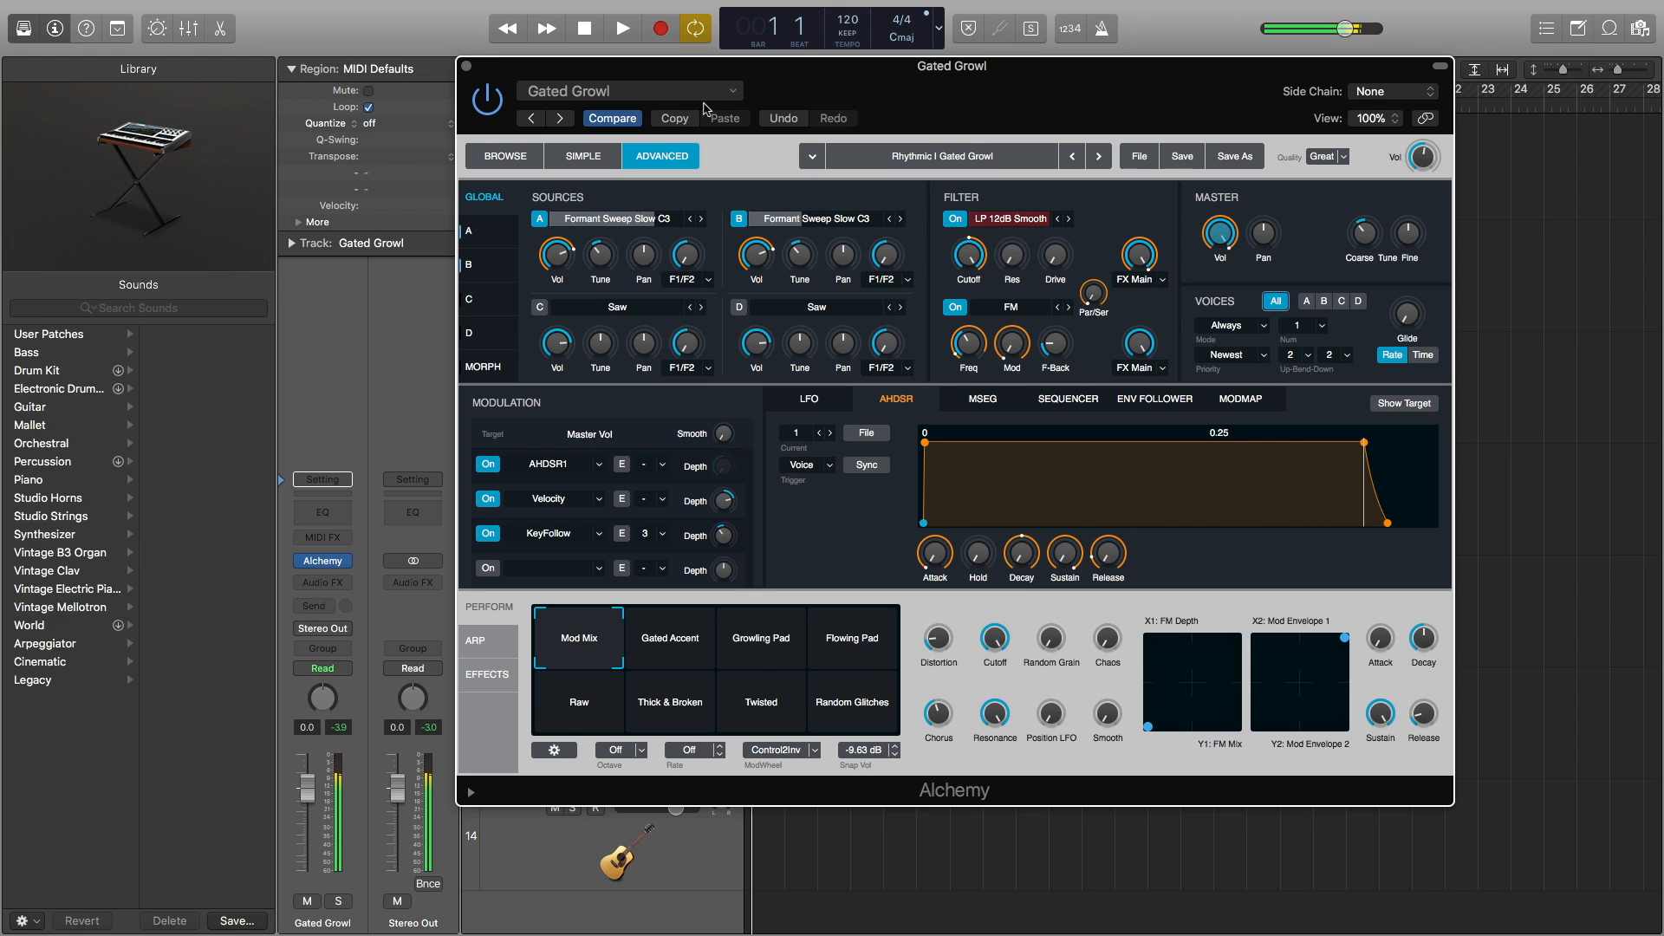
{"action": "left_click", "coordinate": [629, 91]}
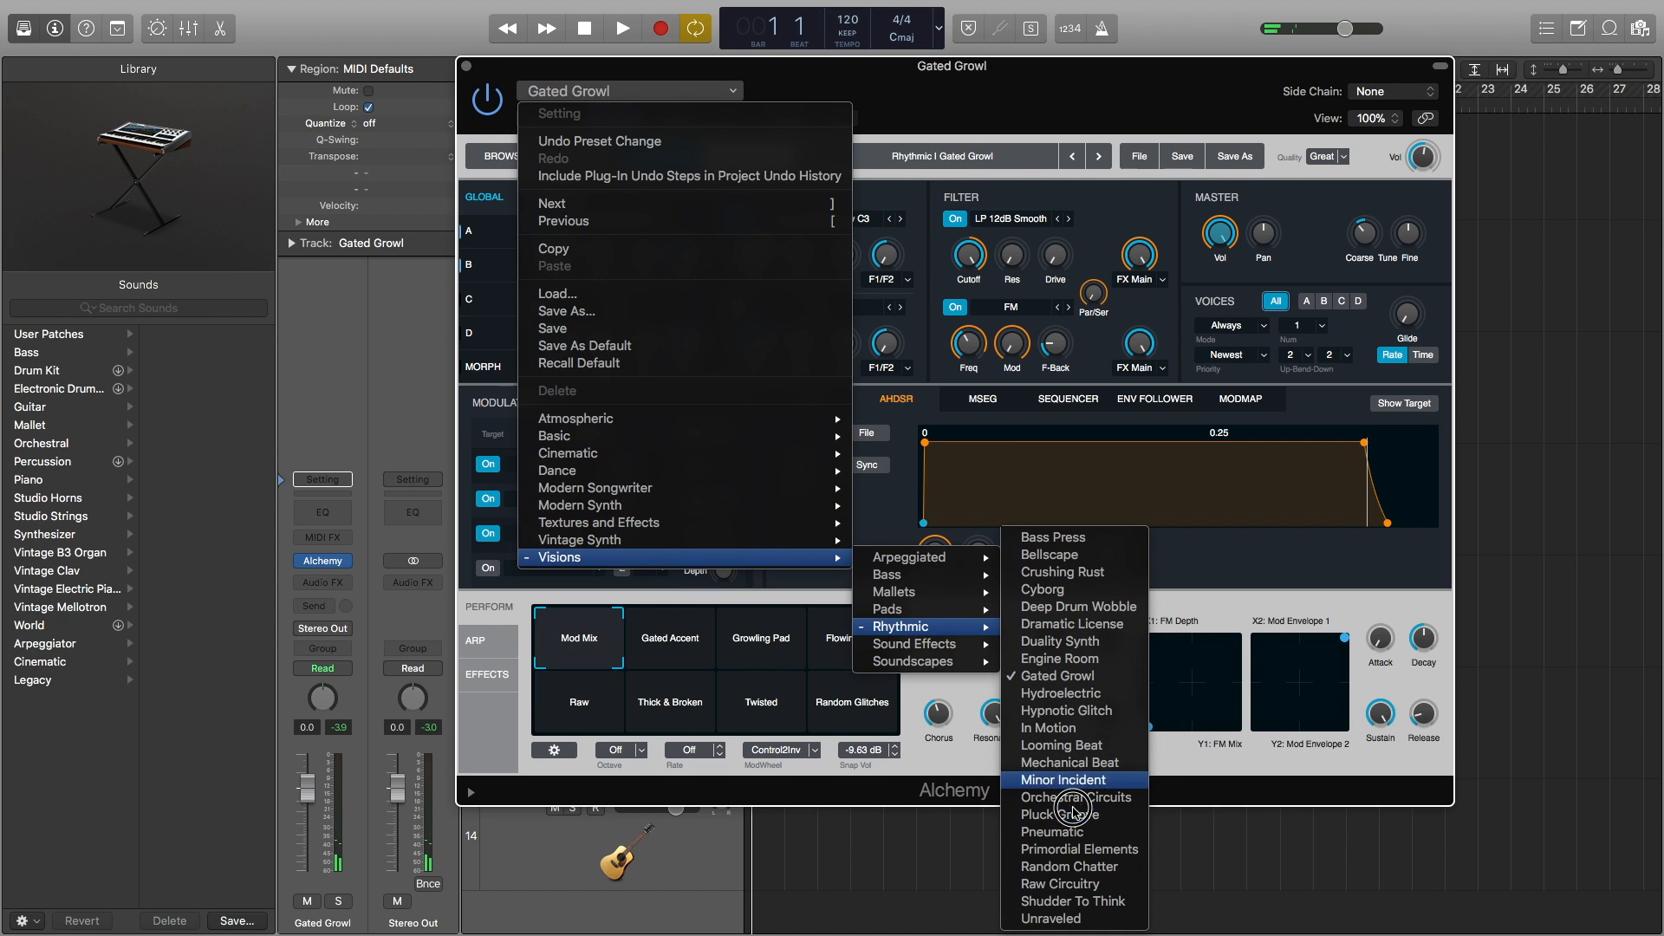
{"action": "left_click", "coordinate": [1063, 779]}
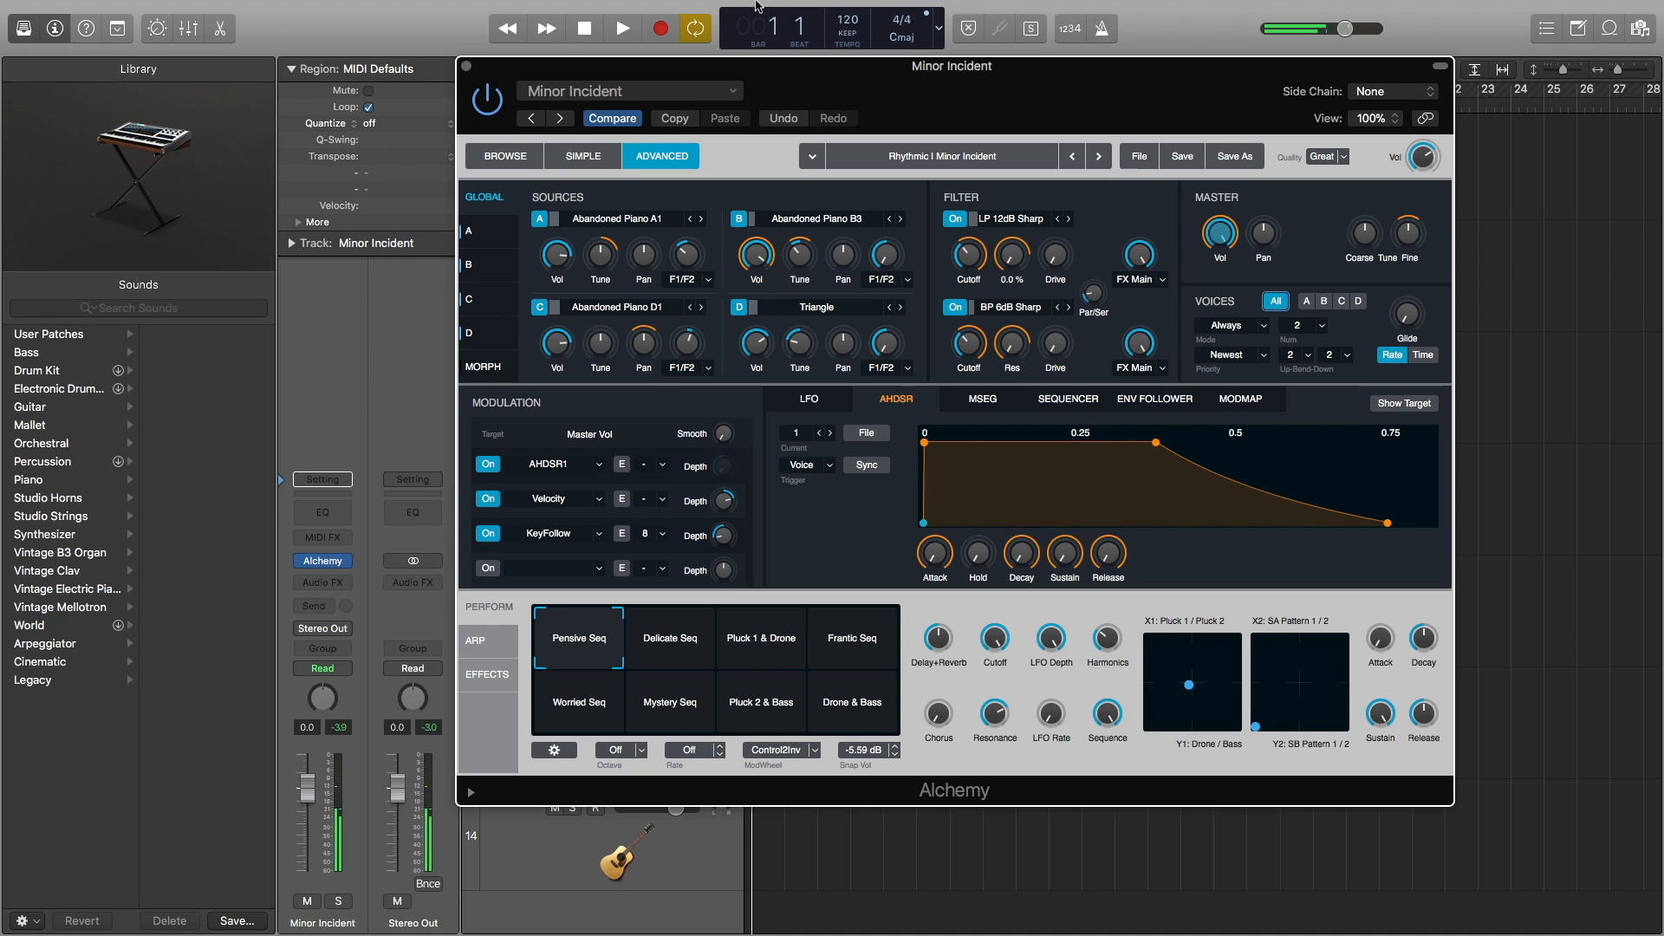
{"action": "left_click", "coordinate": [628, 91]}
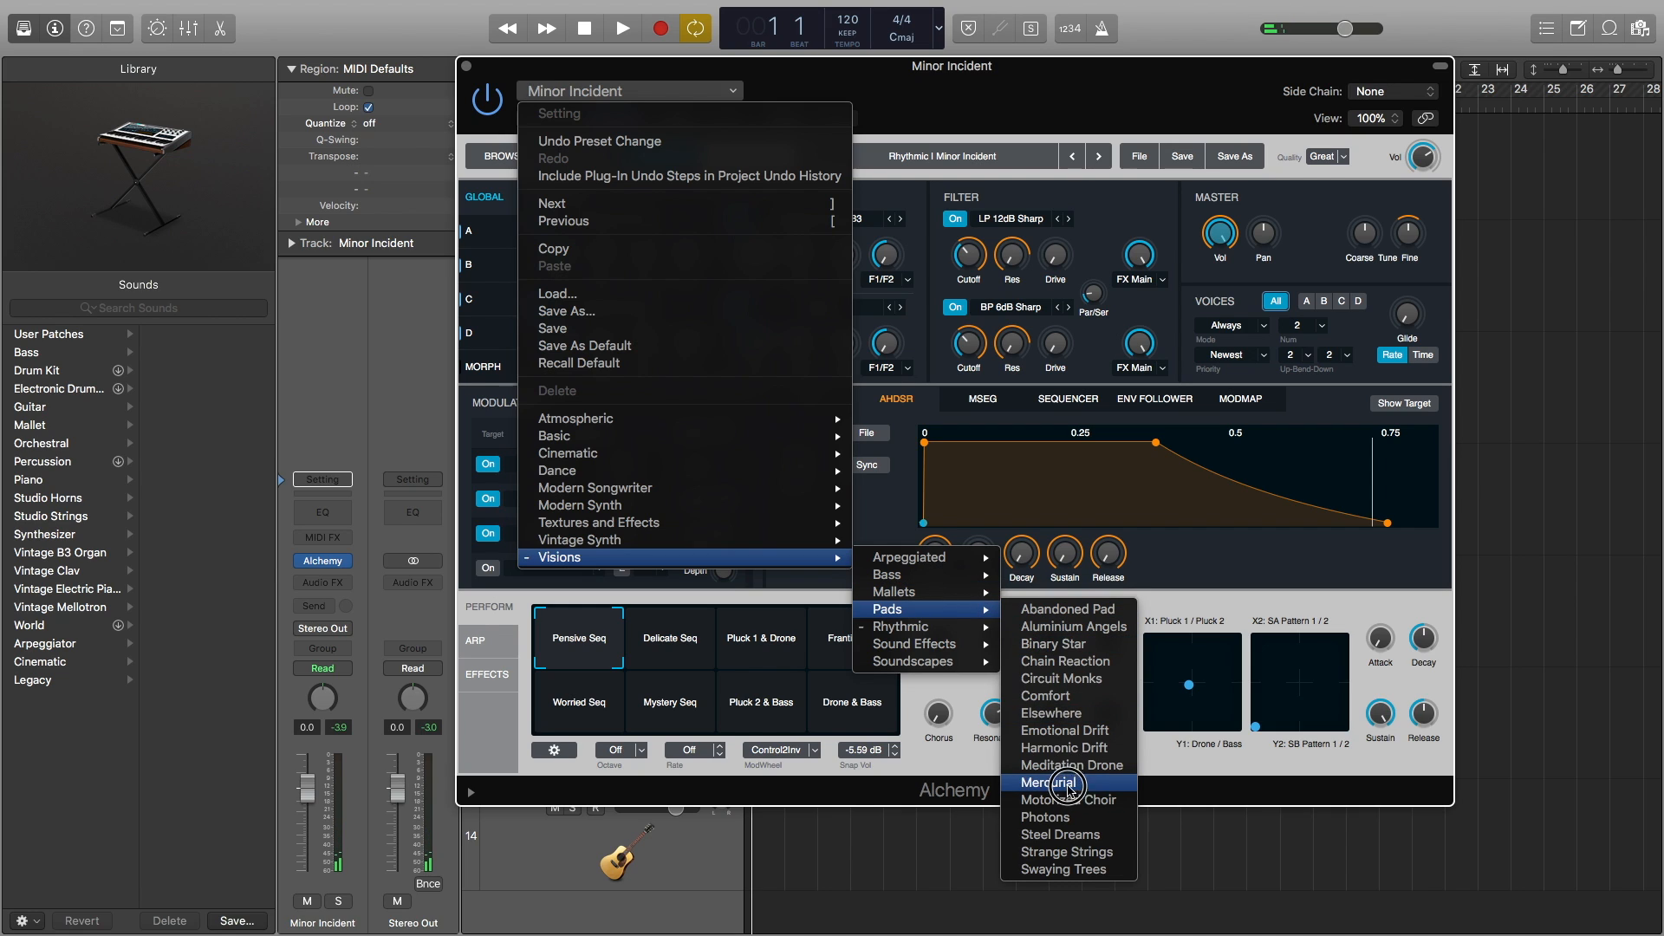
{"action": "left_click", "coordinate": [1053, 644]}
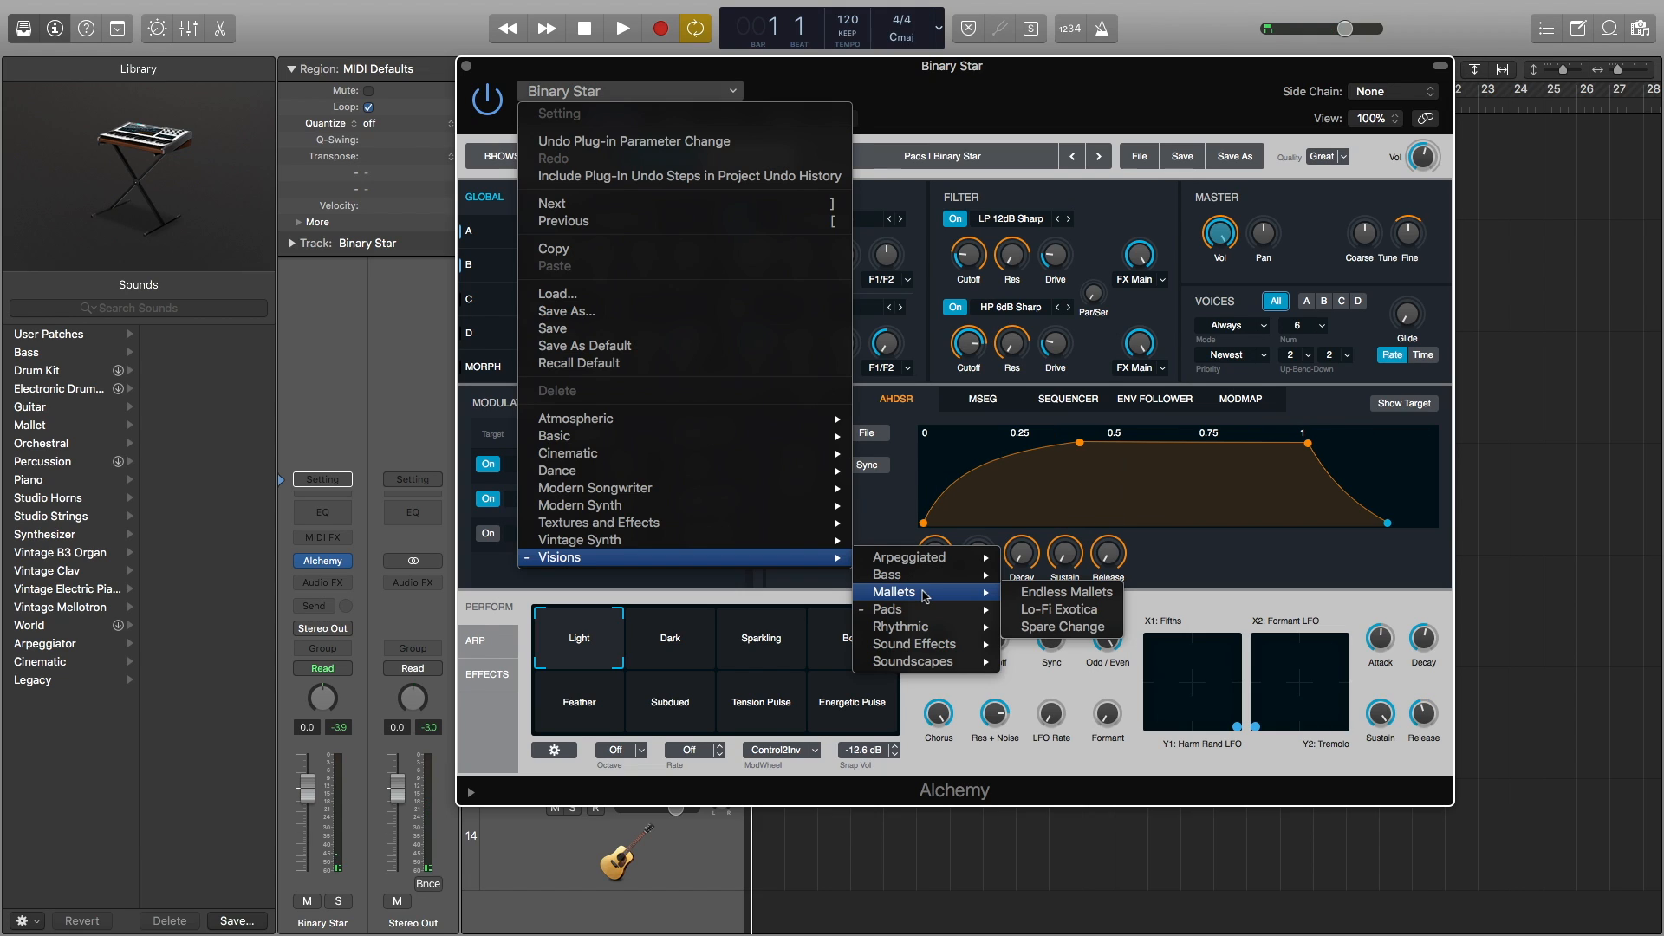
{"action": "mouse_move", "coordinate": [1059, 609]}
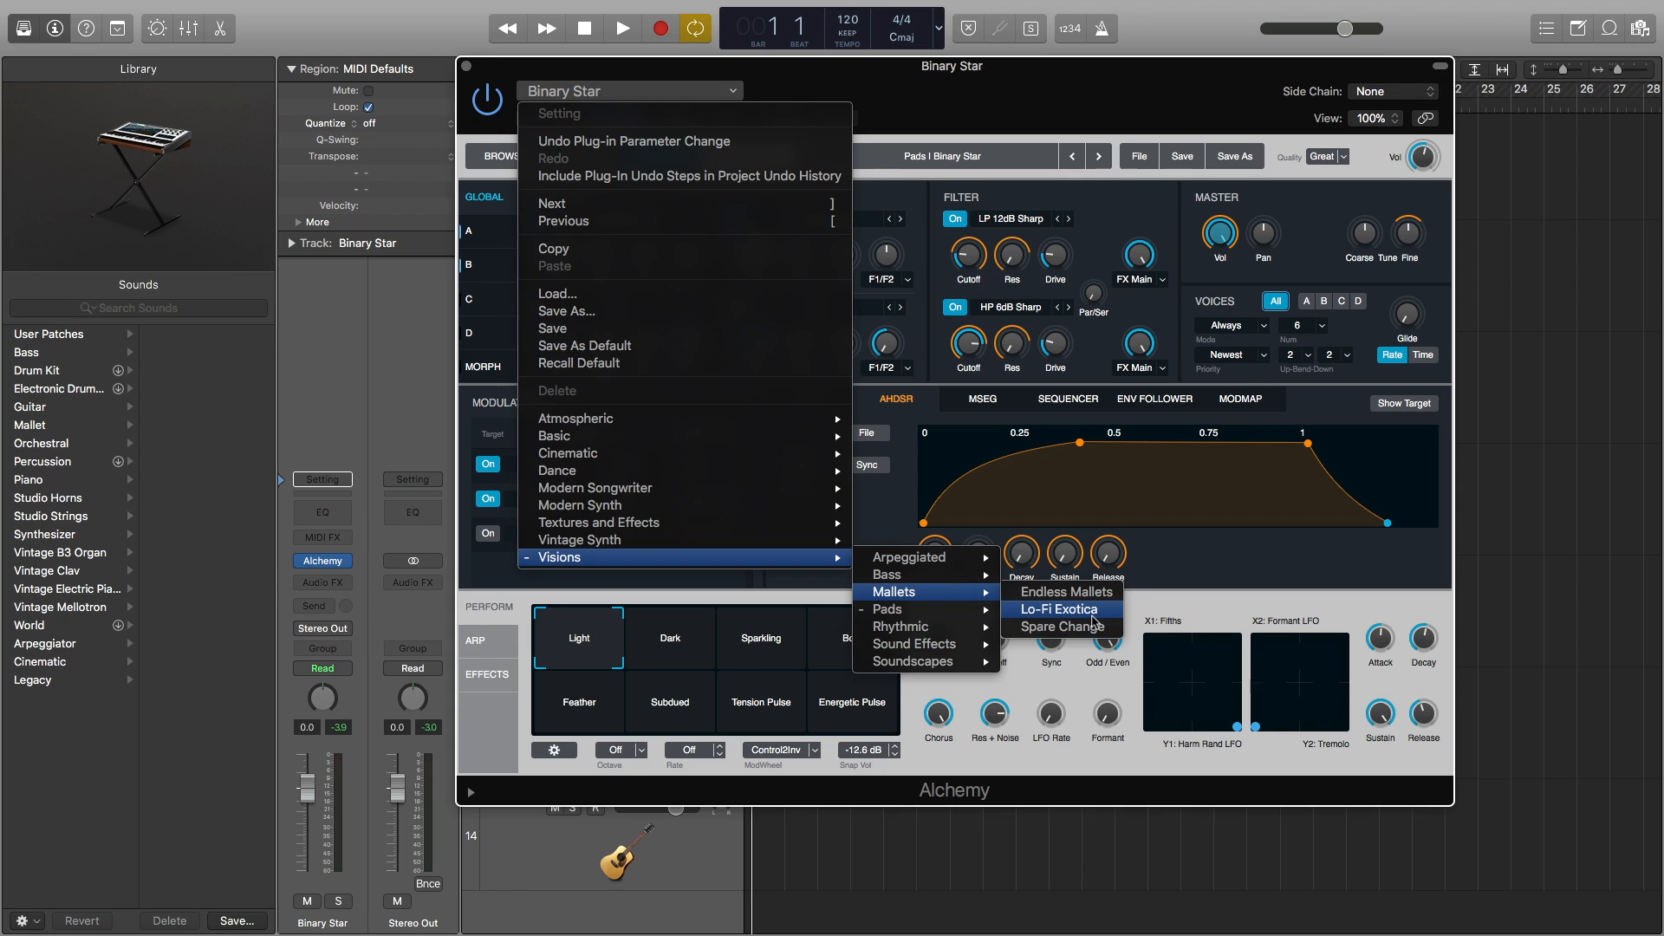
{"action": "left_click", "coordinate": [1058, 609]}
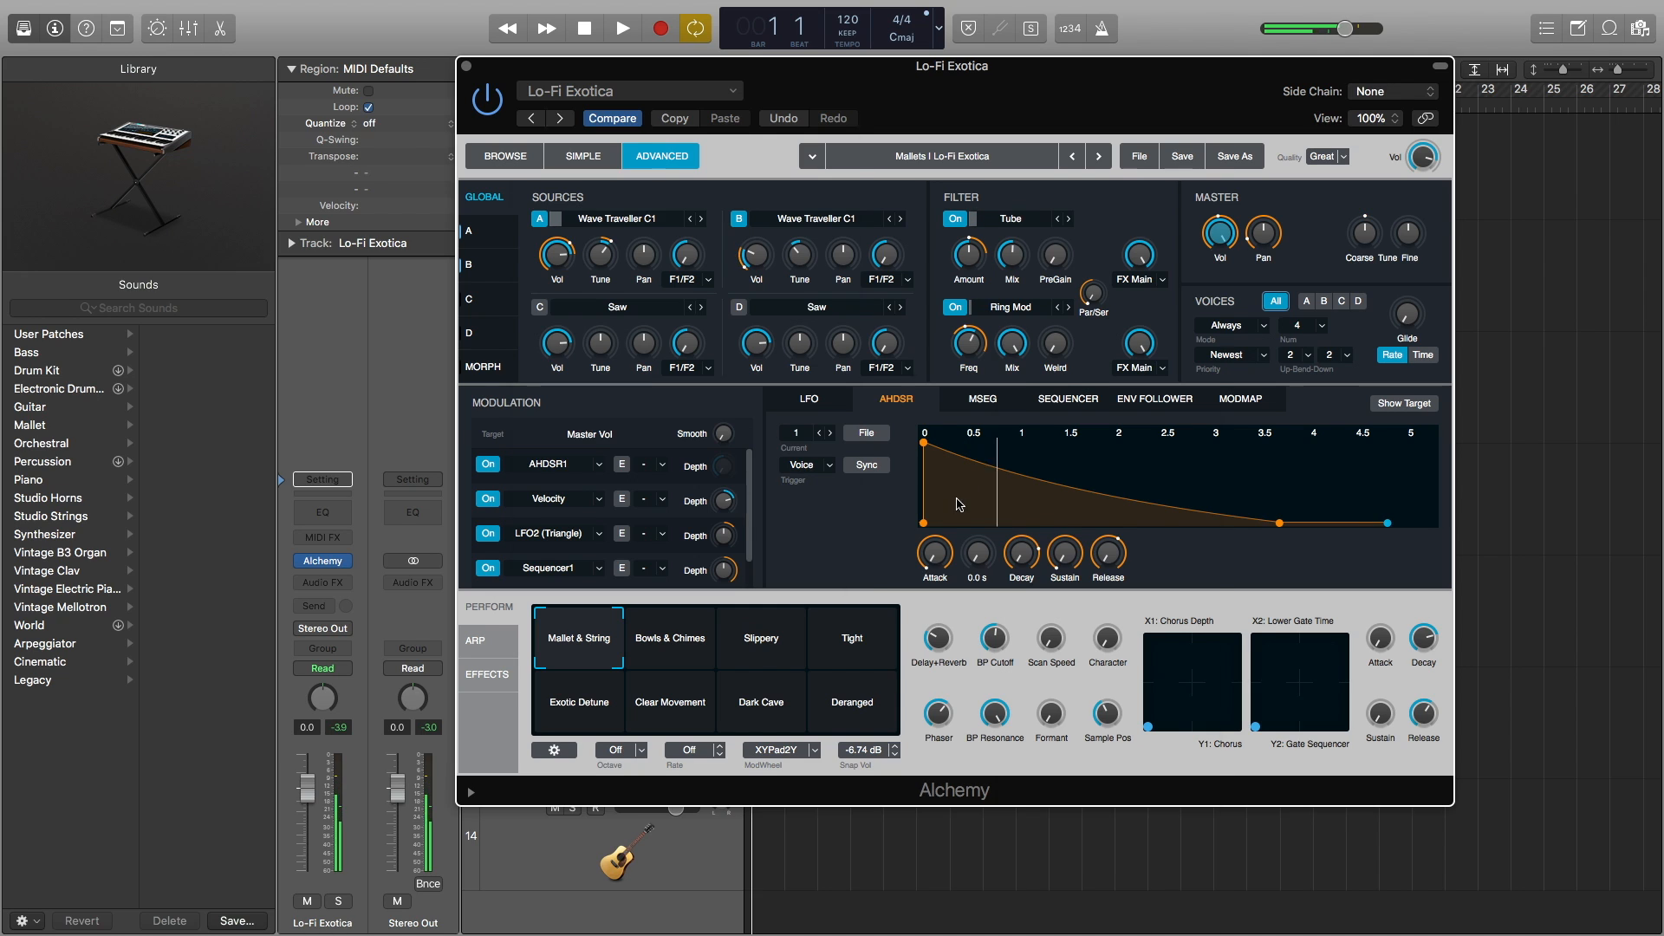
Load the Resonant Disorder preset from Visions > Soundscapes into Alchemy.
{"action": "left_click", "coordinate": [630, 91]}
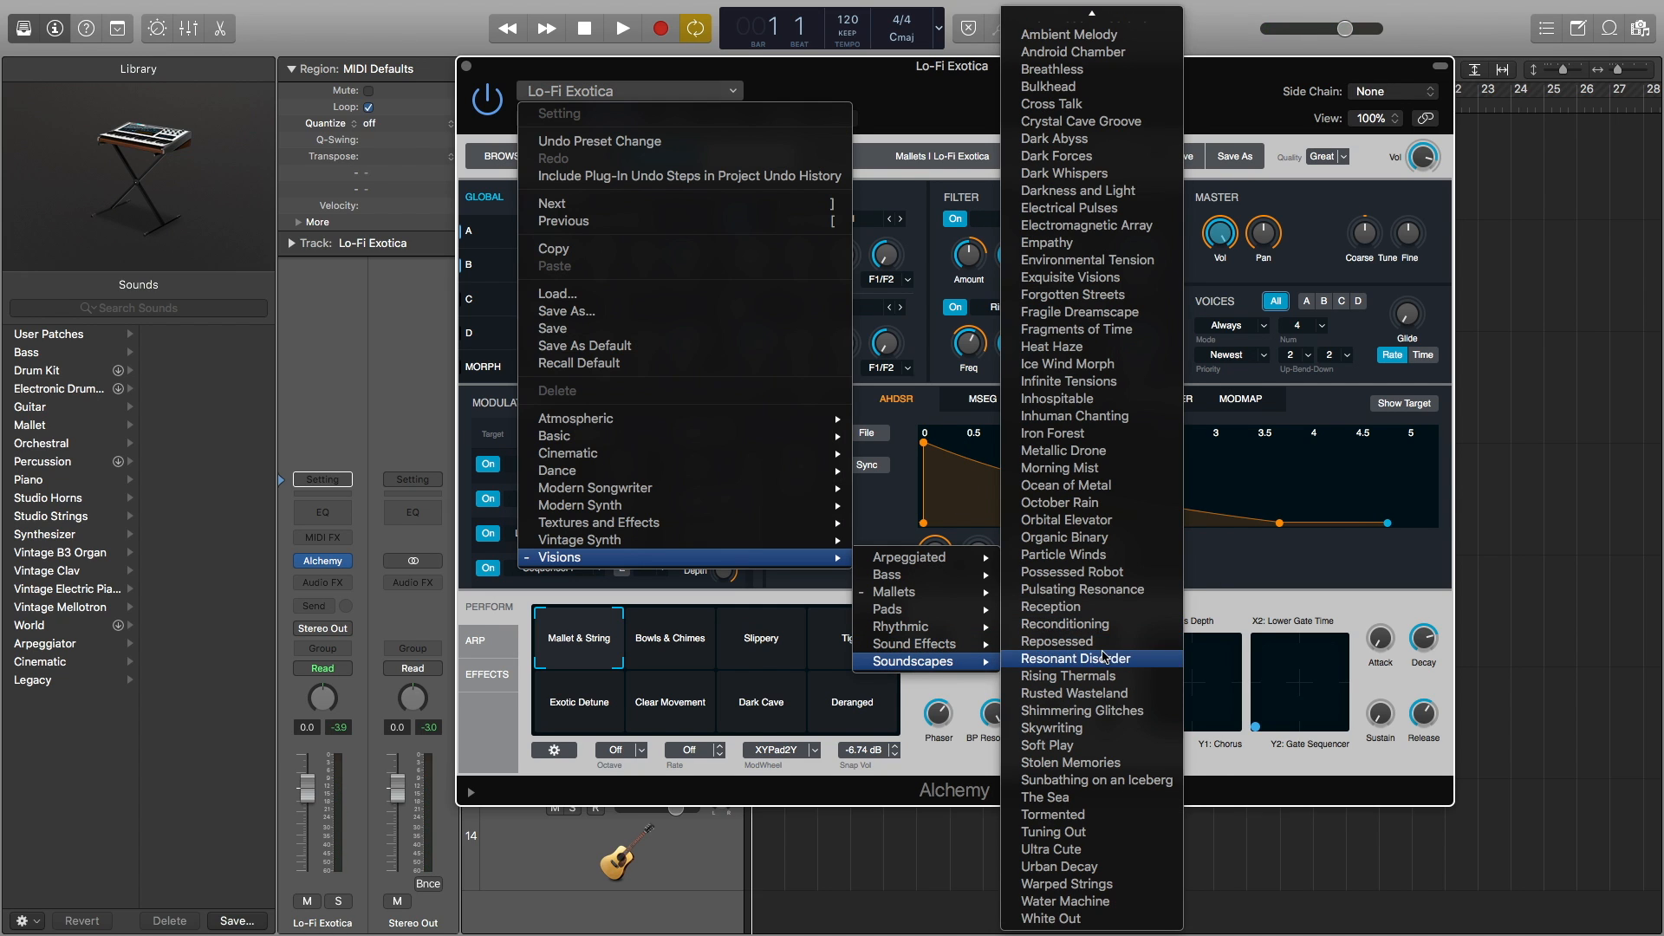
{"action": "left_click", "coordinate": [1074, 658]}
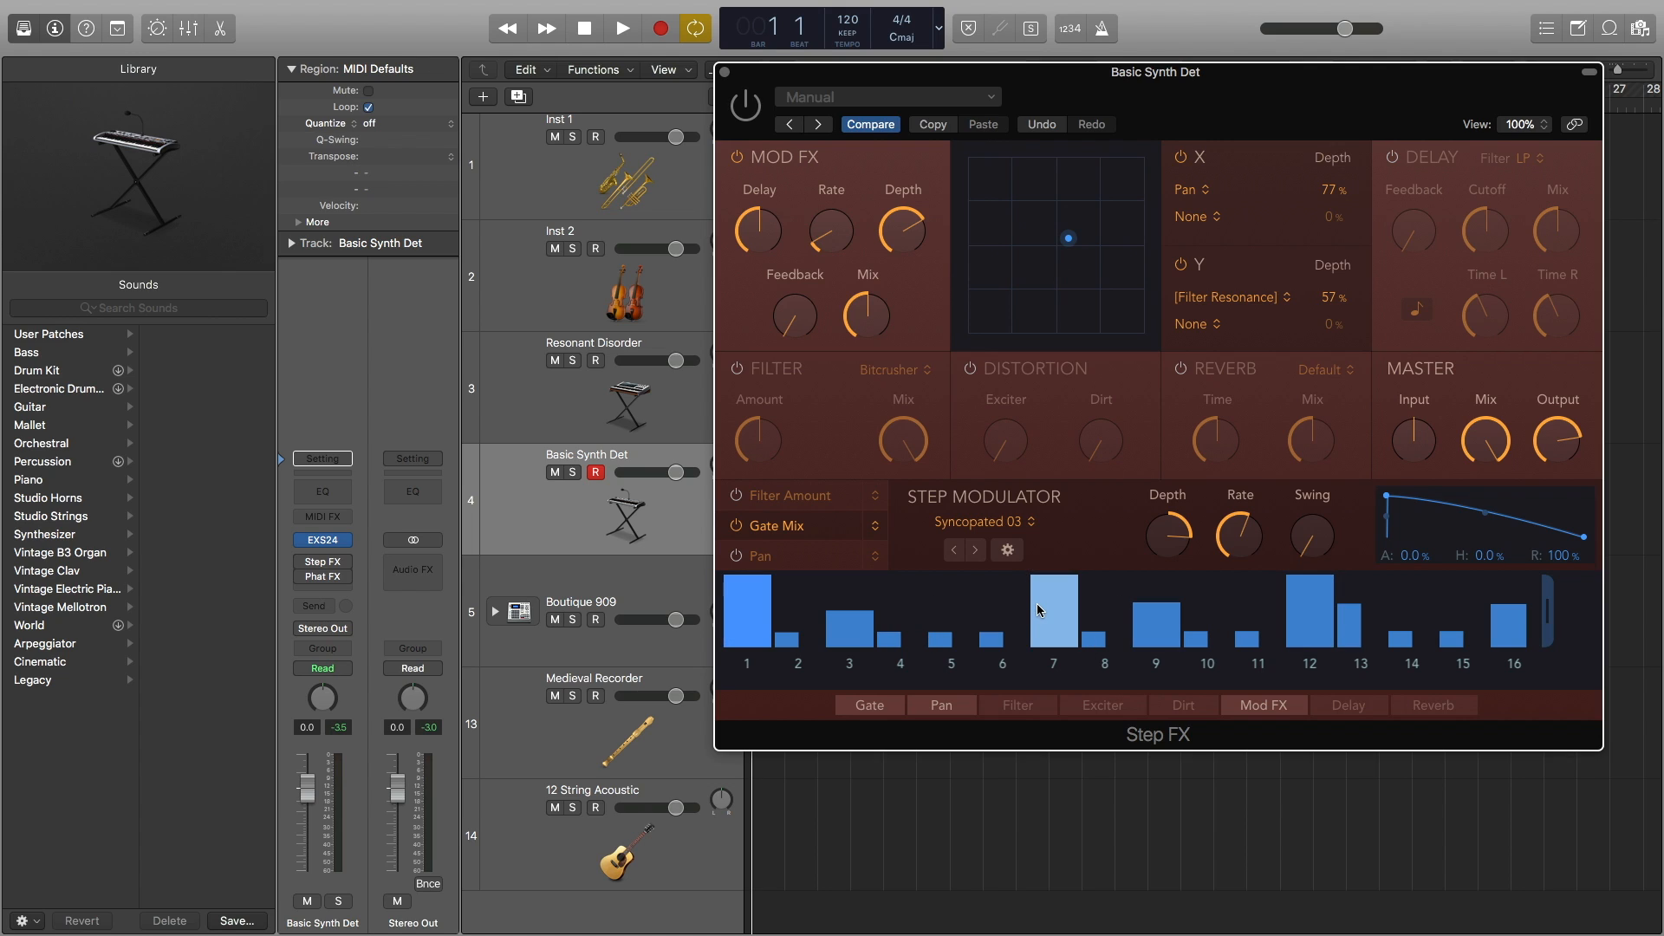
{"action": "mouse_move", "coordinate": [1026, 612]}
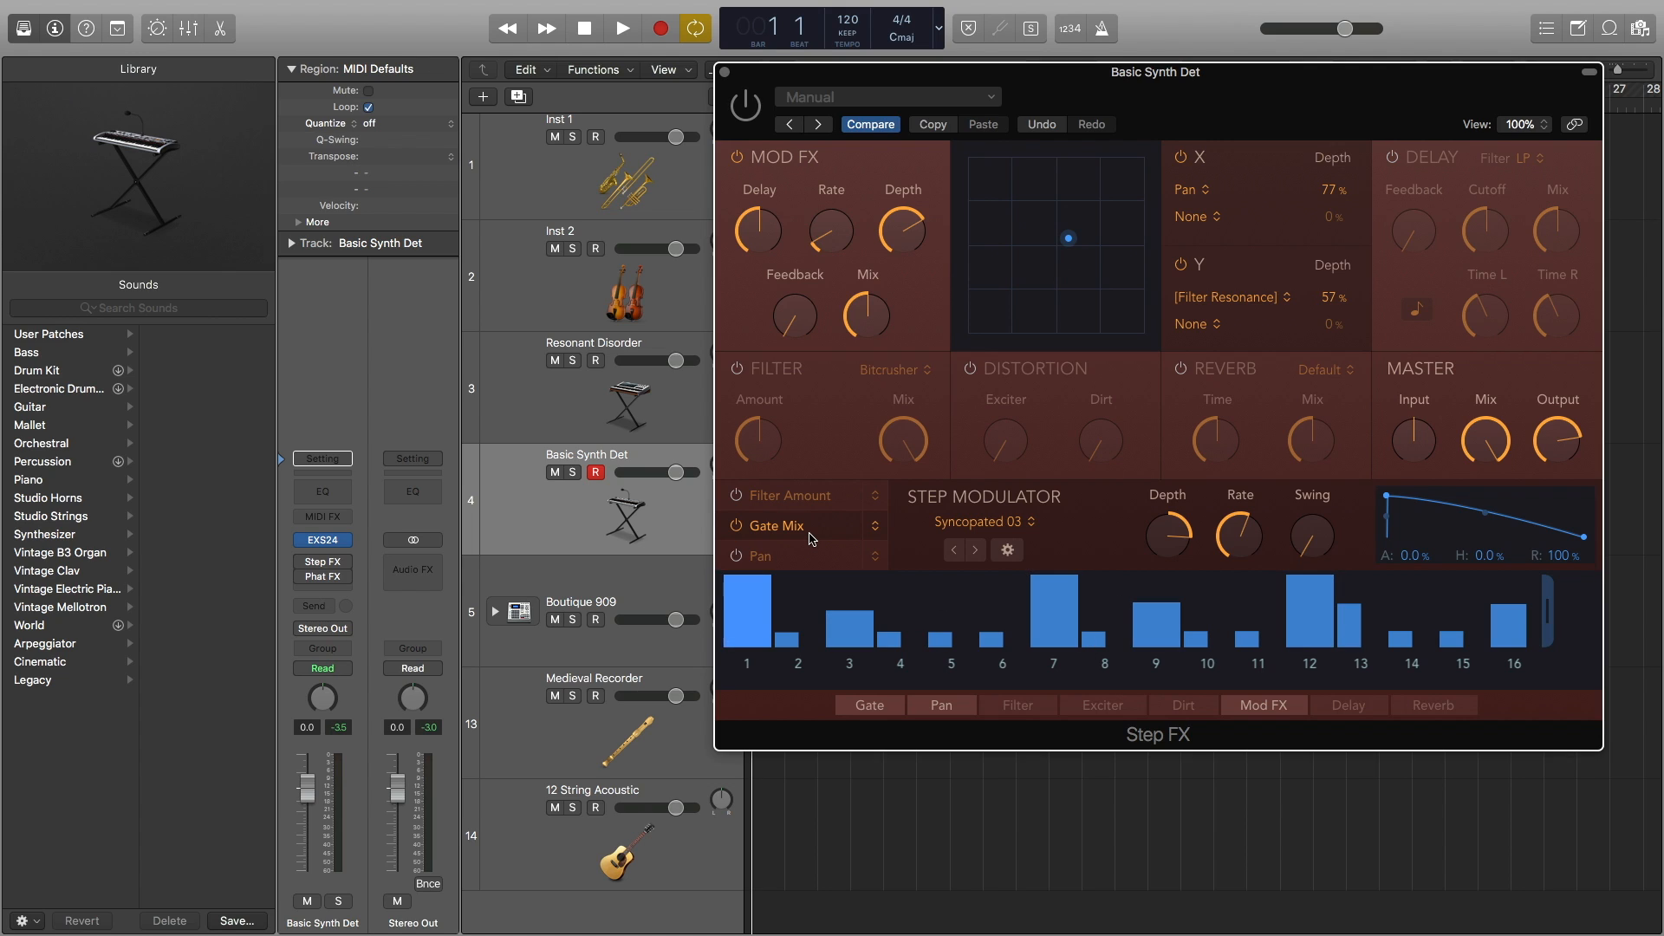
{"action": "mouse_move", "coordinate": [1462, 664]}
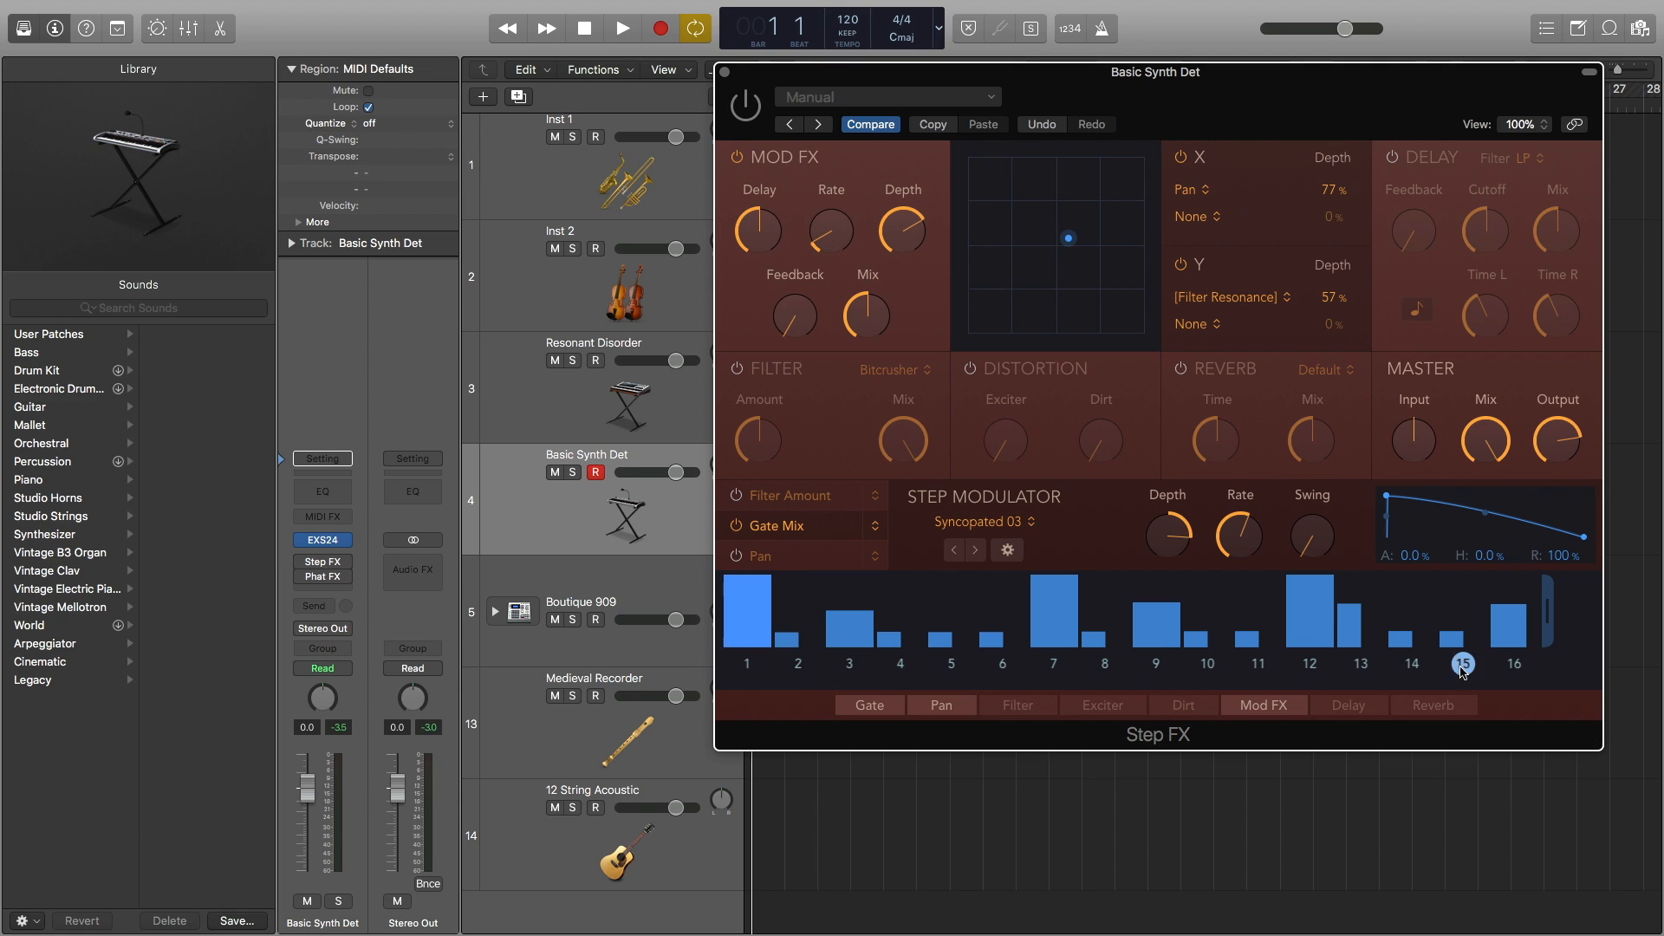
{"action": "mouse_move", "coordinate": [898, 550]}
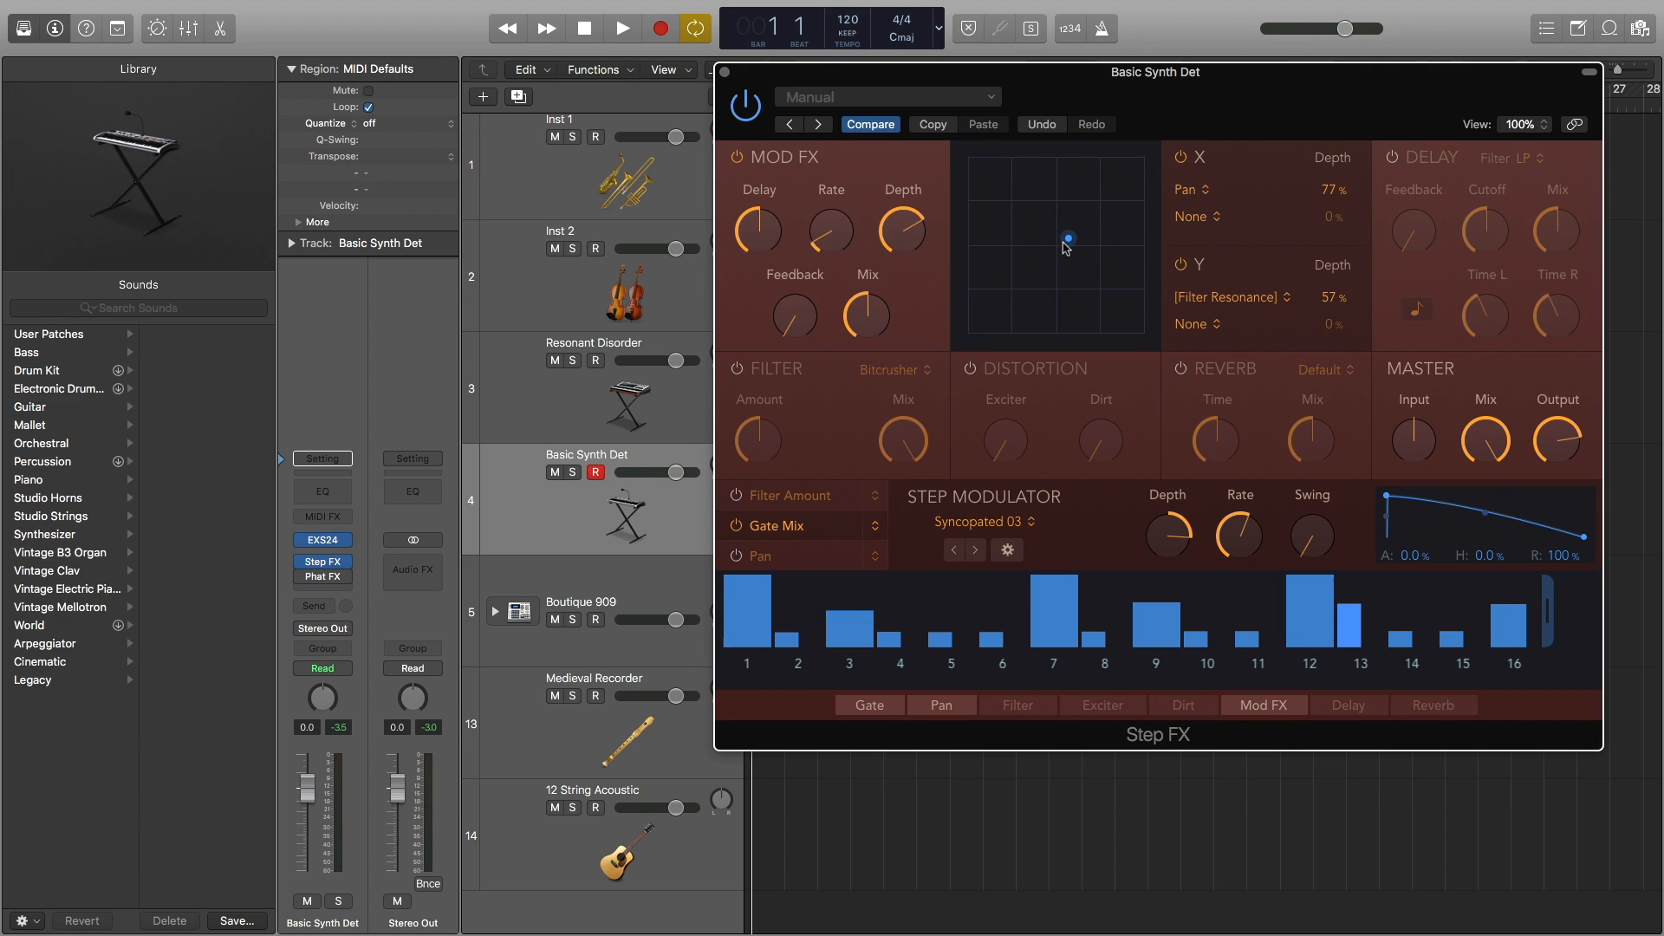
Sweep the Step FX XY pad point to change pan and resonance.
{"action": "left_click_drag", "start_coordinate": [1068, 238], "coordinate": [1143, 236]}
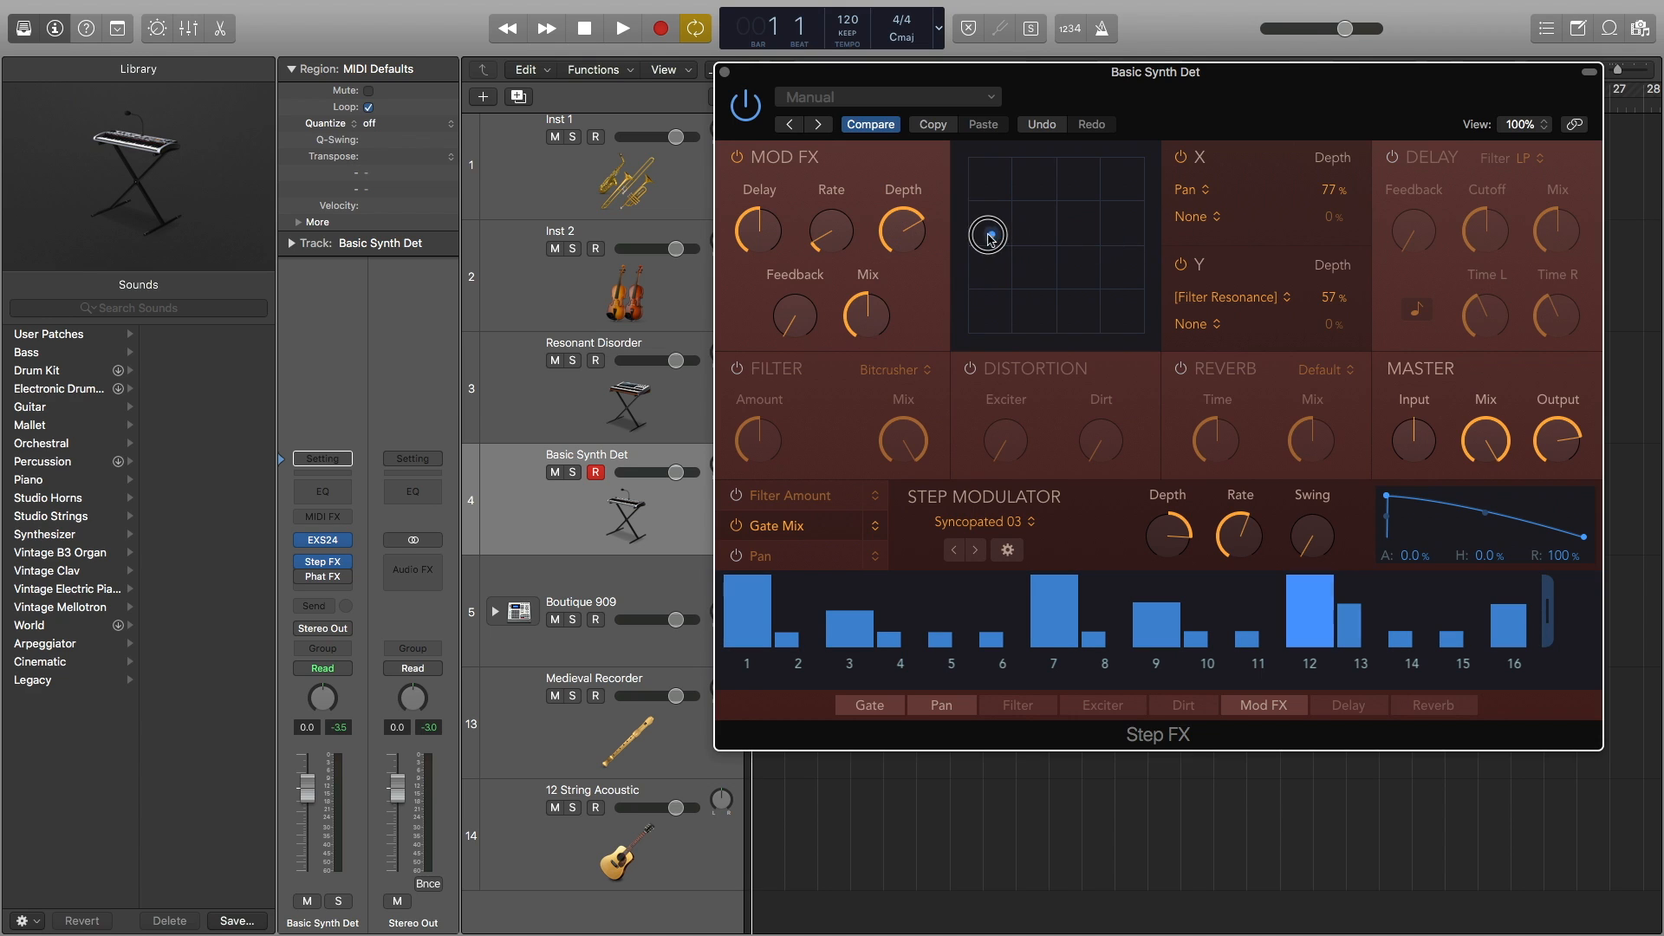
{"action": "left_click_drag", "start_coordinate": [987, 235], "coordinate": [1148, 250]}
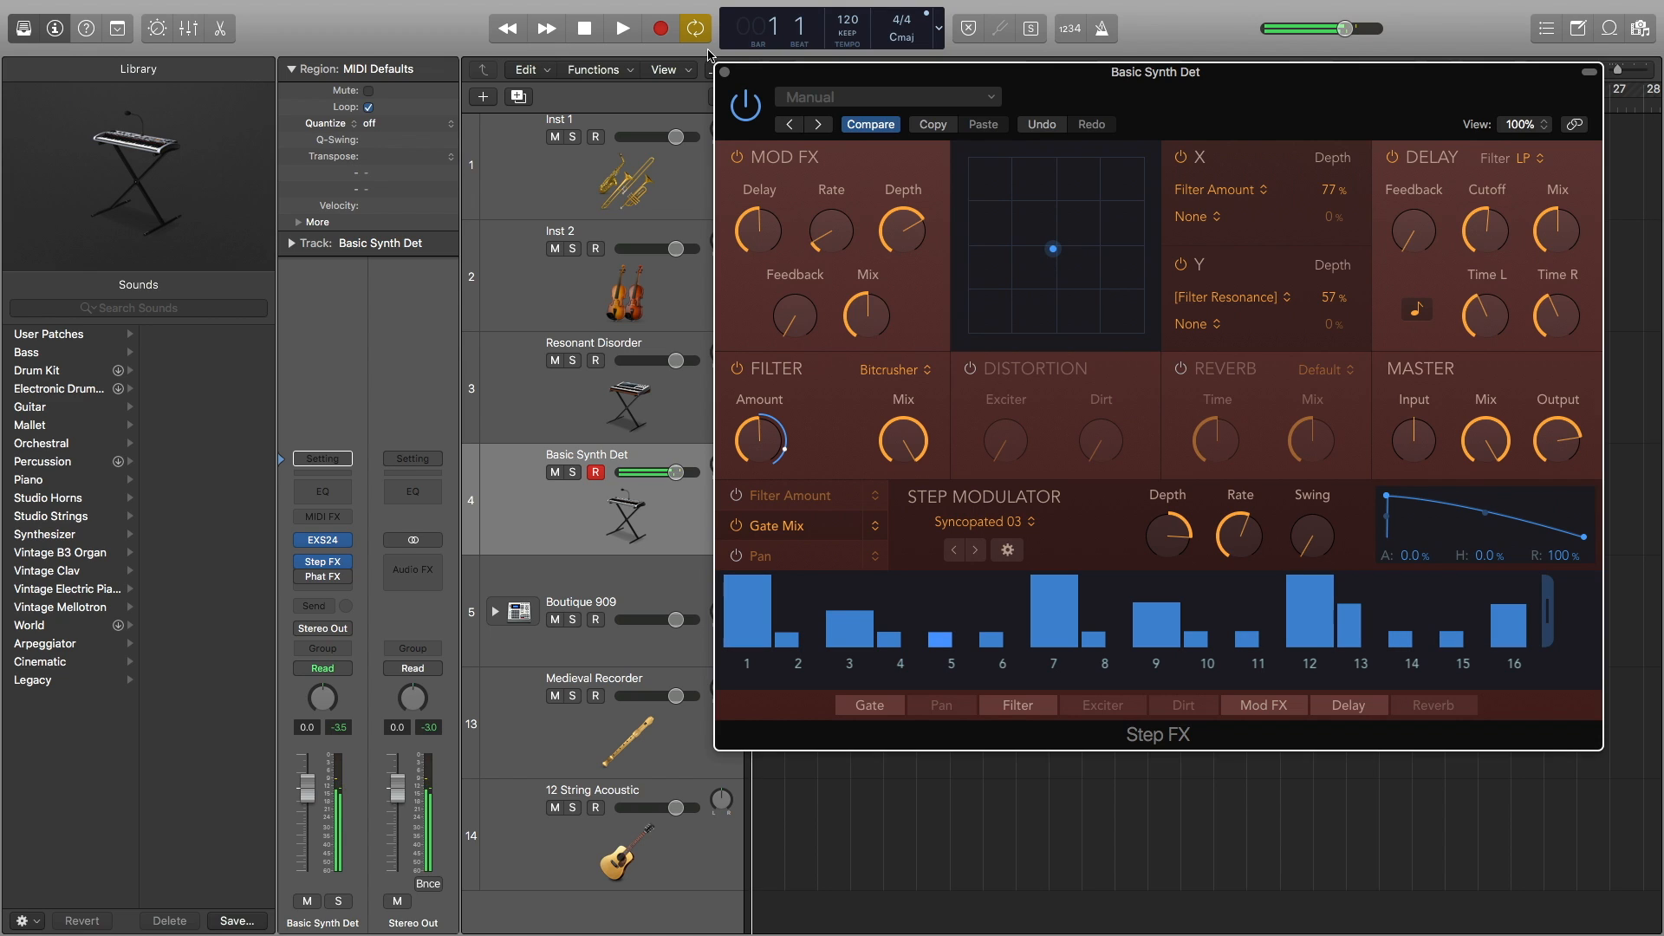
Raise Step FX Filter Amount to about 52 and return the XY point to center.
{"action": "left_click_drag", "start_coordinate": [758, 440], "coordinate": [757, 414]}
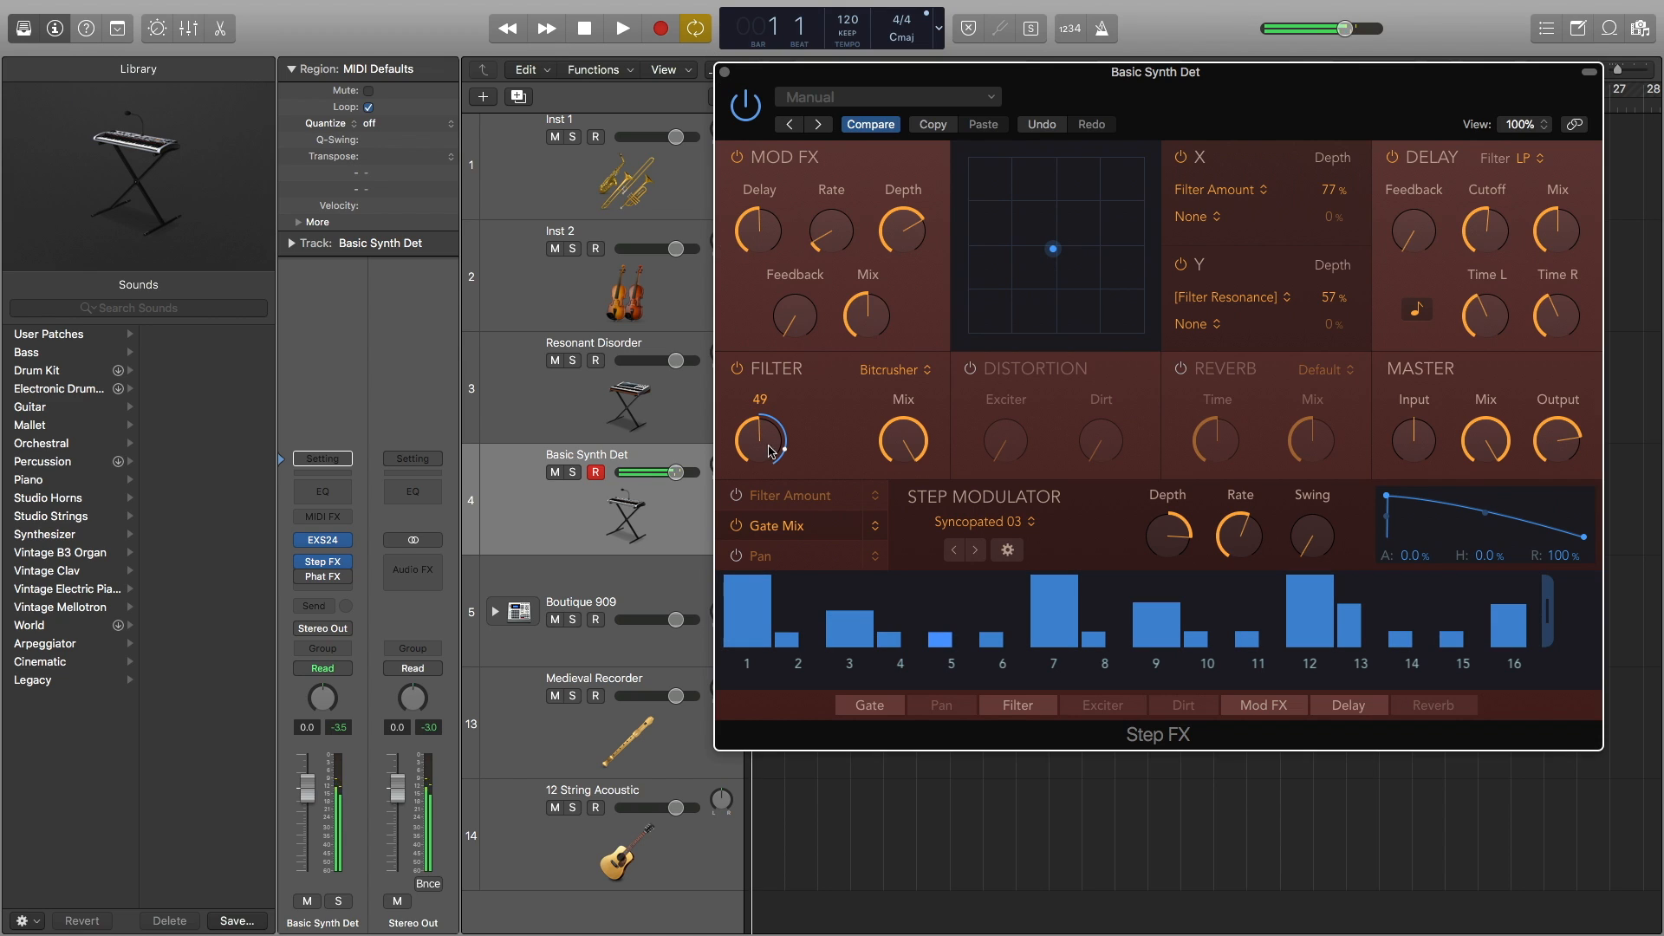
{"action": "left_click_drag", "start_coordinate": [760, 430], "coordinate": [760, 414]}
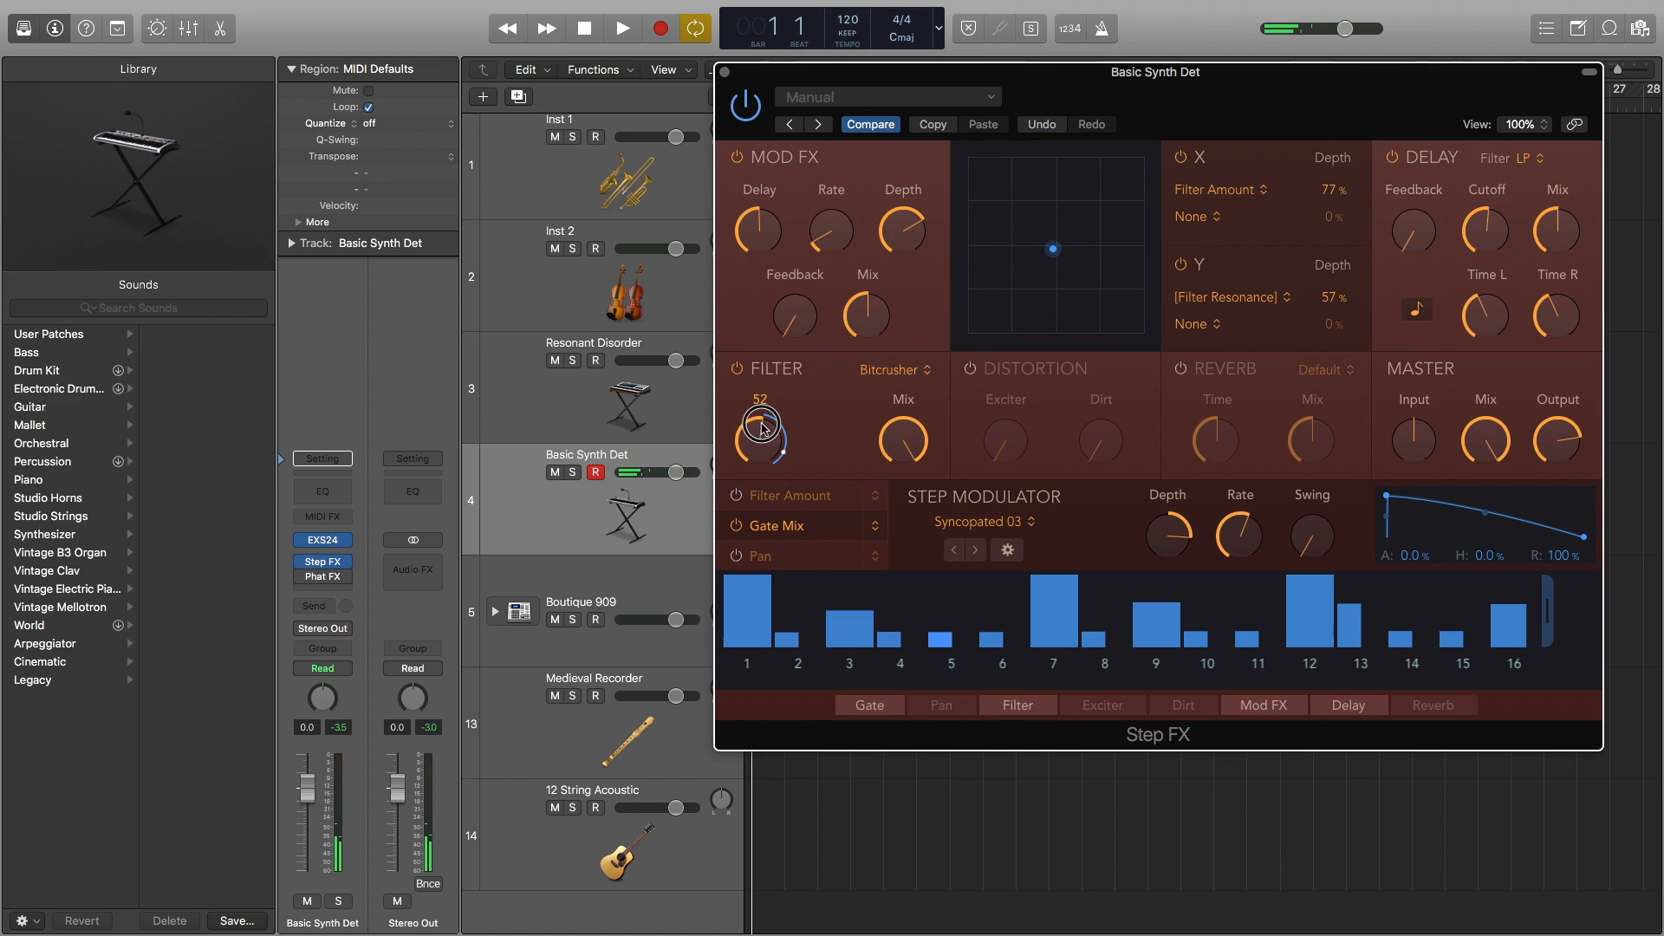
{"action": "left_click_drag", "start_coordinate": [759, 435], "coordinate": [760, 446]}
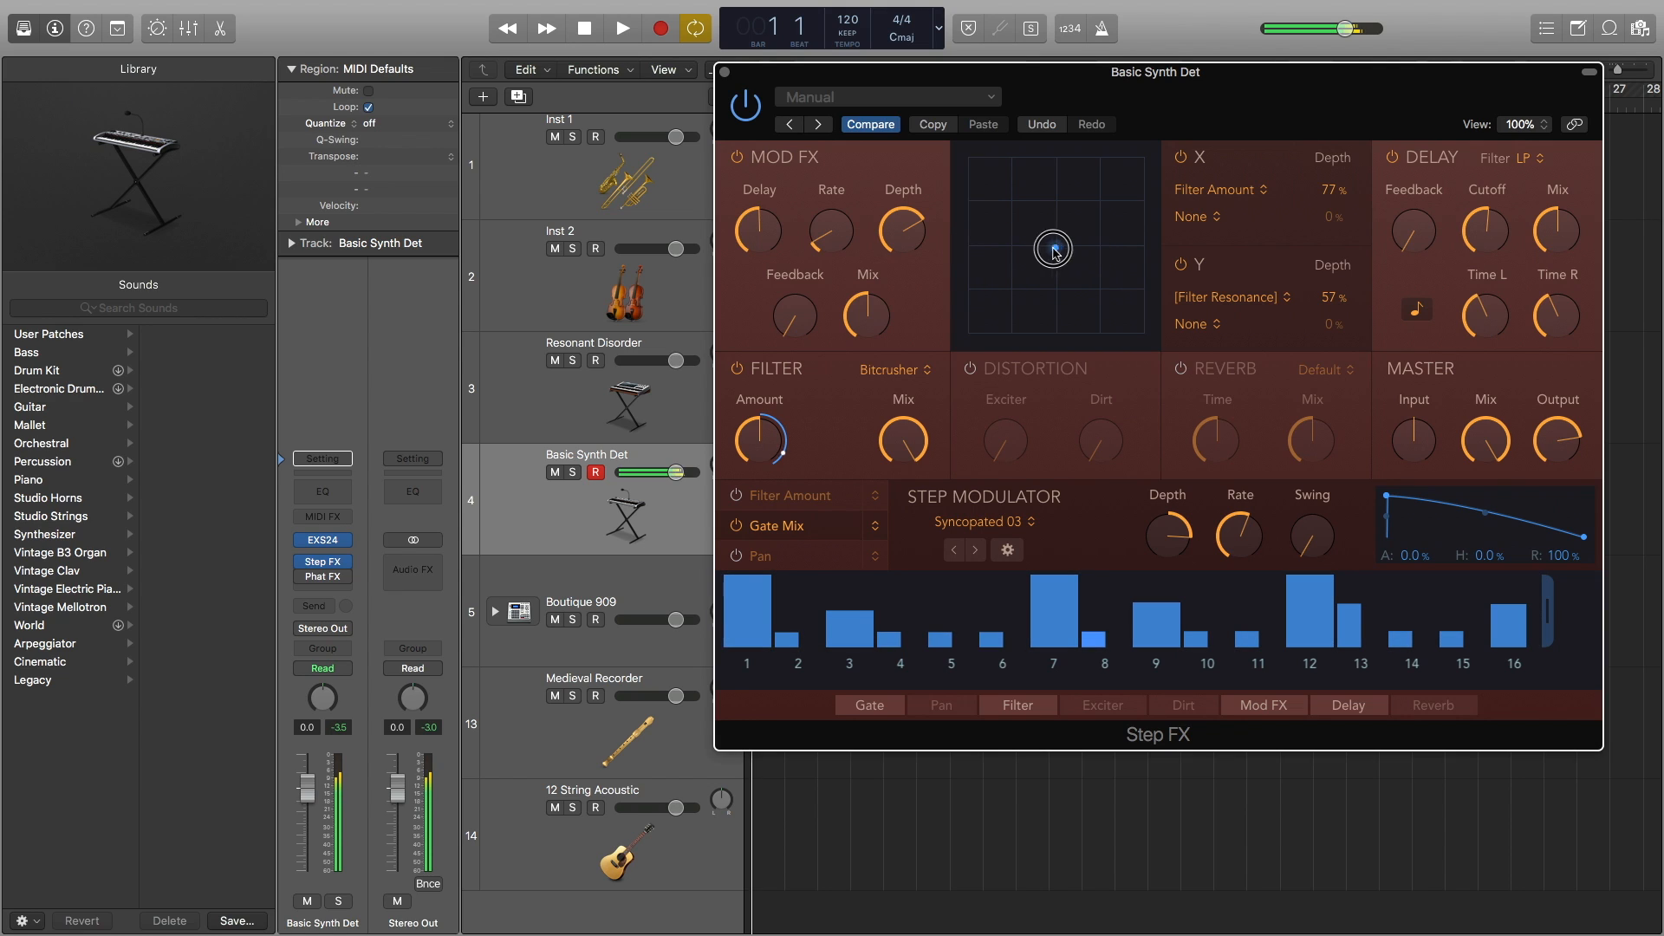
{"action": "left_click_drag", "start_coordinate": [1051, 250], "coordinate": [1029, 237]}
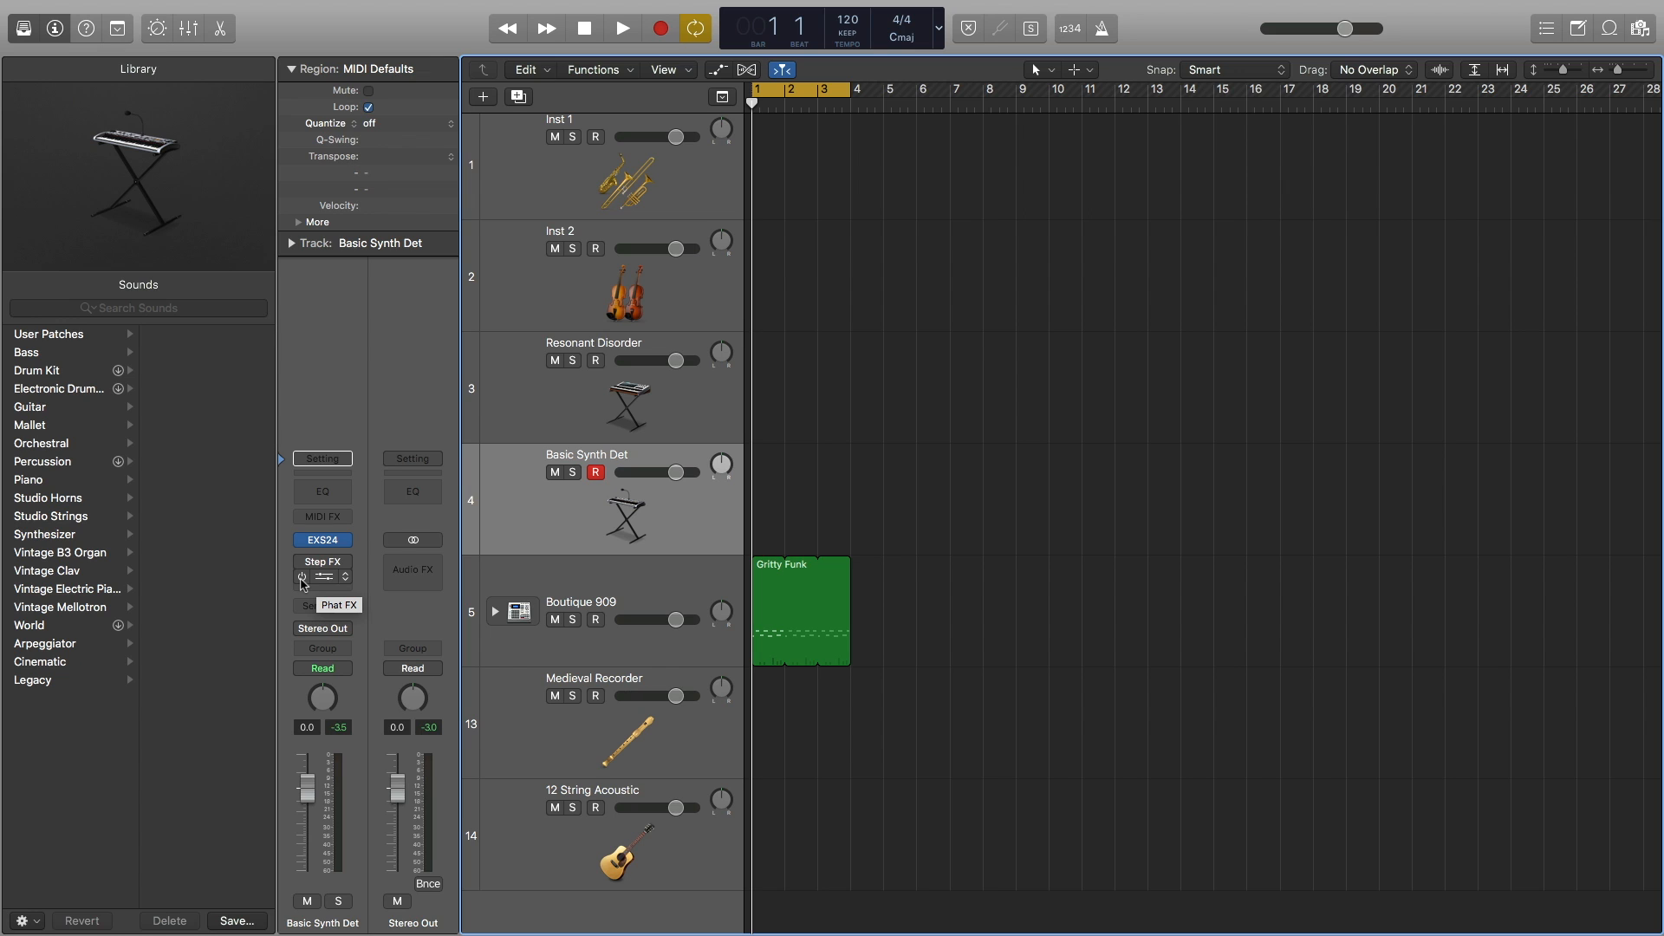
Open Phat FX on Basic Synth Det, narrow the bandpass to low frequencies, and keep Bit Crusher distortion.
{"action": "left_click", "coordinate": [321, 577]}
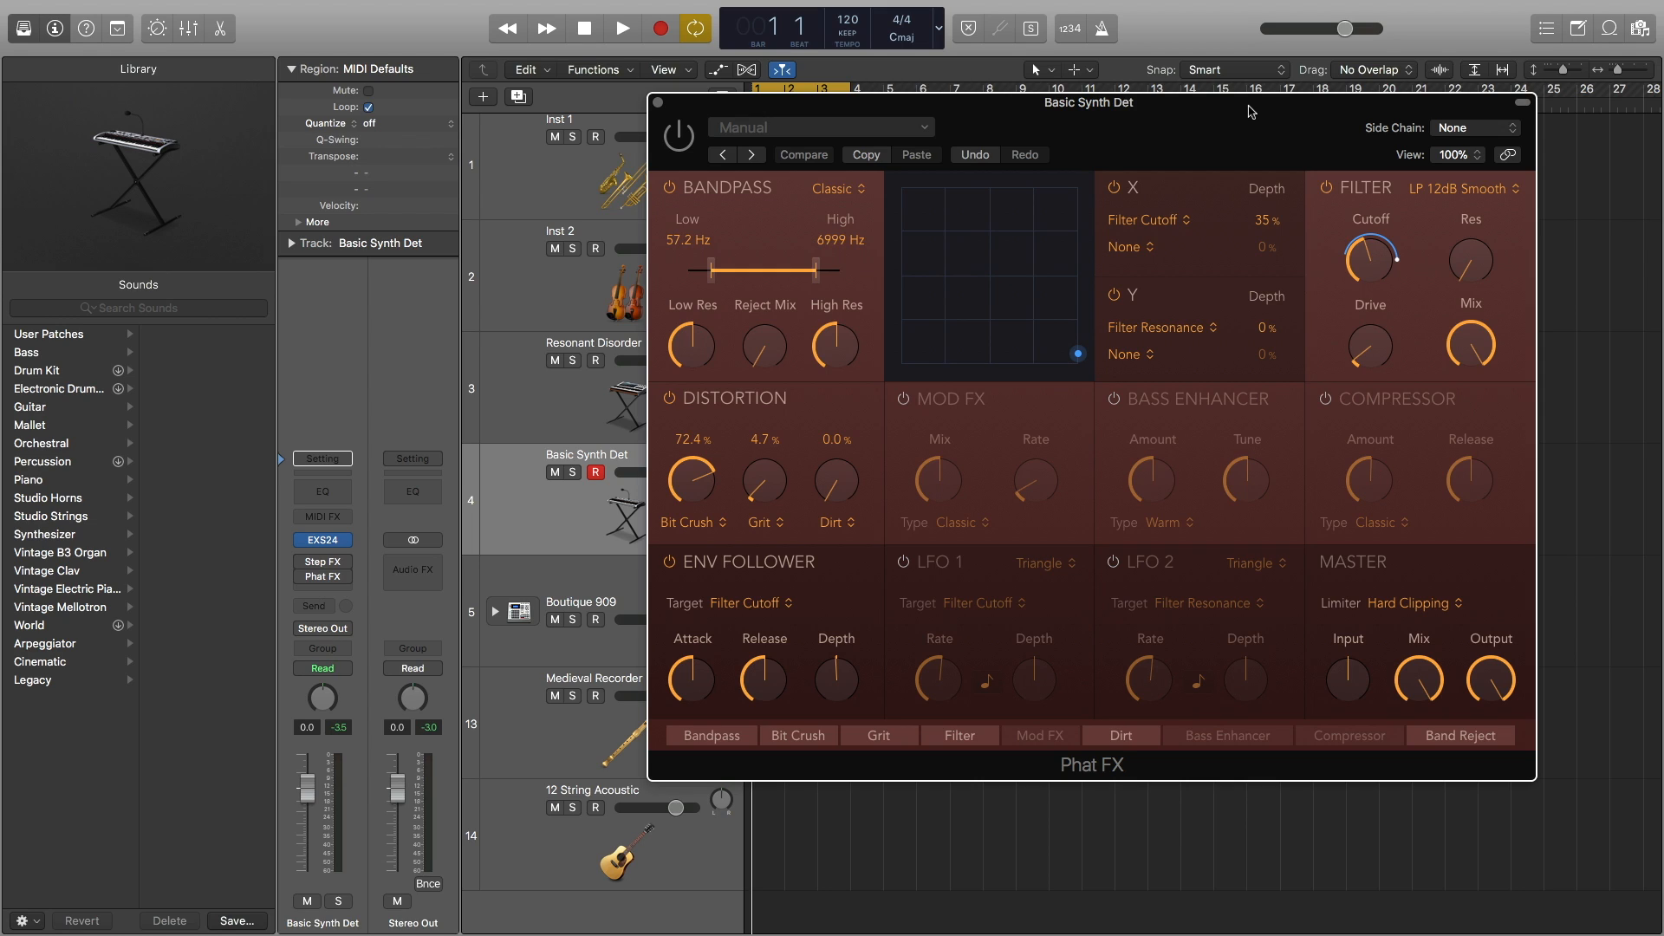
{"action": "mouse_move", "coordinate": [1079, 175]}
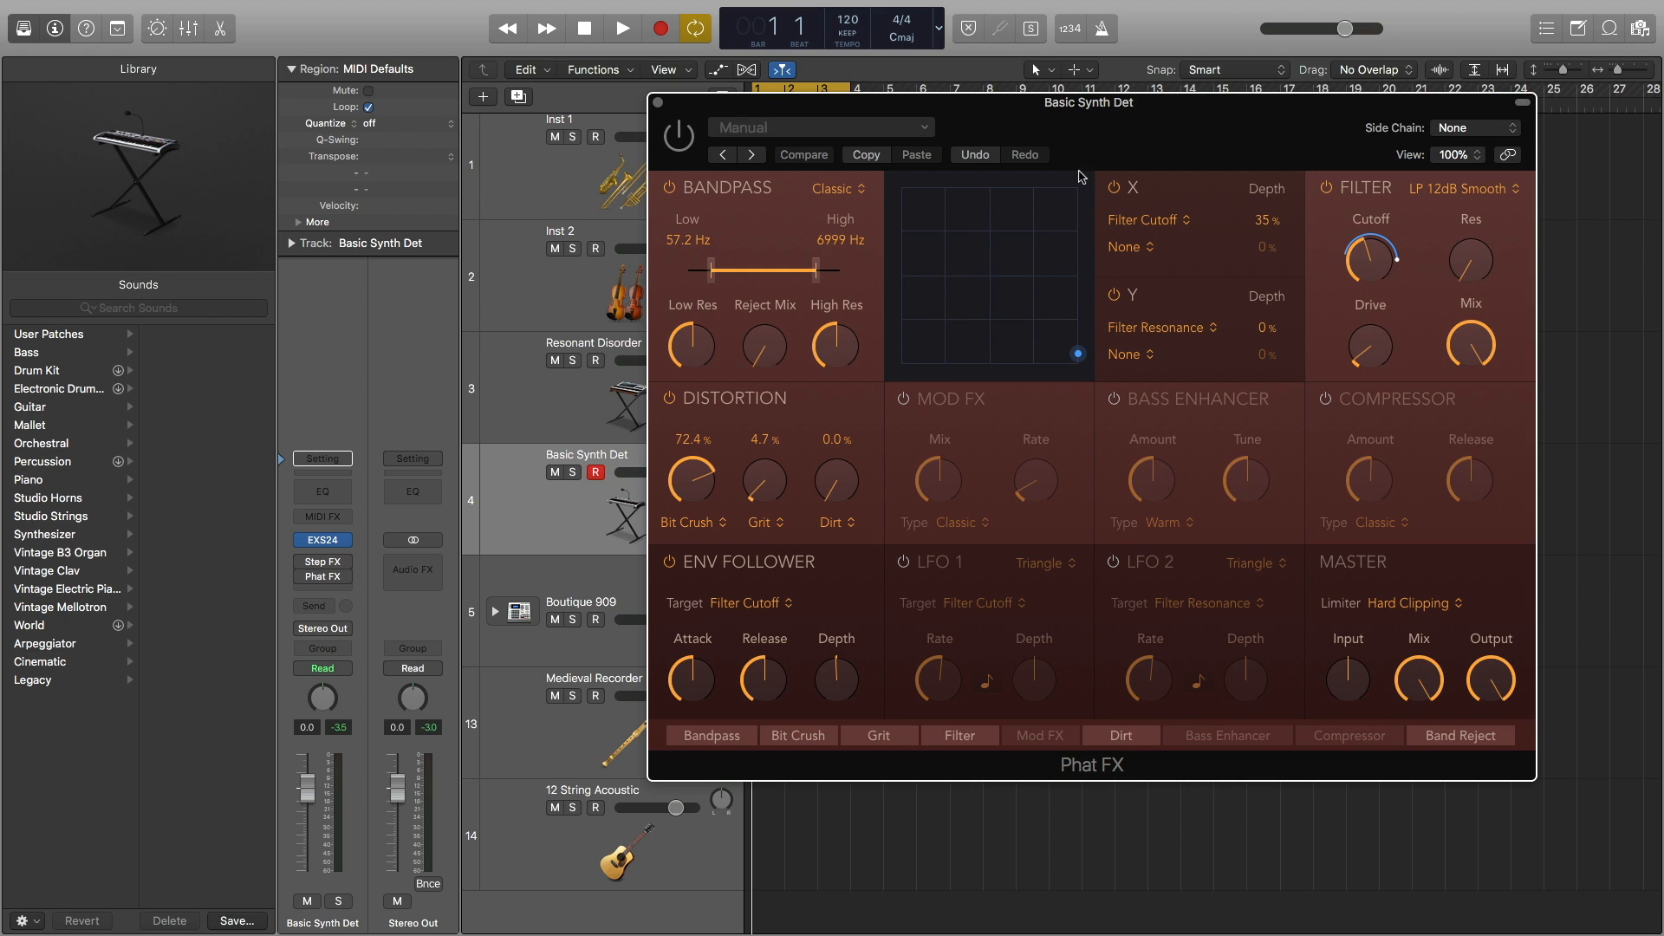
{"action": "mouse_move", "coordinate": [999, 194]}
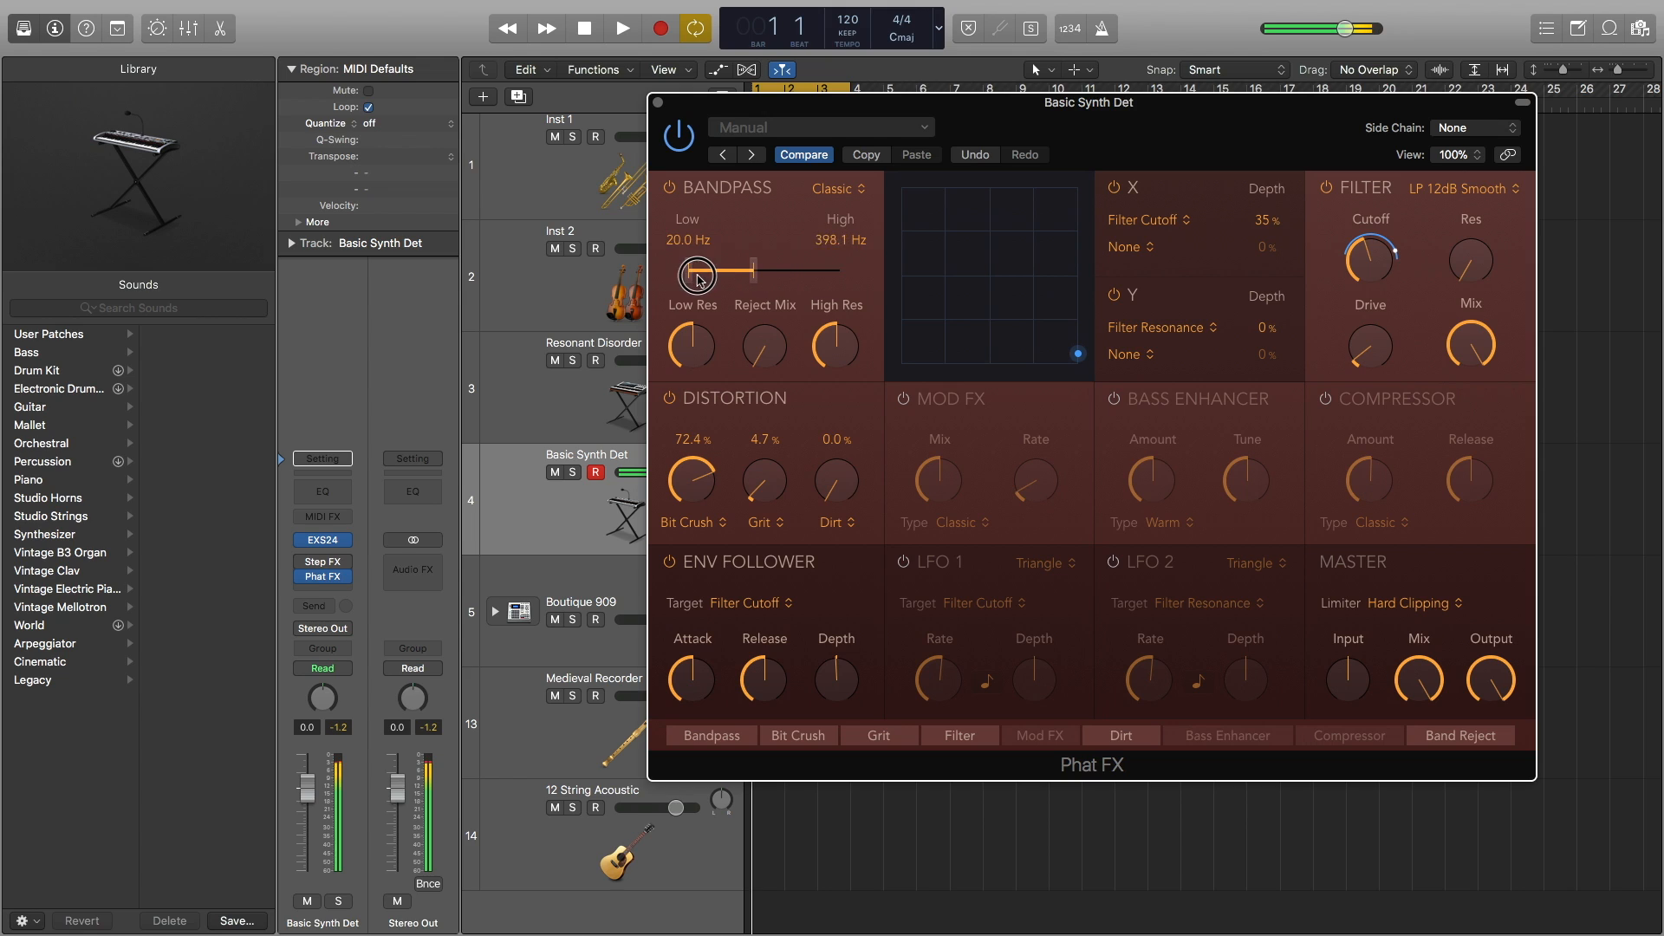
{"action": "left_click_drag", "start_coordinate": [698, 274], "coordinate": [780, 270]}
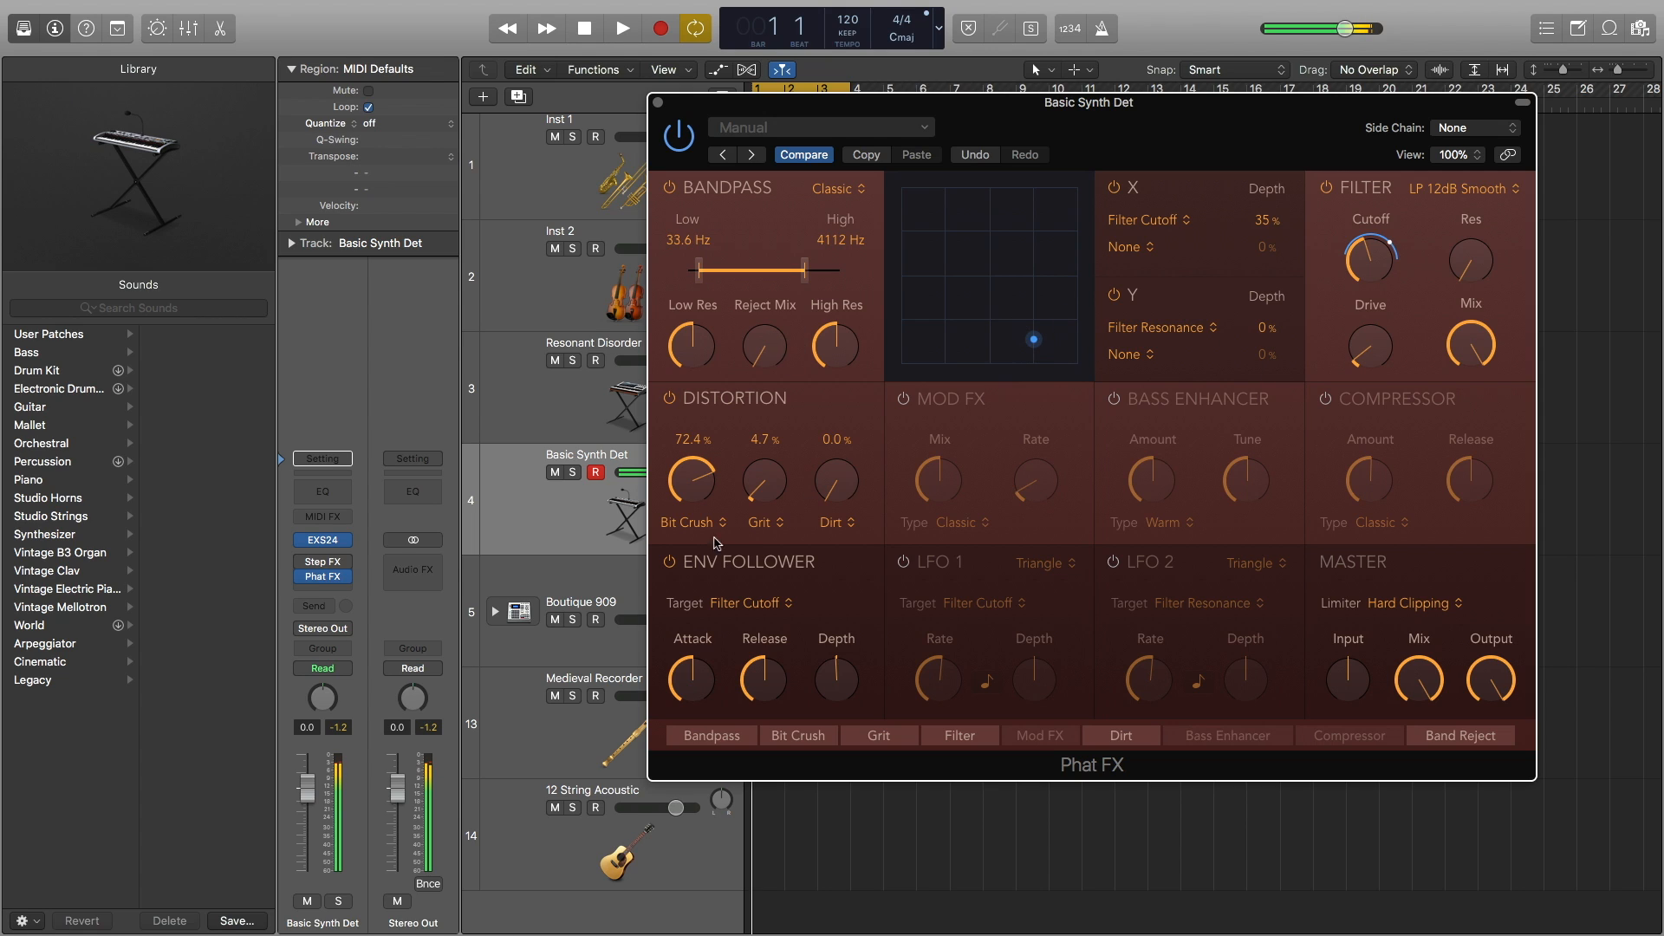
{"action": "left_click", "coordinate": [690, 522]}
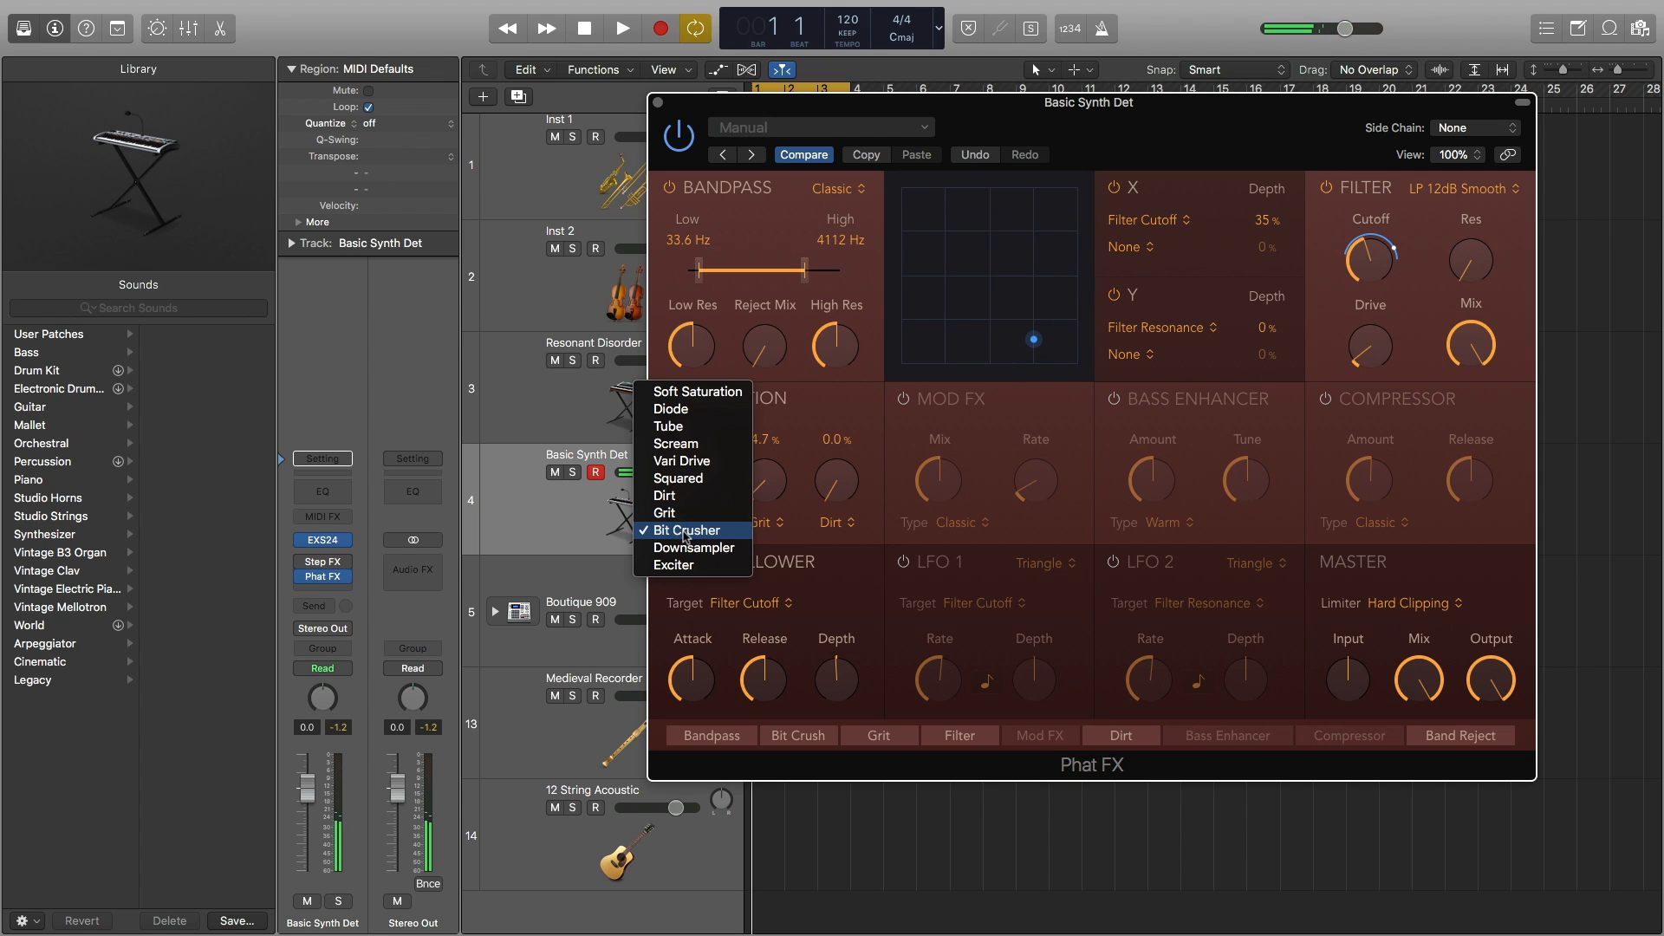
{"action": "left_click", "coordinate": [686, 530]}
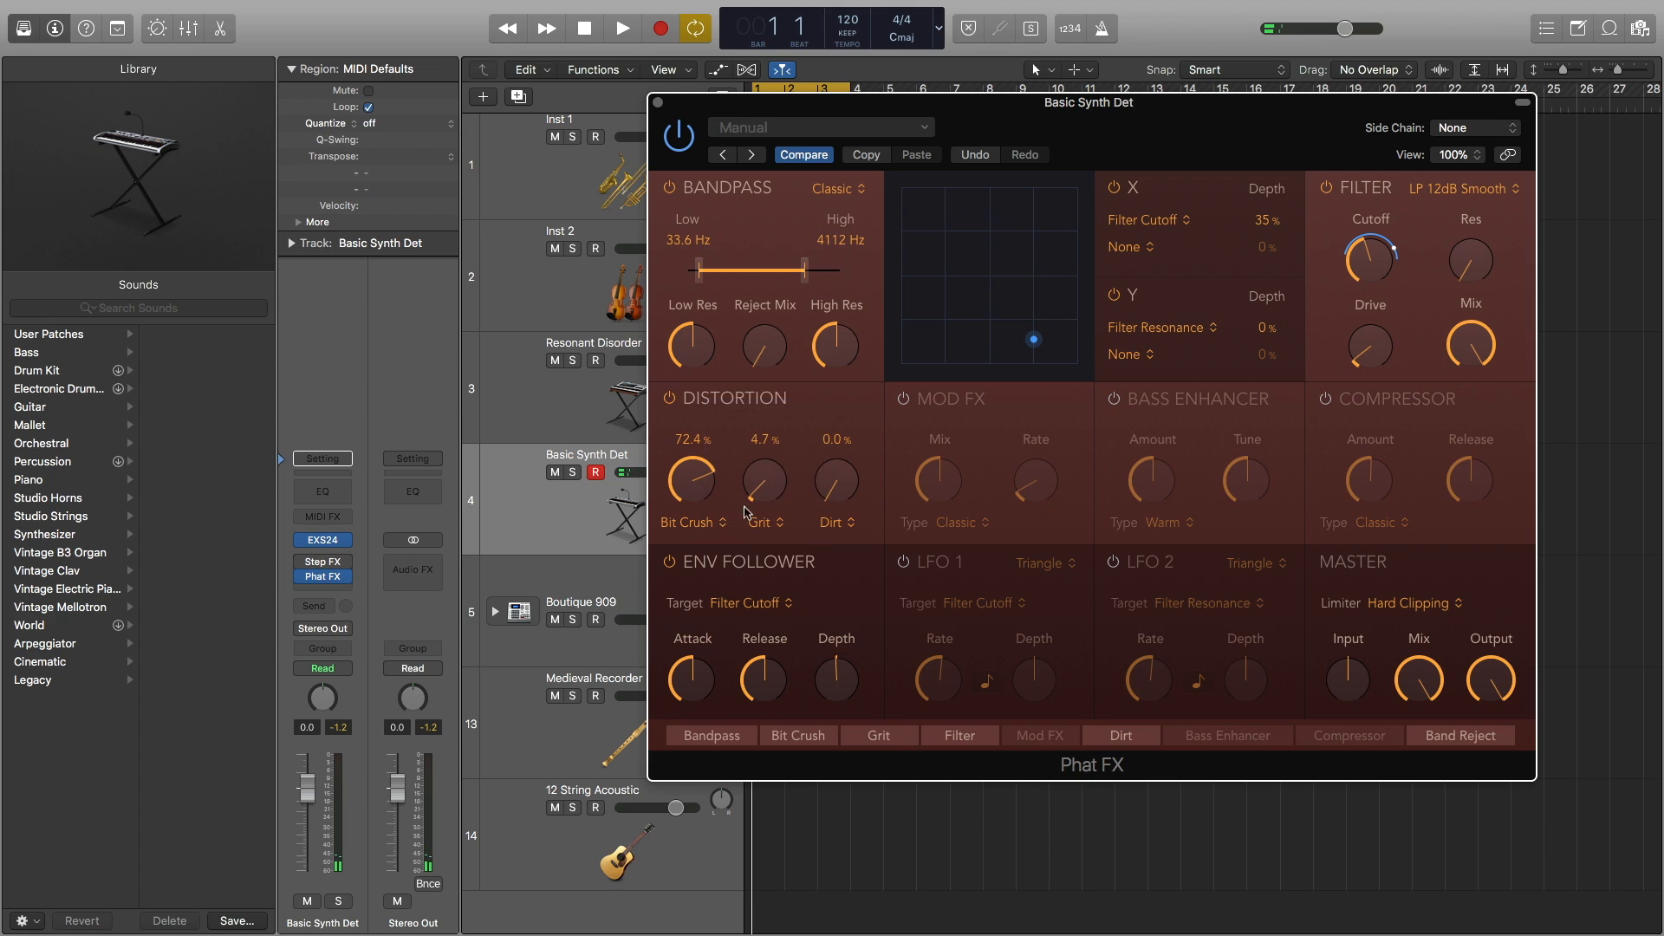
Set Bit Crush to about 30.8%, rebalance Grit and Dirt, and set the bandpass to 24.9–3055 Hz.
{"action": "left_click_drag", "start_coordinate": [690, 478], "coordinate": [691, 499]}
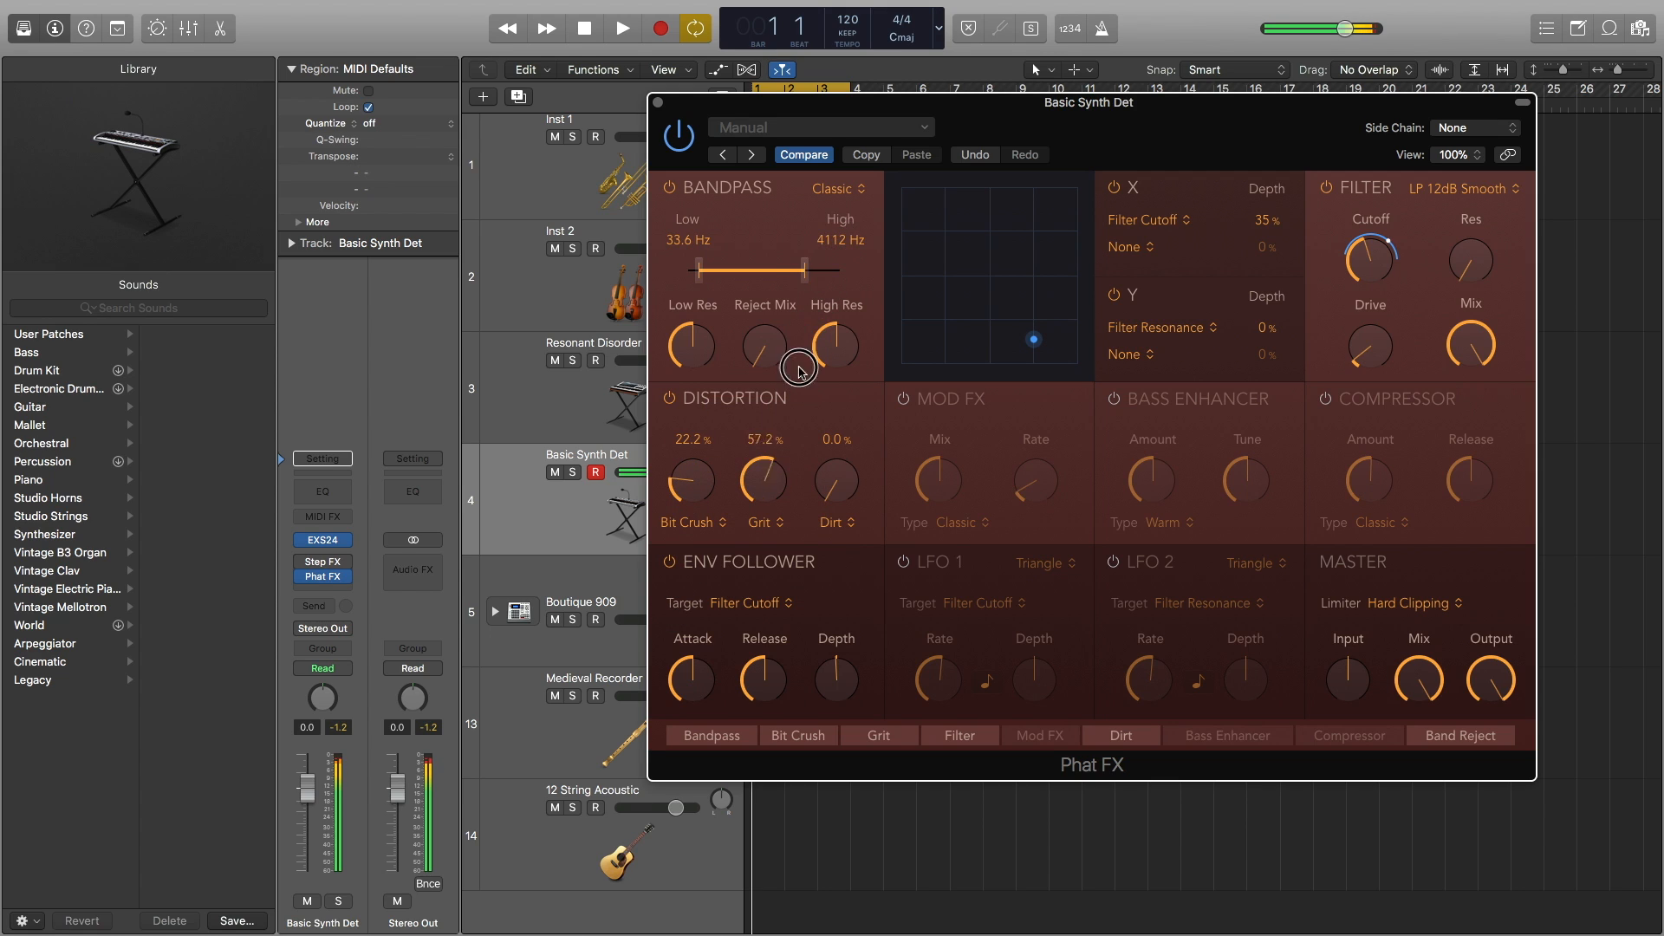
{"action": "left_click_drag", "start_coordinate": [837, 345], "coordinate": [837, 430]}
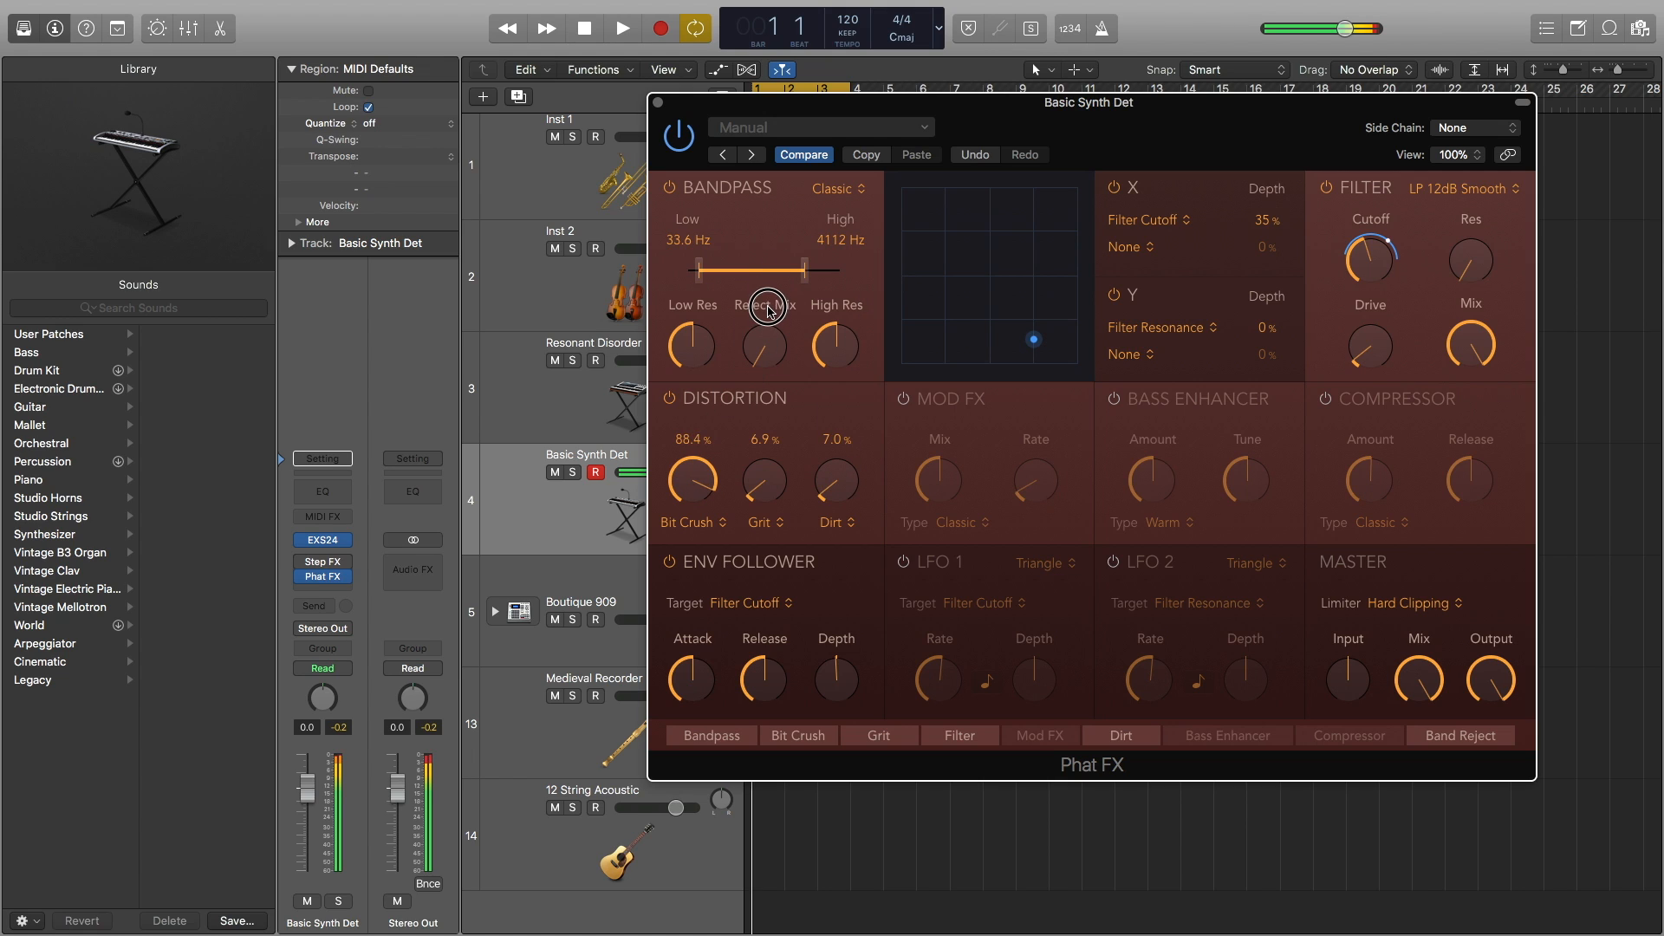
{"action": "left_click_drag", "start_coordinate": [690, 473], "coordinate": [731, 499]}
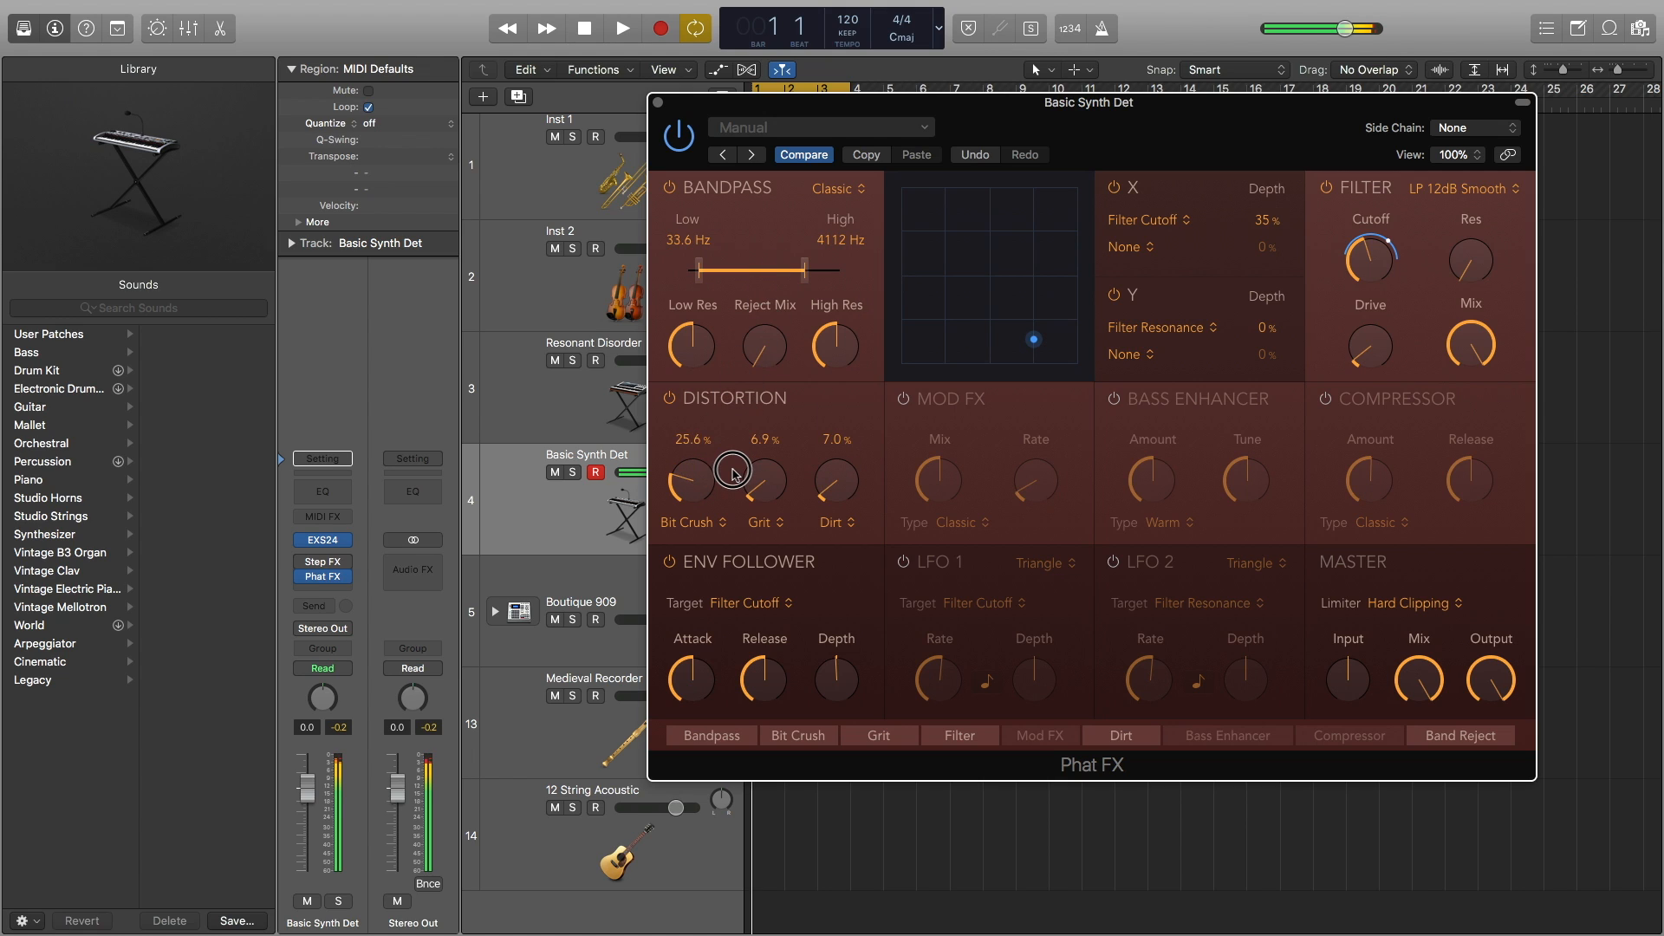
{"action": "left_click_drag", "start_coordinate": [764, 268], "coordinate": [737, 269]}
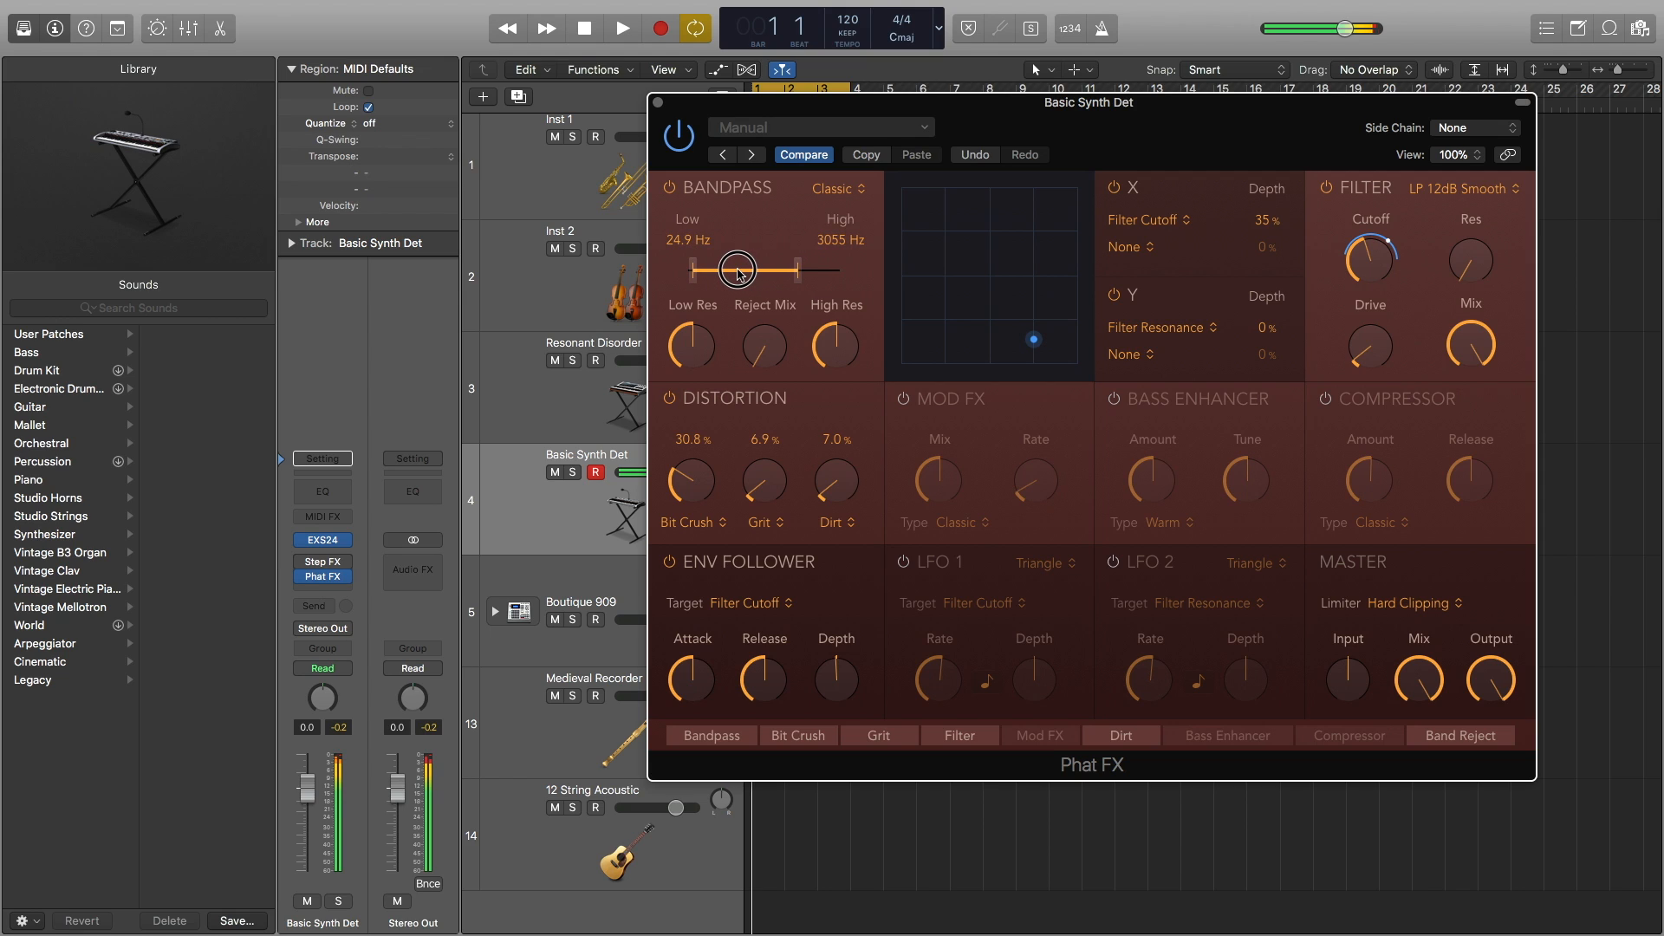
{"action": "left_click_drag", "start_coordinate": [737, 269], "coordinate": [785, 269]}
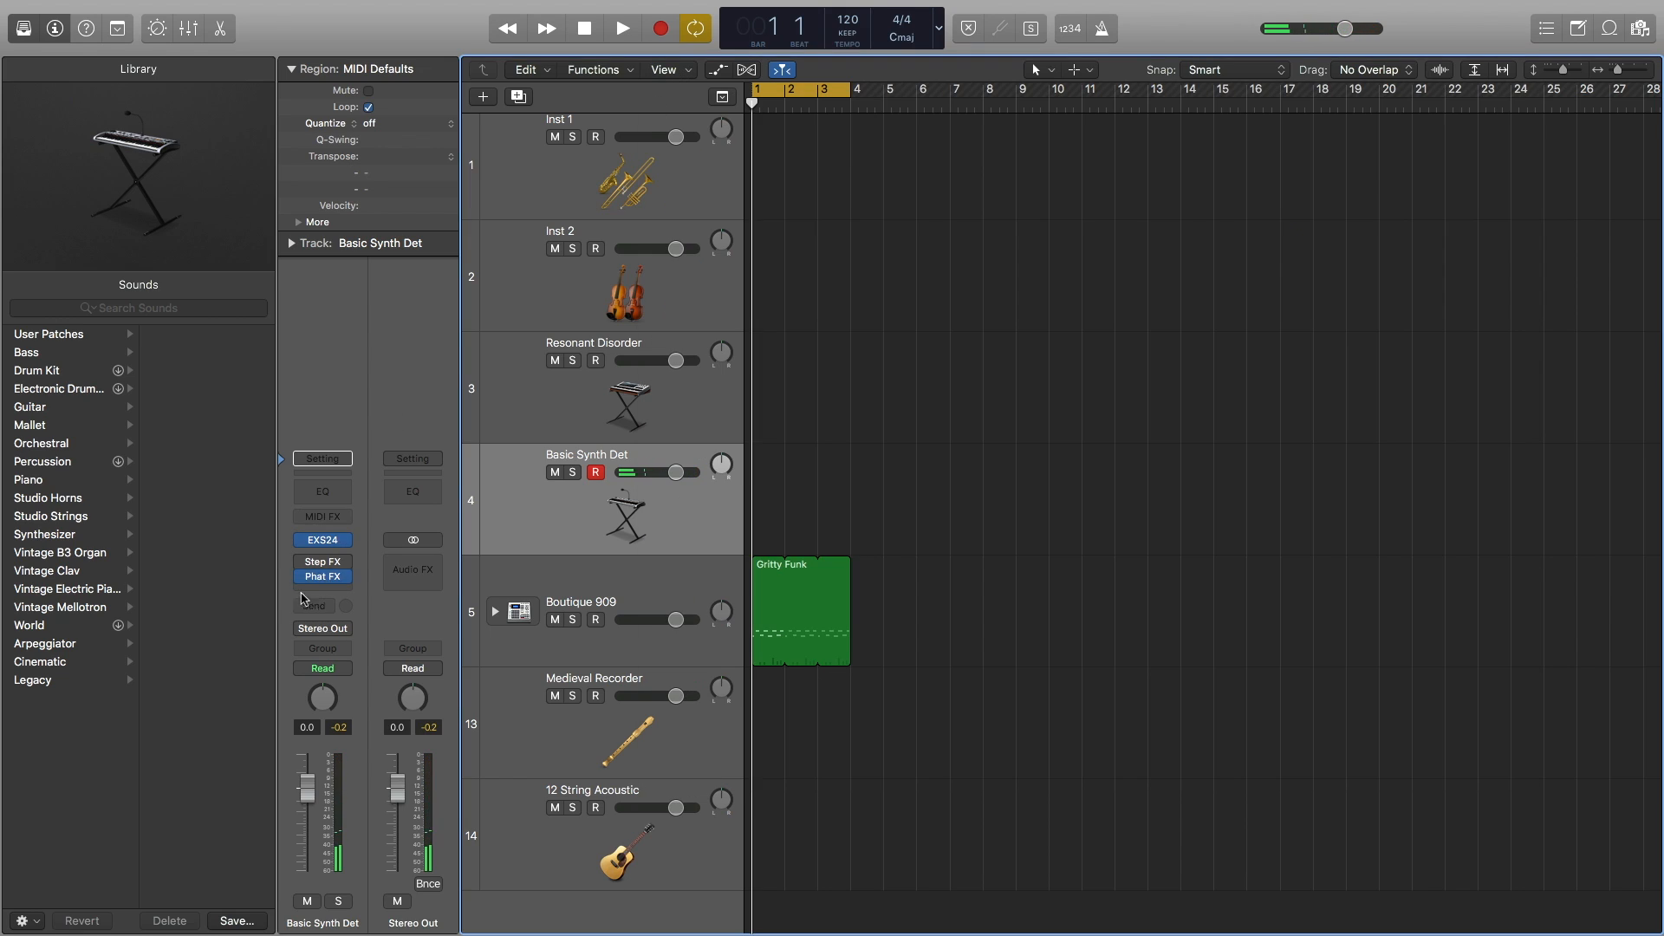
Play the project to hear the Step FX and Phat FX chain, then stop playback.
{"action": "left_click", "coordinate": [638, 27]}
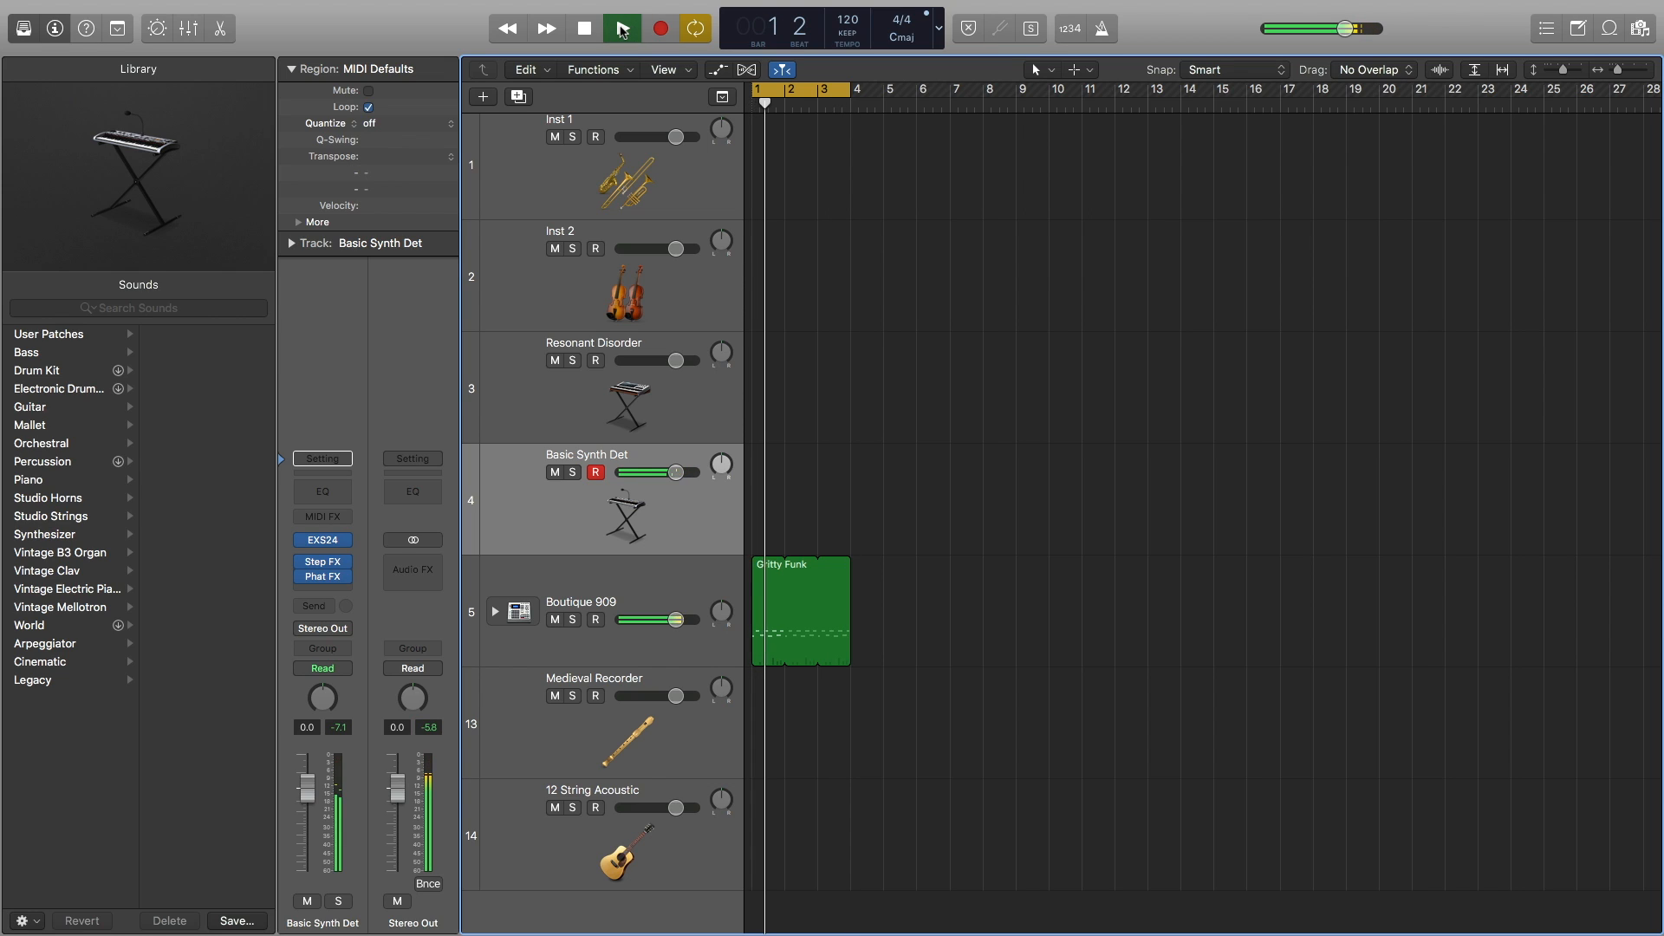
{"action": "left_click", "coordinate": [623, 27]}
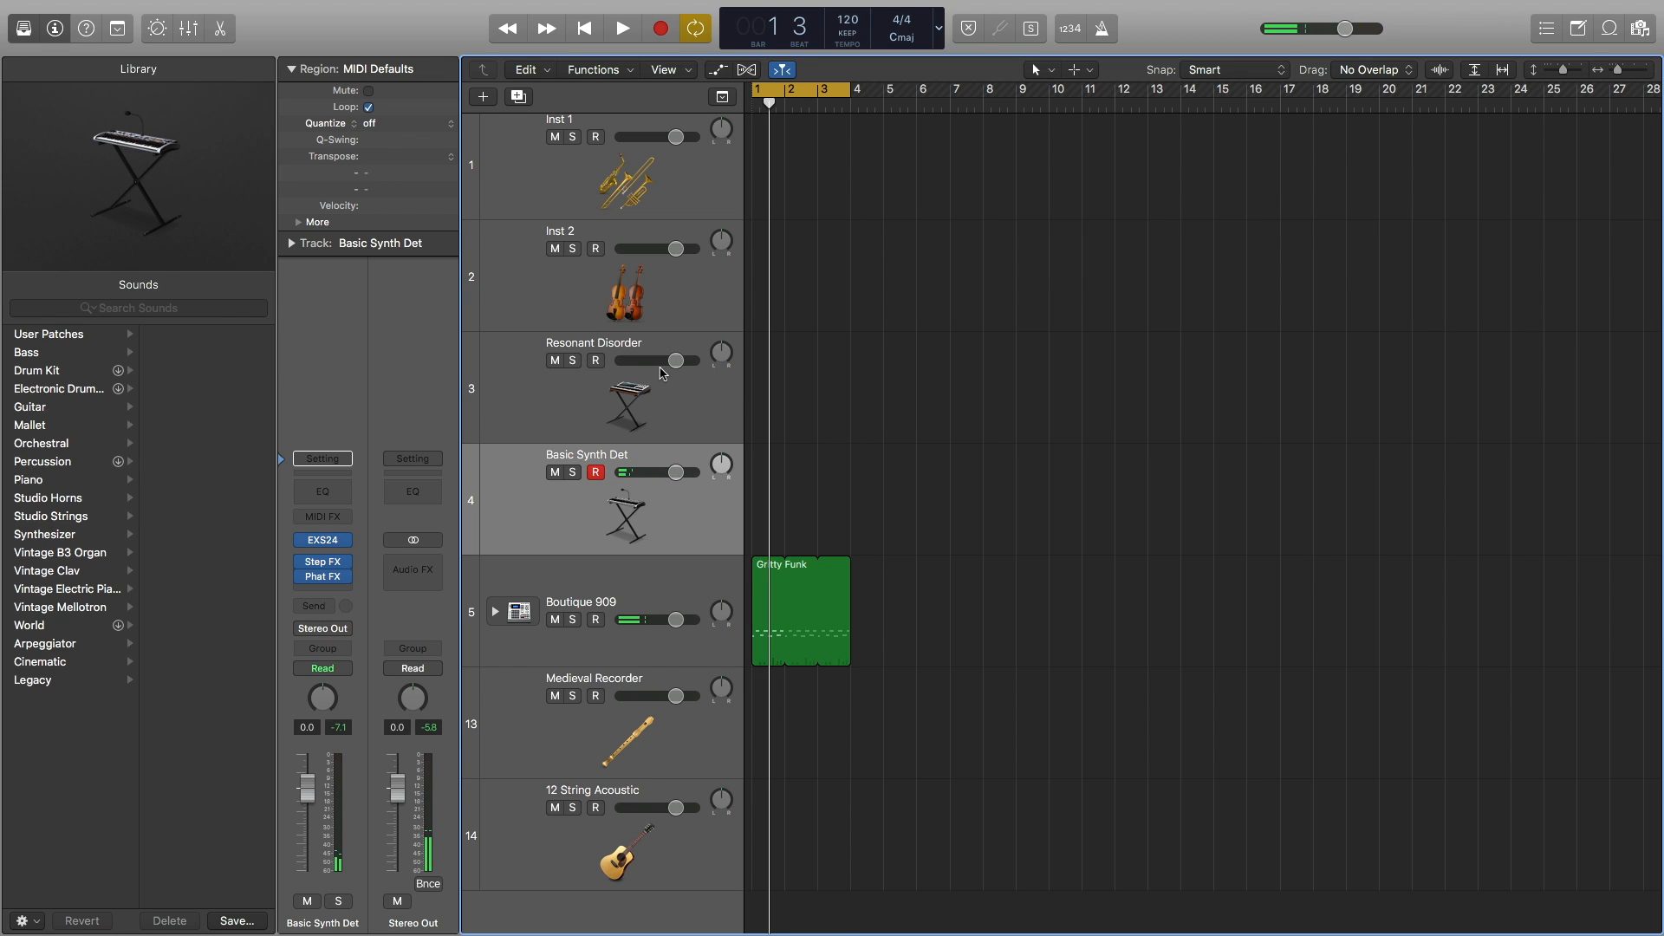
{"action": "mouse_move", "coordinate": [670, 361]}
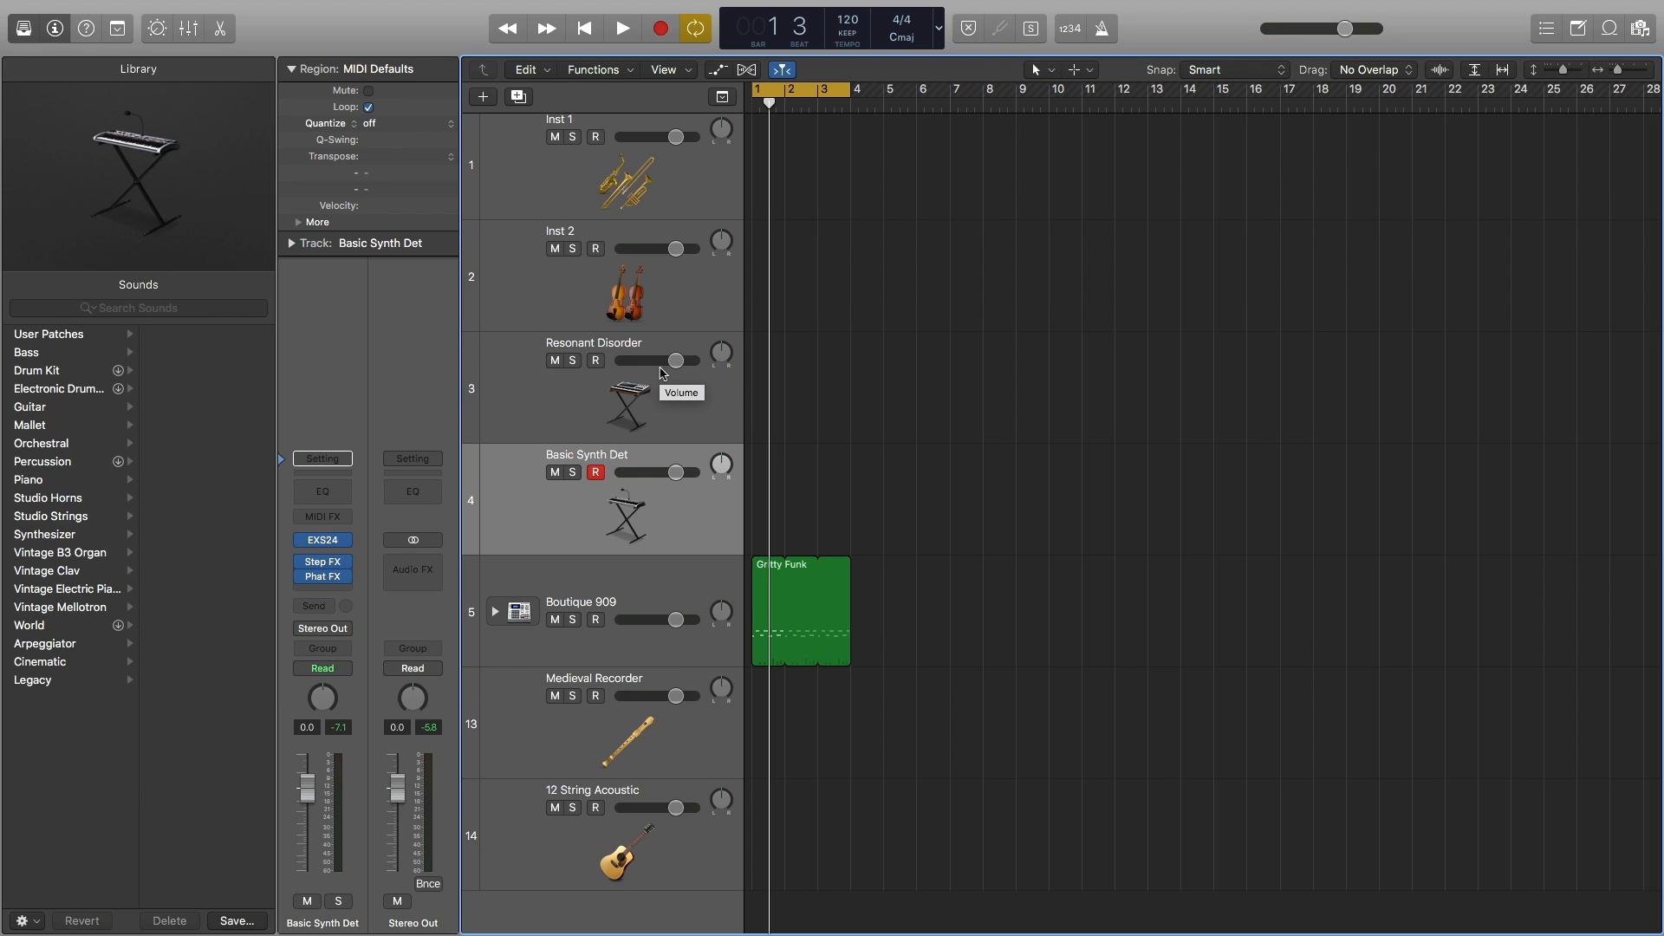
{"action": "left_click", "coordinate": [614, 24]}
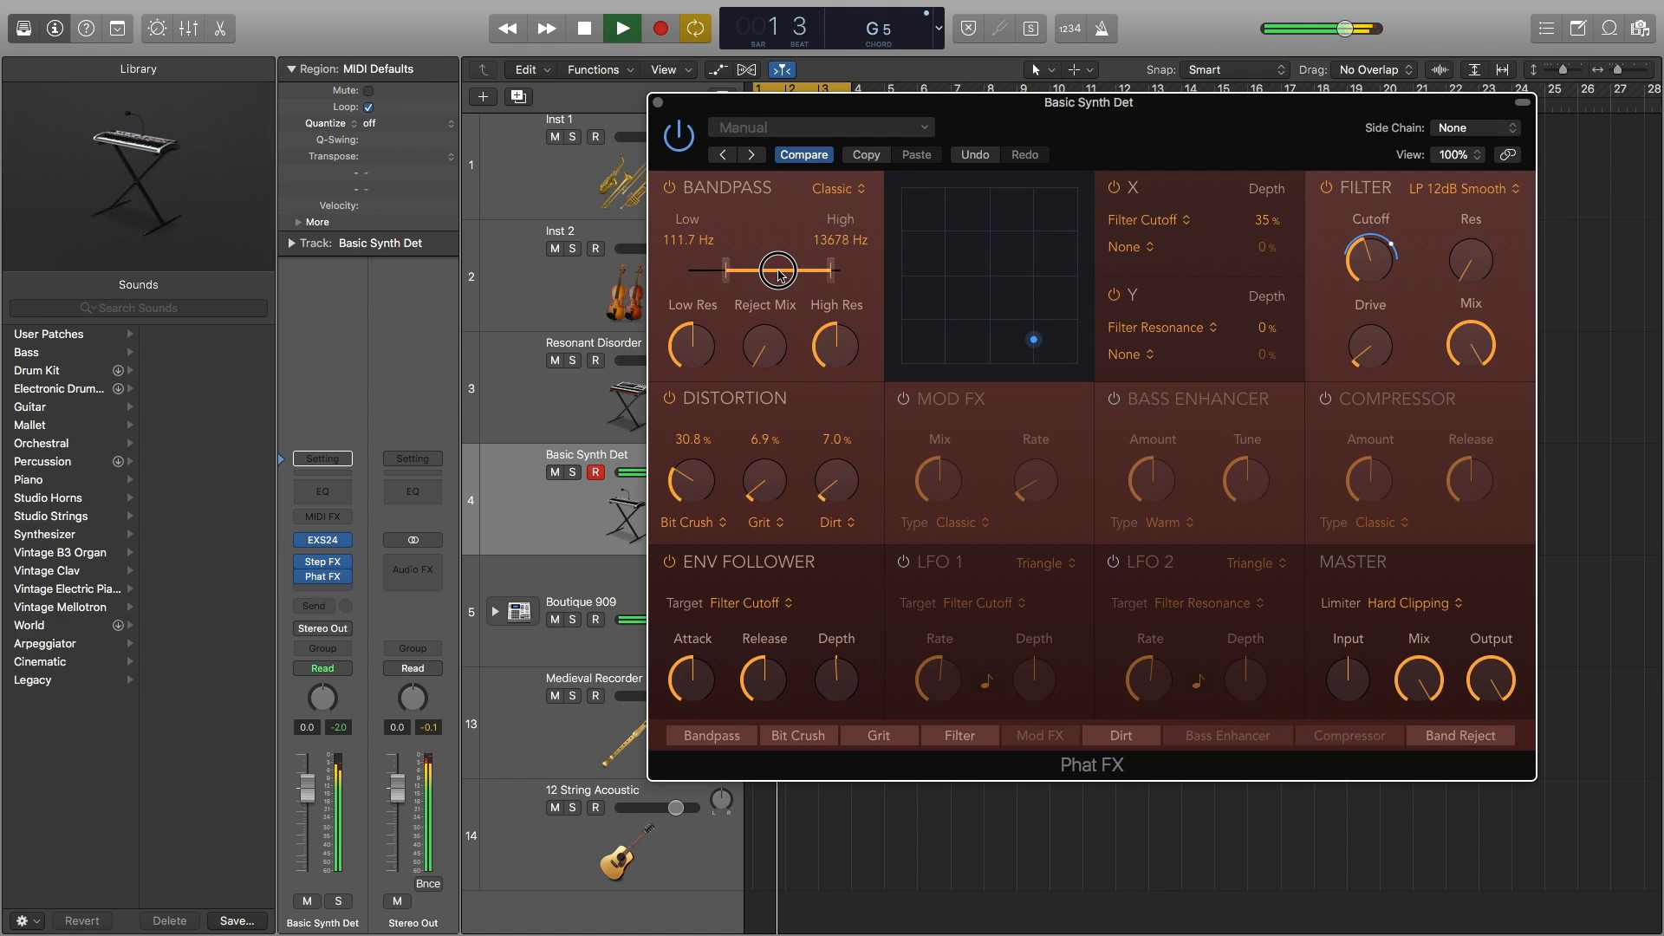
Sweep the Phat FX bandpass range up and down, ending near 550.8–20000 Hz.
{"action": "left_click_drag", "start_coordinate": [776, 269], "coordinate": [826, 268]}
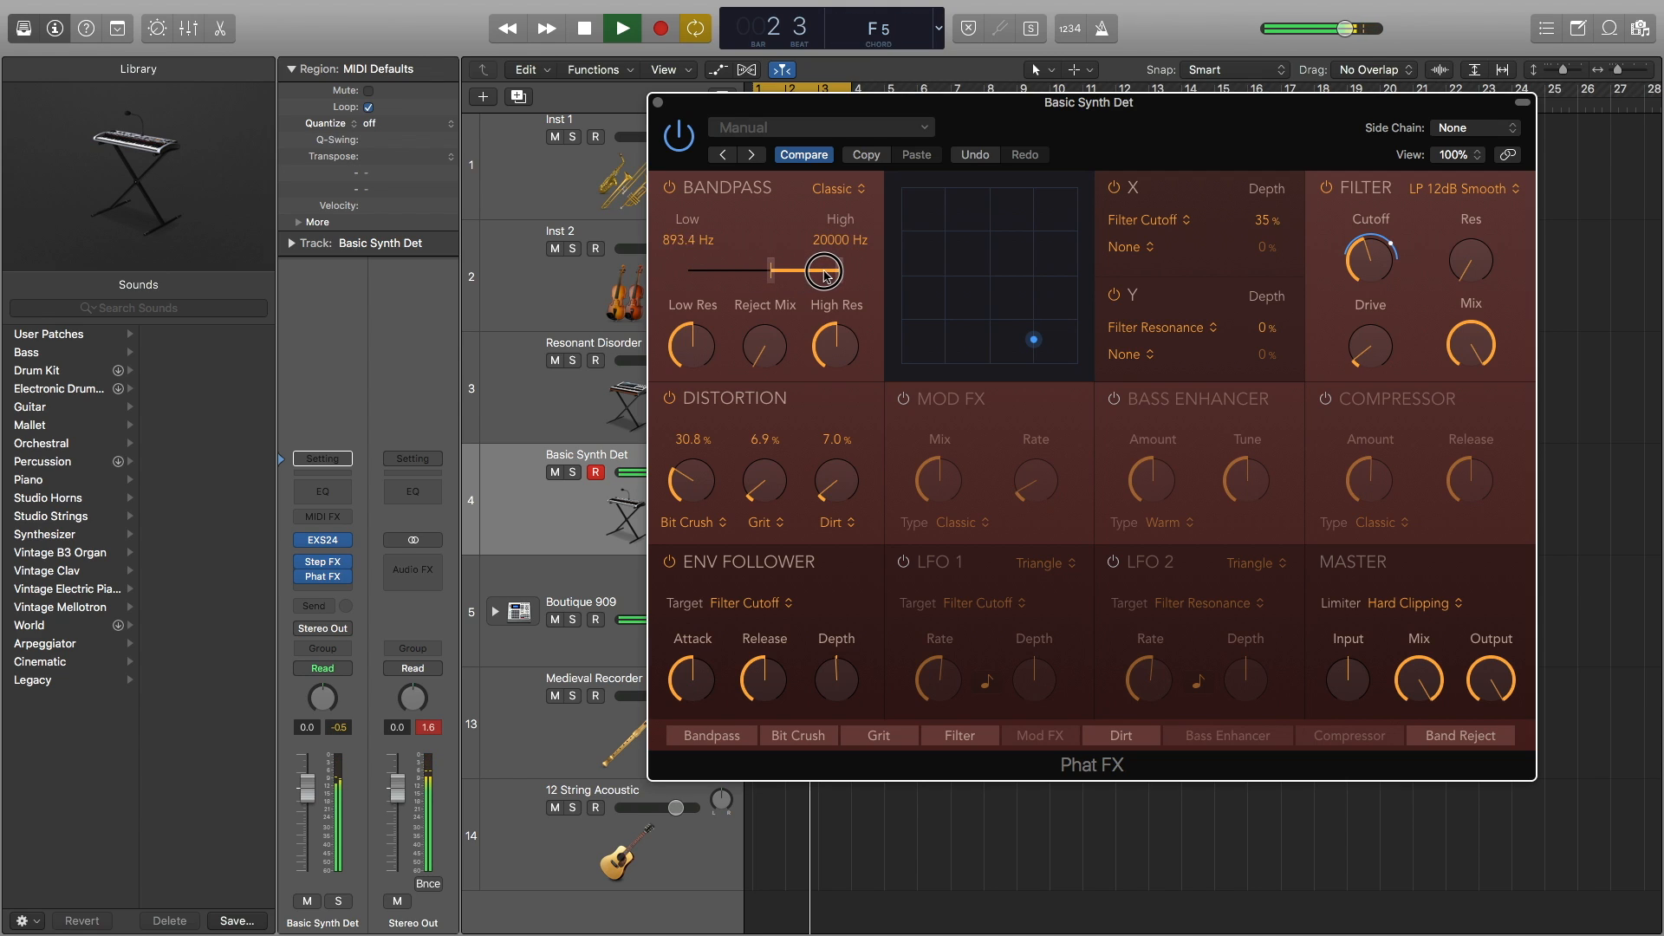
{"action": "left_click_drag", "start_coordinate": [826, 269], "coordinate": [807, 268]}
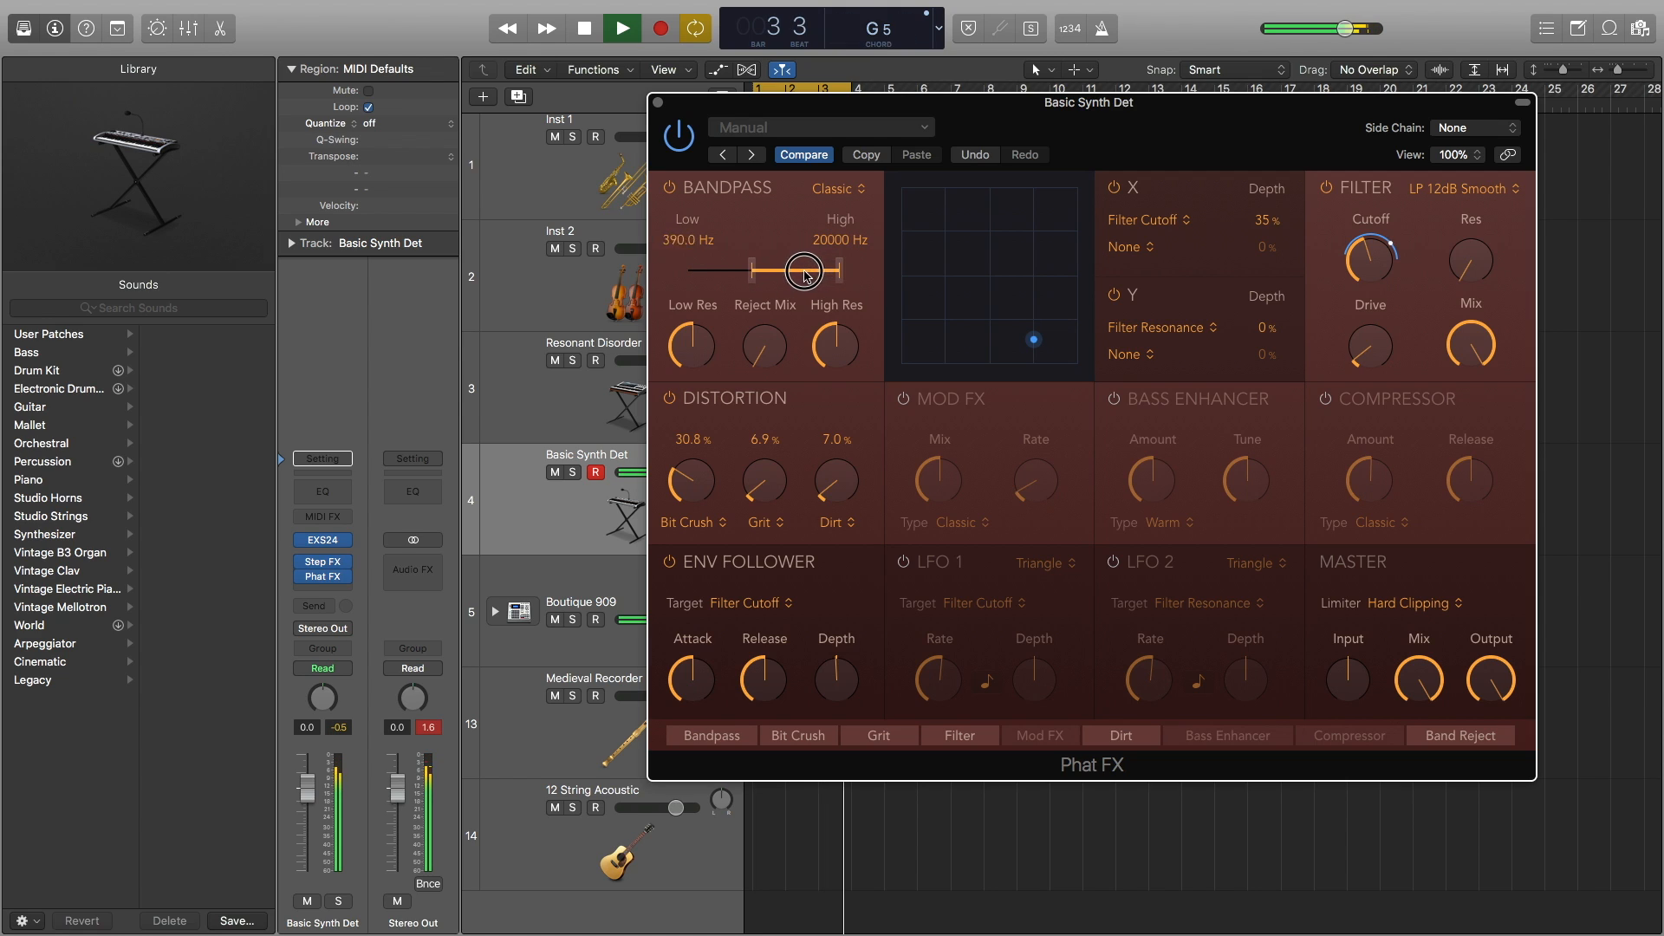
{"action": "left_click_drag", "start_coordinate": [803, 270], "coordinate": [732, 270]}
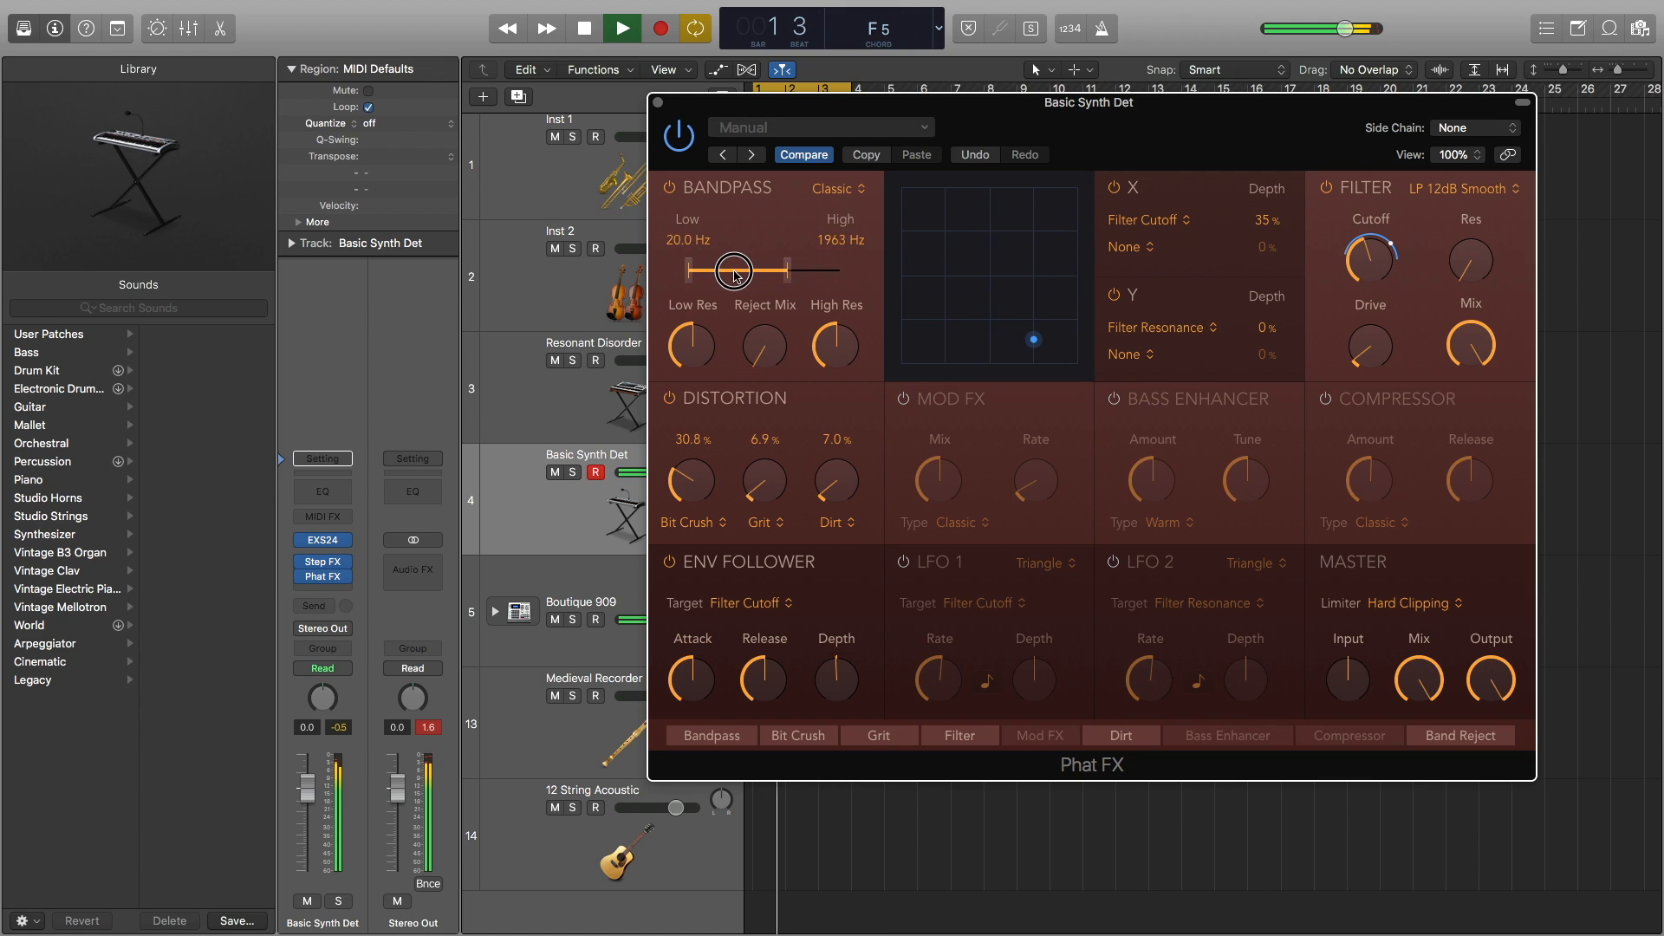
{"action": "left_click_drag", "start_coordinate": [817, 269], "coordinate": [718, 269]}
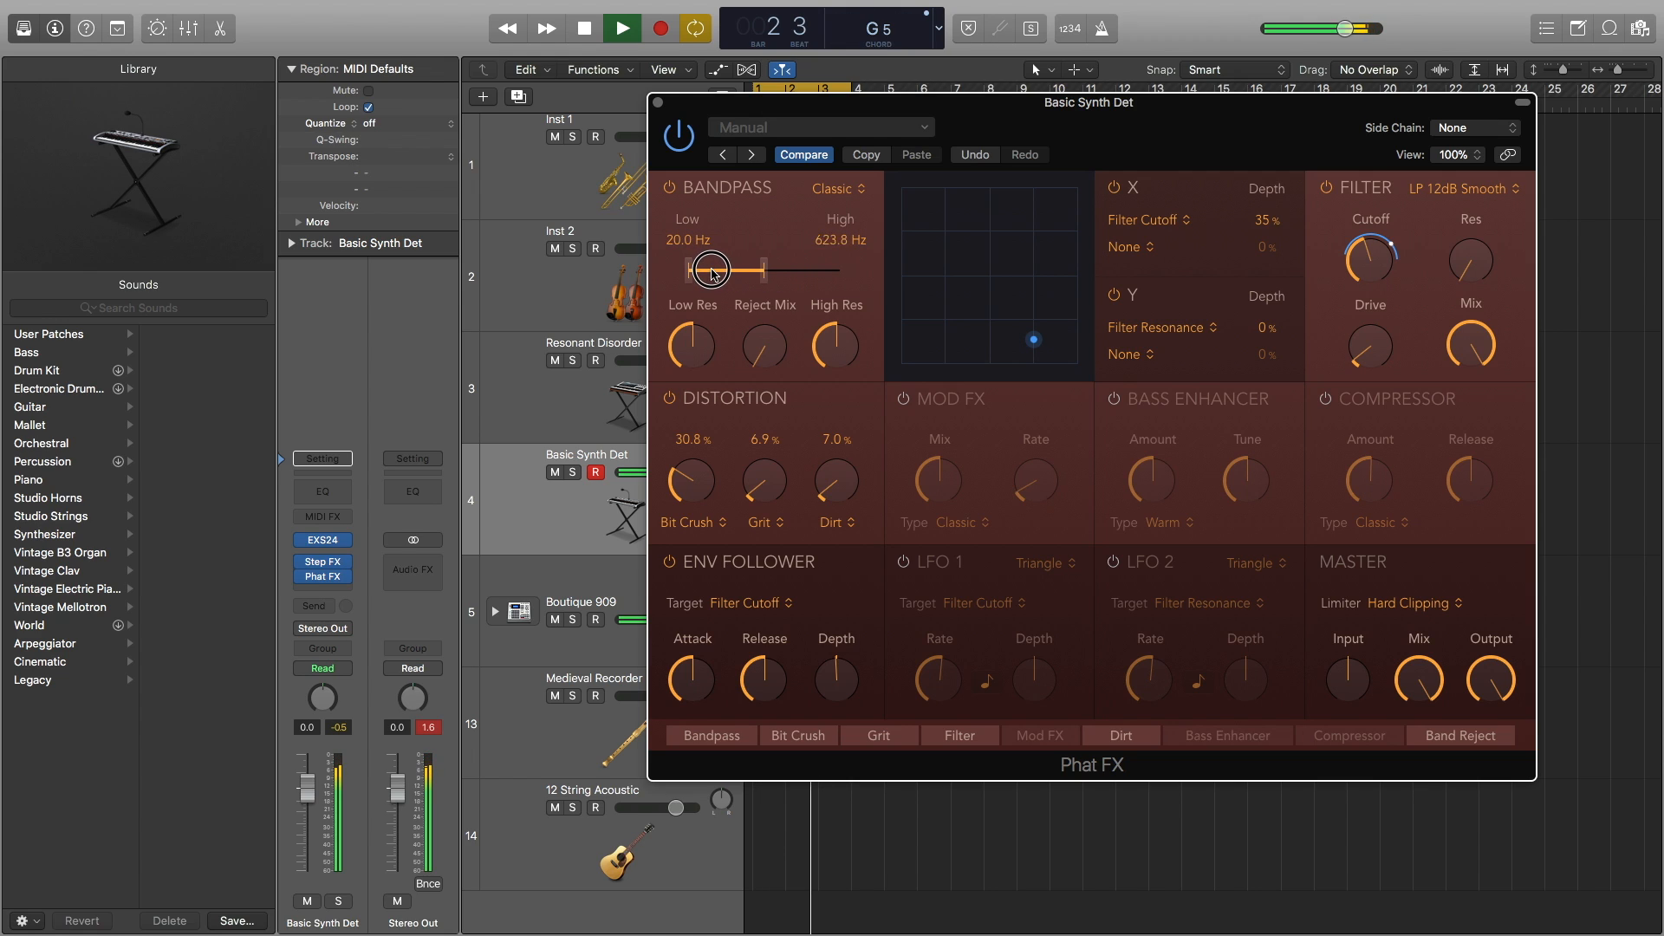
{"action": "left_click_drag", "start_coordinate": [709, 268], "coordinate": [764, 269]}
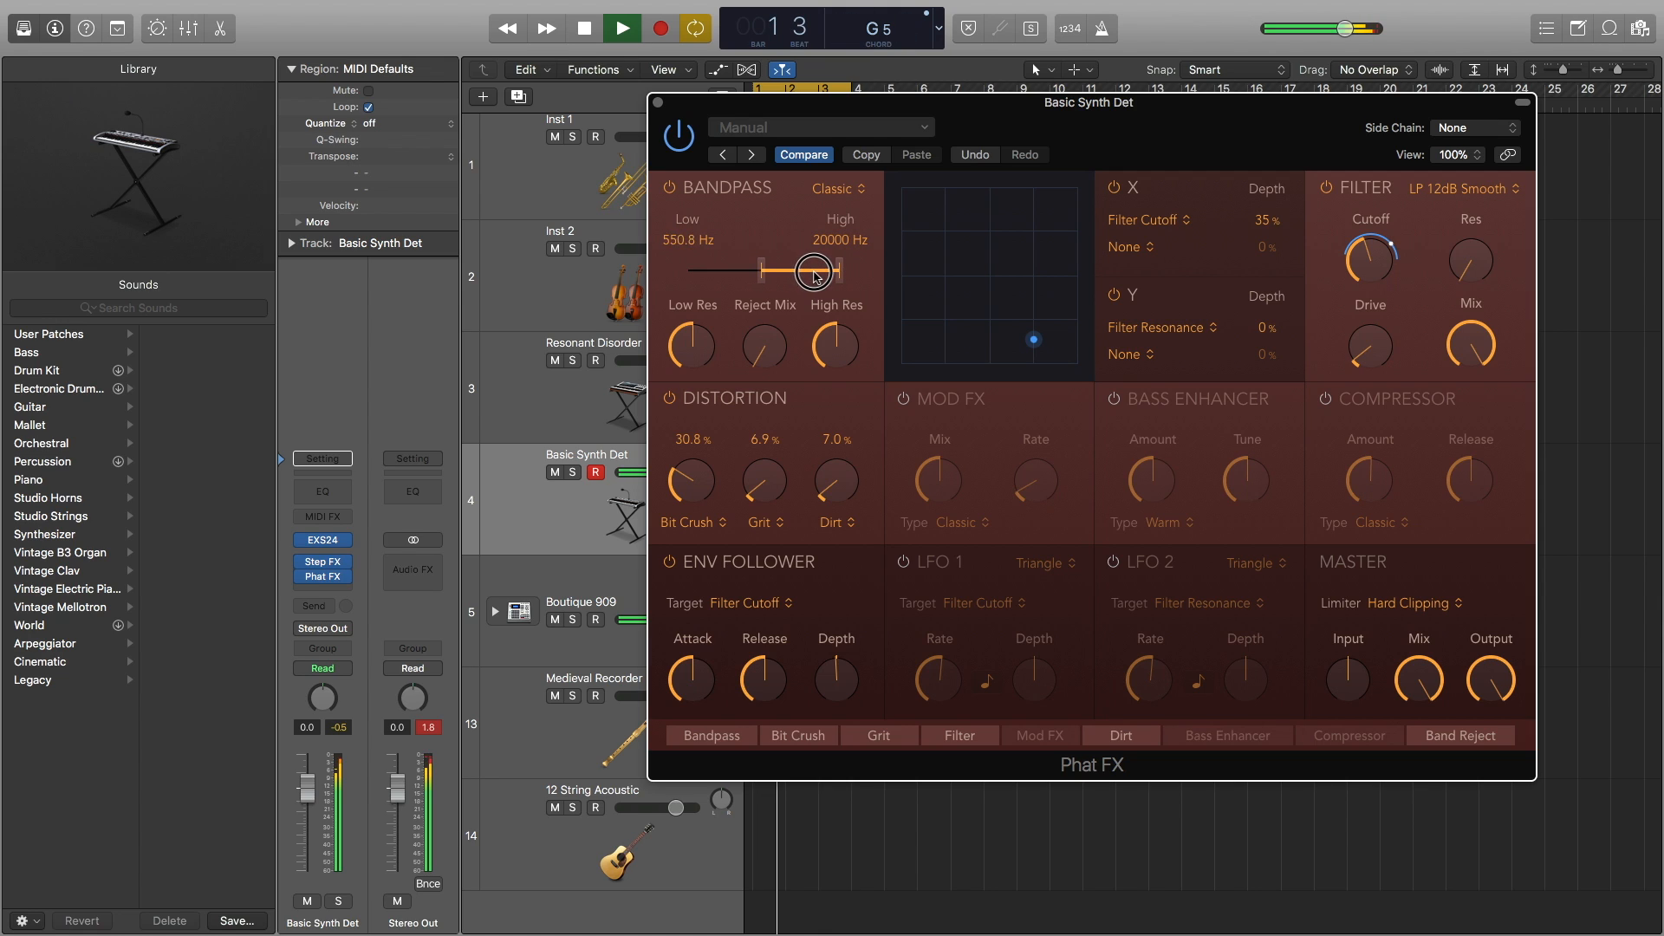
{"action": "left_click_drag", "start_coordinate": [812, 271], "coordinate": [779, 271]}
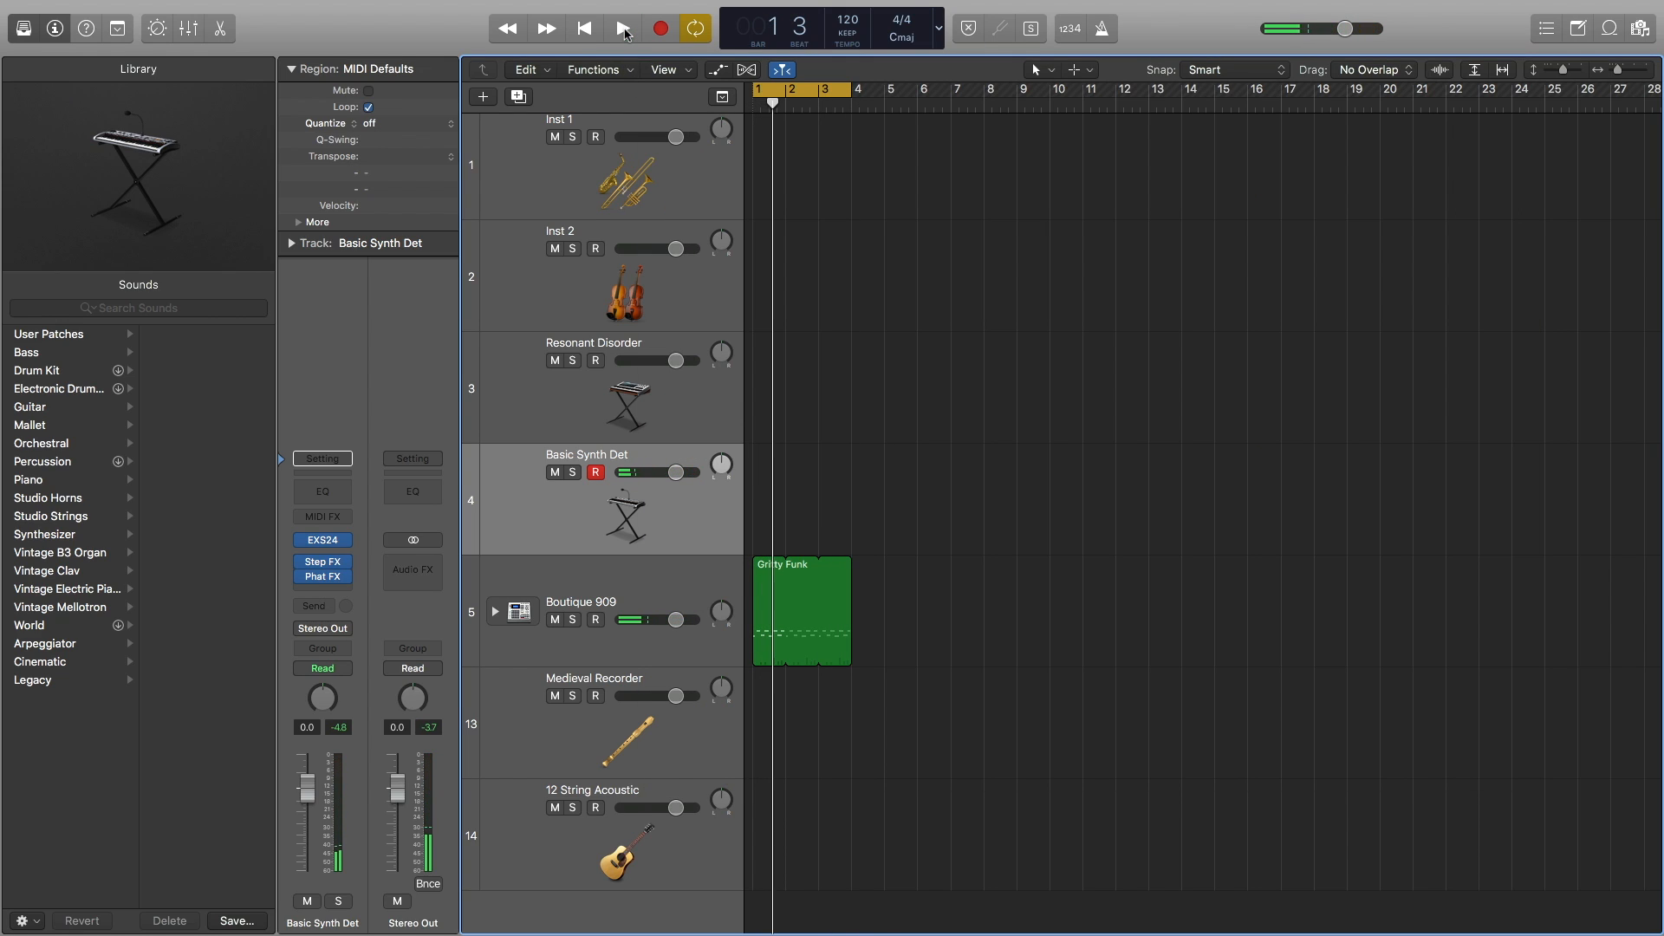
{"action": "left_click", "coordinate": [624, 27]}
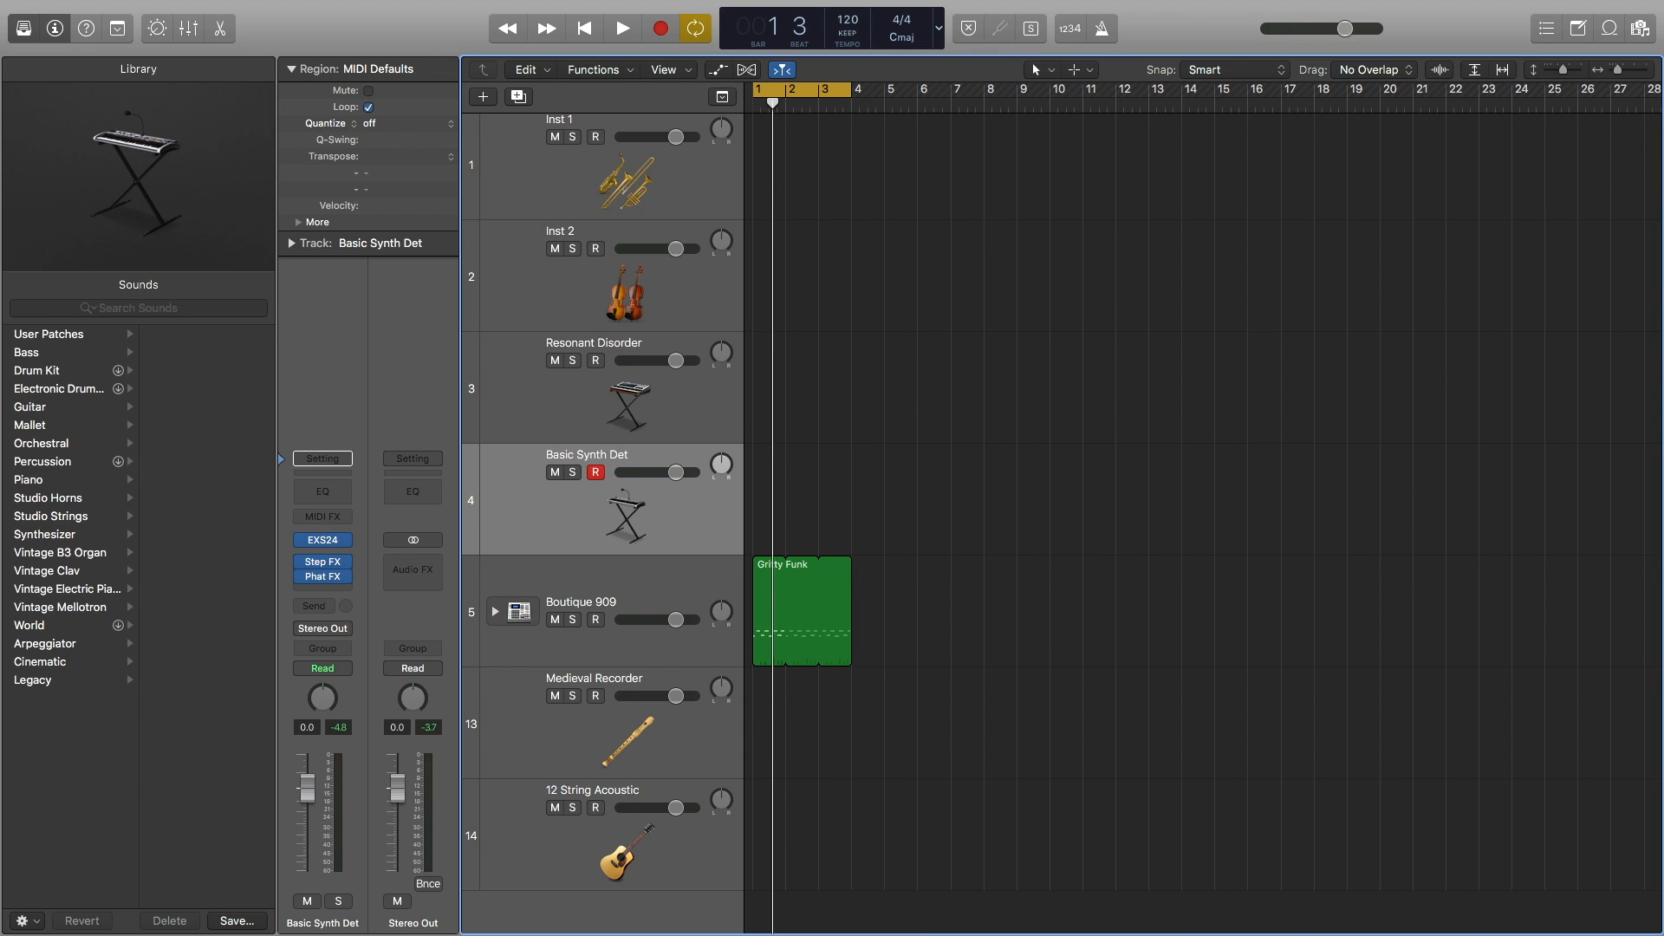
{"action": "mouse_move", "coordinate": [1108, 779]}
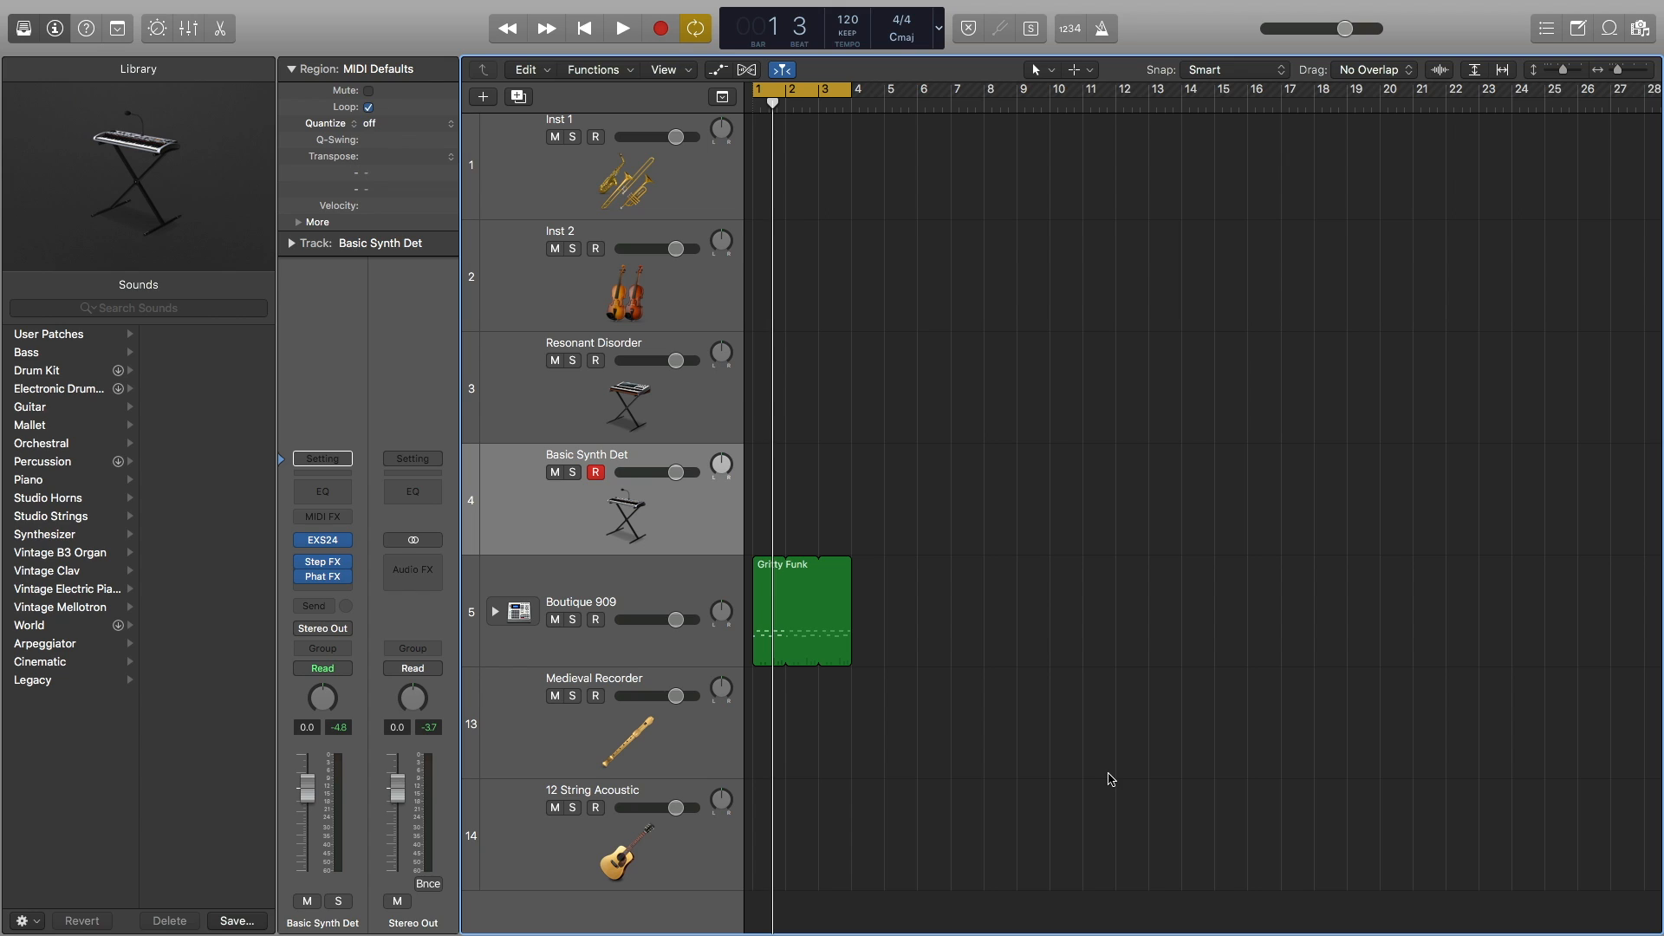
{"action": "left_click", "coordinate": [1638, 25]}
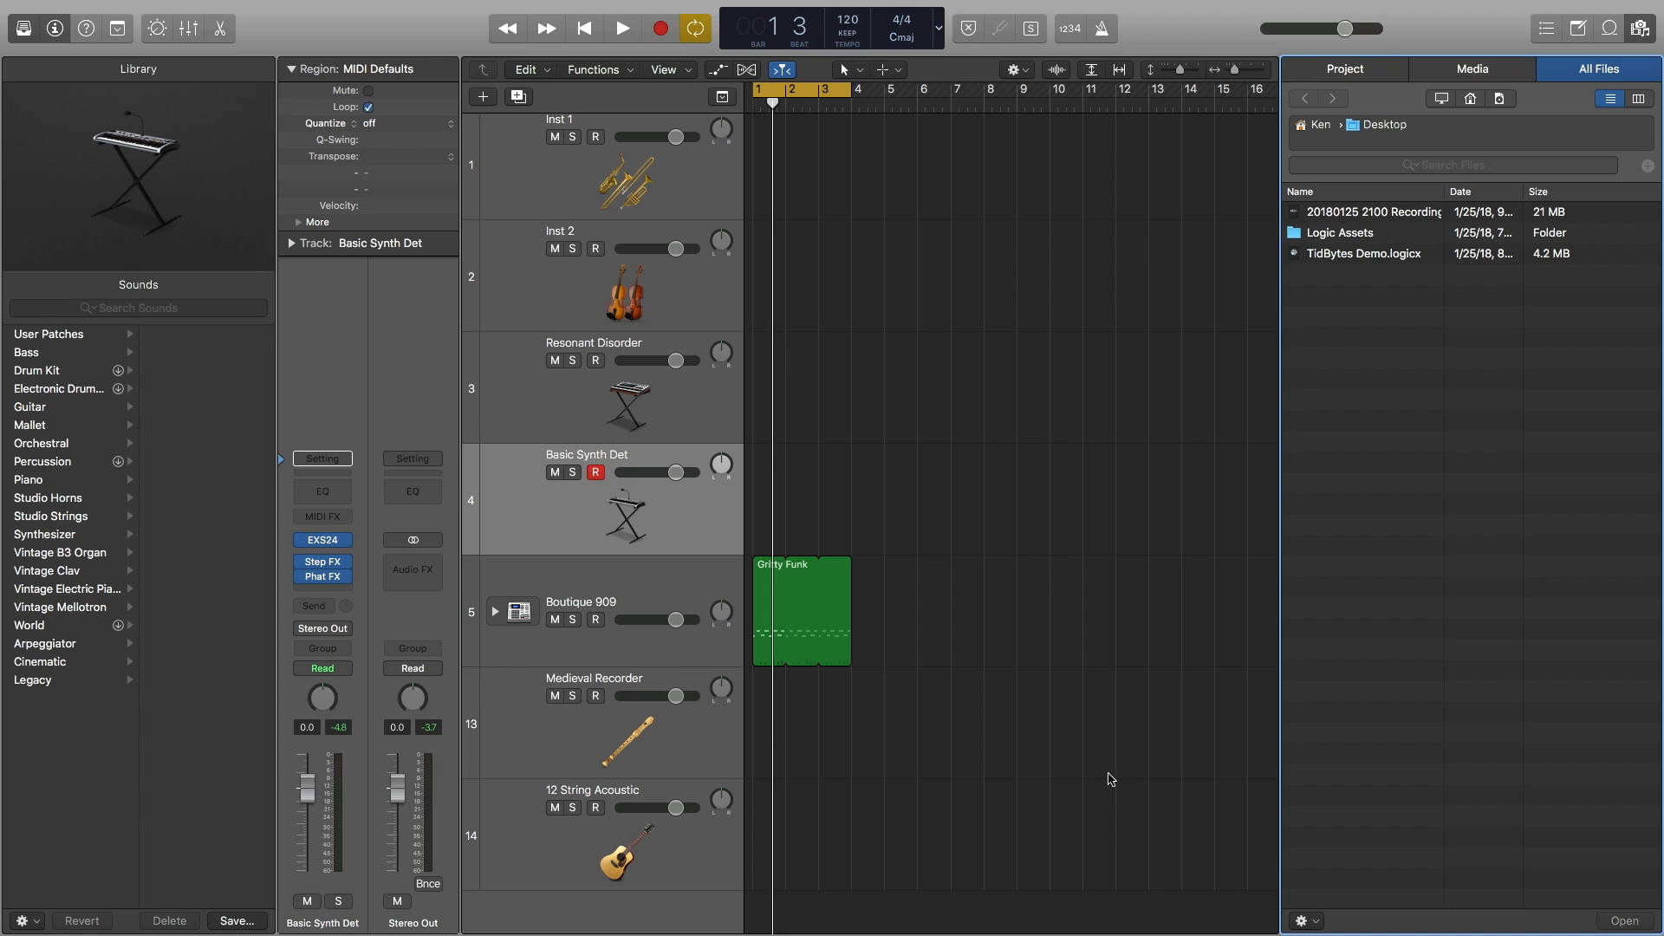
{"action": "mouse_move", "coordinate": [1364, 418]}
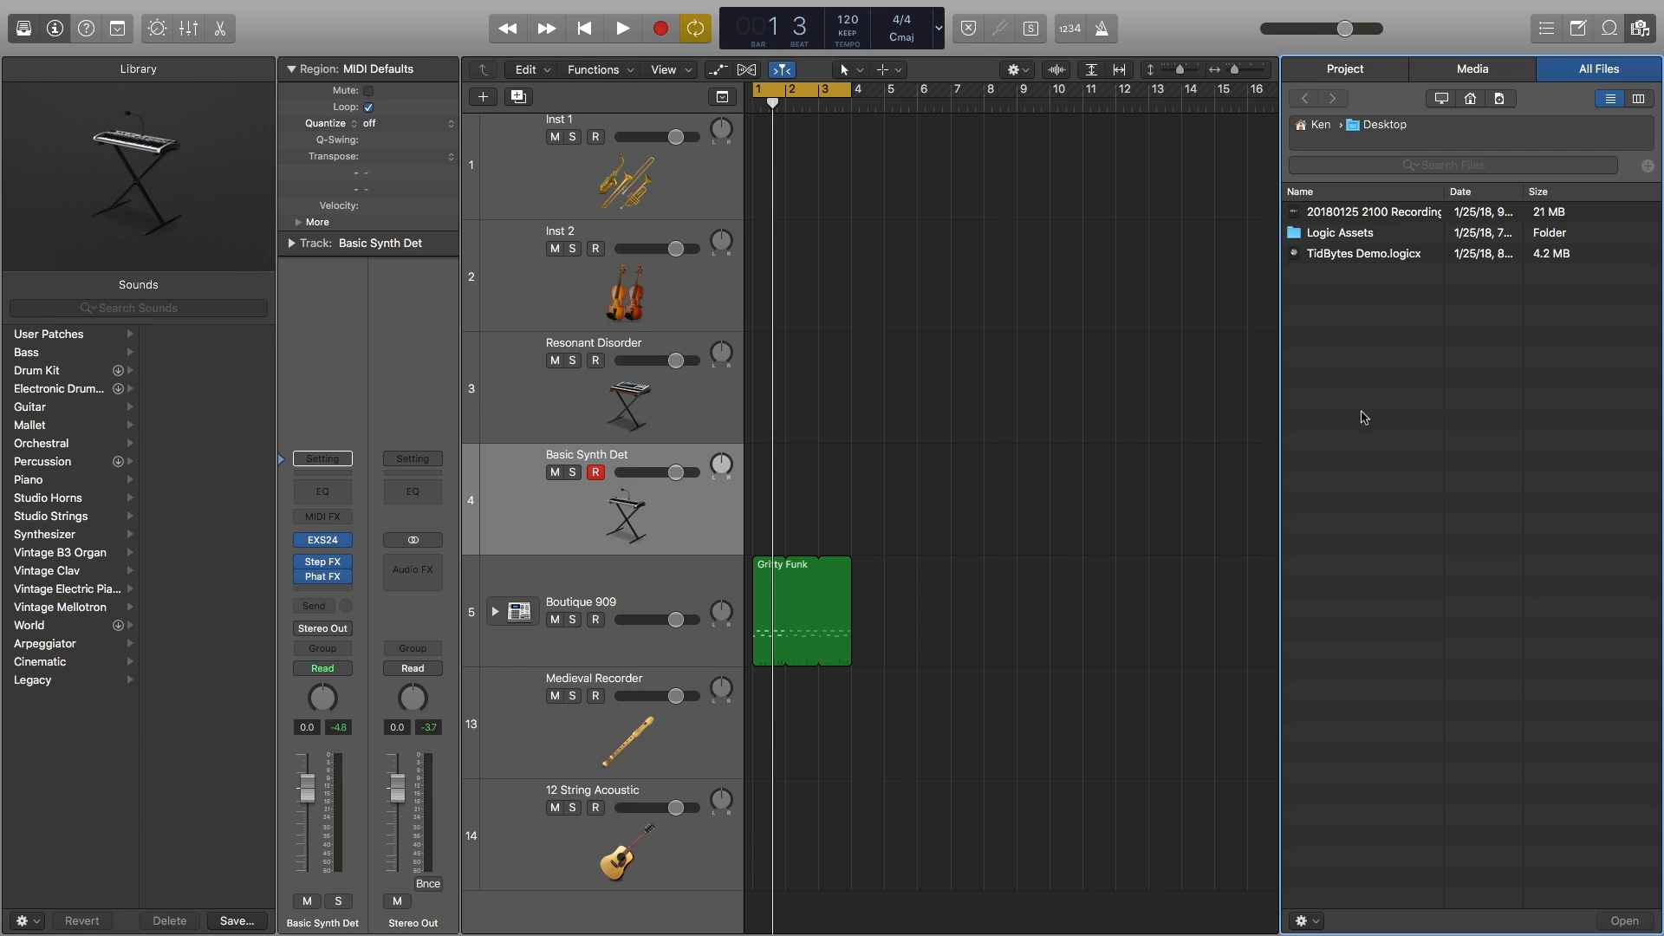
{"action": "right_click", "coordinate": [1340, 232]}
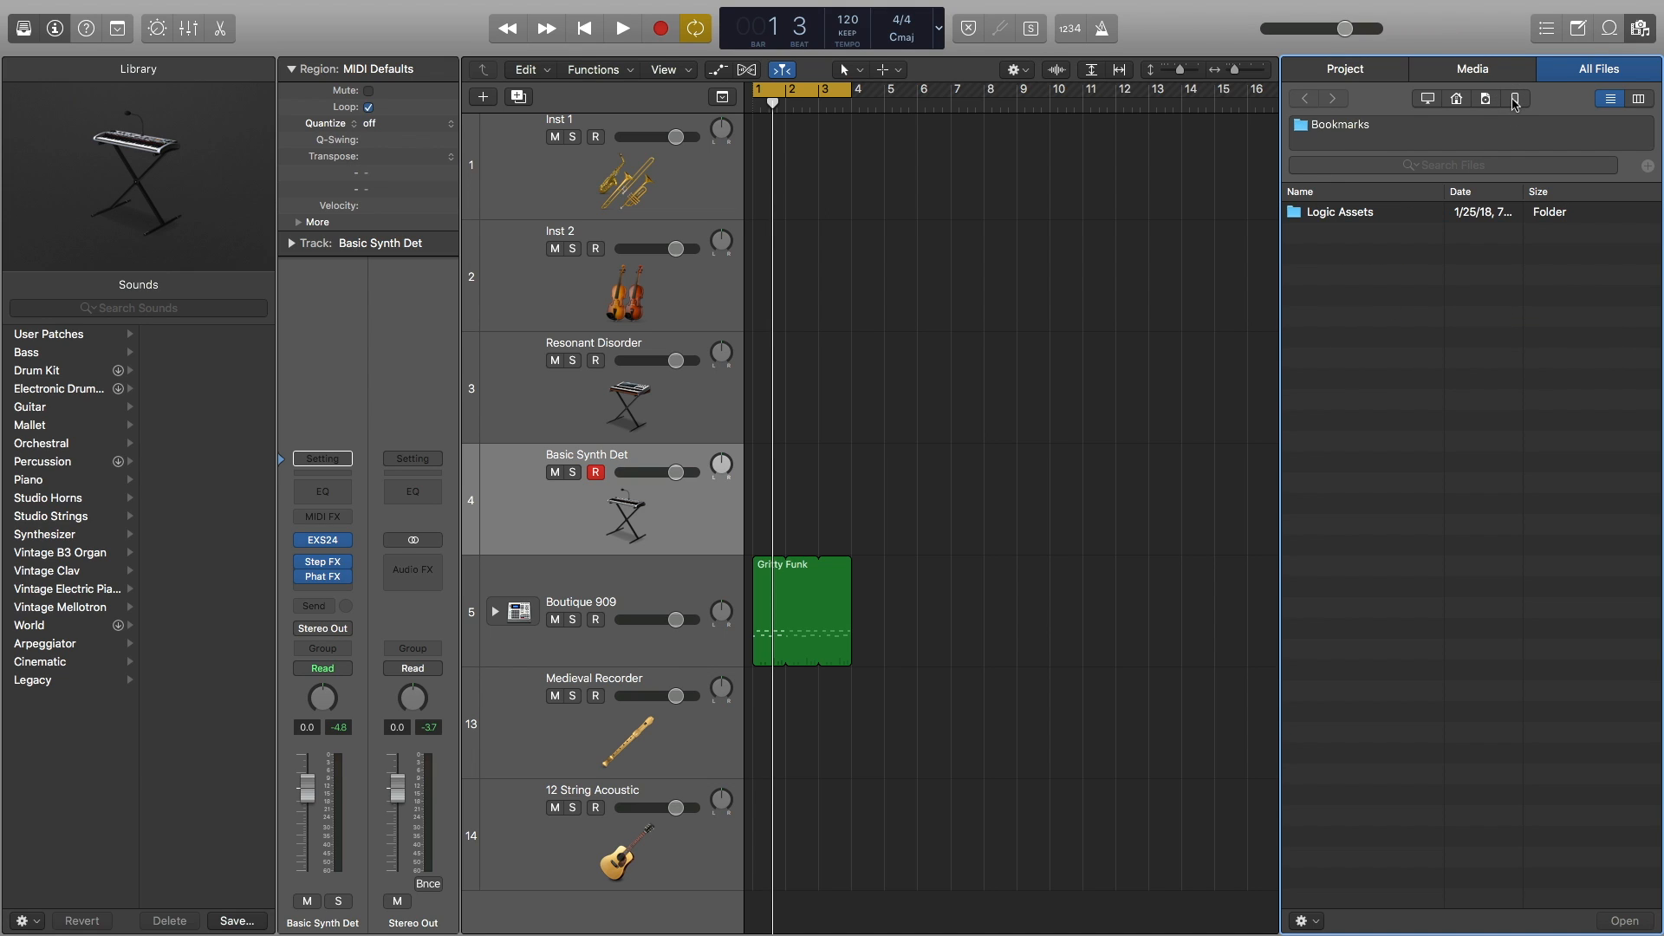
{"action": "right_click", "coordinate": [1339, 211]}
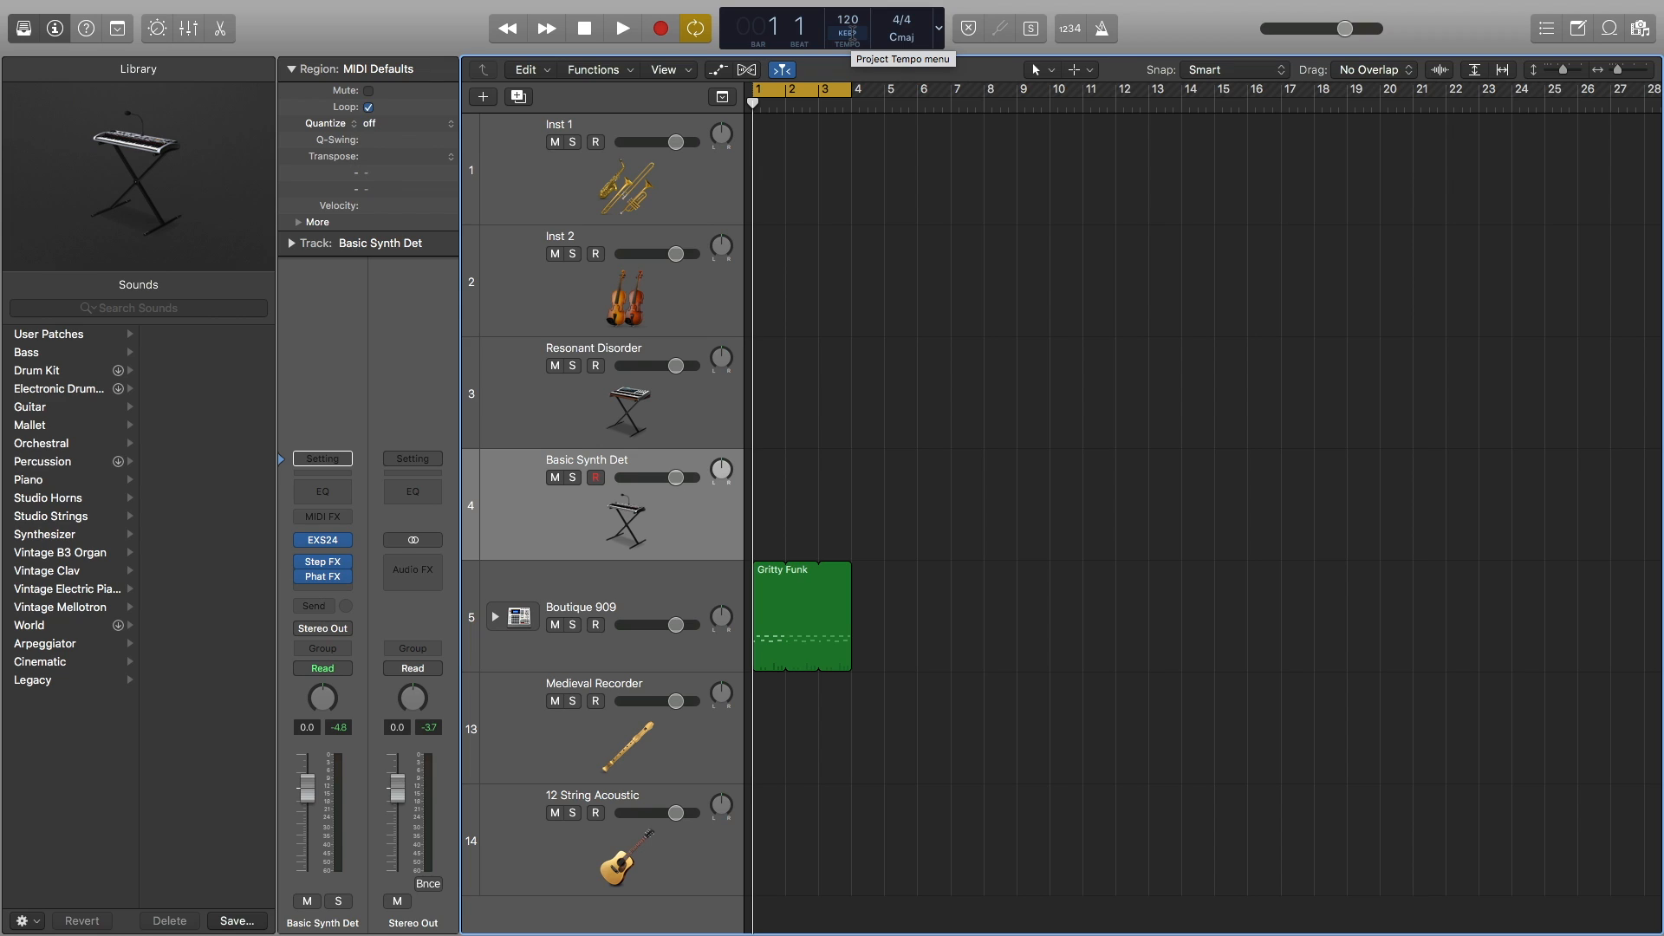
{"action": "left_click", "coordinate": [847, 29]}
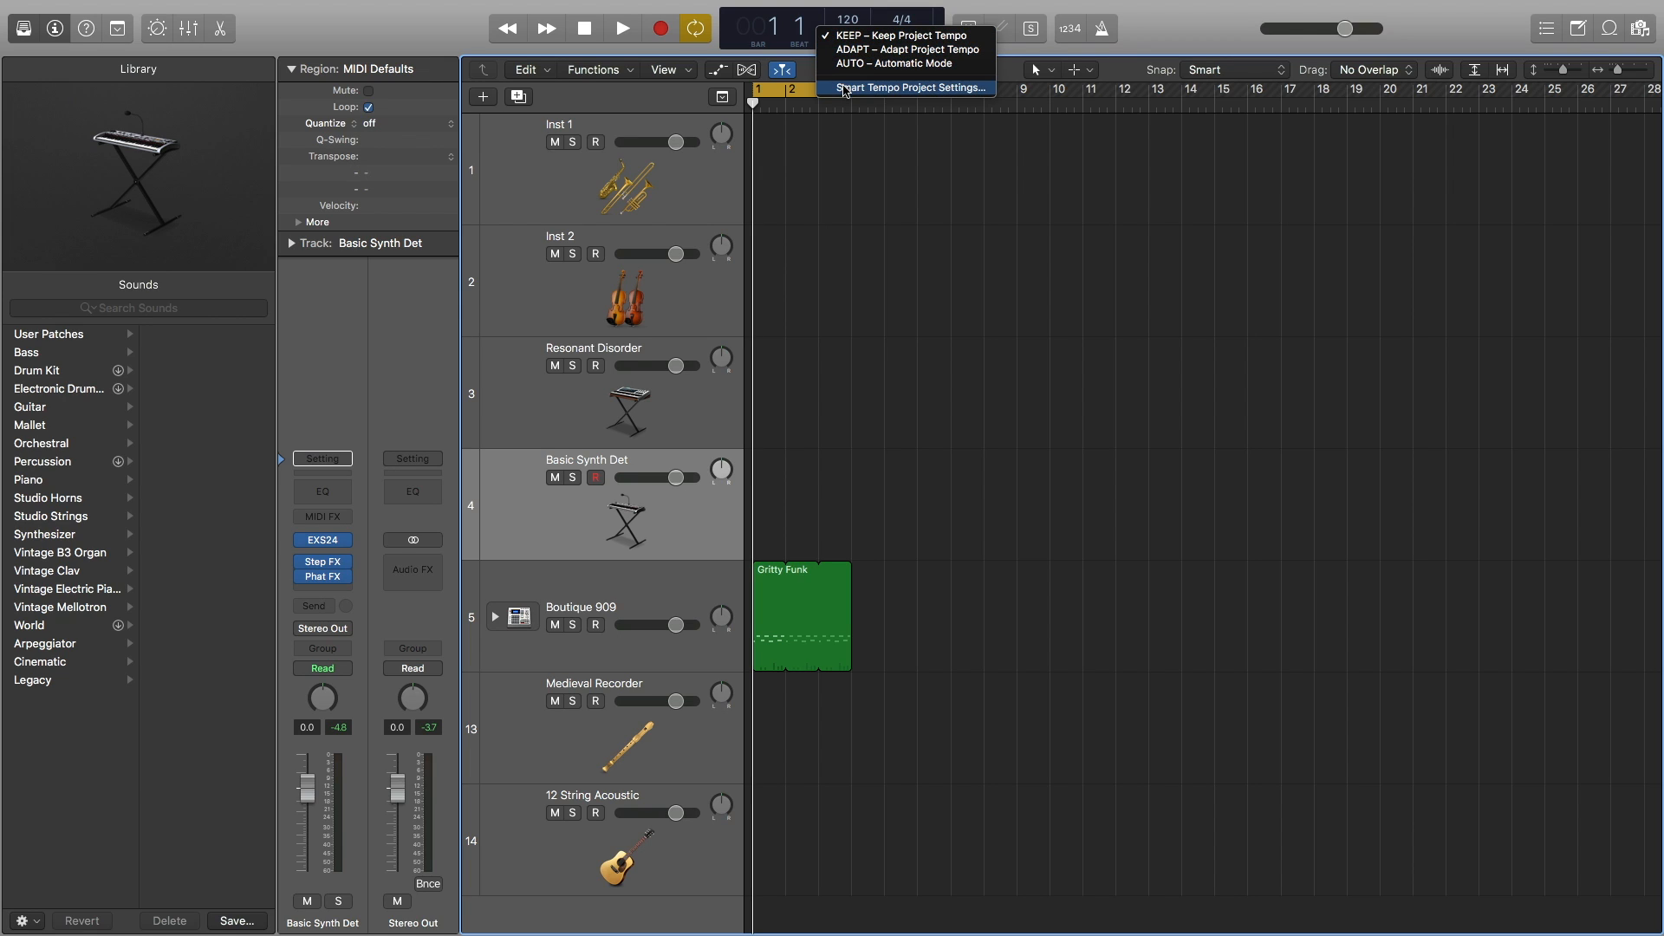
{"action": "left_click", "coordinate": [908, 87]}
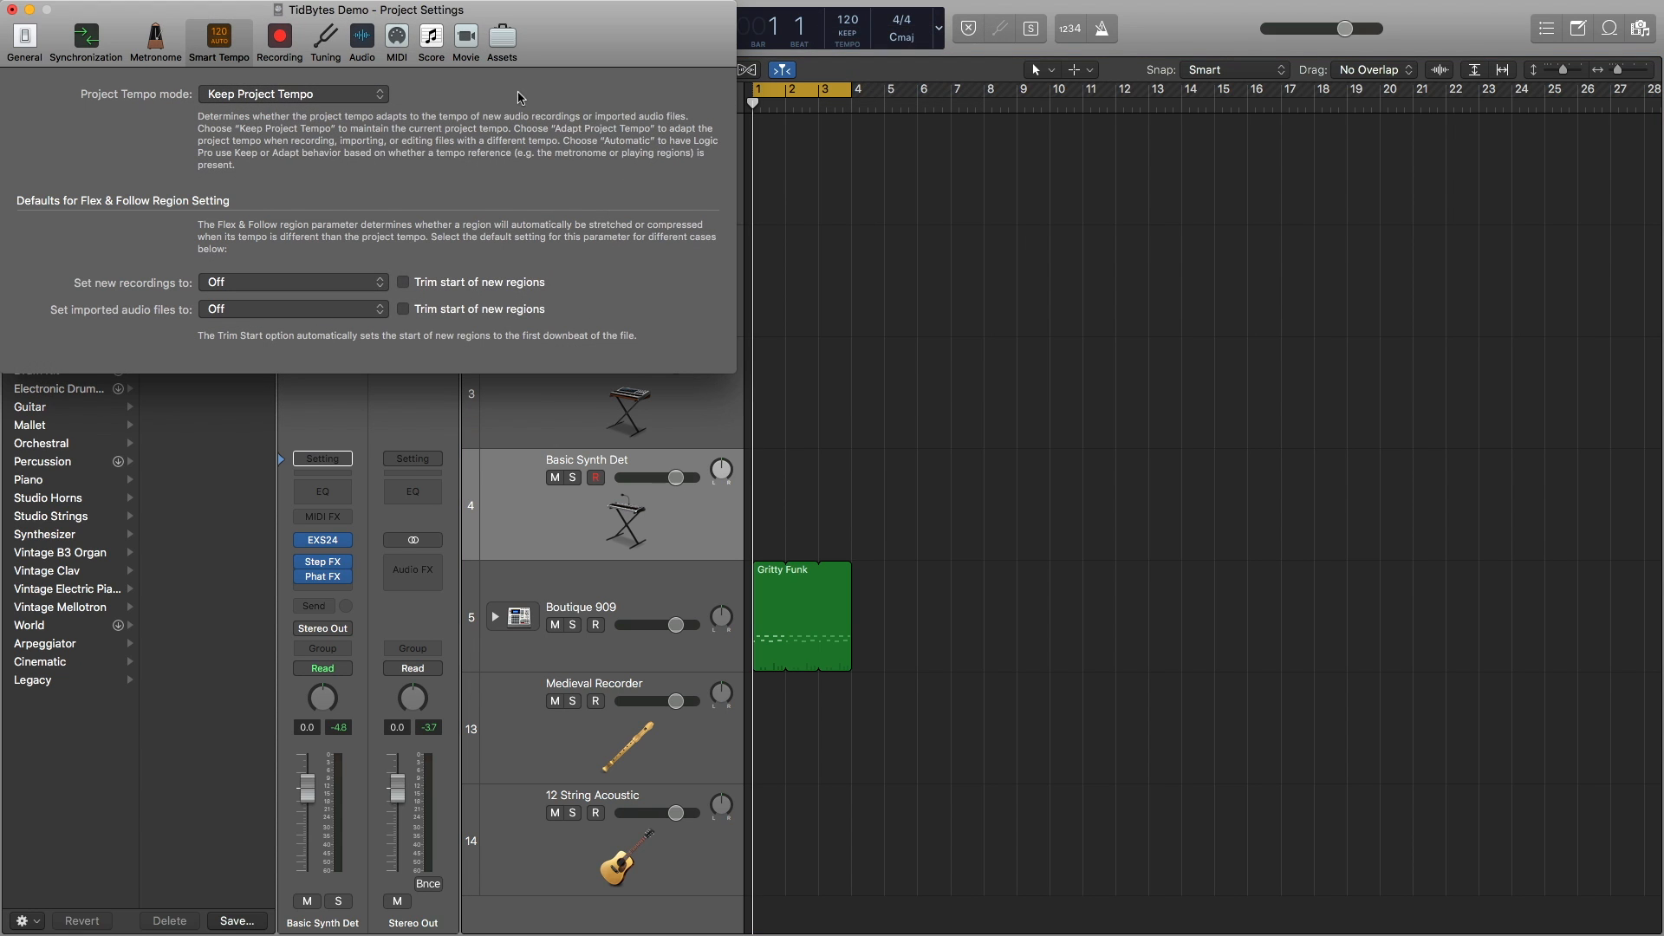
{"action": "left_click", "coordinate": [835, 200]}
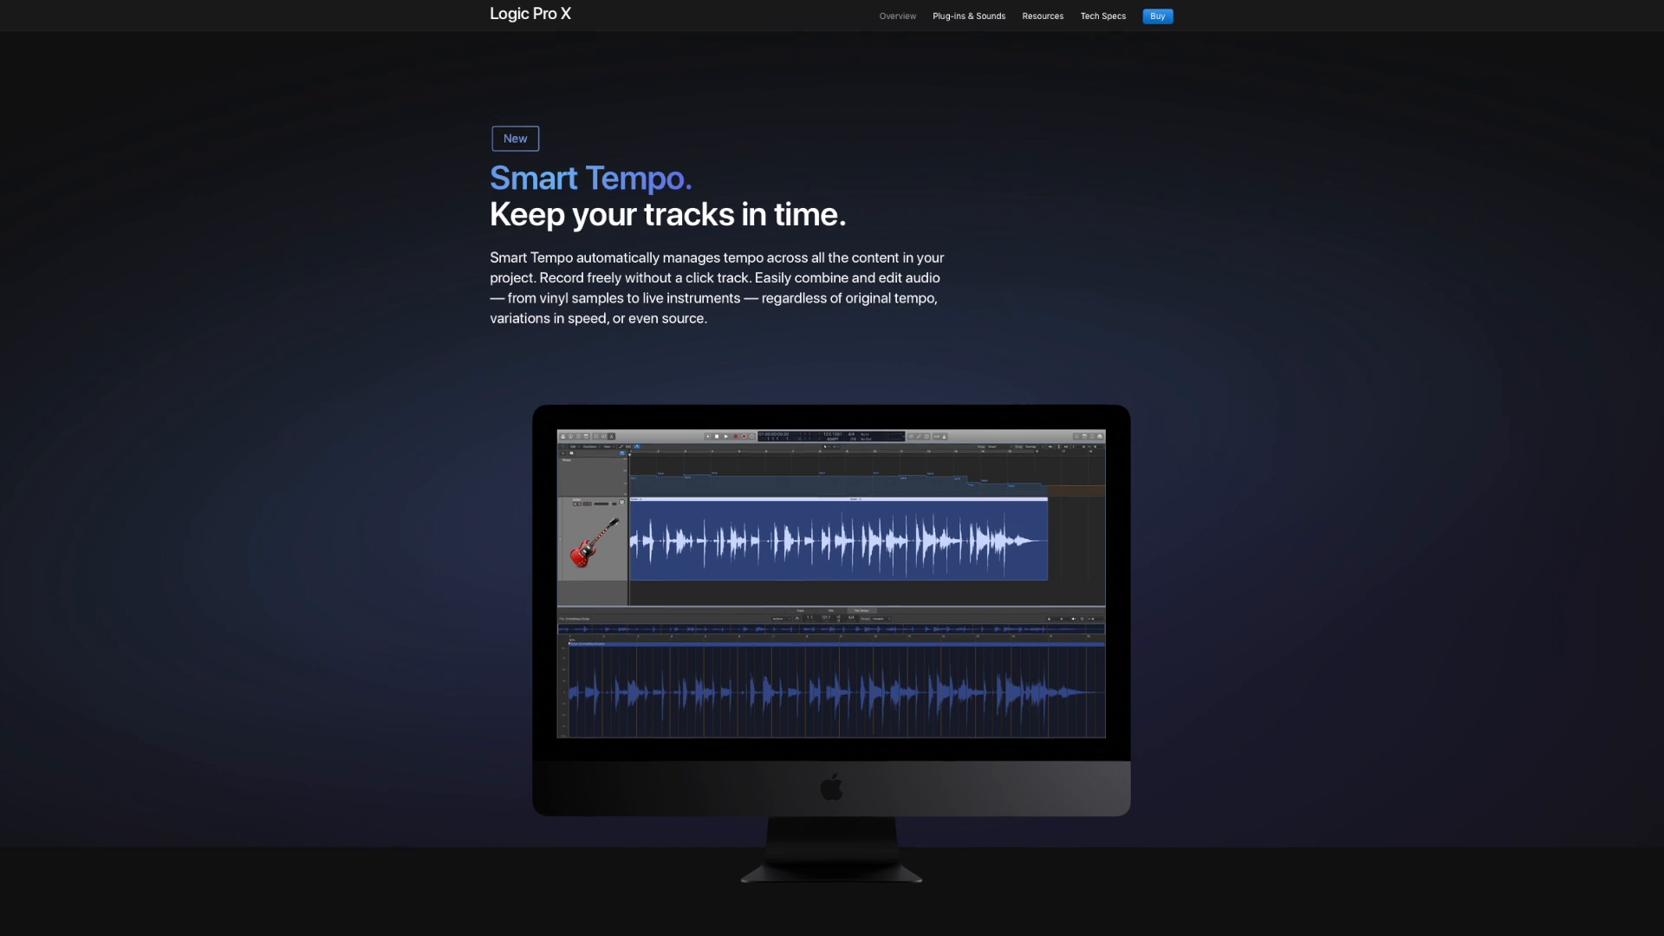
{"action": "scroll", "scroll_direction": "down", "scroll_amount": 3}
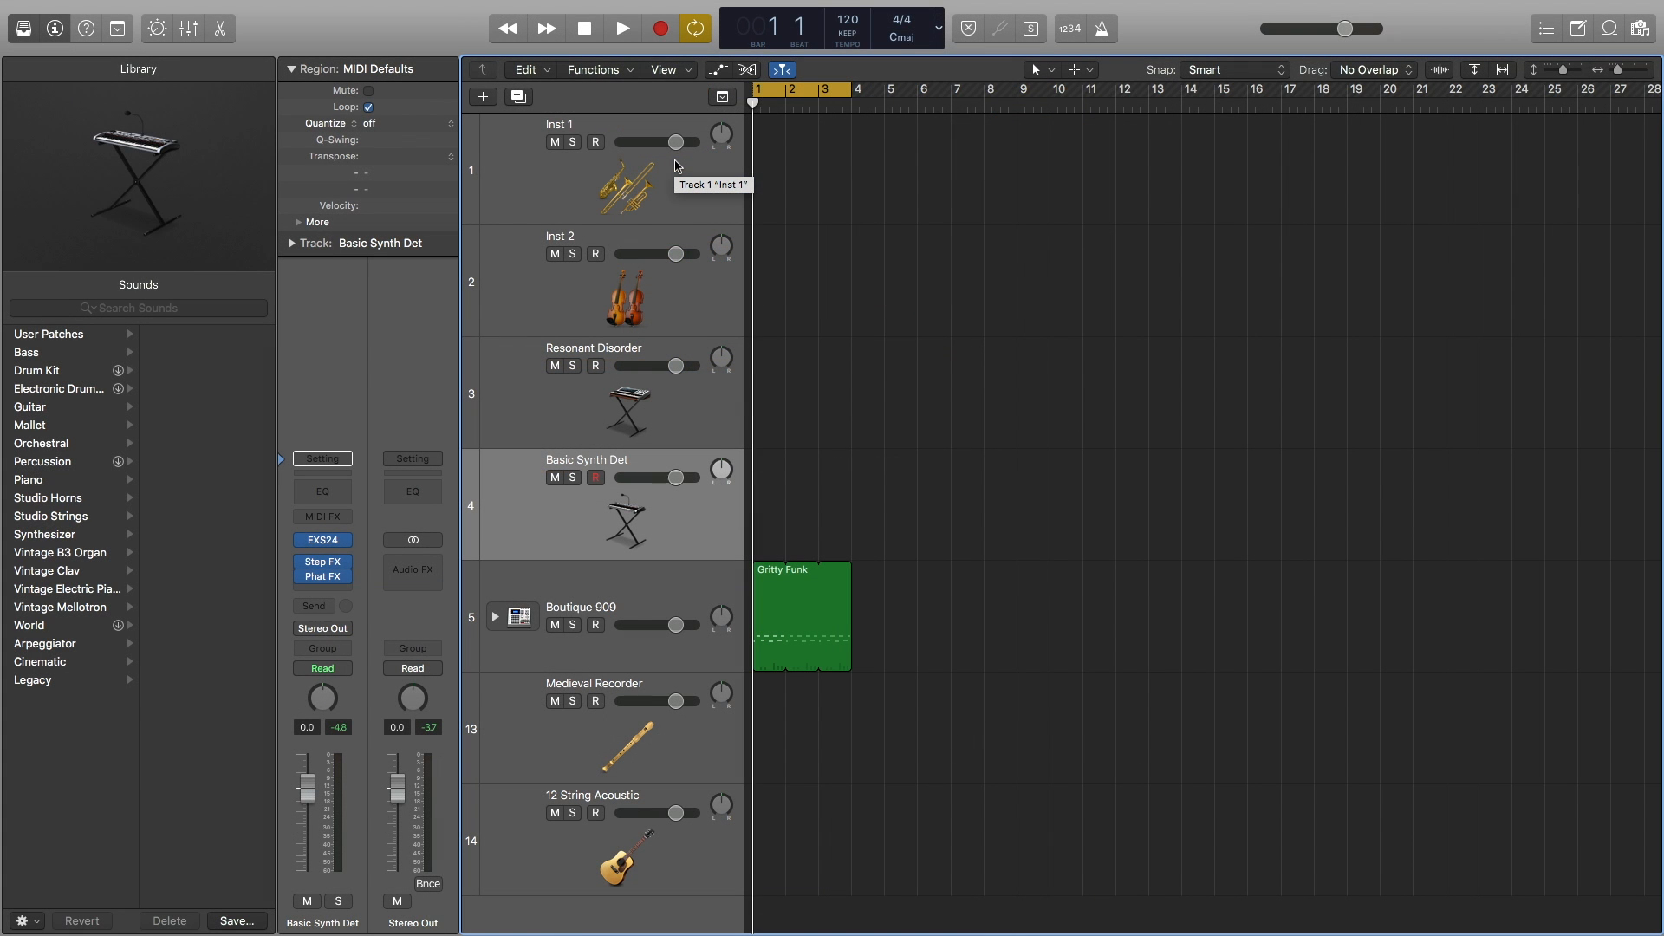
{"action": "mouse_move", "coordinate": [1263, 557]}
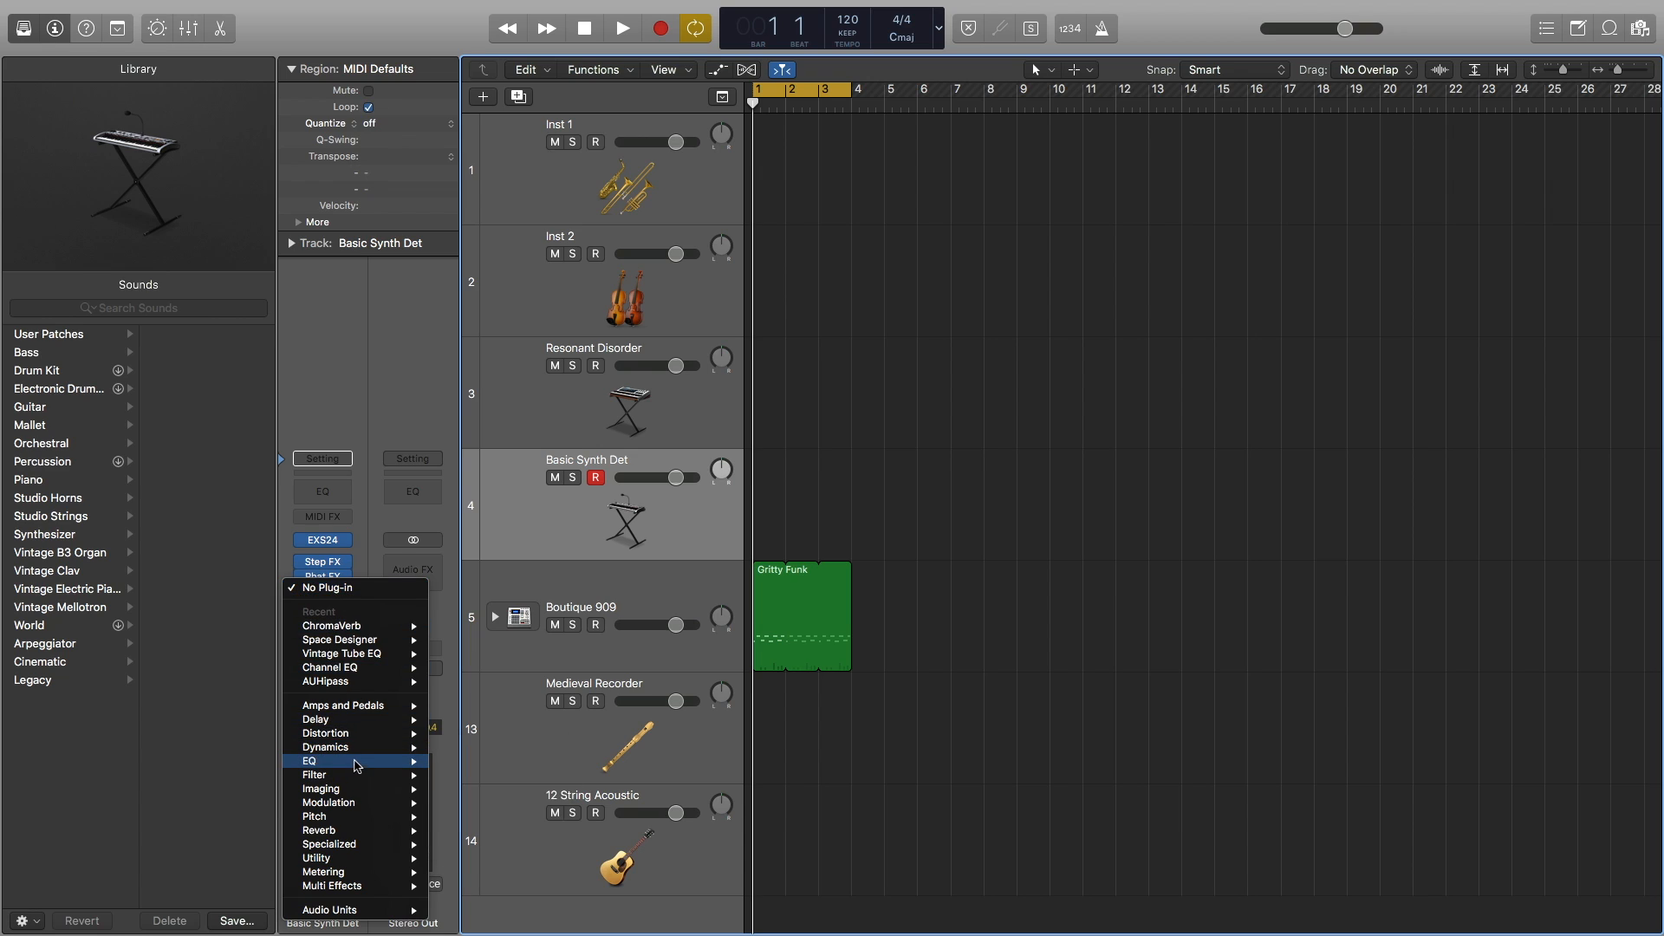
{"action": "mouse_move", "coordinate": [498, 816]}
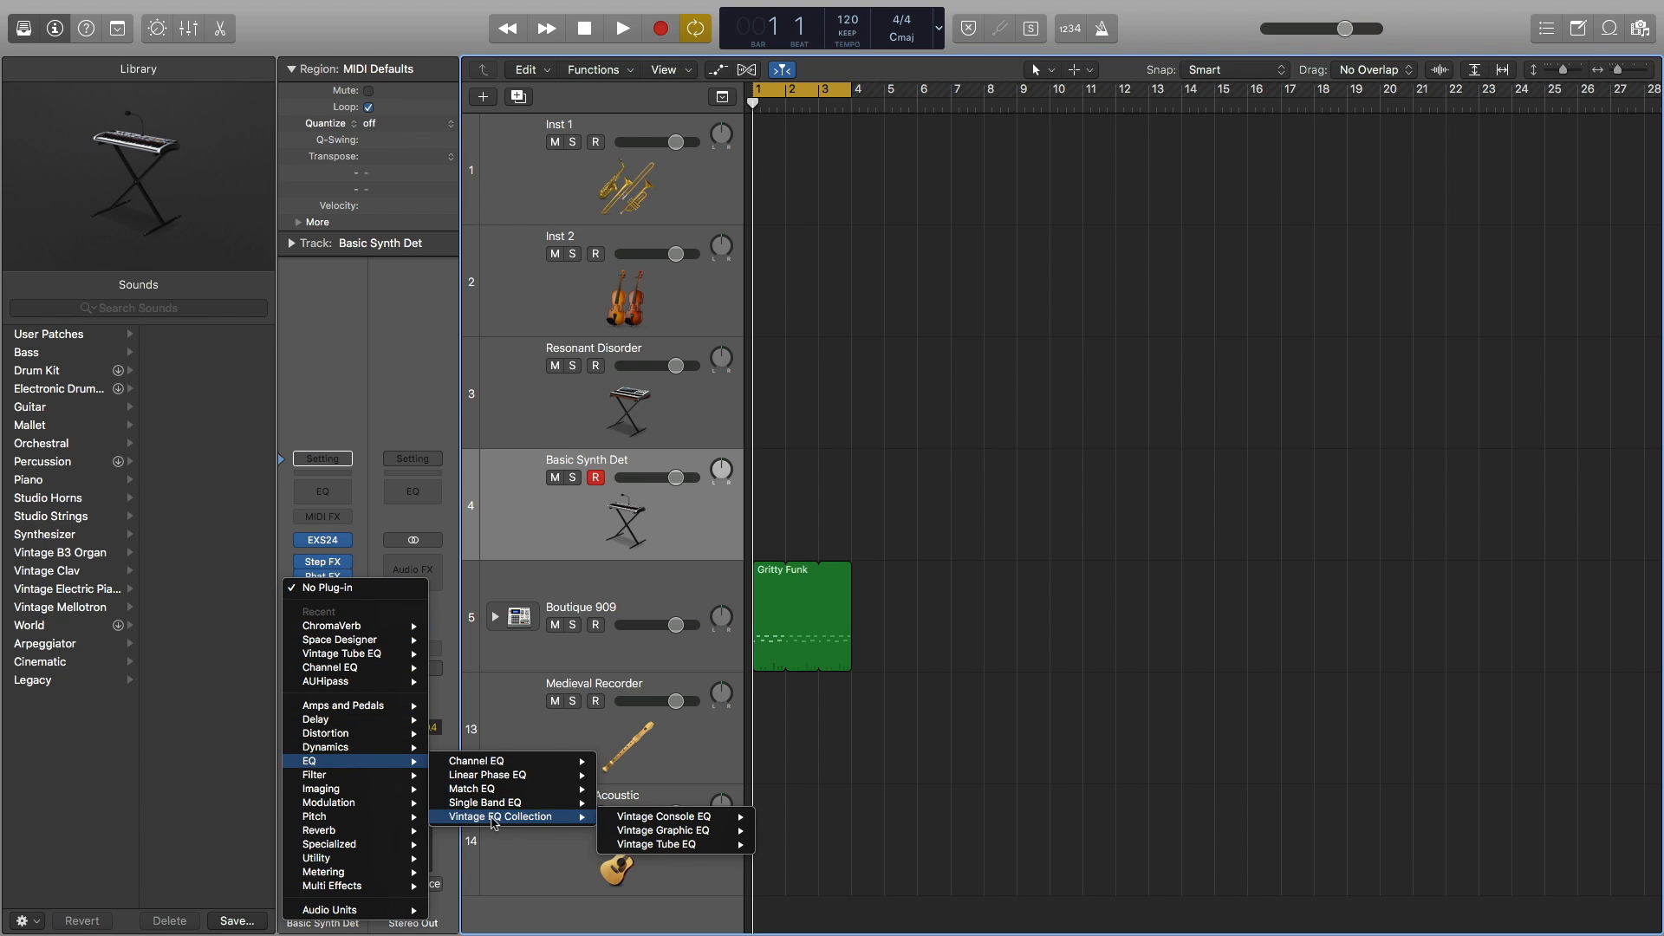
{"action": "mouse_move", "coordinate": [675, 844]}
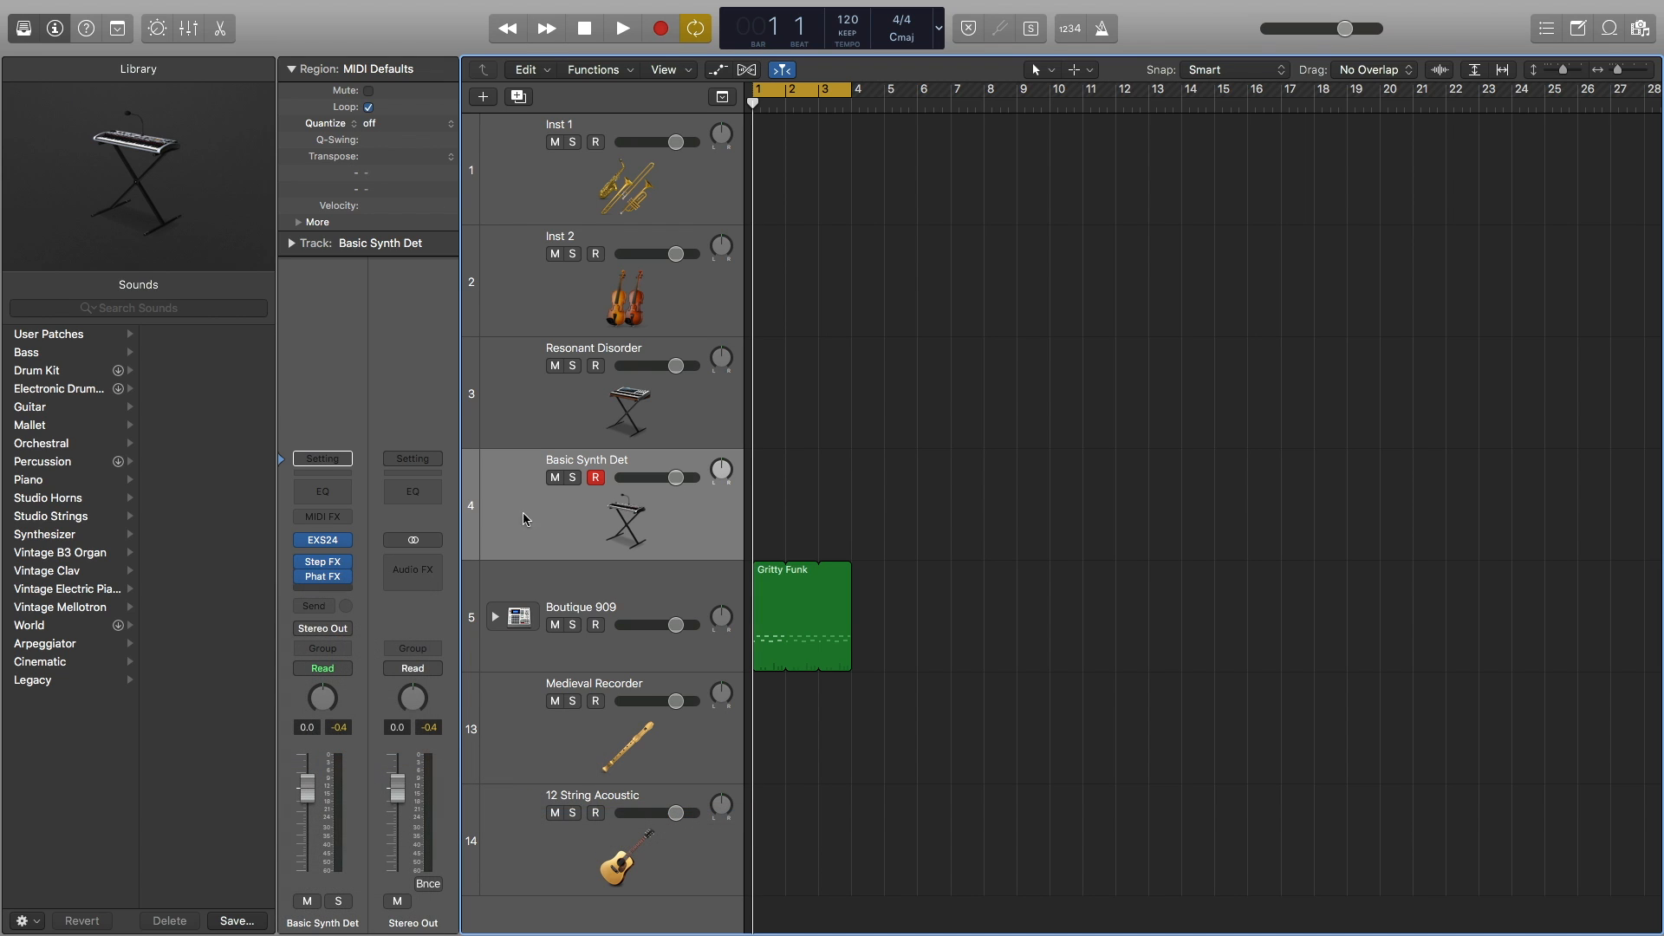
Insert Vintage Console EQ into the empty Audio FX slot after Phat FX.
{"action": "left_click", "coordinate": [321, 491]}
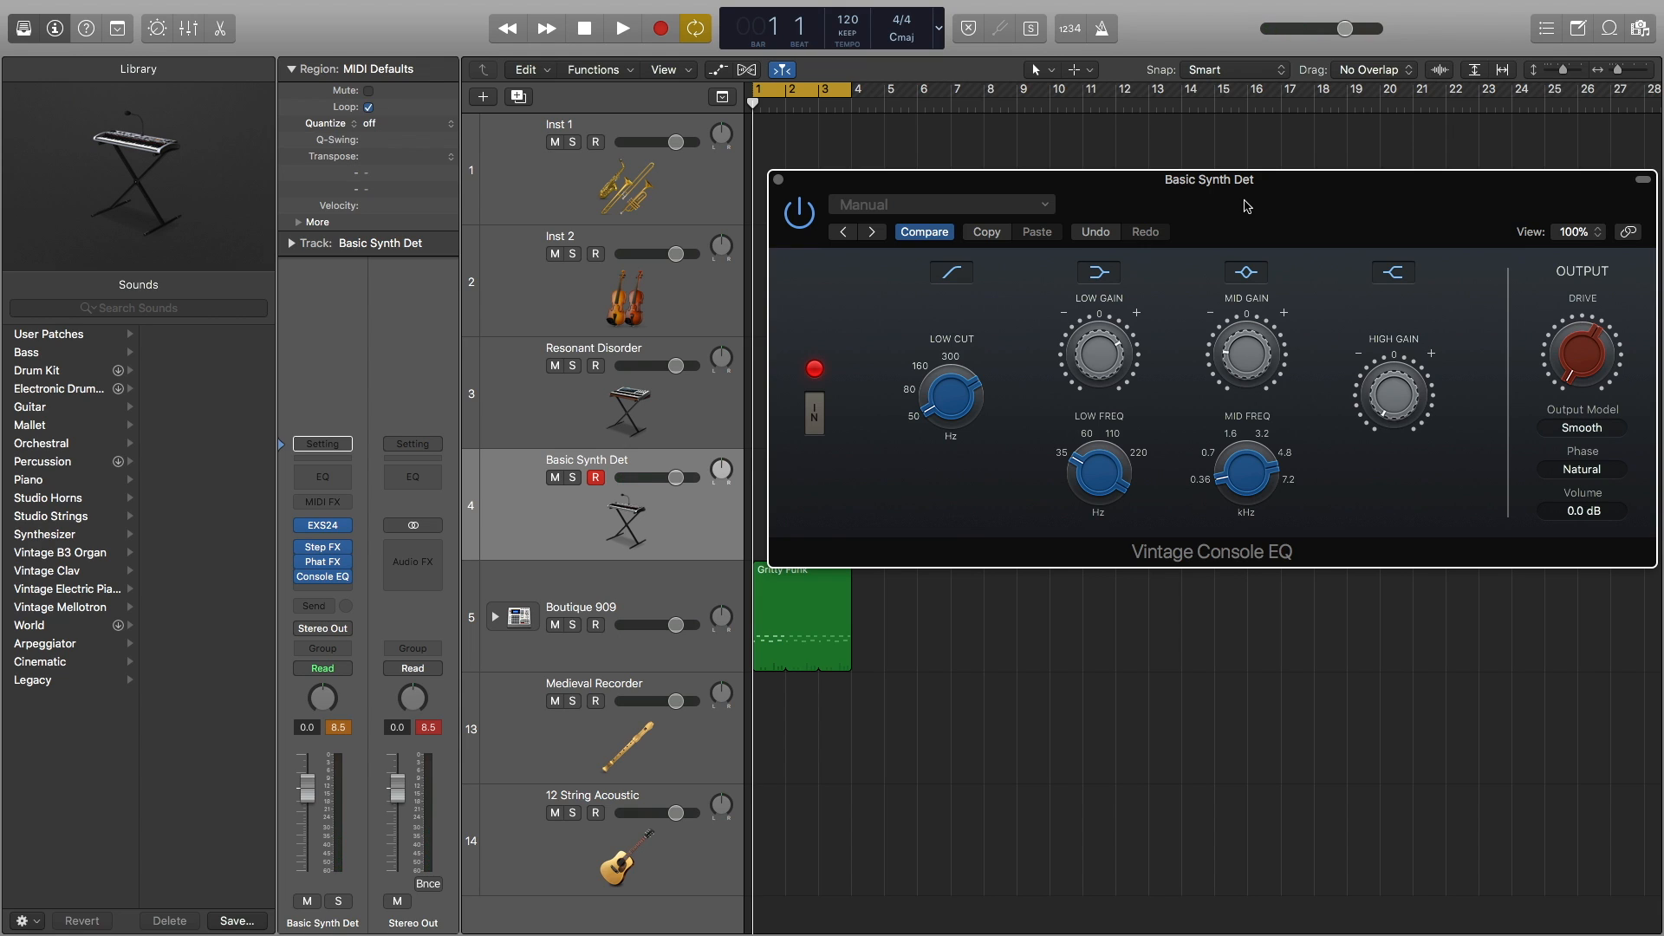
Dismiss the Vintage Console EQ editor window.
{"action": "left_click_drag", "start_coordinate": [1207, 179], "coordinate": [1167, 121]}
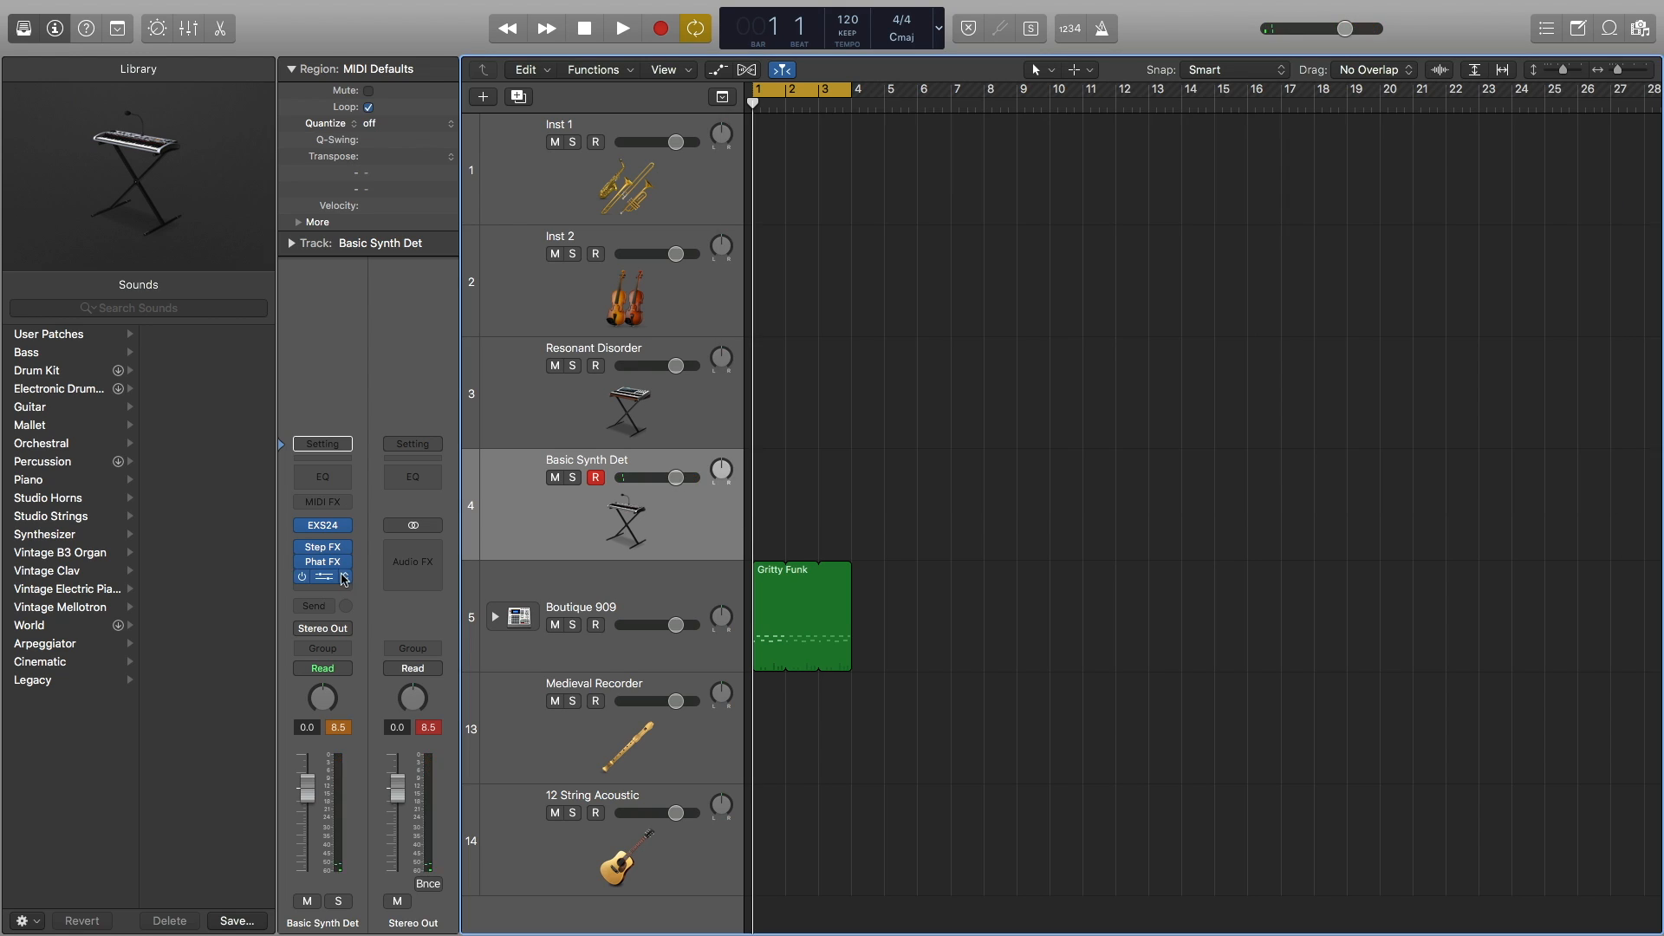
Swap Console EQ for a stereo Vintage Tube EQ and raise its Low Boost.
{"action": "left_click", "coordinate": [342, 574]}
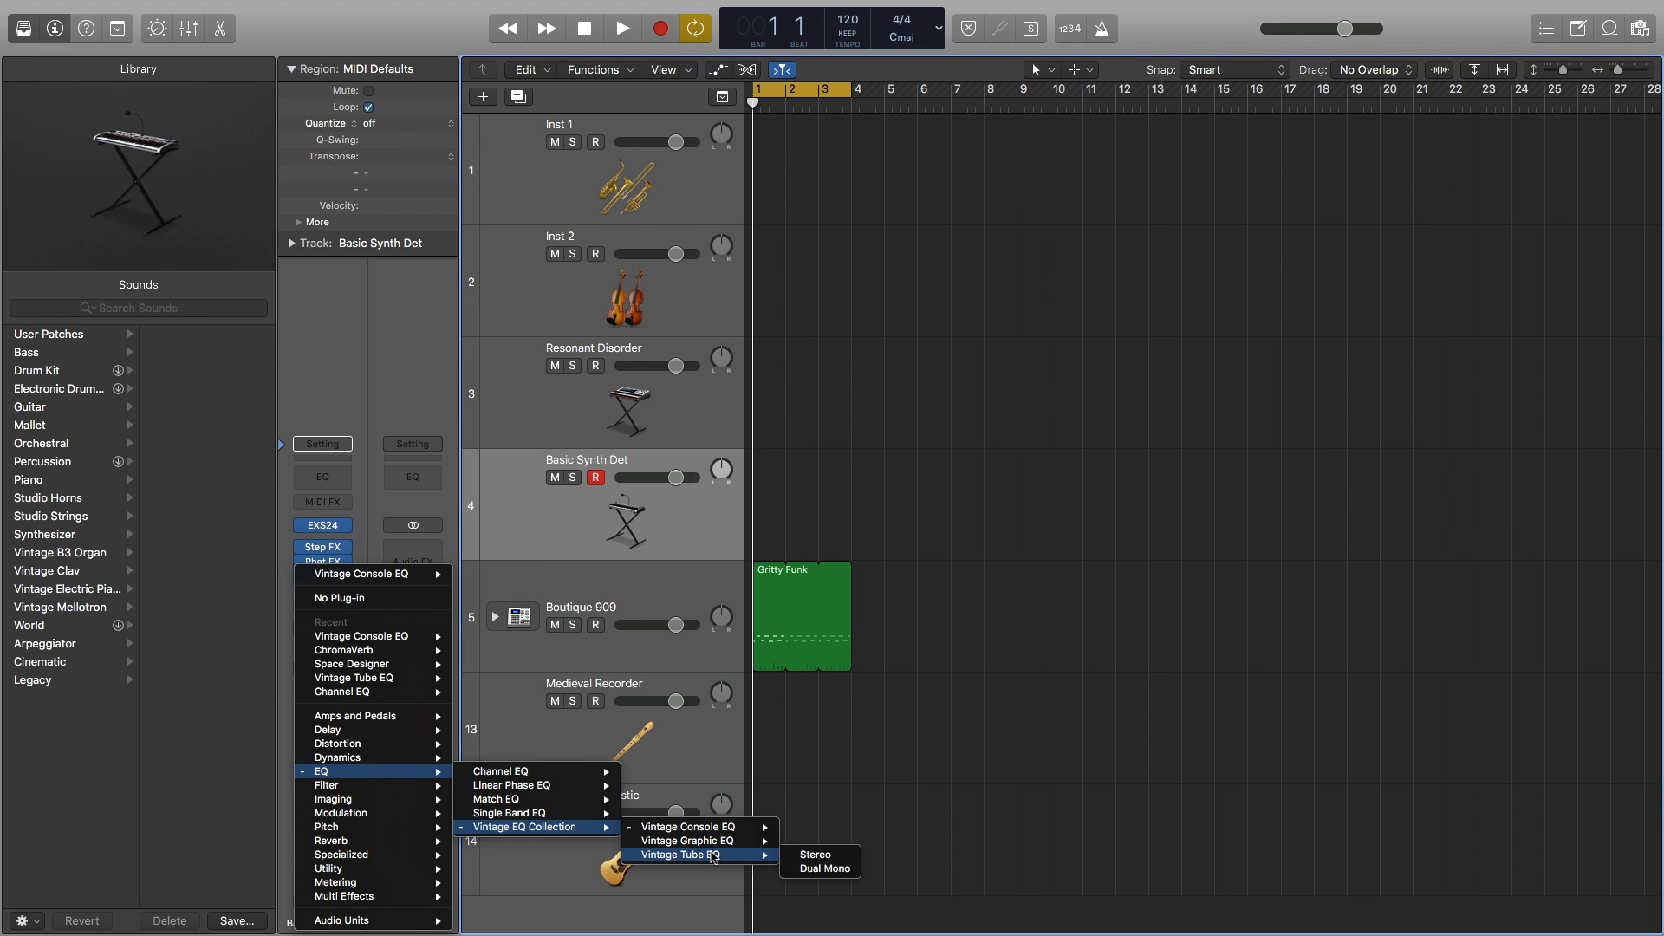
{"action": "left_click", "coordinate": [822, 855]}
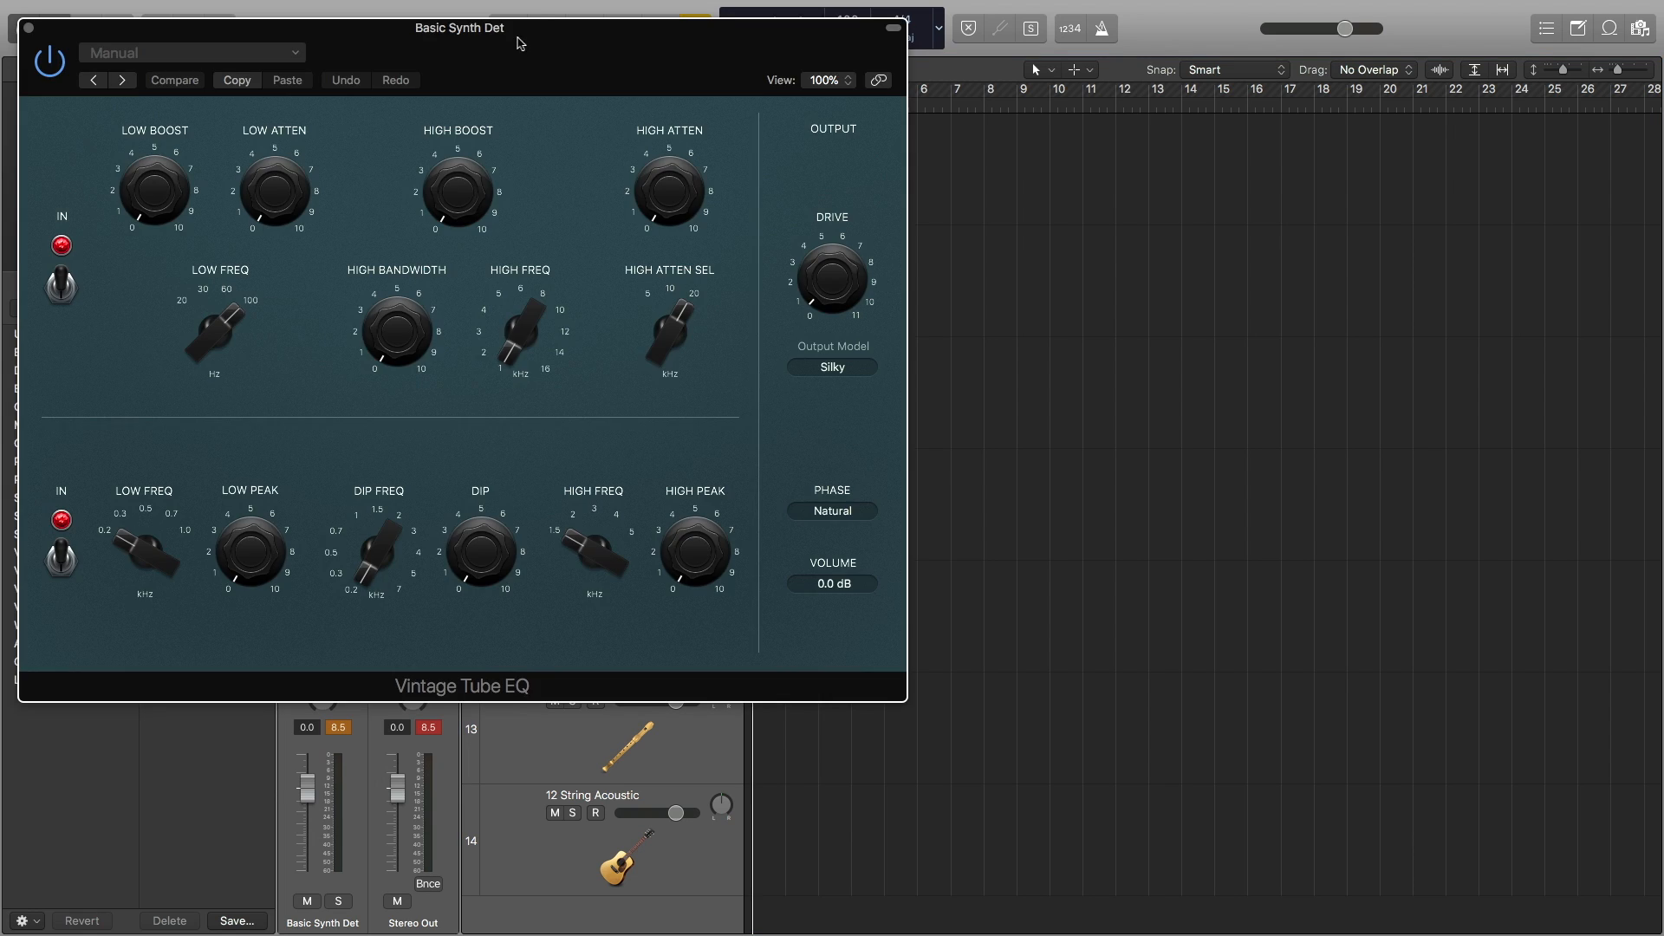
{"action": "left_click_drag", "start_coordinate": [154, 189], "coordinate": [809, 284]}
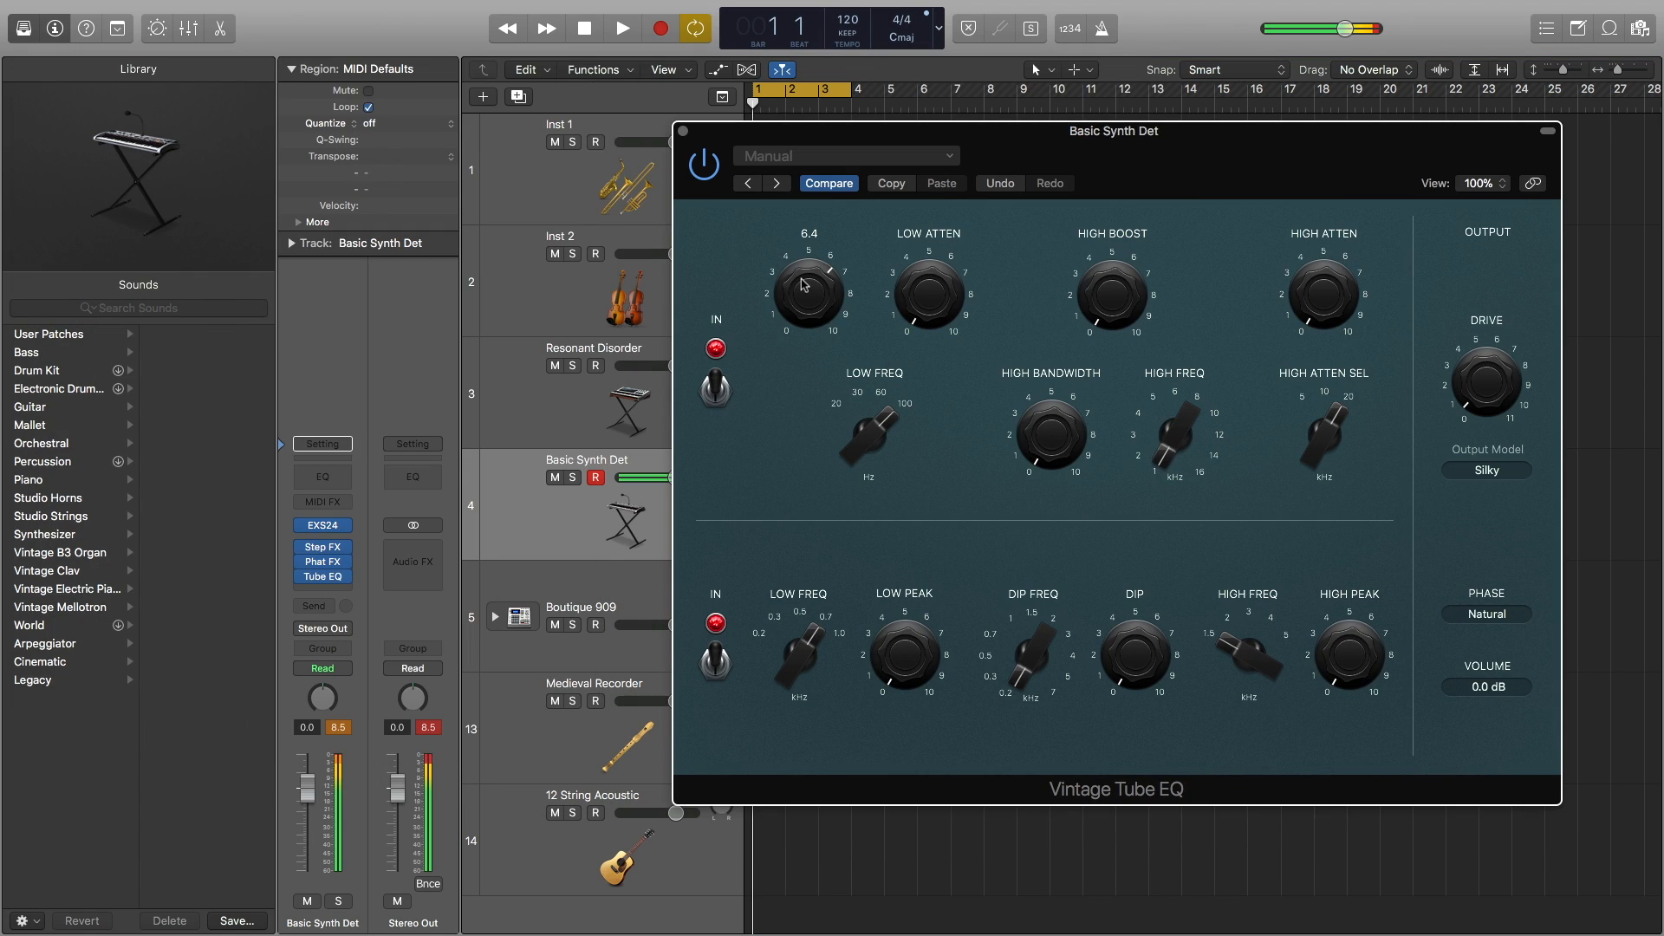
{"action": "left_click_drag", "start_coordinate": [809, 287], "coordinate": [812, 356]}
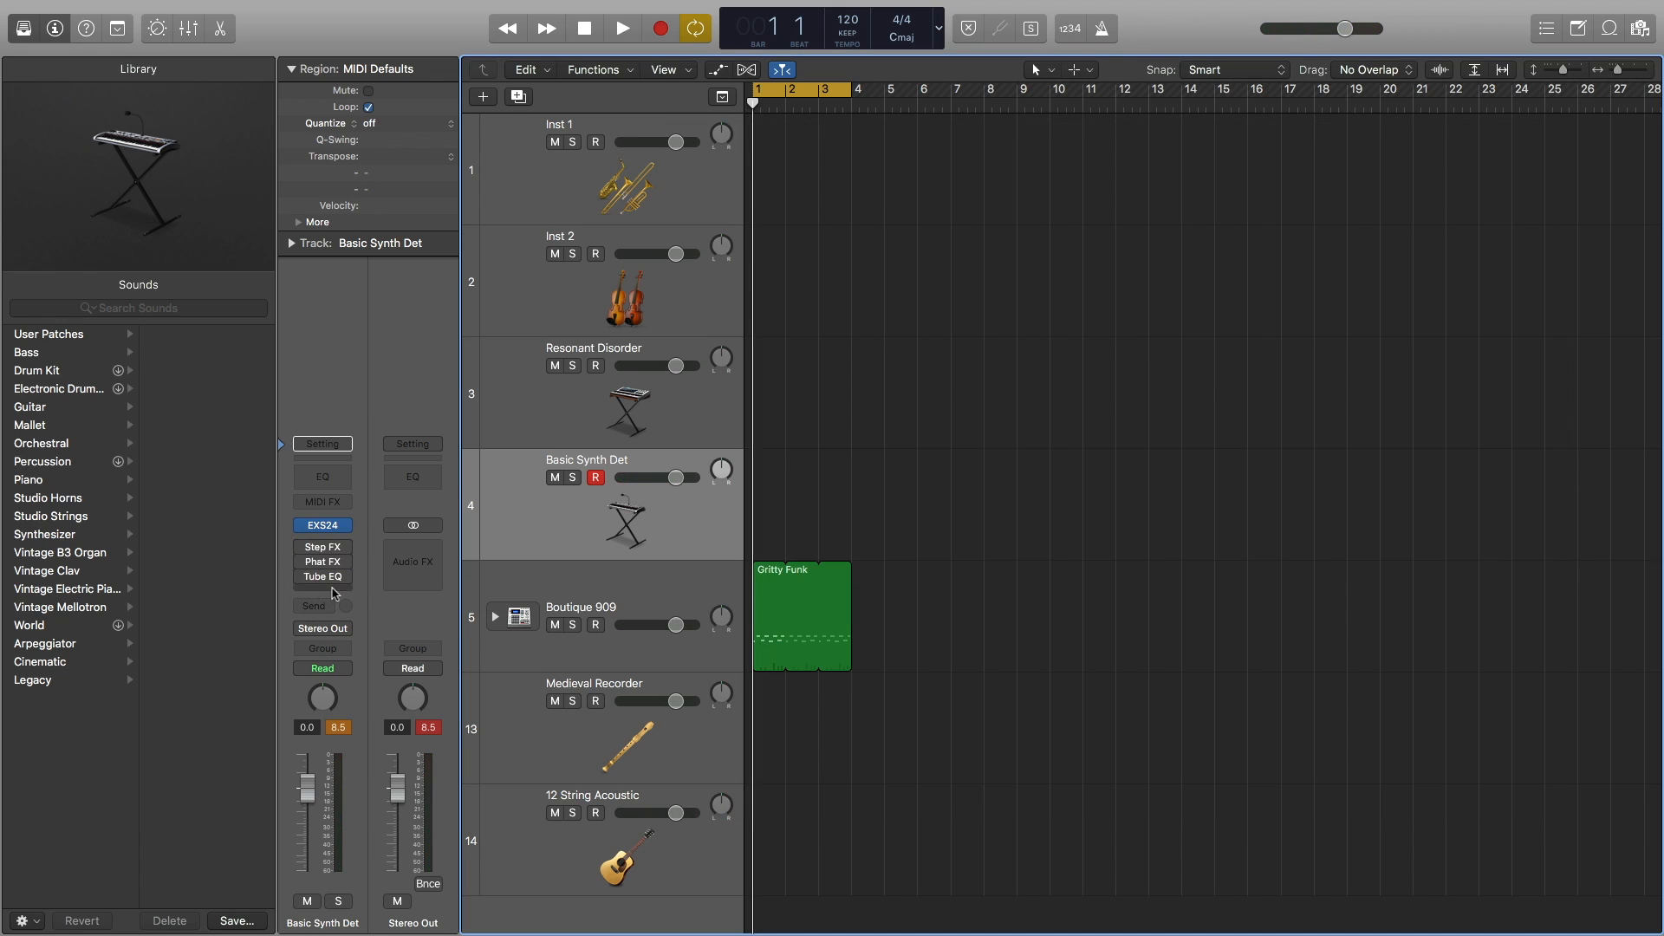
{"action": "left_click", "coordinate": [322, 525]}
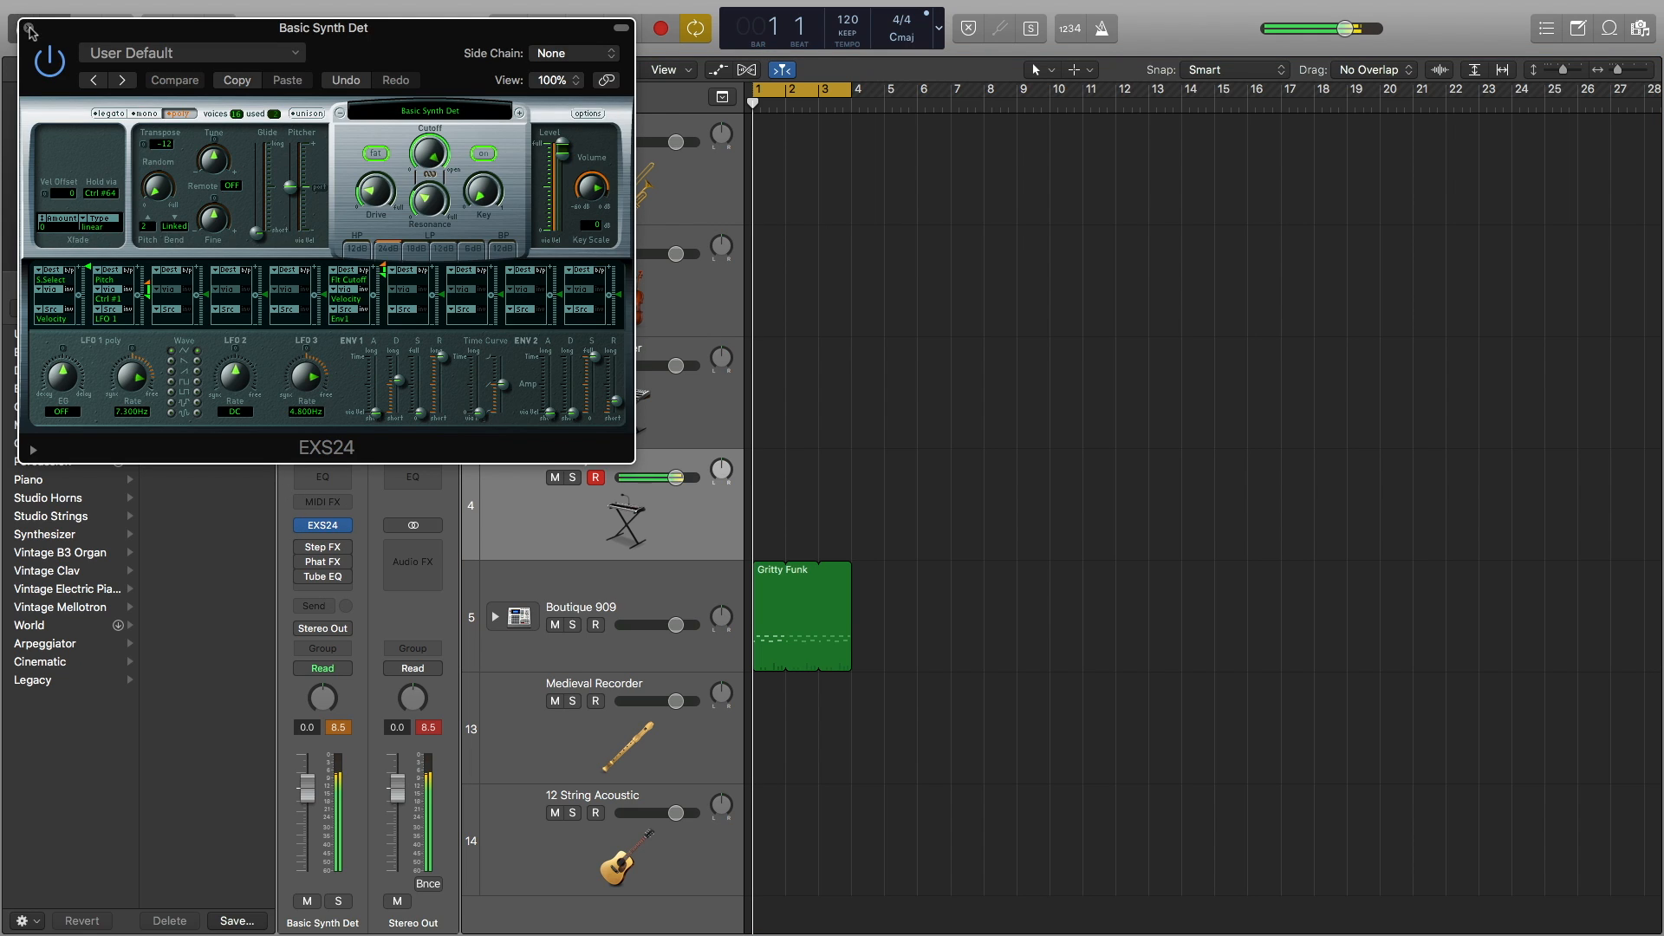
{"action": "left_click", "coordinate": [32, 28]}
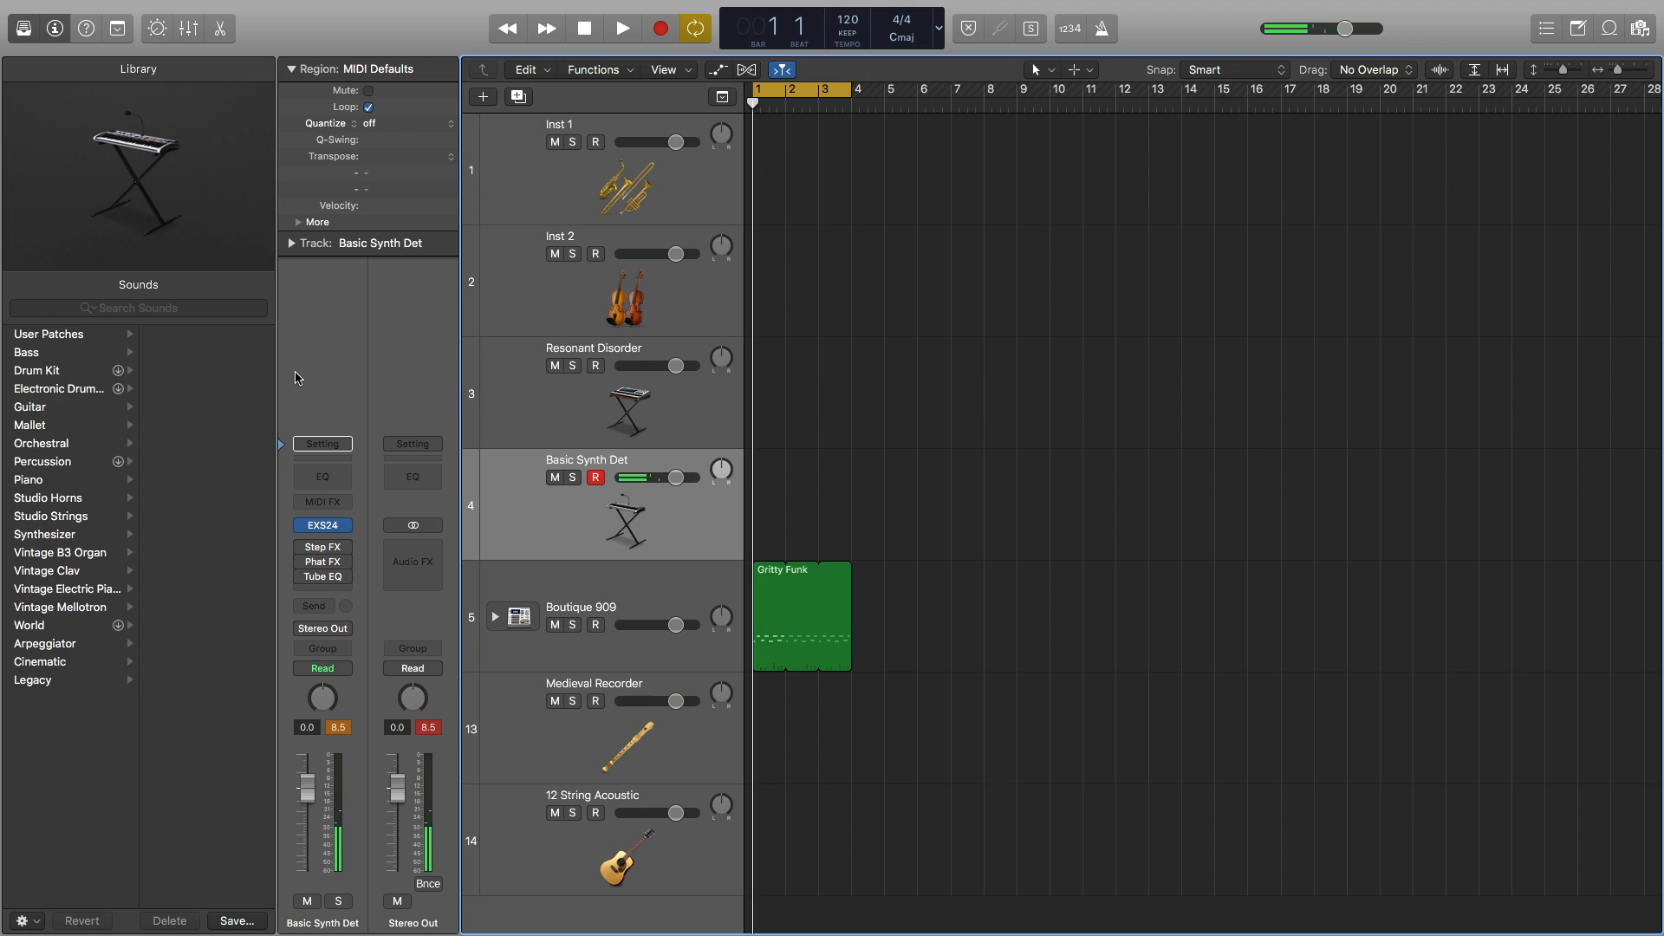